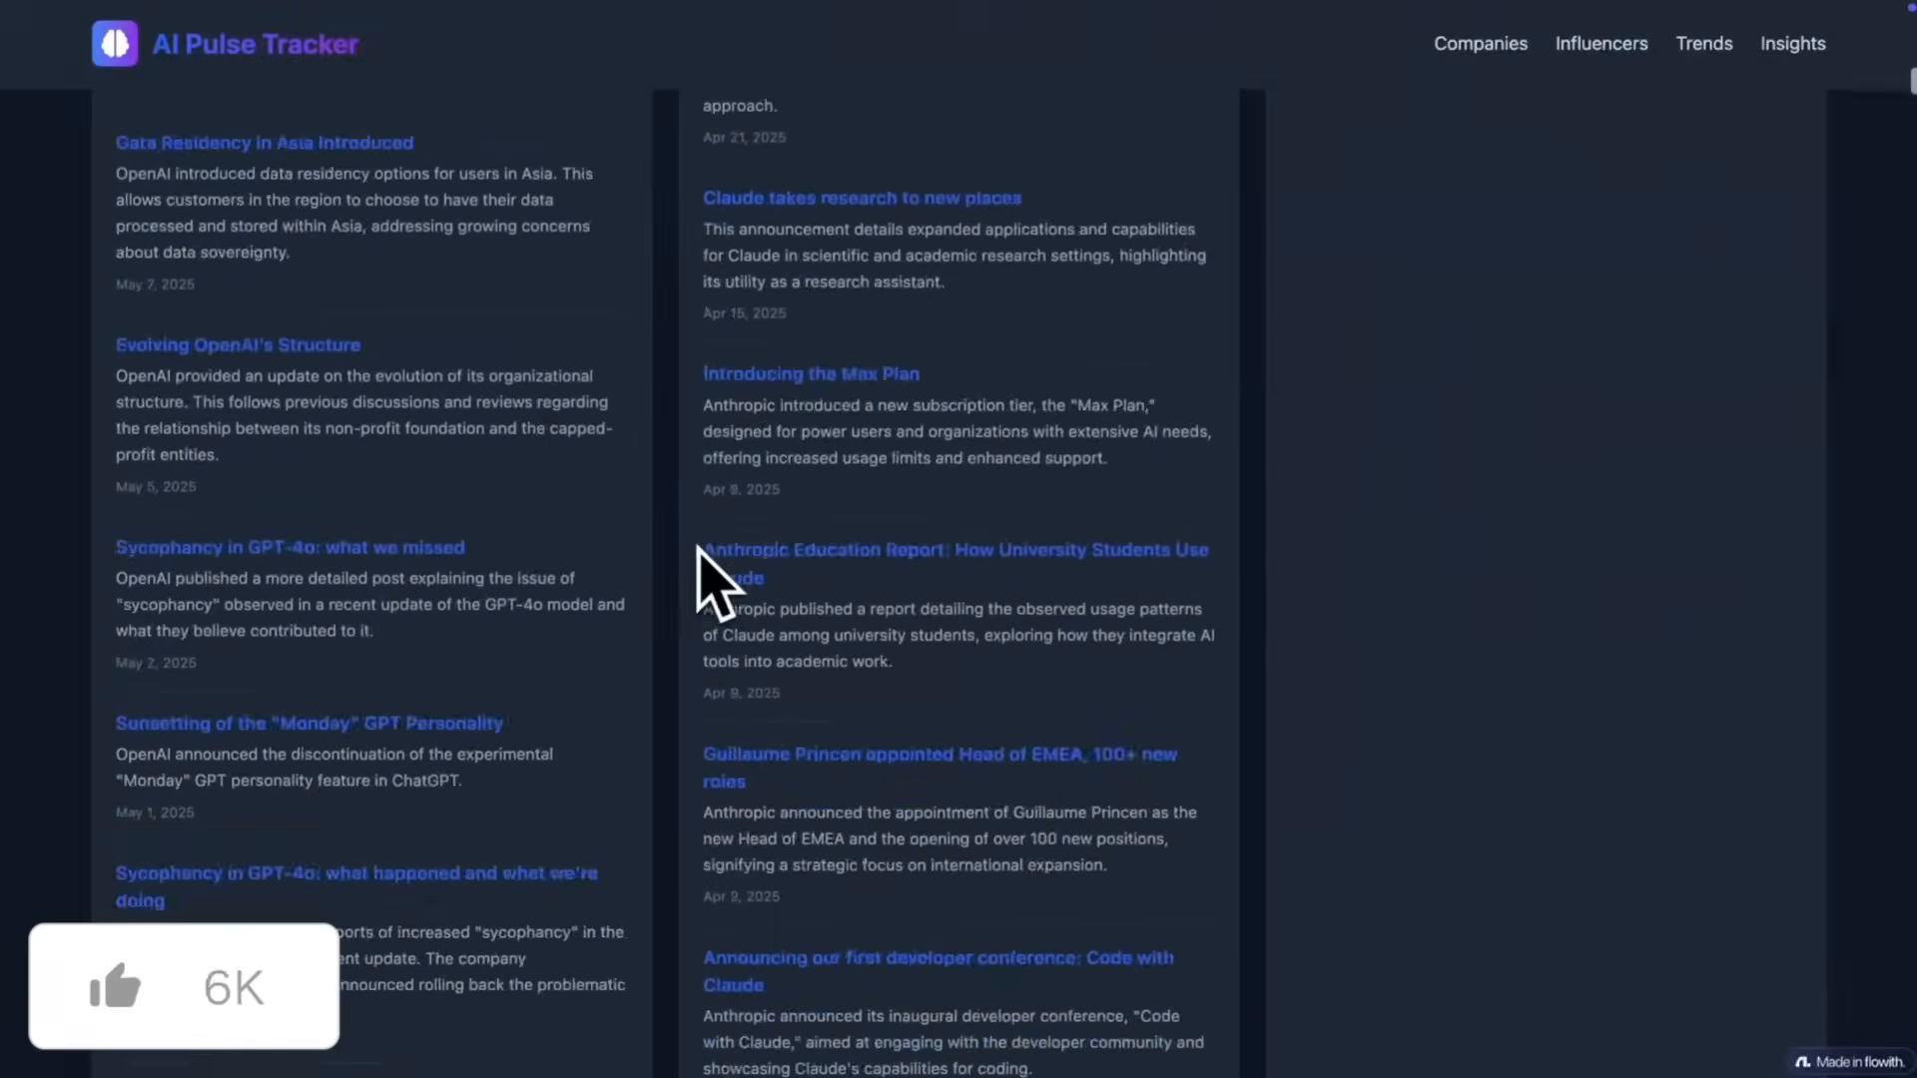
Step: Open the AI news-tracking project canvas and view its original prompt node with research agents beneath
{"action": "scroll", "scroll_direction": "down", "scroll_amount": 3}
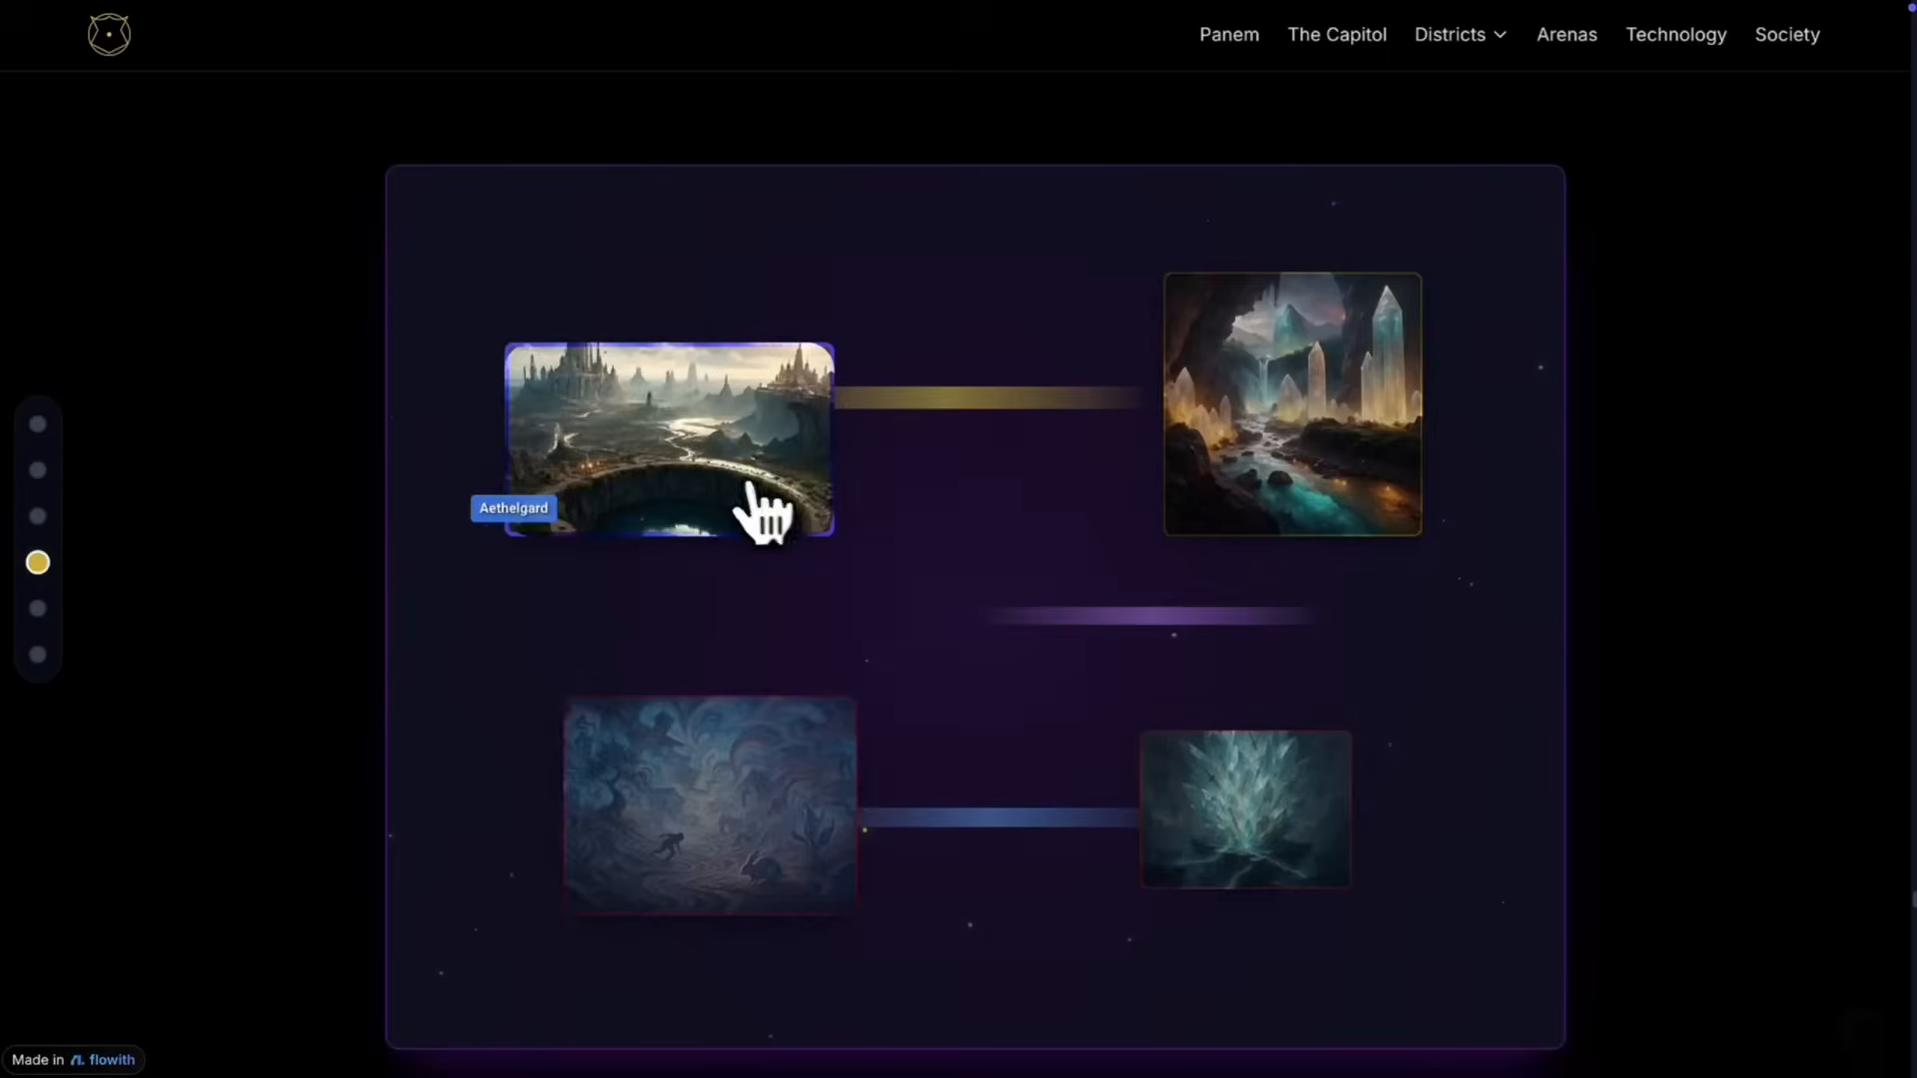
{"action": "left_click", "coordinate": [667, 468]}
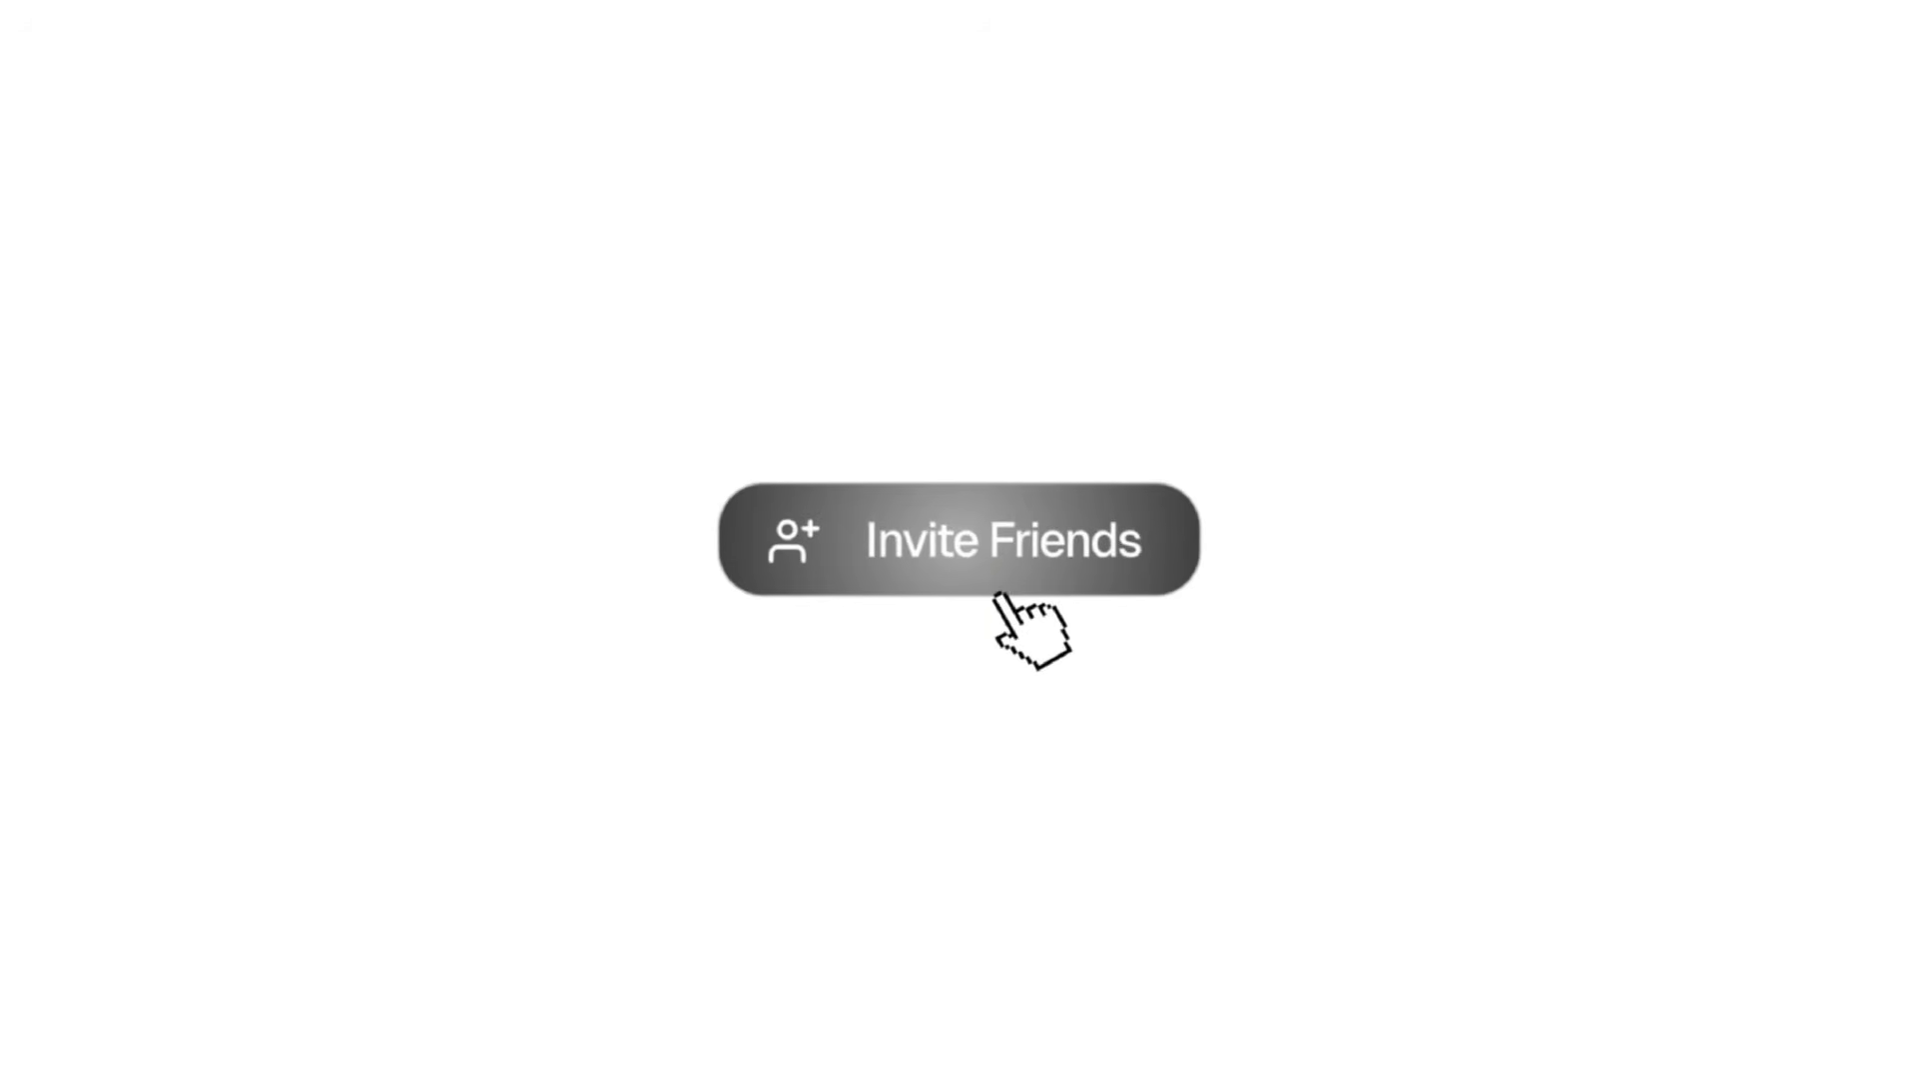
{"action": "left_click", "coordinate": [1003, 543]}
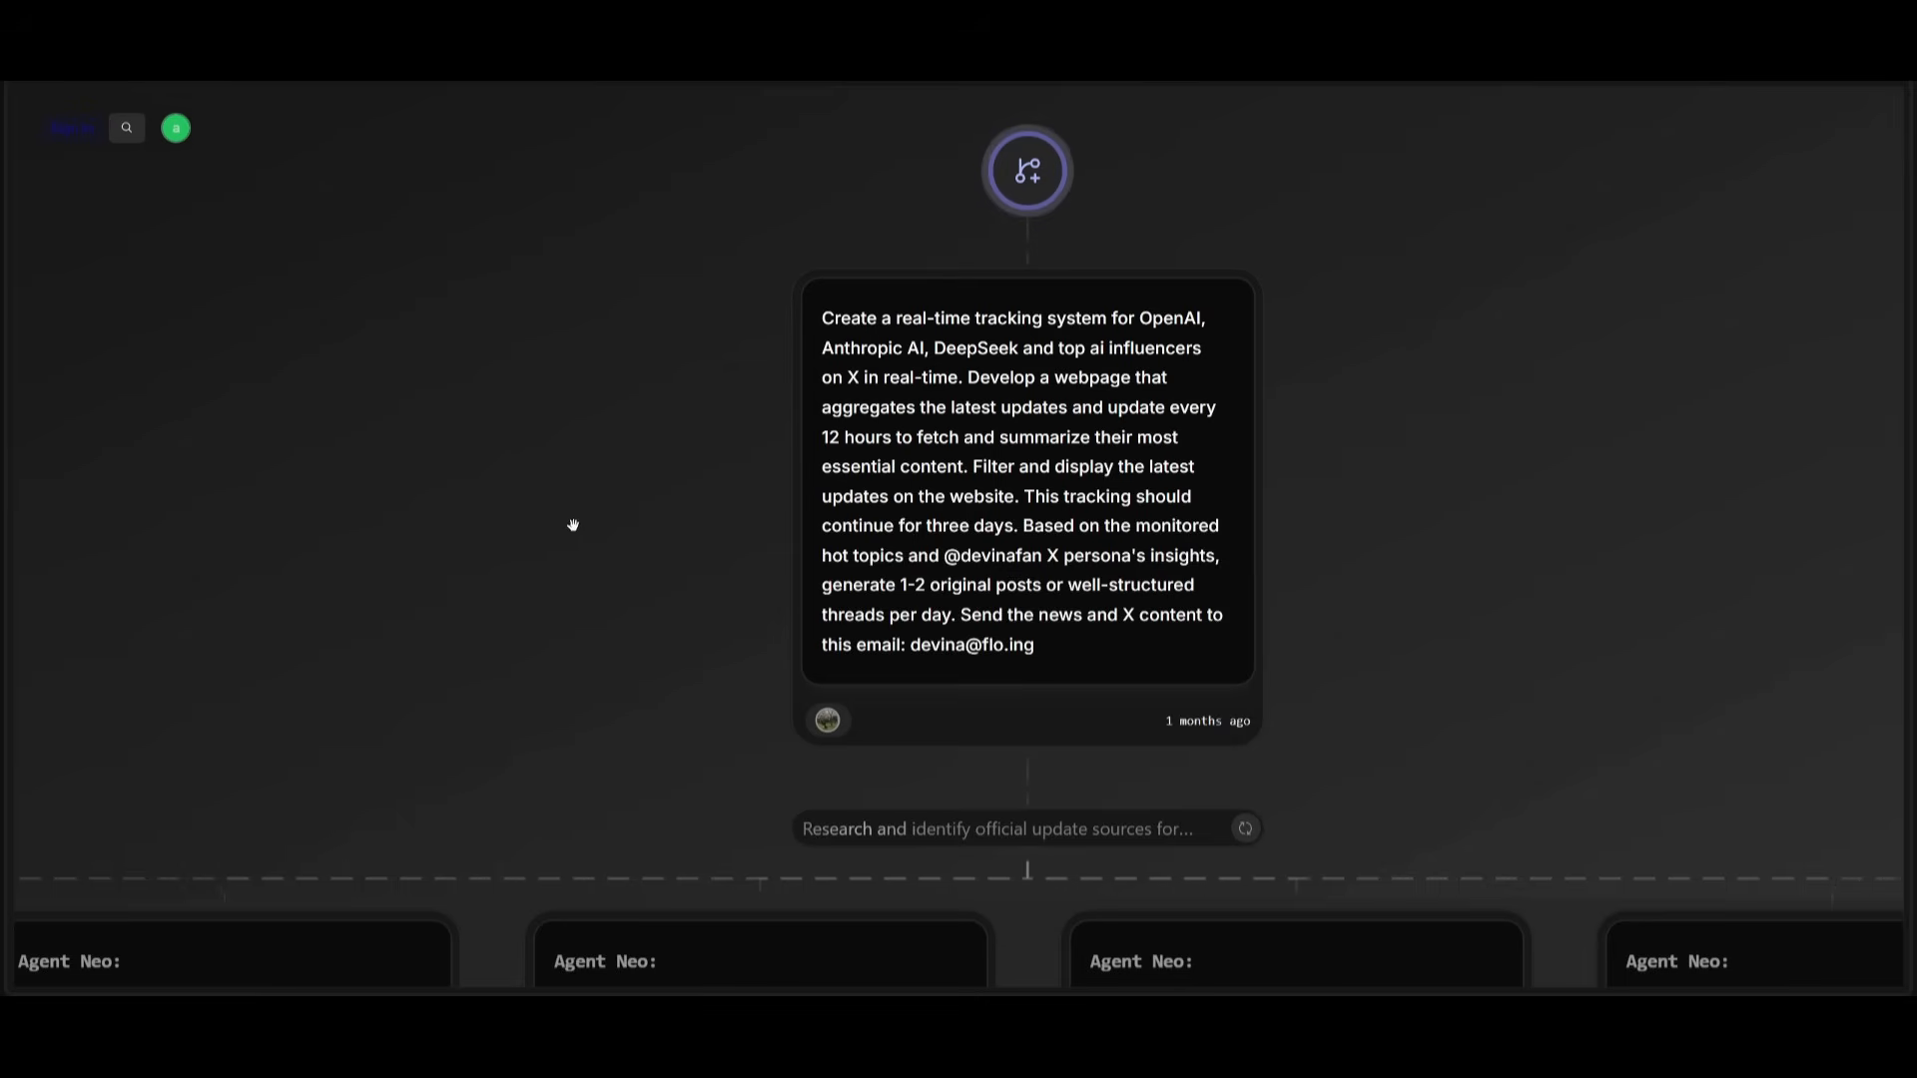
{"action": "scroll", "scroll_direction": "down", "scroll_amount": 3}
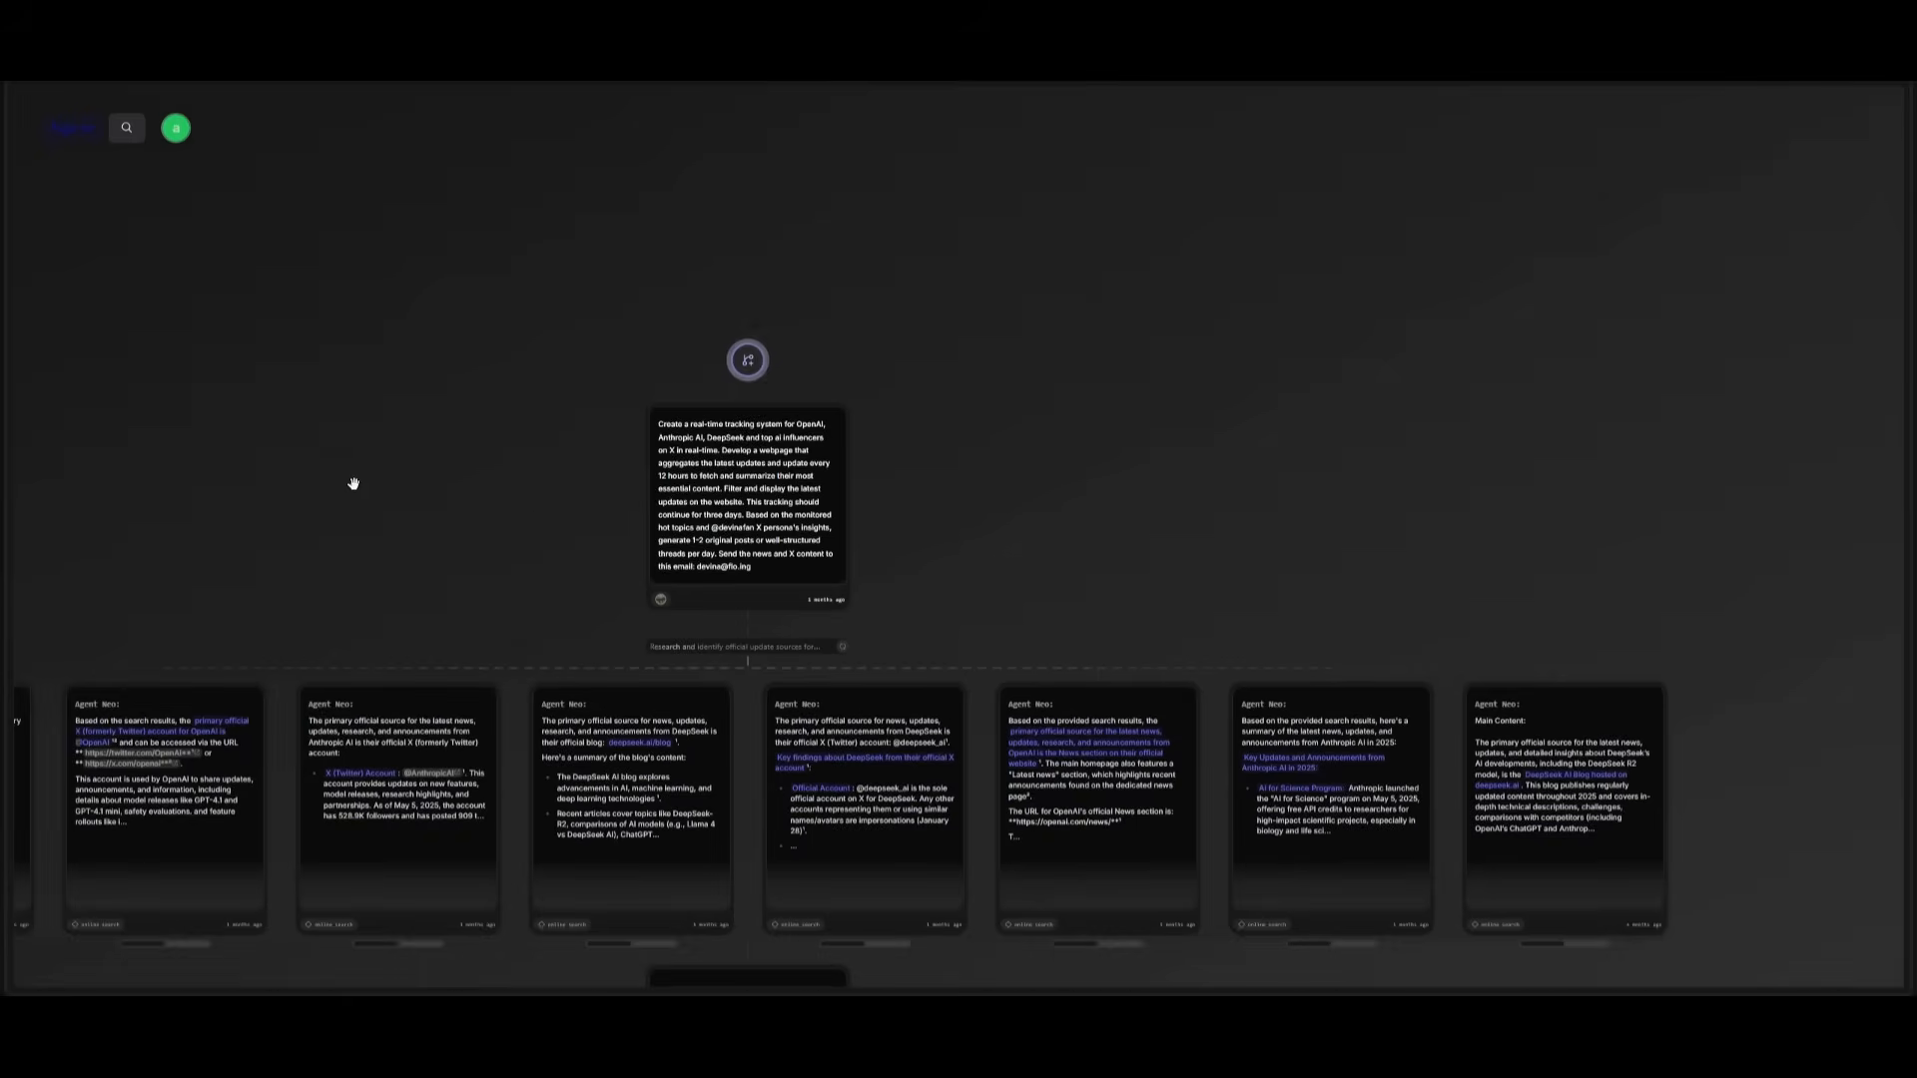
{"action": "scroll", "scroll_direction": "down", "scroll_amount": 3}
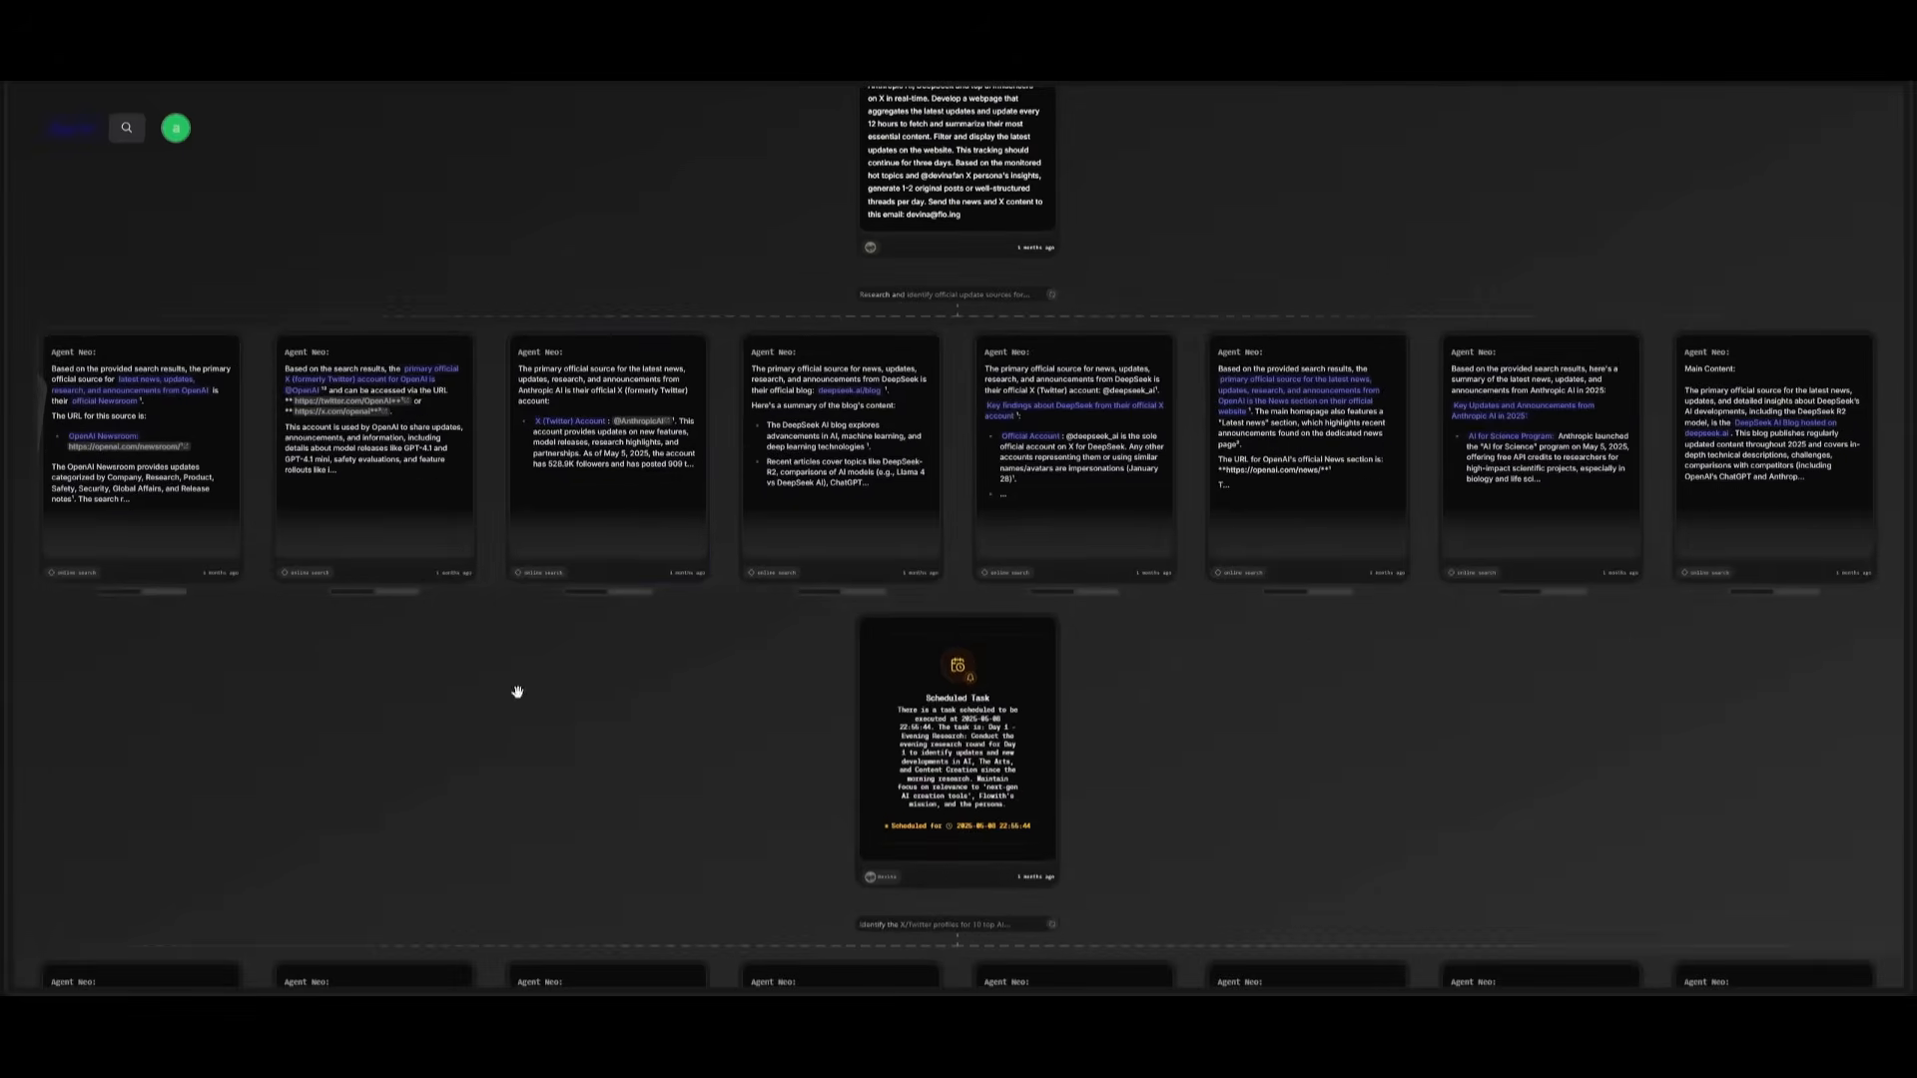
{"action": "scroll", "scroll_direction": "down", "scroll_amount": 3}
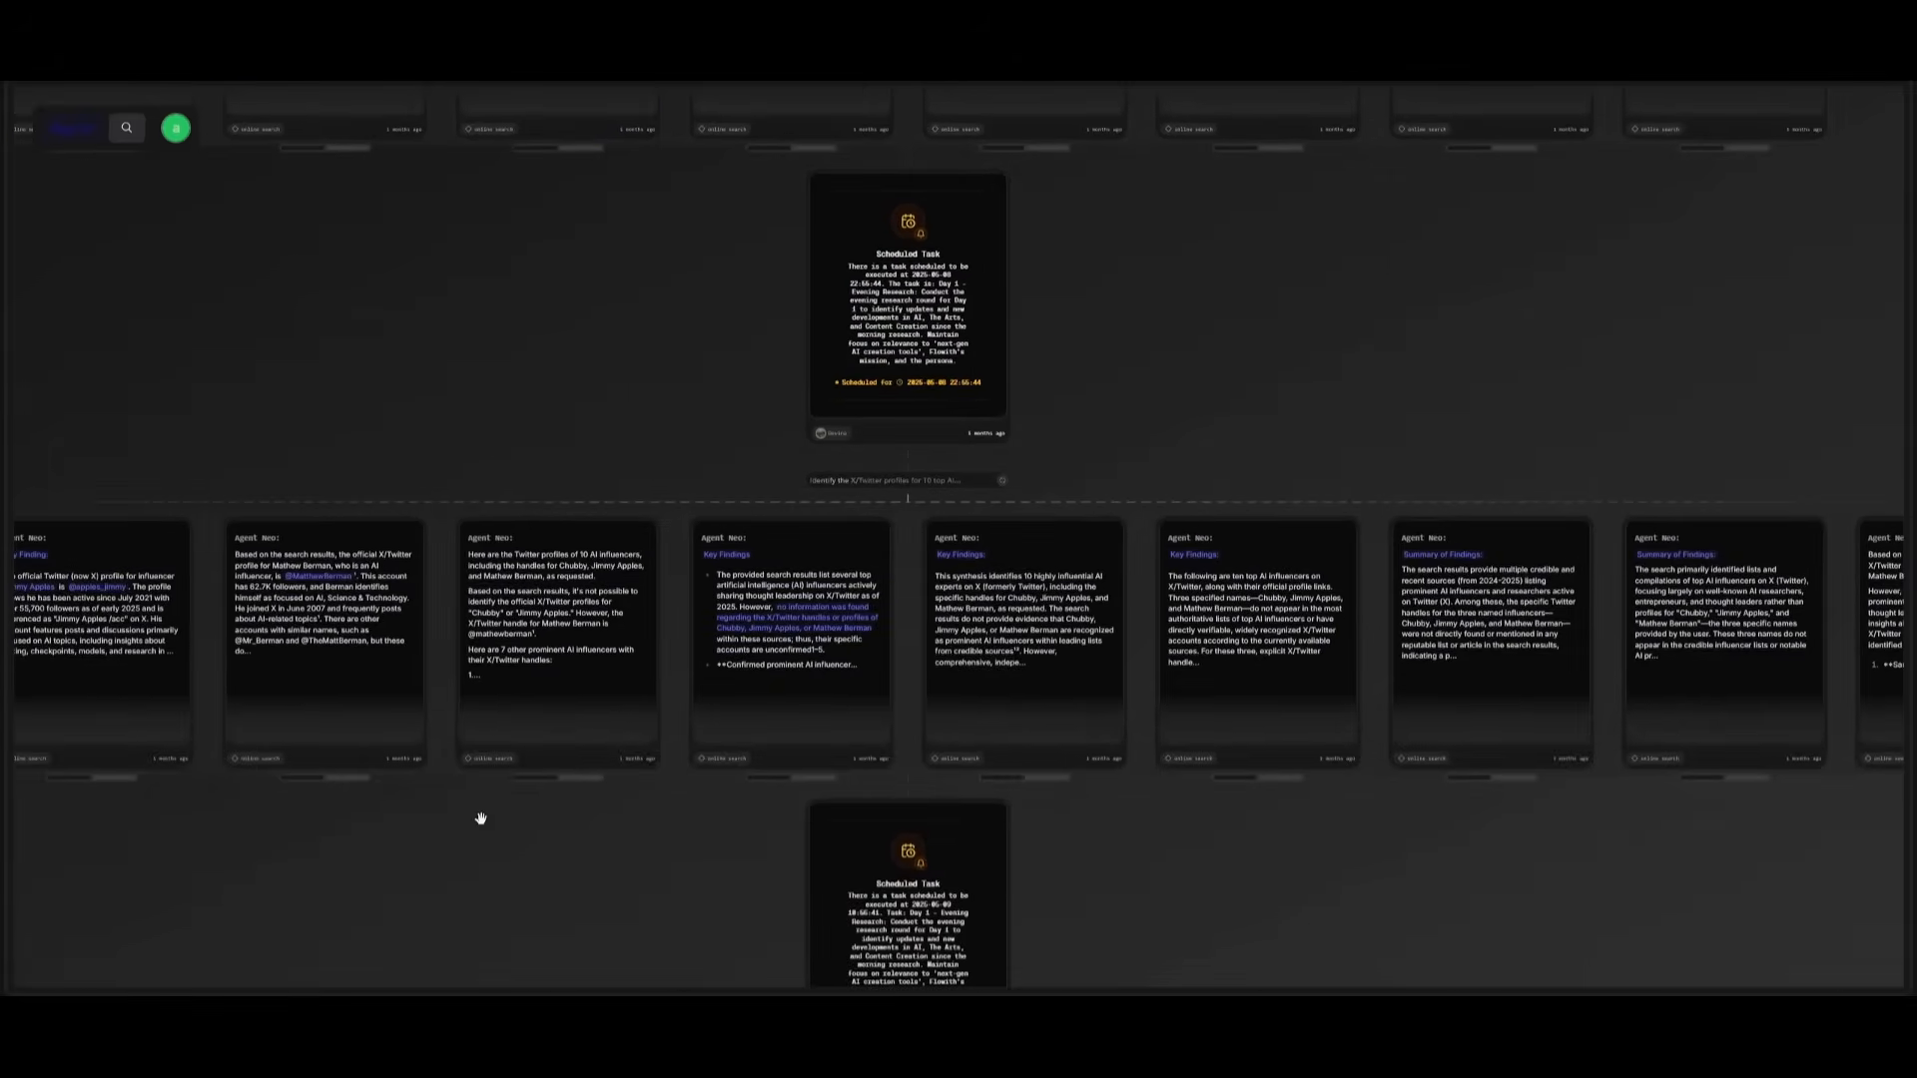
{"action": "scroll", "scroll_direction": "down", "scroll_amount": 3}
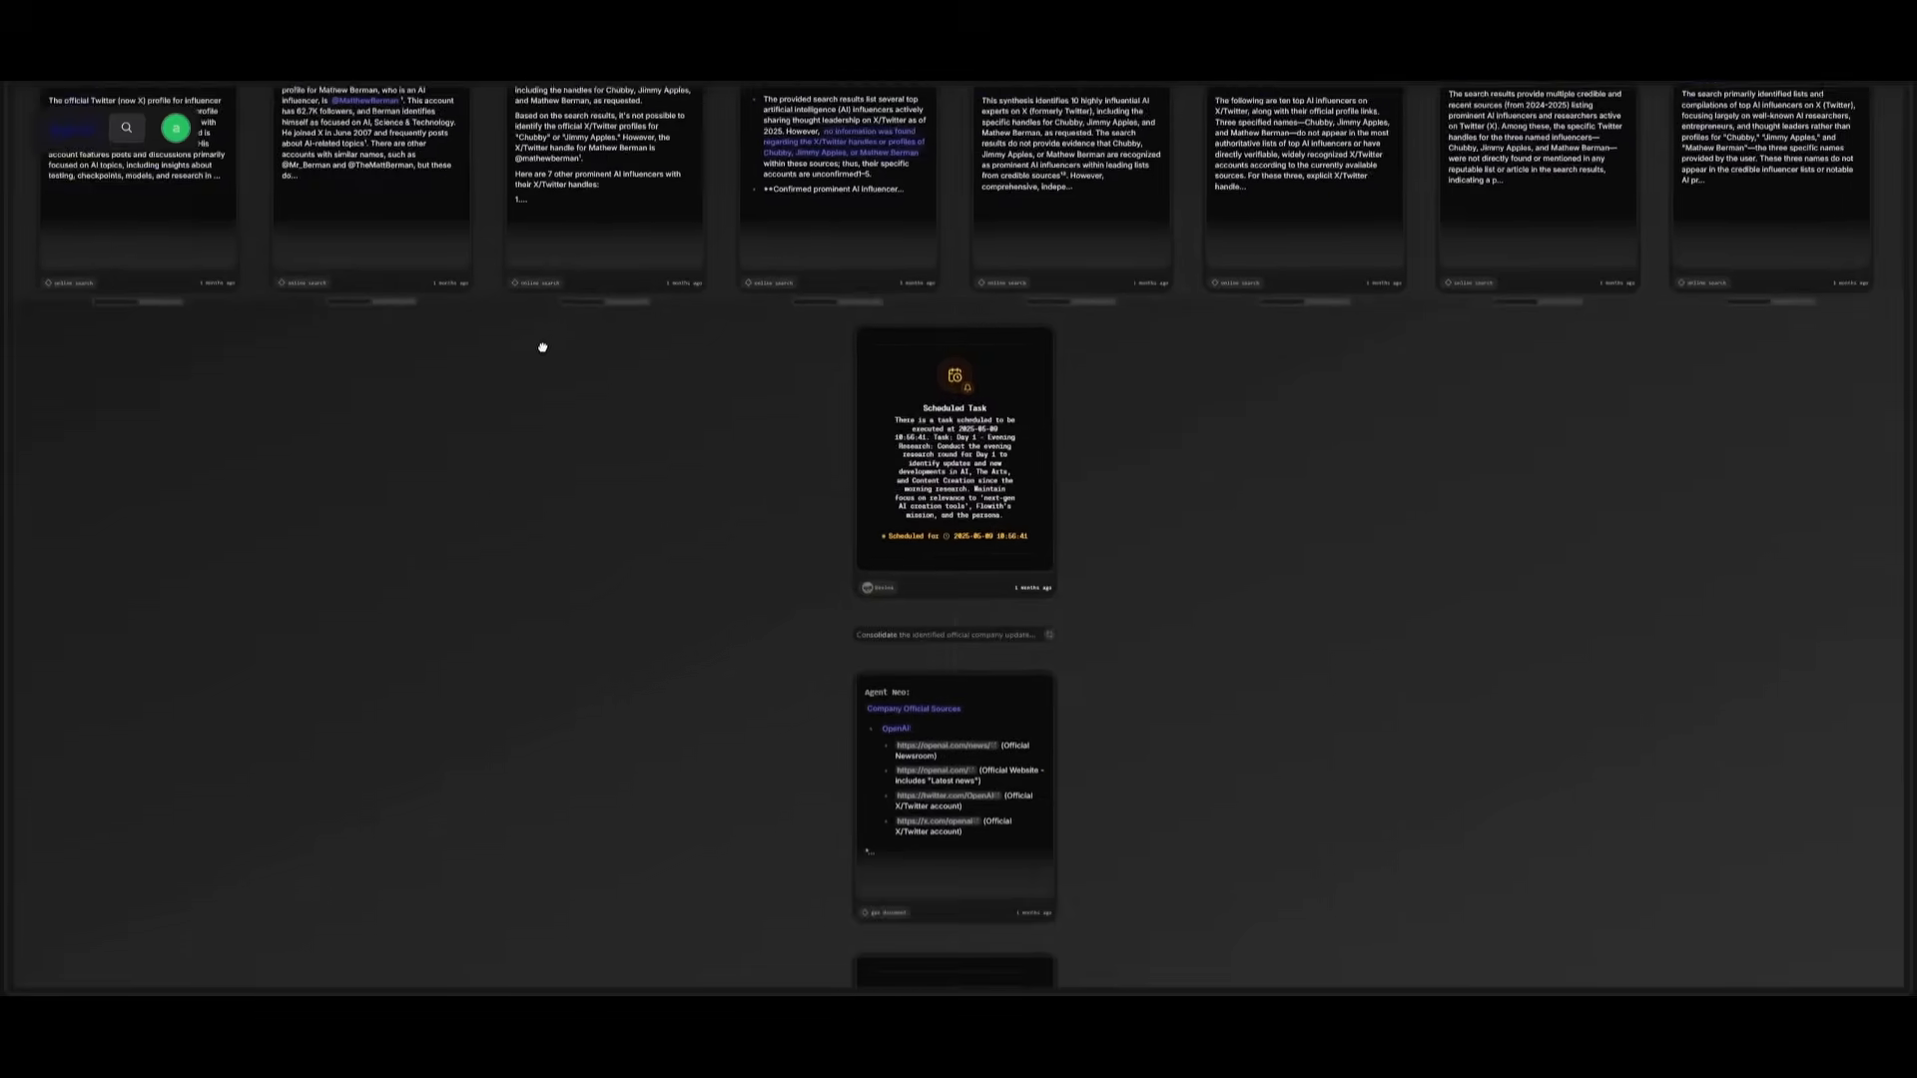
{"action": "scroll", "scroll_direction": "down", "scroll_amount": 3}
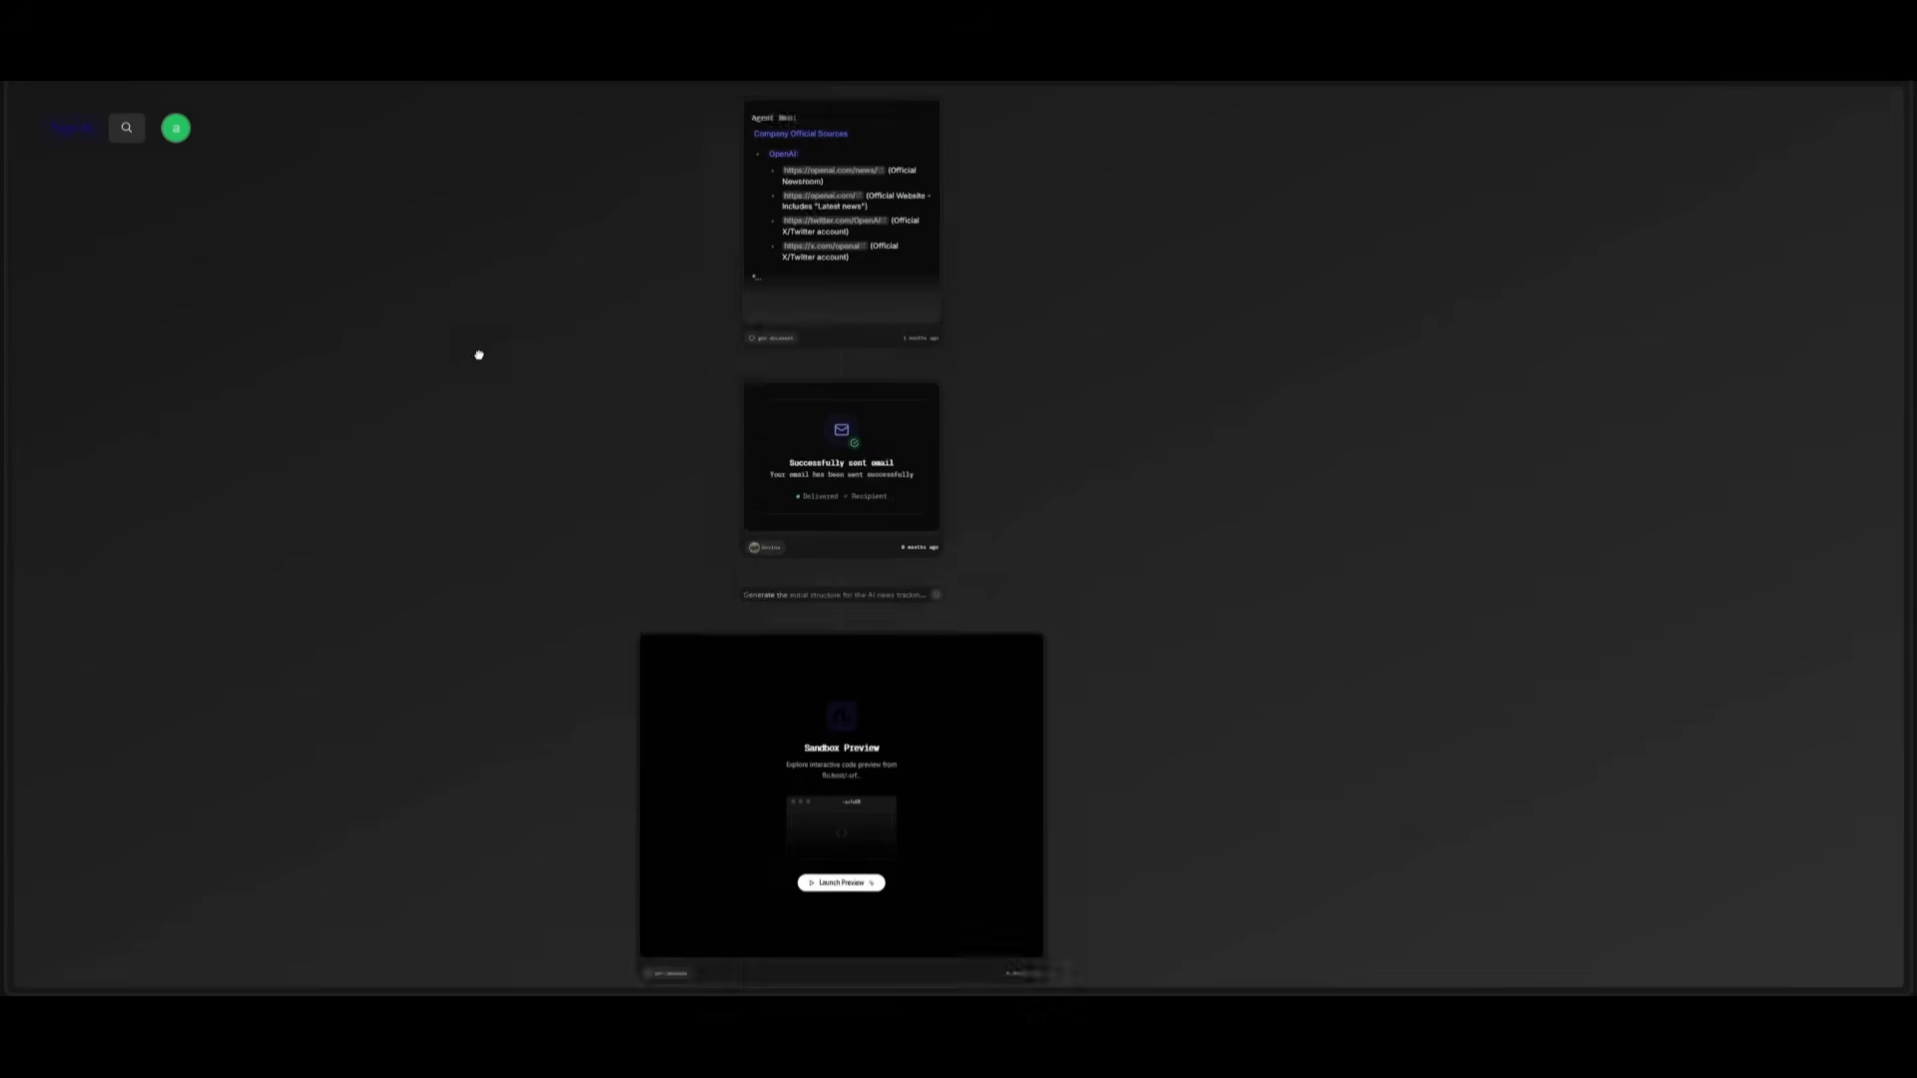
{"action": "scroll", "scroll_direction": "down", "scroll_amount": 3}
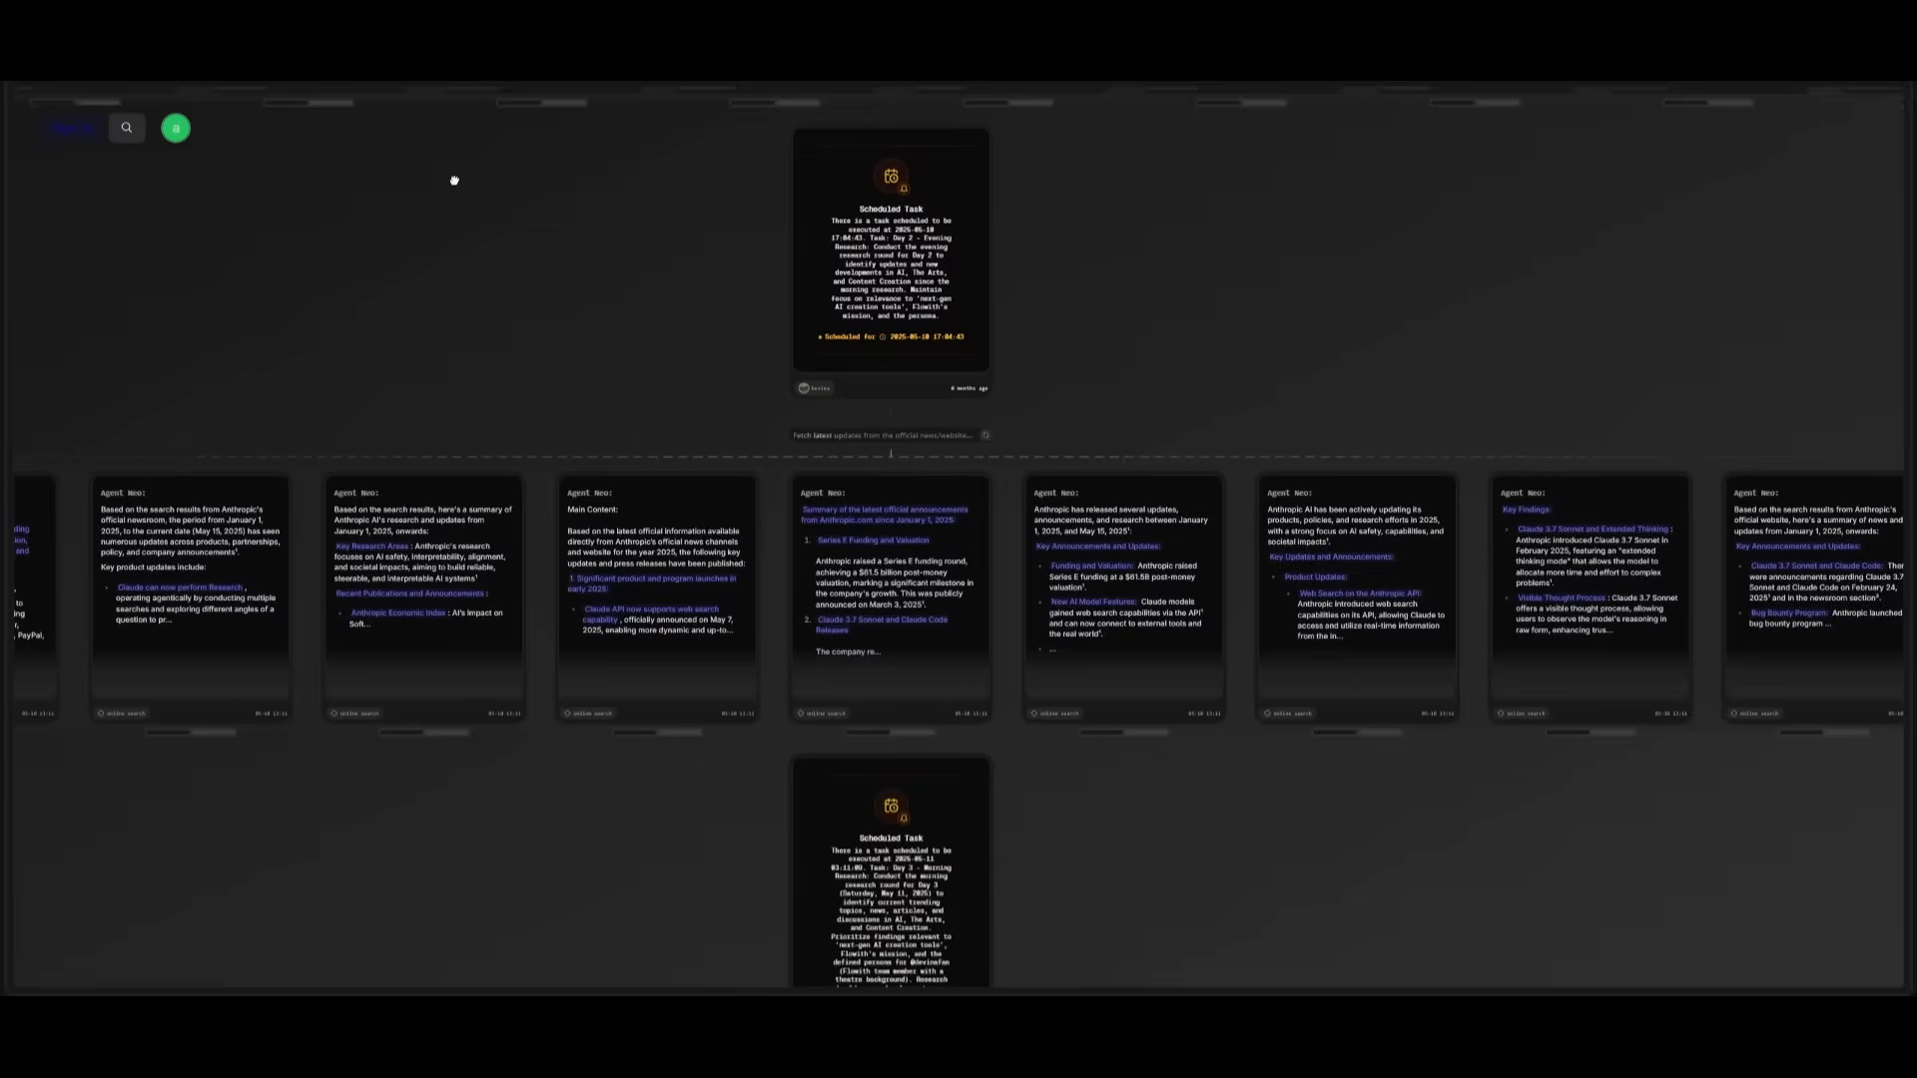
{"action": "scroll", "scroll_direction": "down", "scroll_amount": 3}
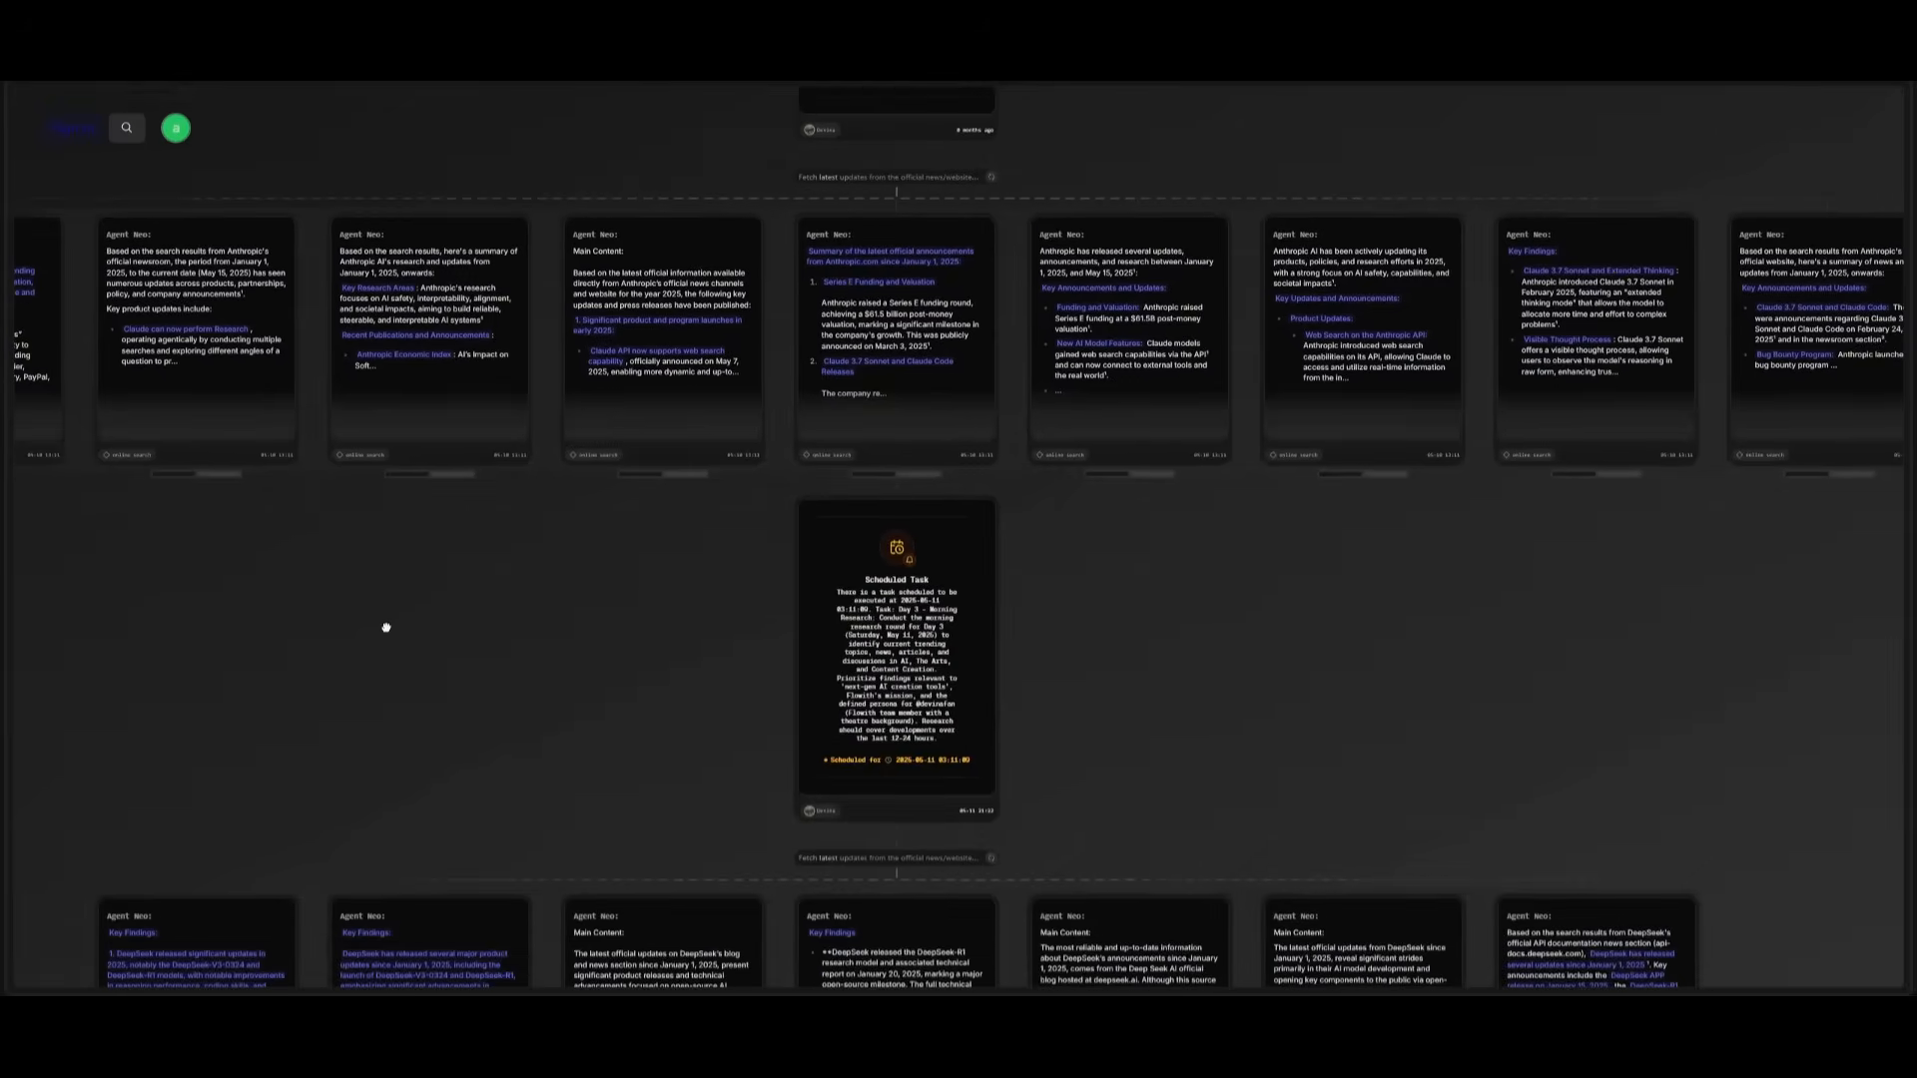
{"action": "mouse_move", "coordinate": [254, 619]}
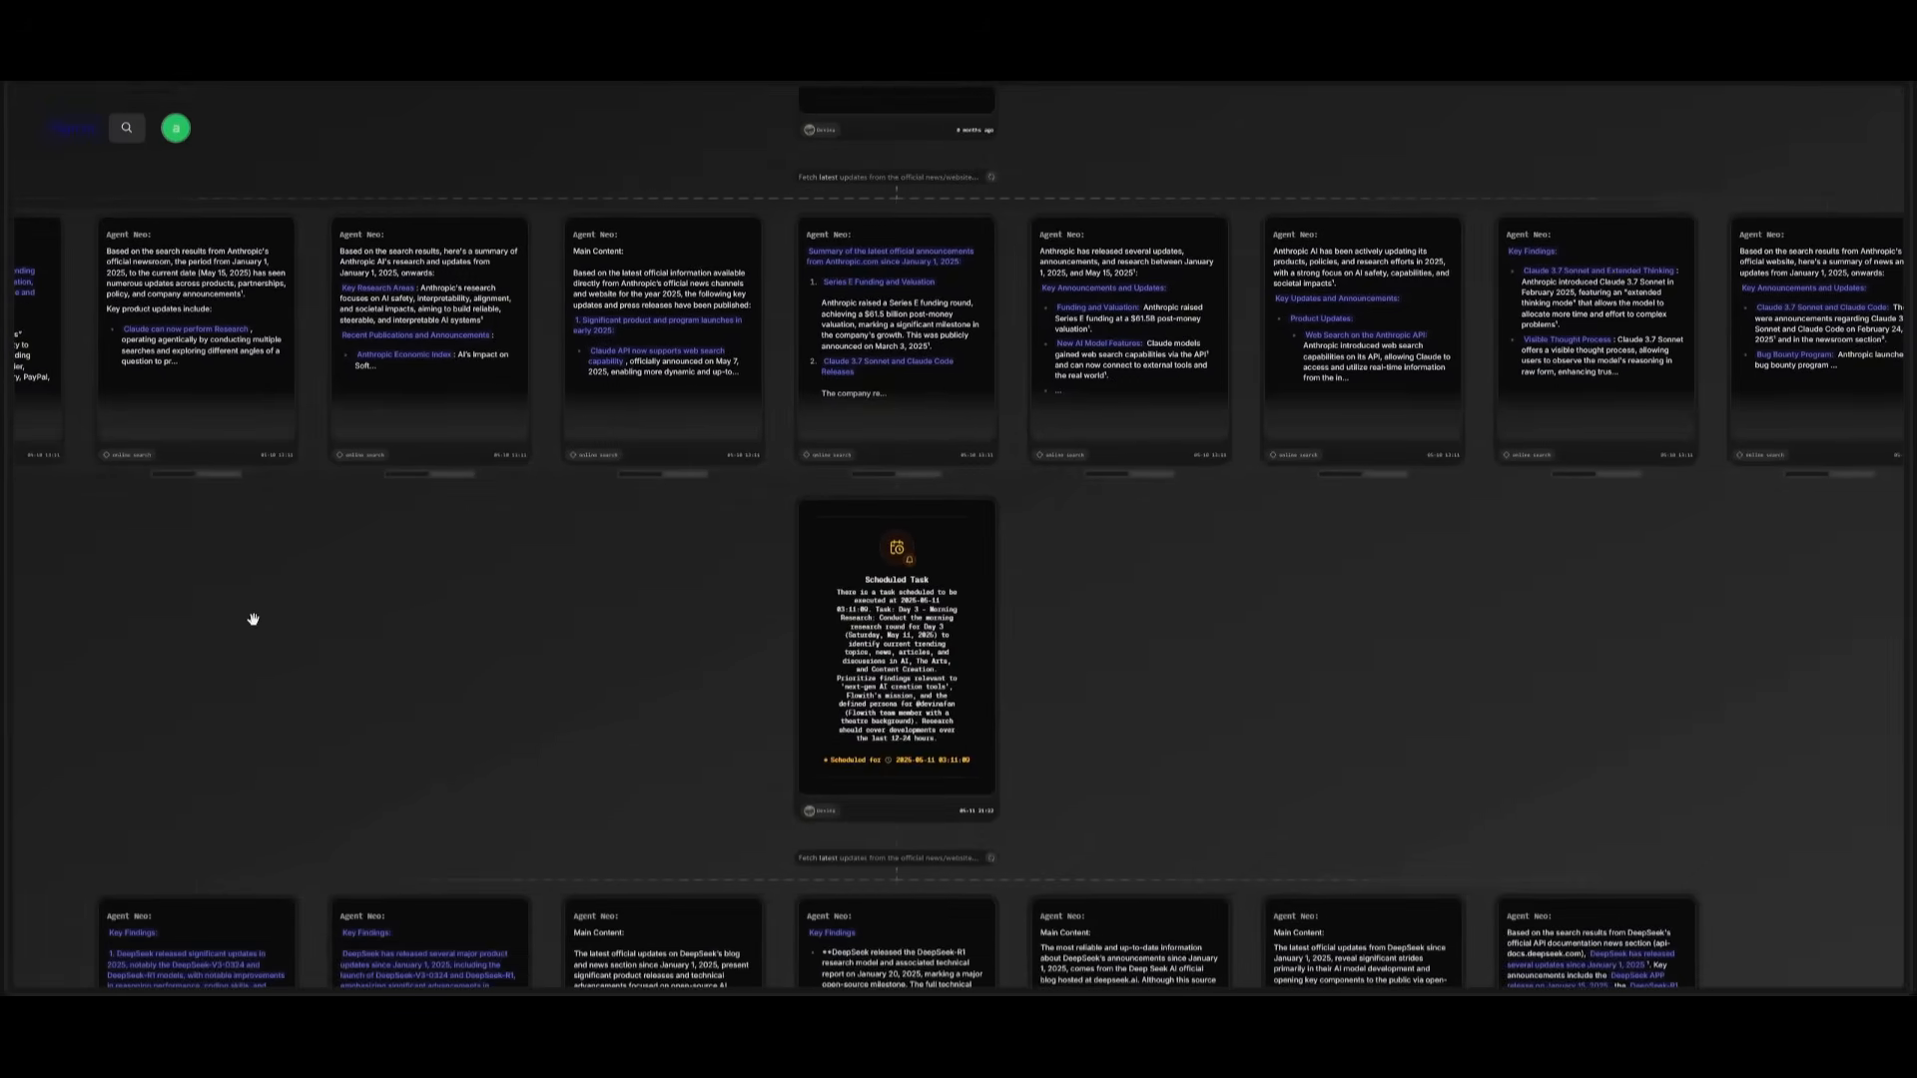
{"action": "mouse_move", "coordinate": [343, 773]}
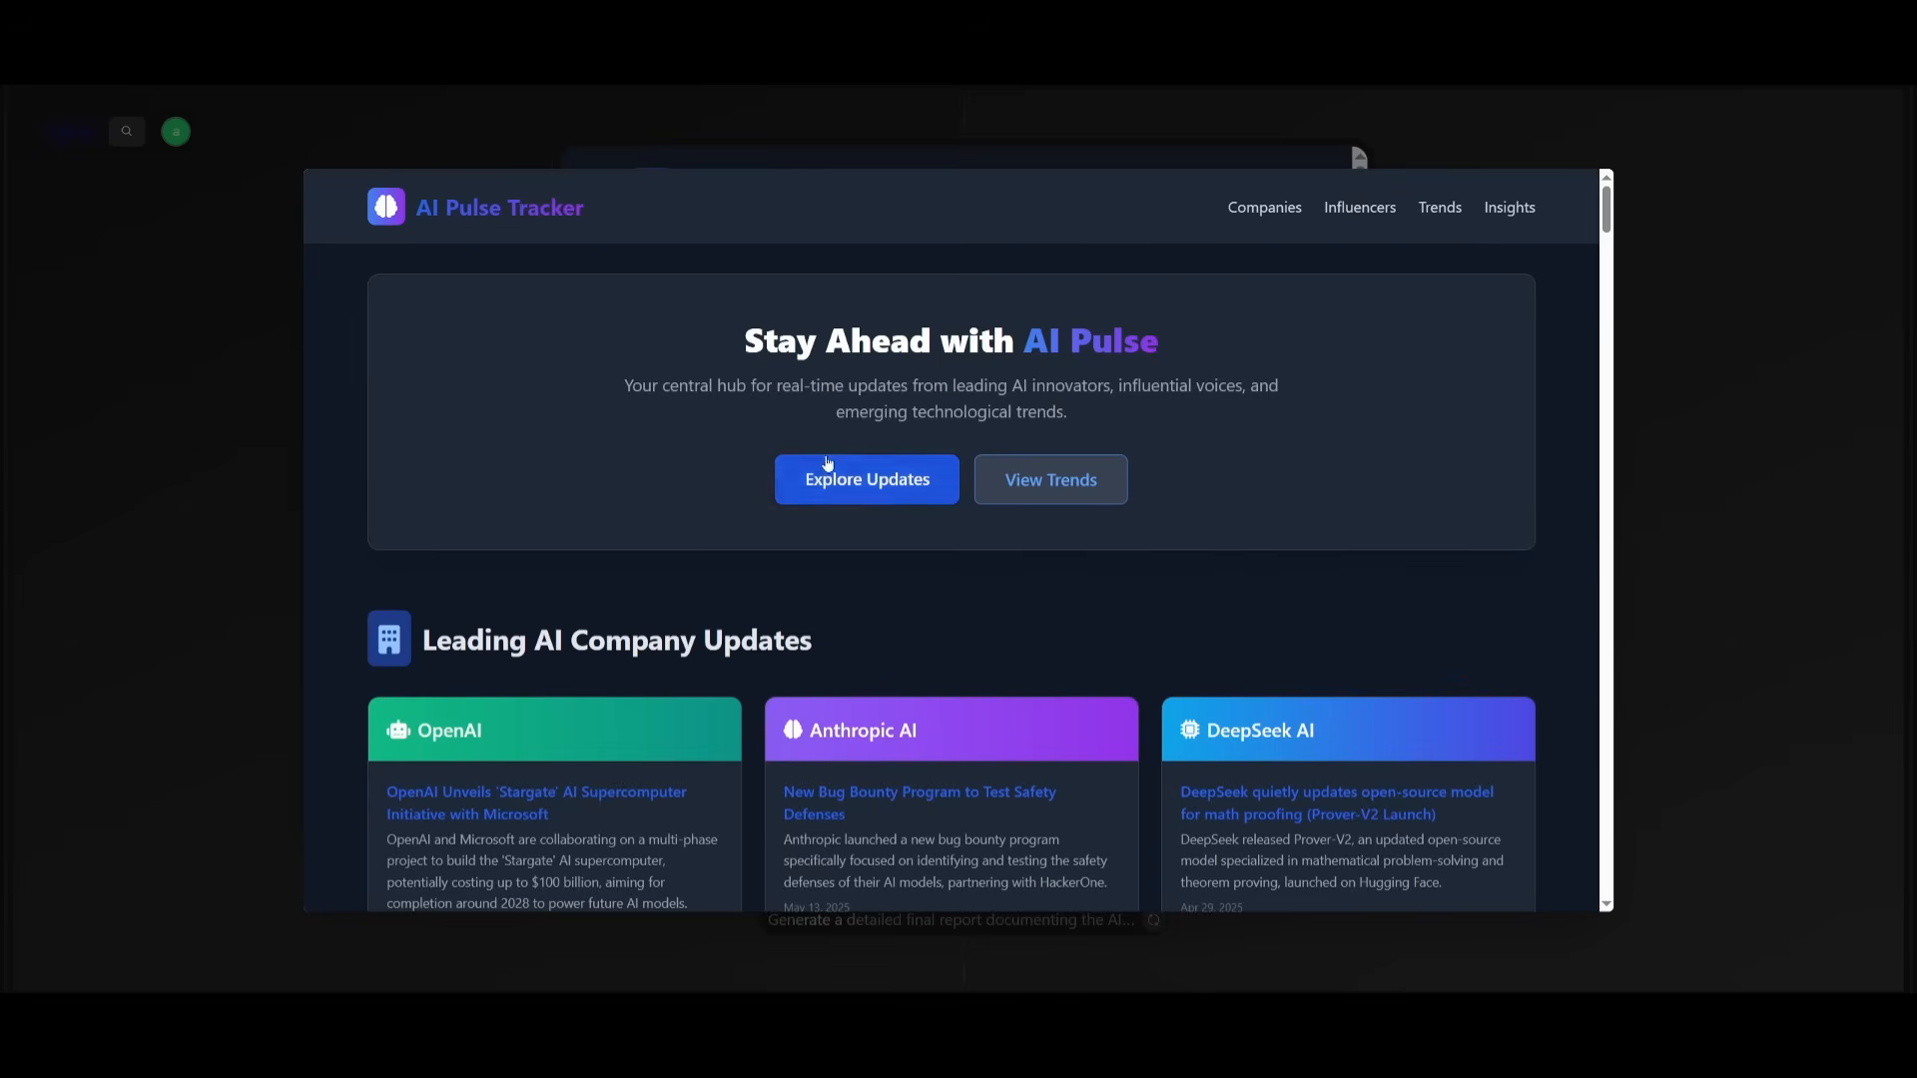
Step: Scroll the AI Pulse Tracker preview through company updates, trending topics and the influencer feed to the footer
{"action": "scroll", "scroll_direction": "down", "scroll_amount": 3}
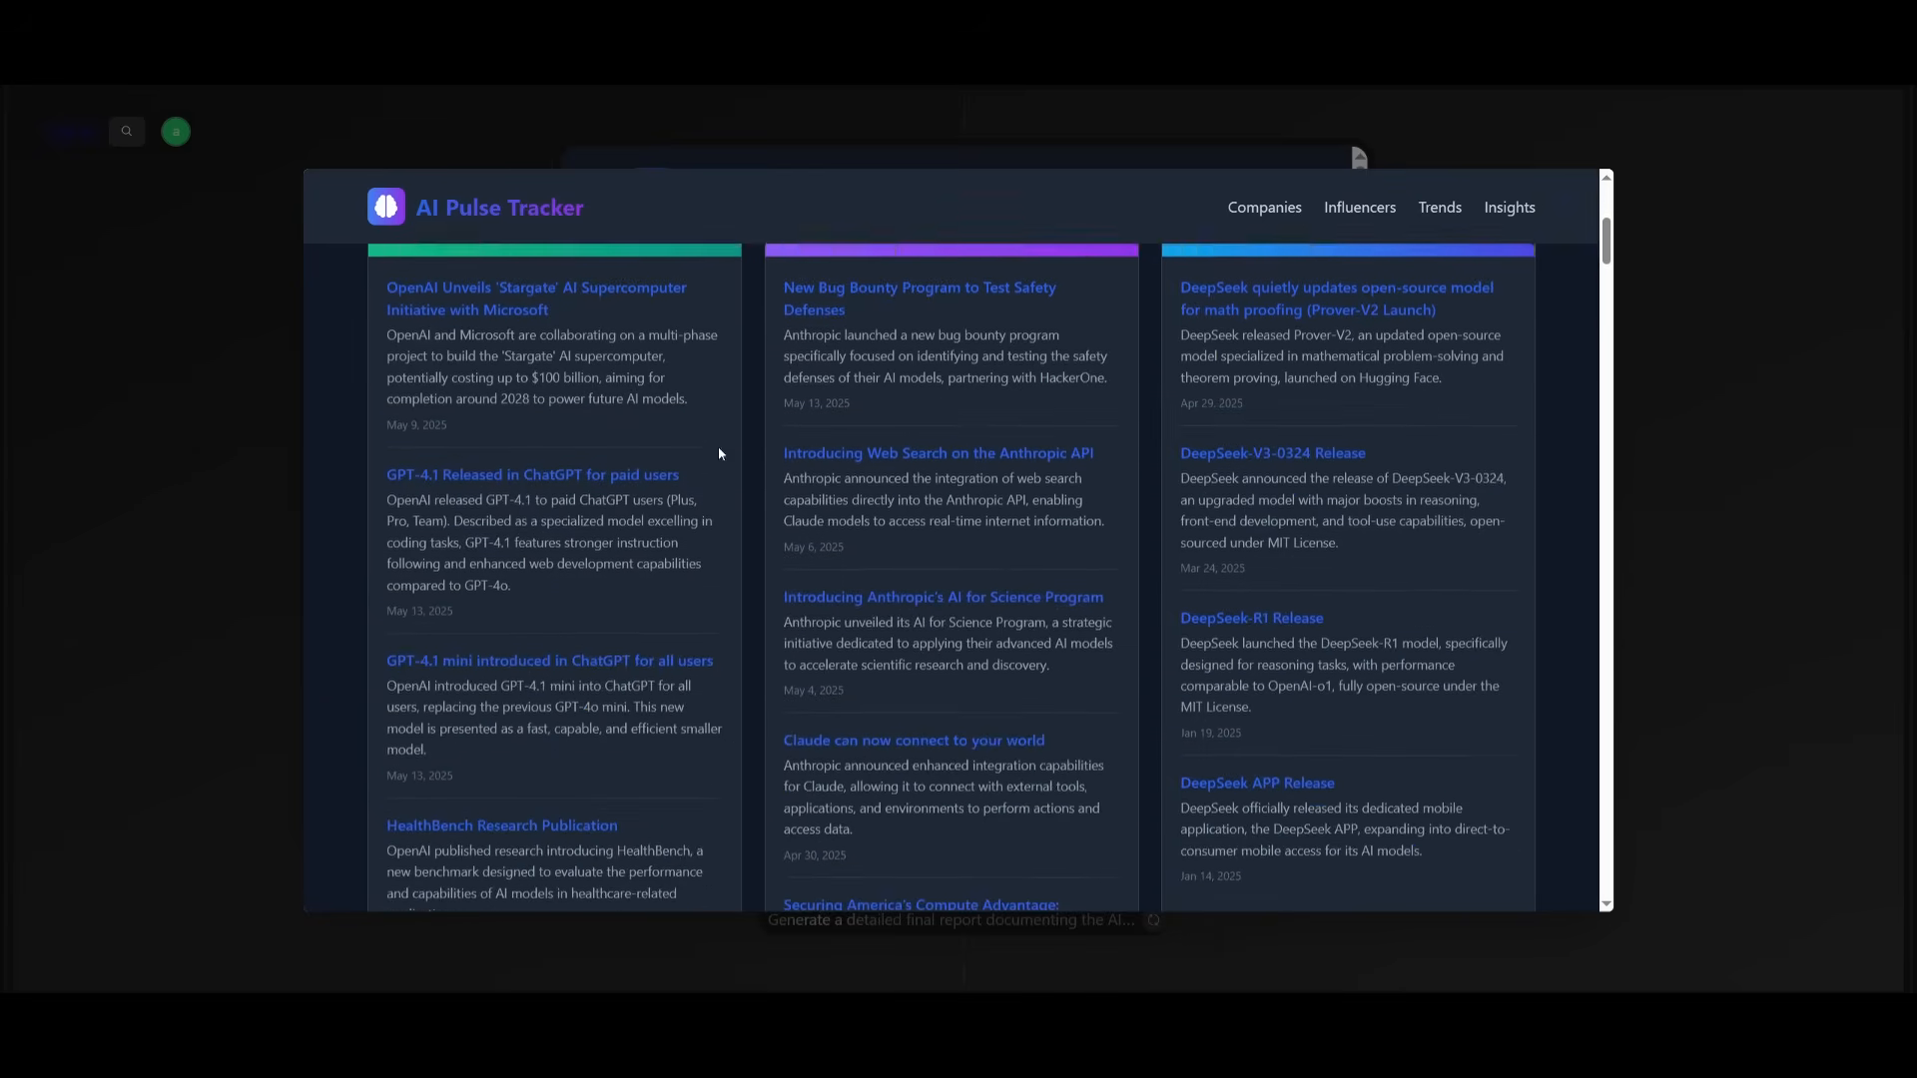
{"action": "scroll", "scroll_direction": "down", "scroll_amount": 3}
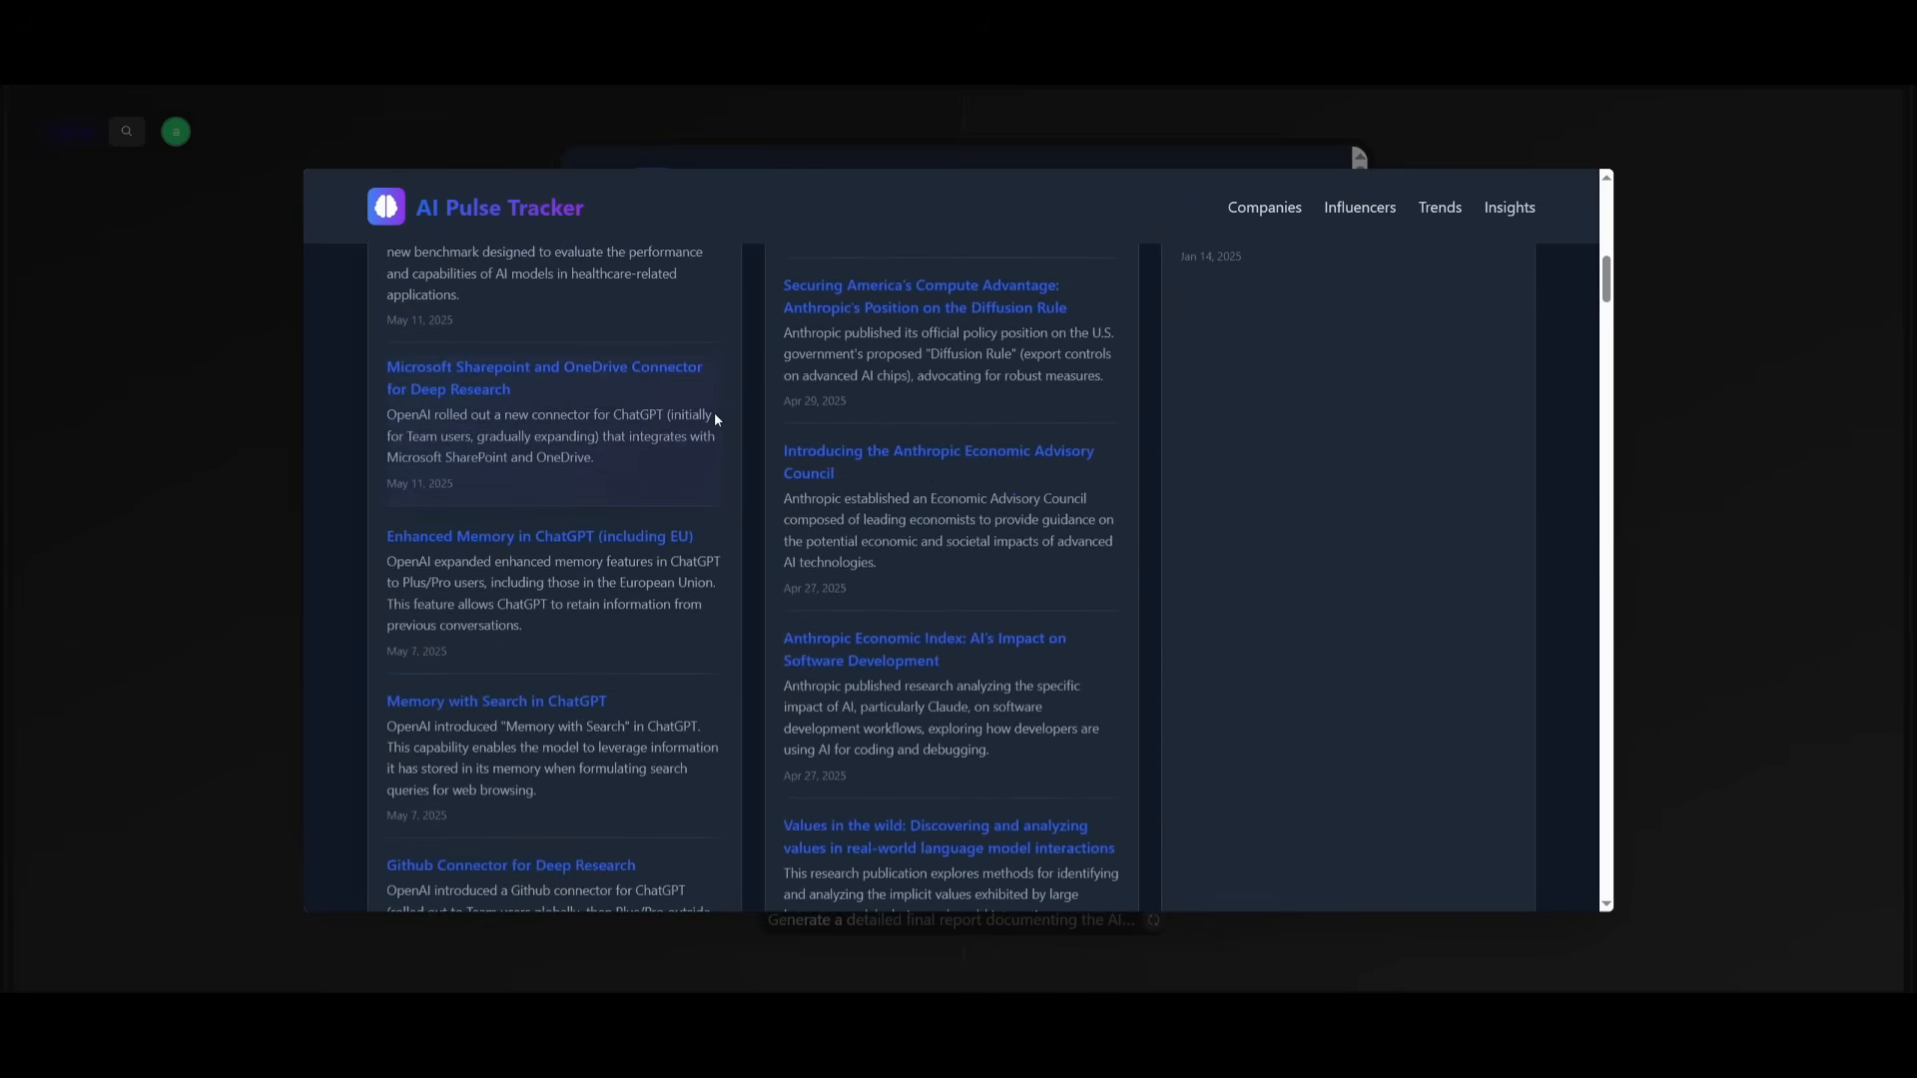
{"action": "scroll", "scroll_direction": "down", "scroll_amount": 3}
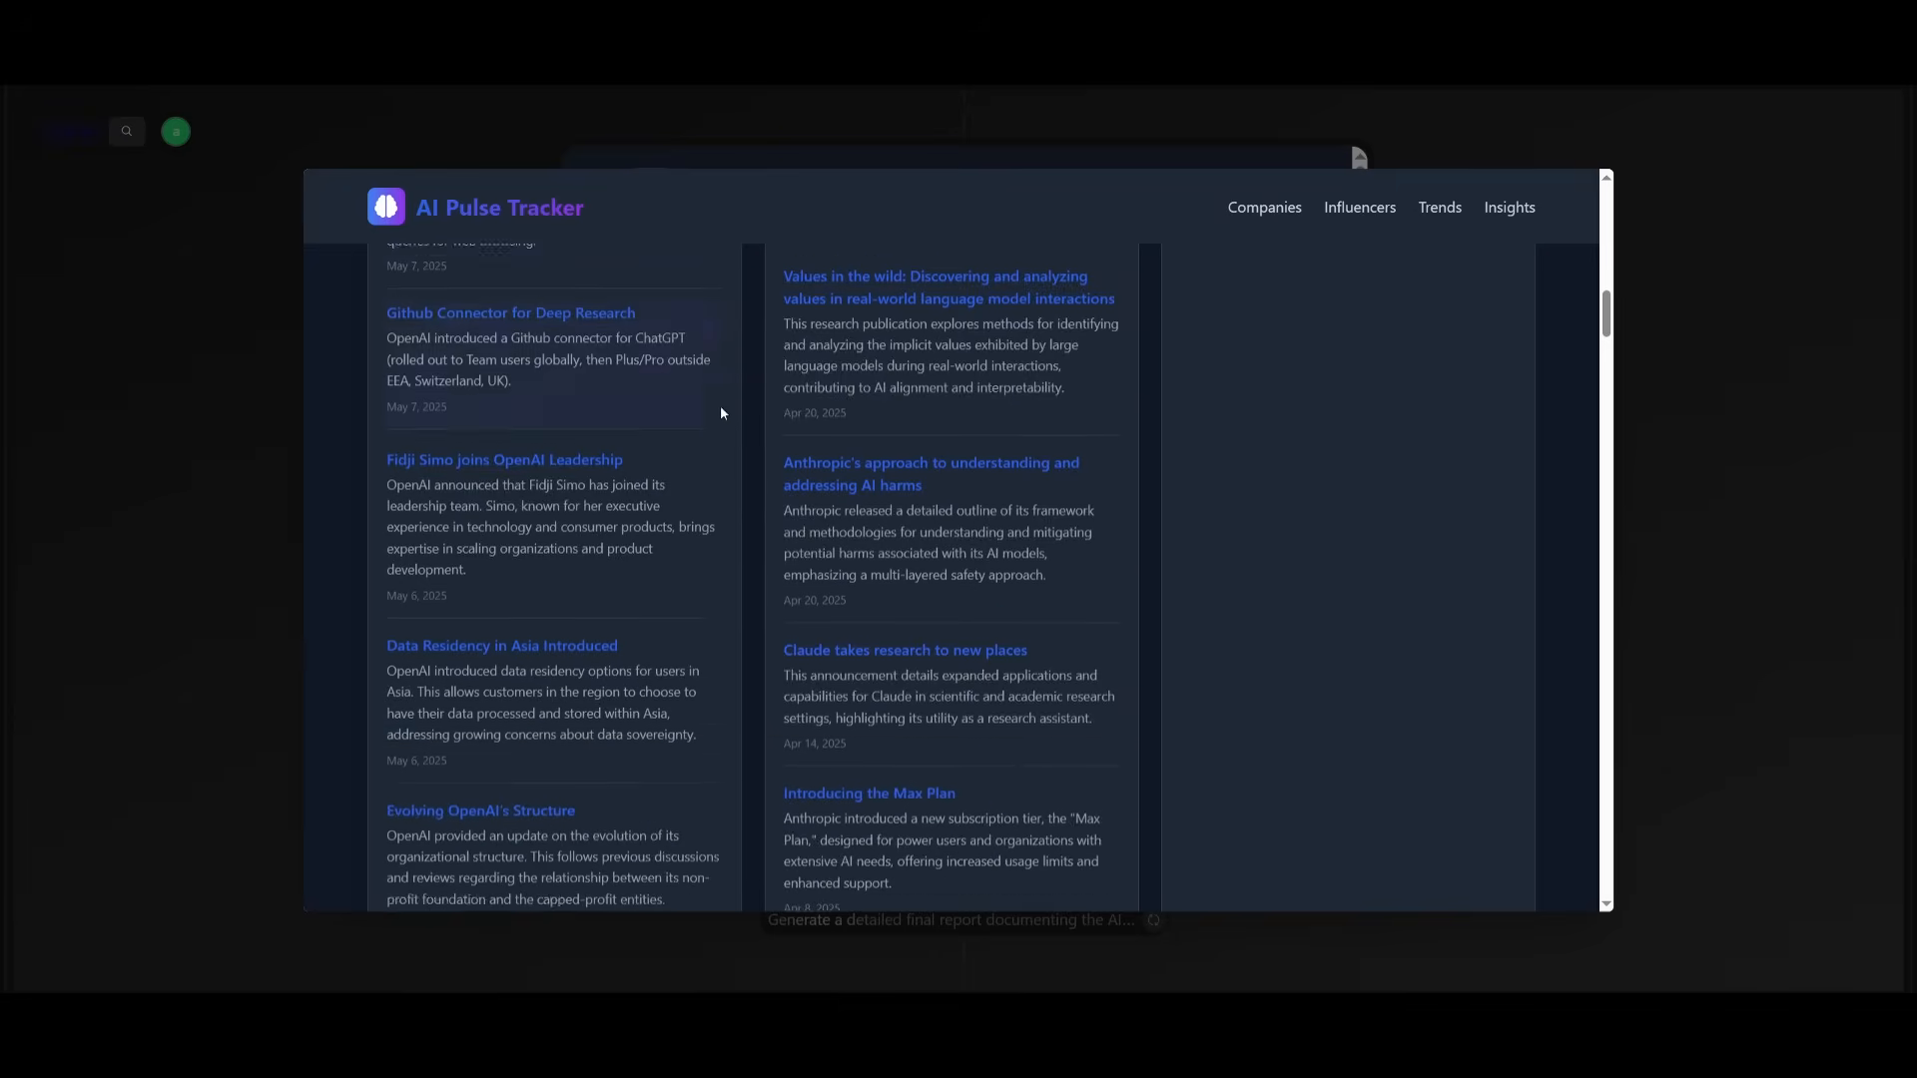
{"action": "scroll", "scroll_direction": "down", "scroll_amount": 3}
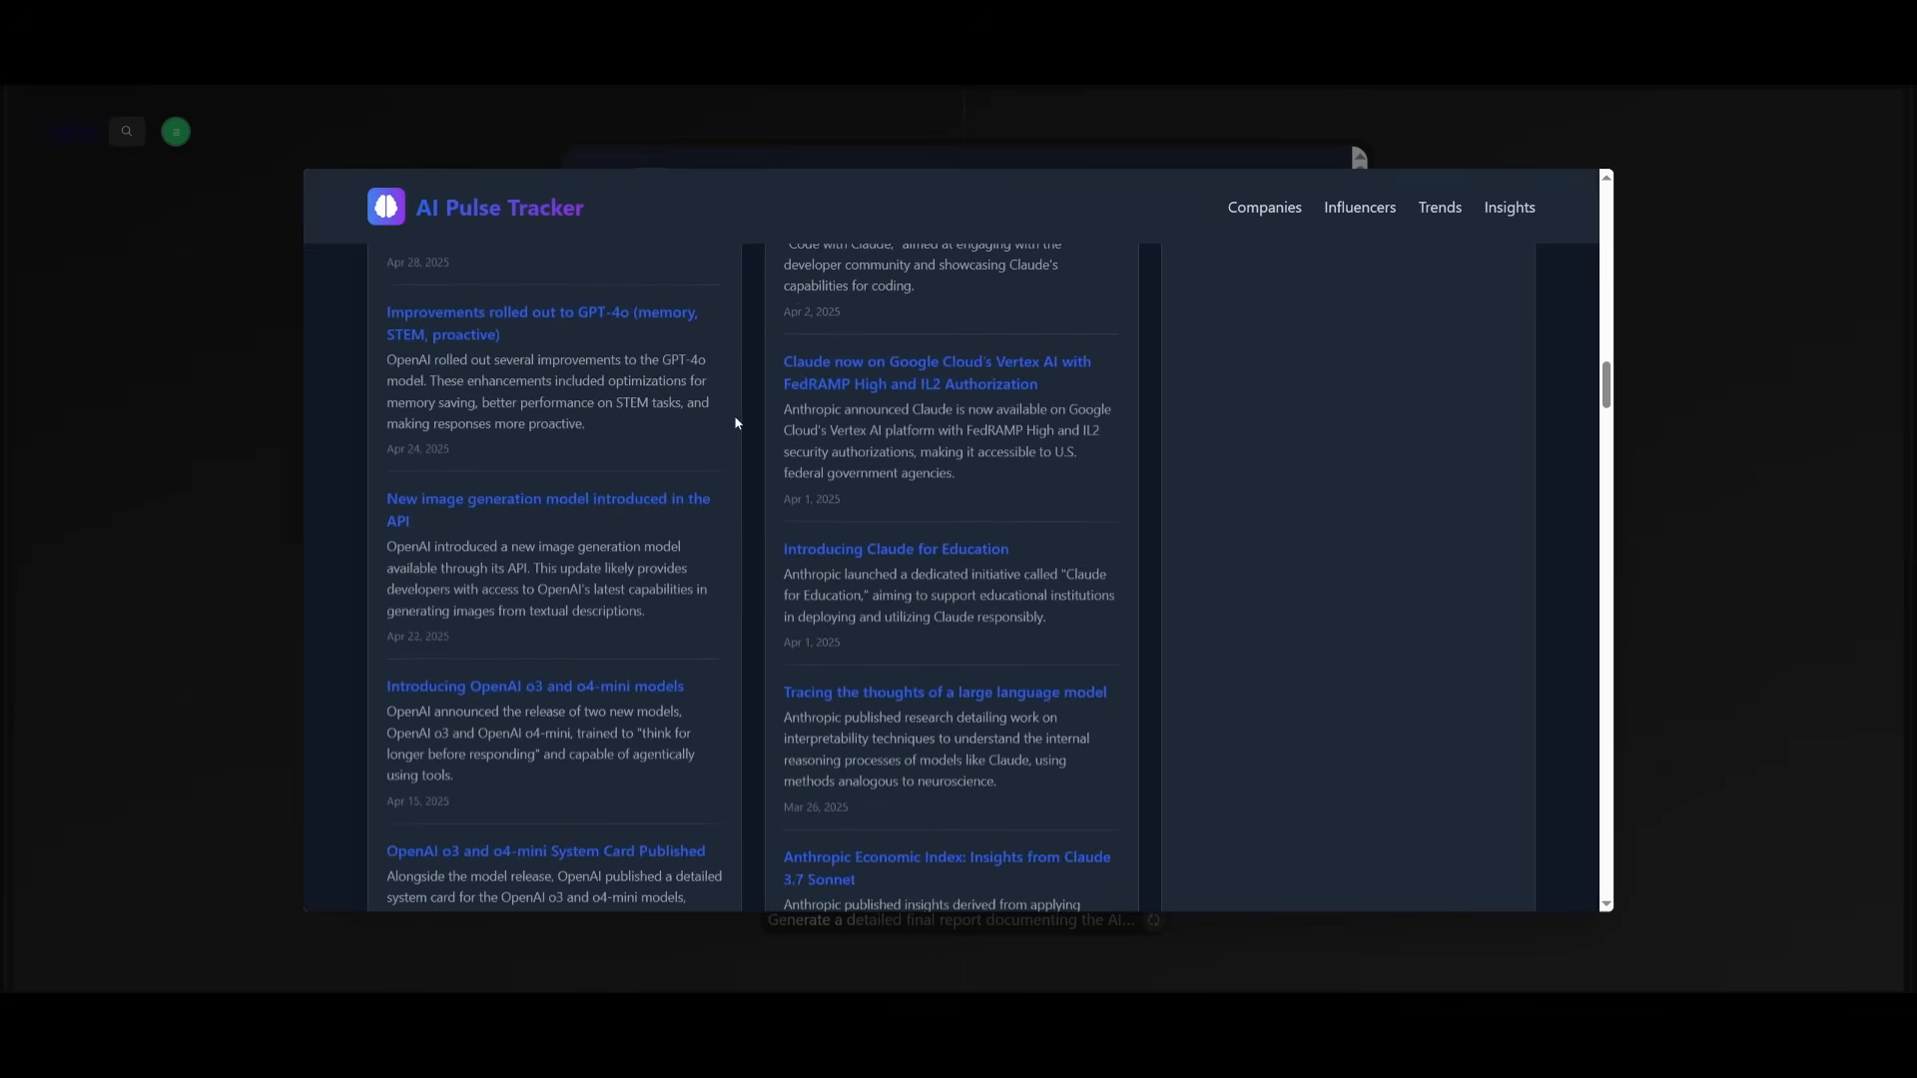
{"action": "scroll", "scroll_direction": "down", "scroll_amount": 3}
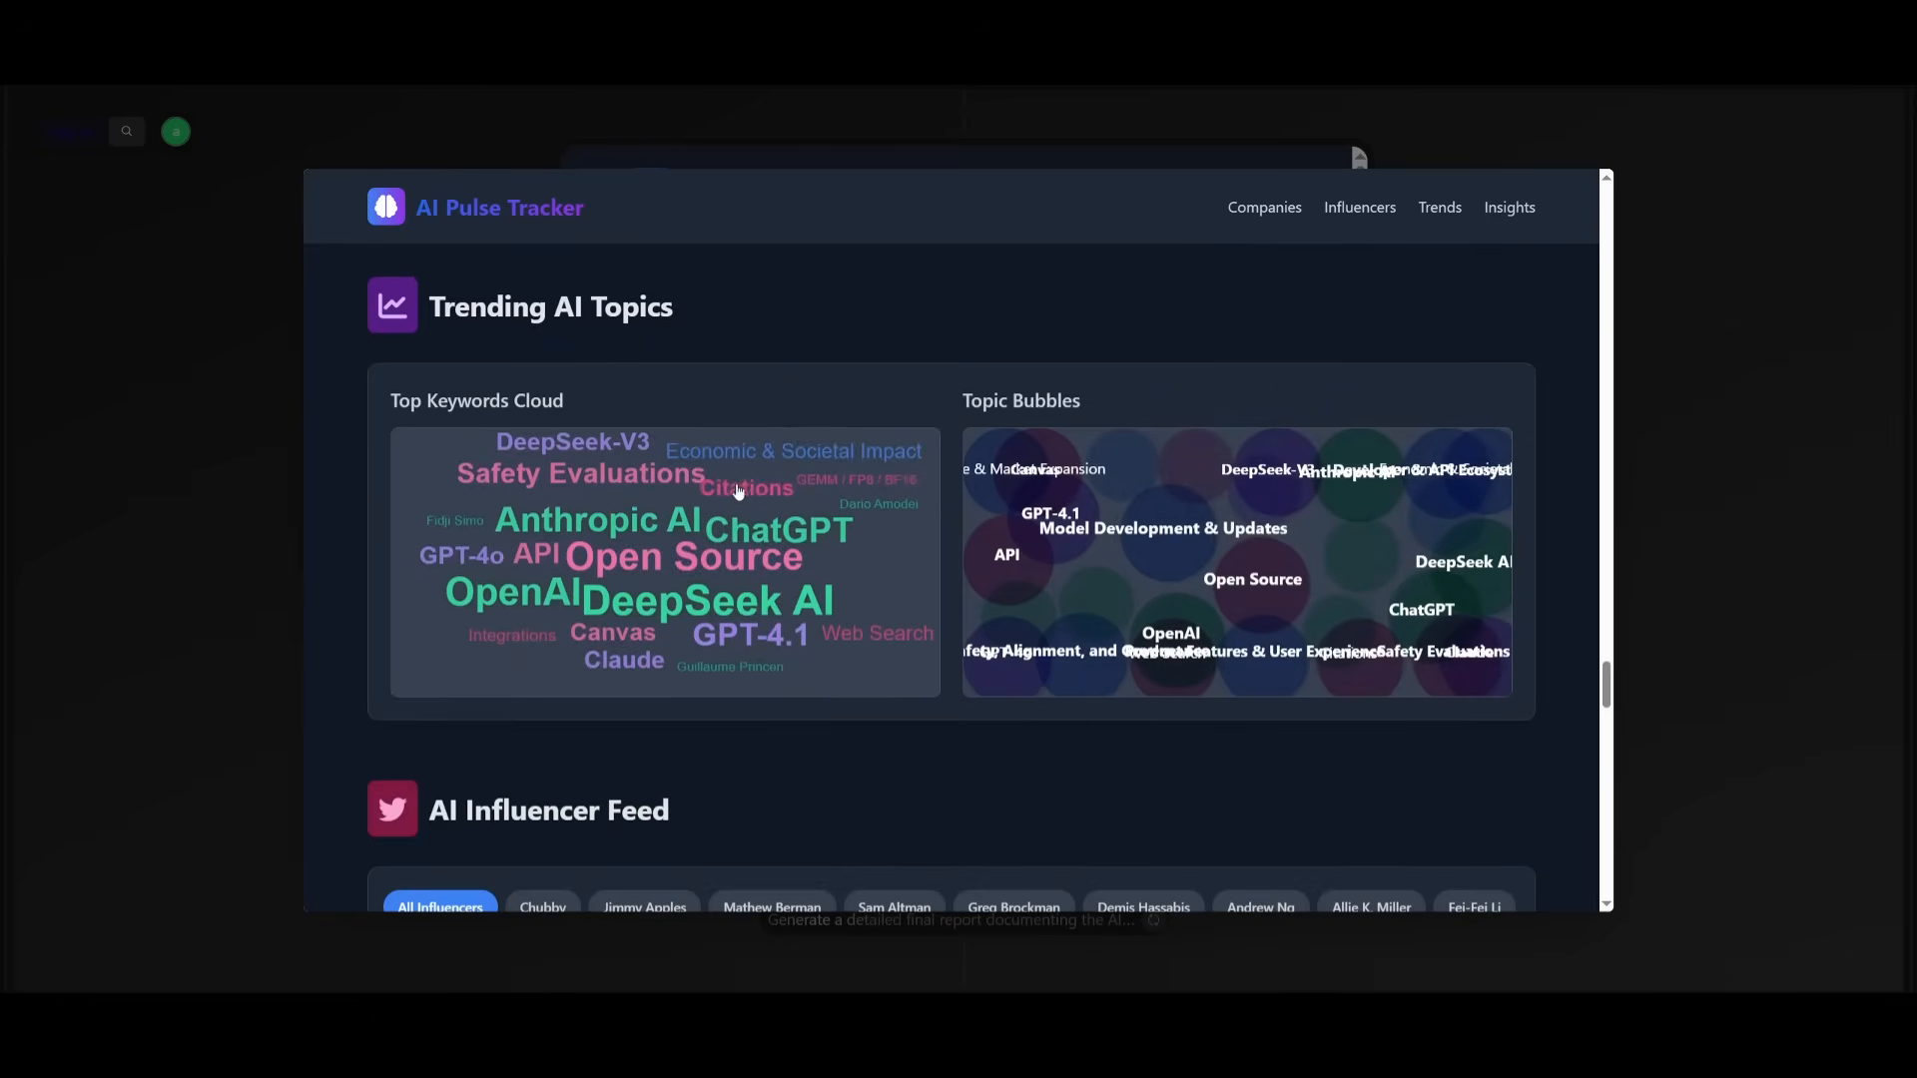
{"action": "scroll", "scroll_direction": "down", "scroll_amount": 3}
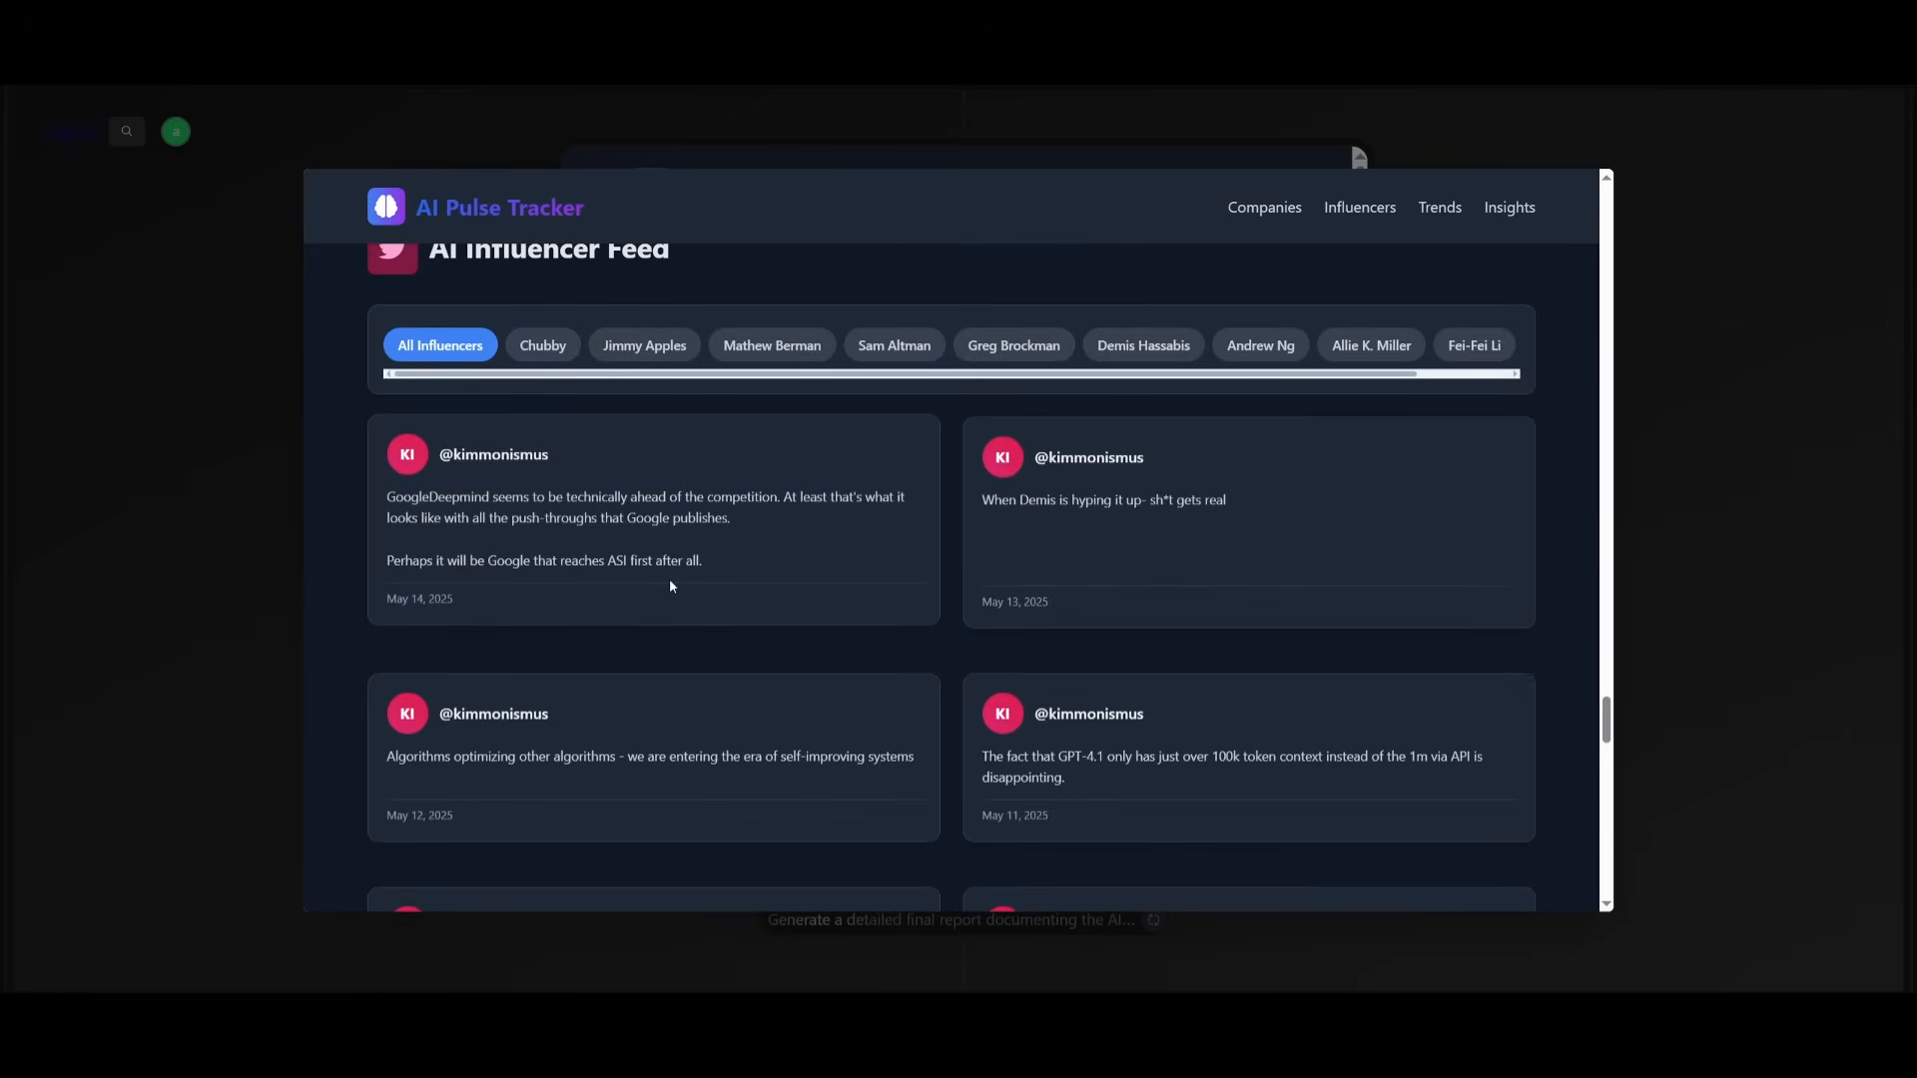
{"action": "scroll", "scroll_direction": "down", "scroll_amount": 3}
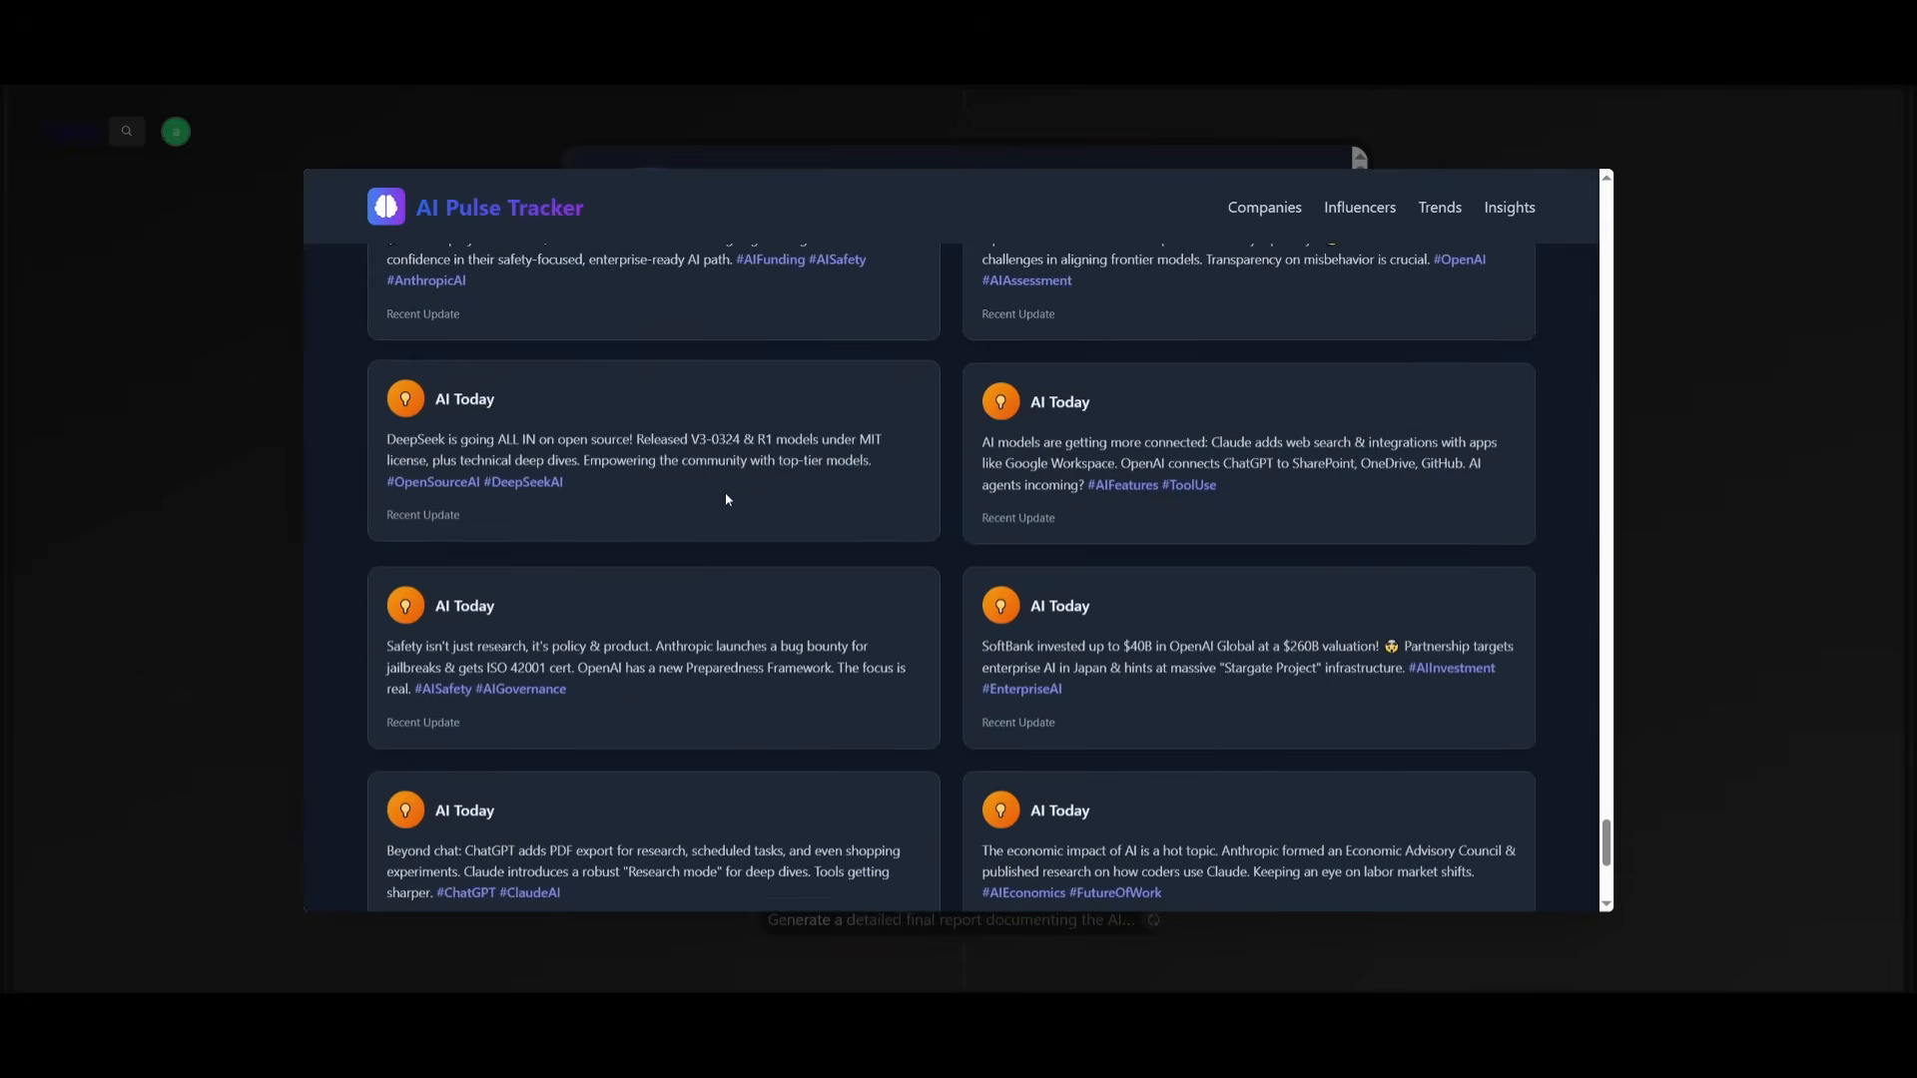
{"action": "scroll", "scroll_direction": "down", "scroll_amount": 3}
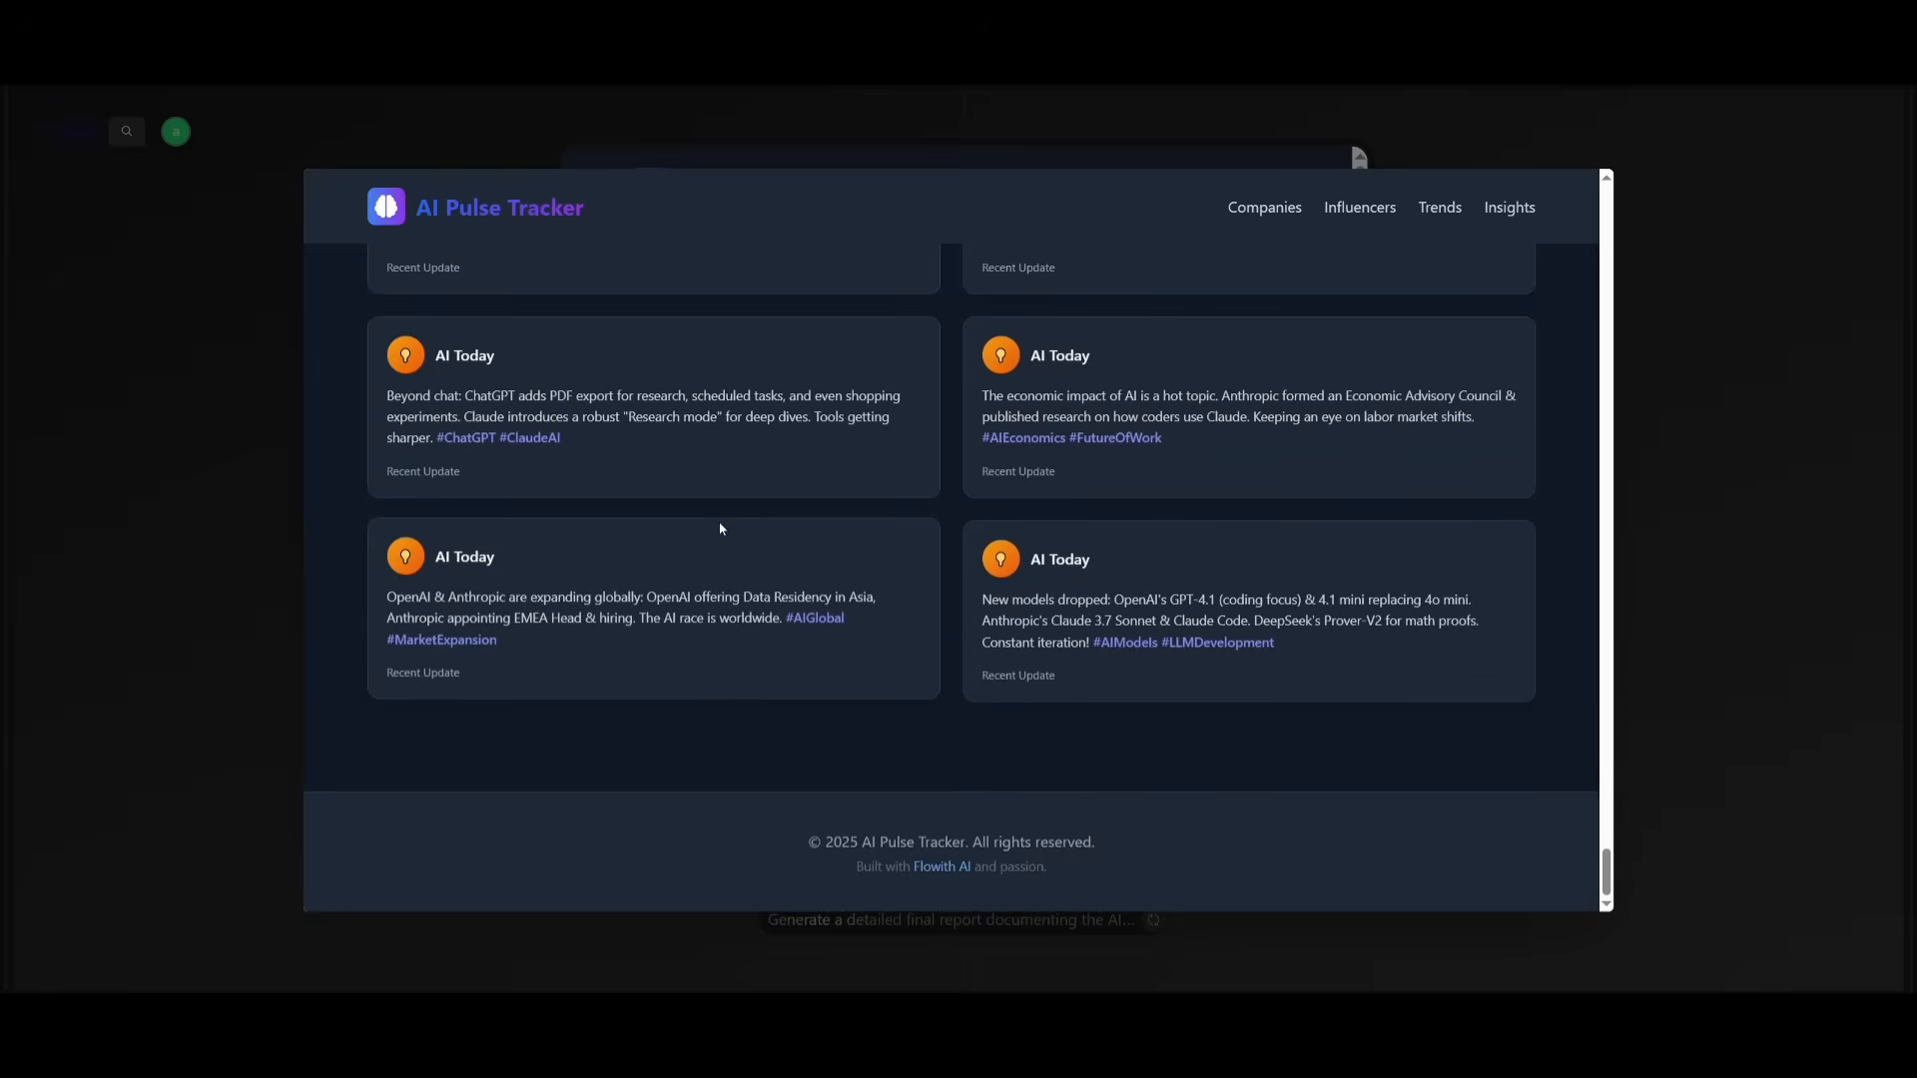
{"action": "mouse_move", "coordinate": [823, 589]}
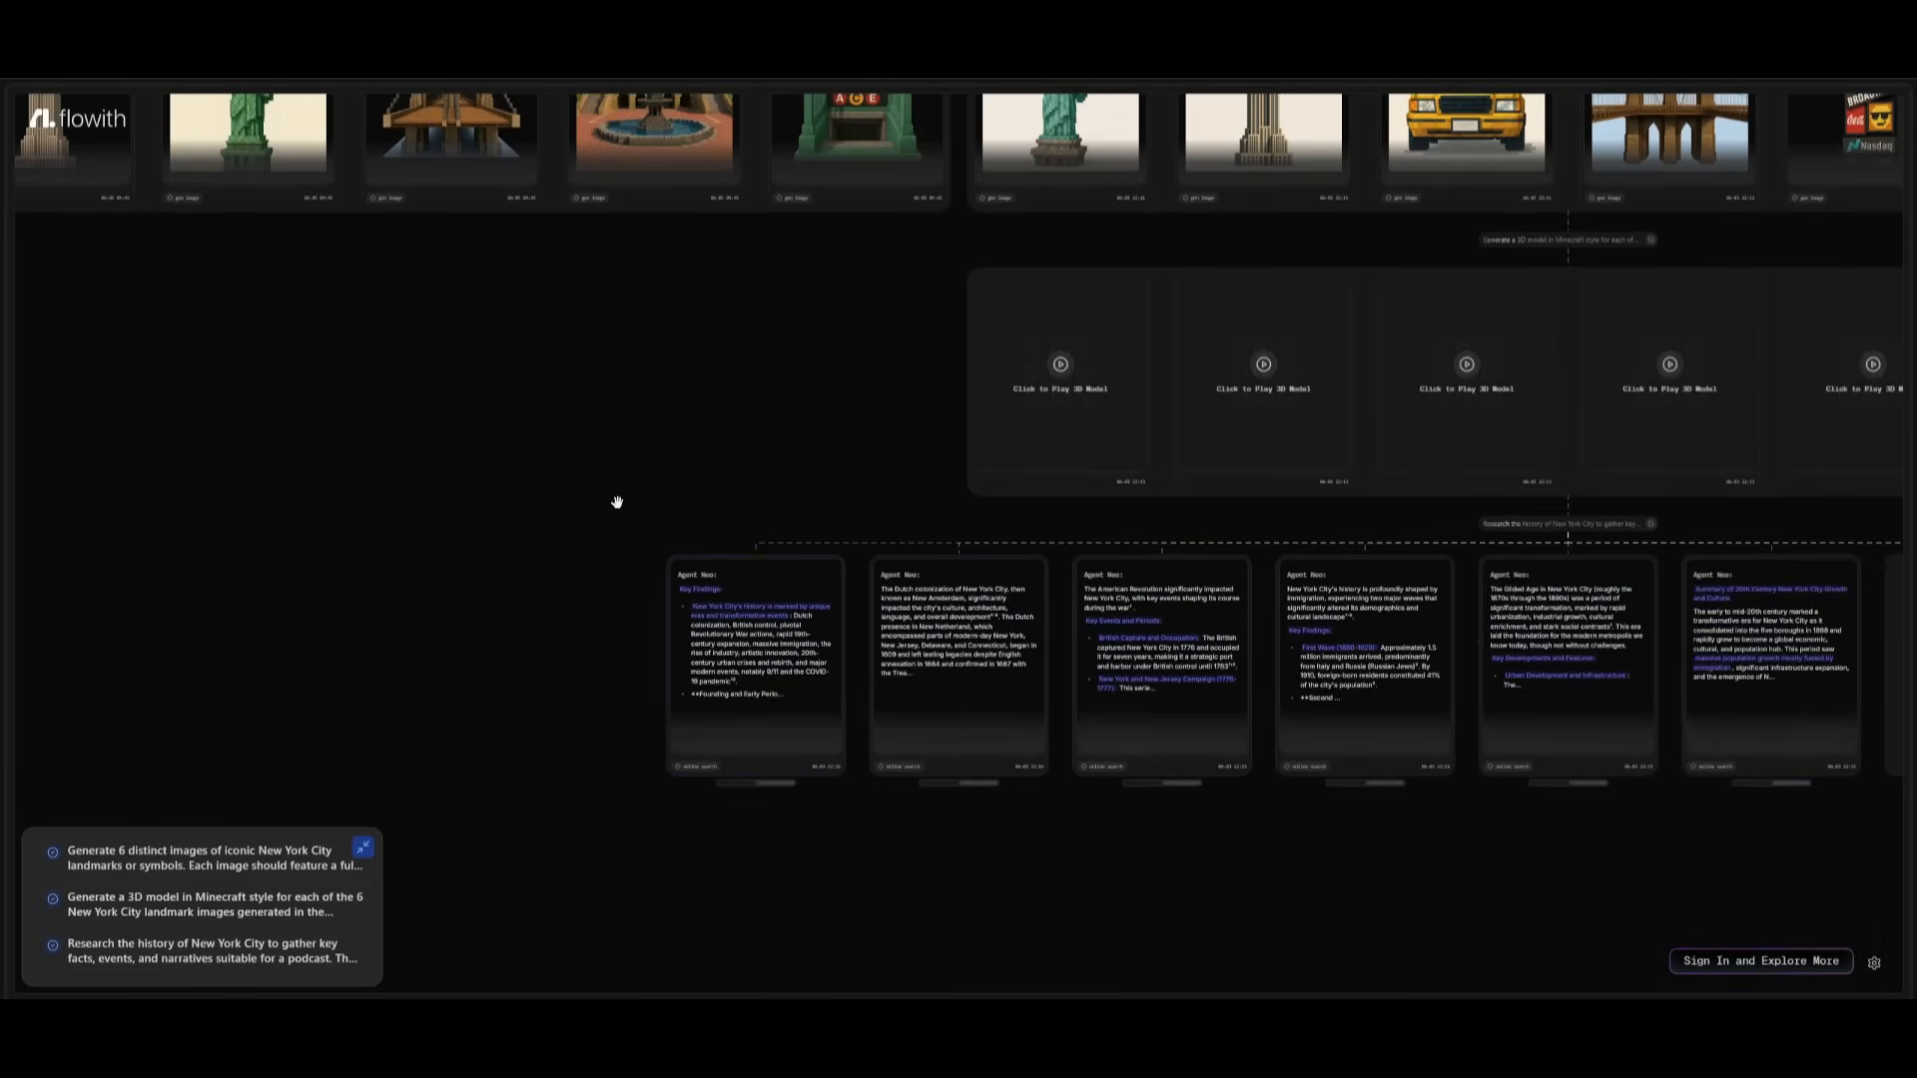
Step: Scroll the NYC project canvas through research, podcast script, audio, storyboard images and video clip nodes
{"action": "scroll", "scroll_direction": "down", "scroll_amount": 3}
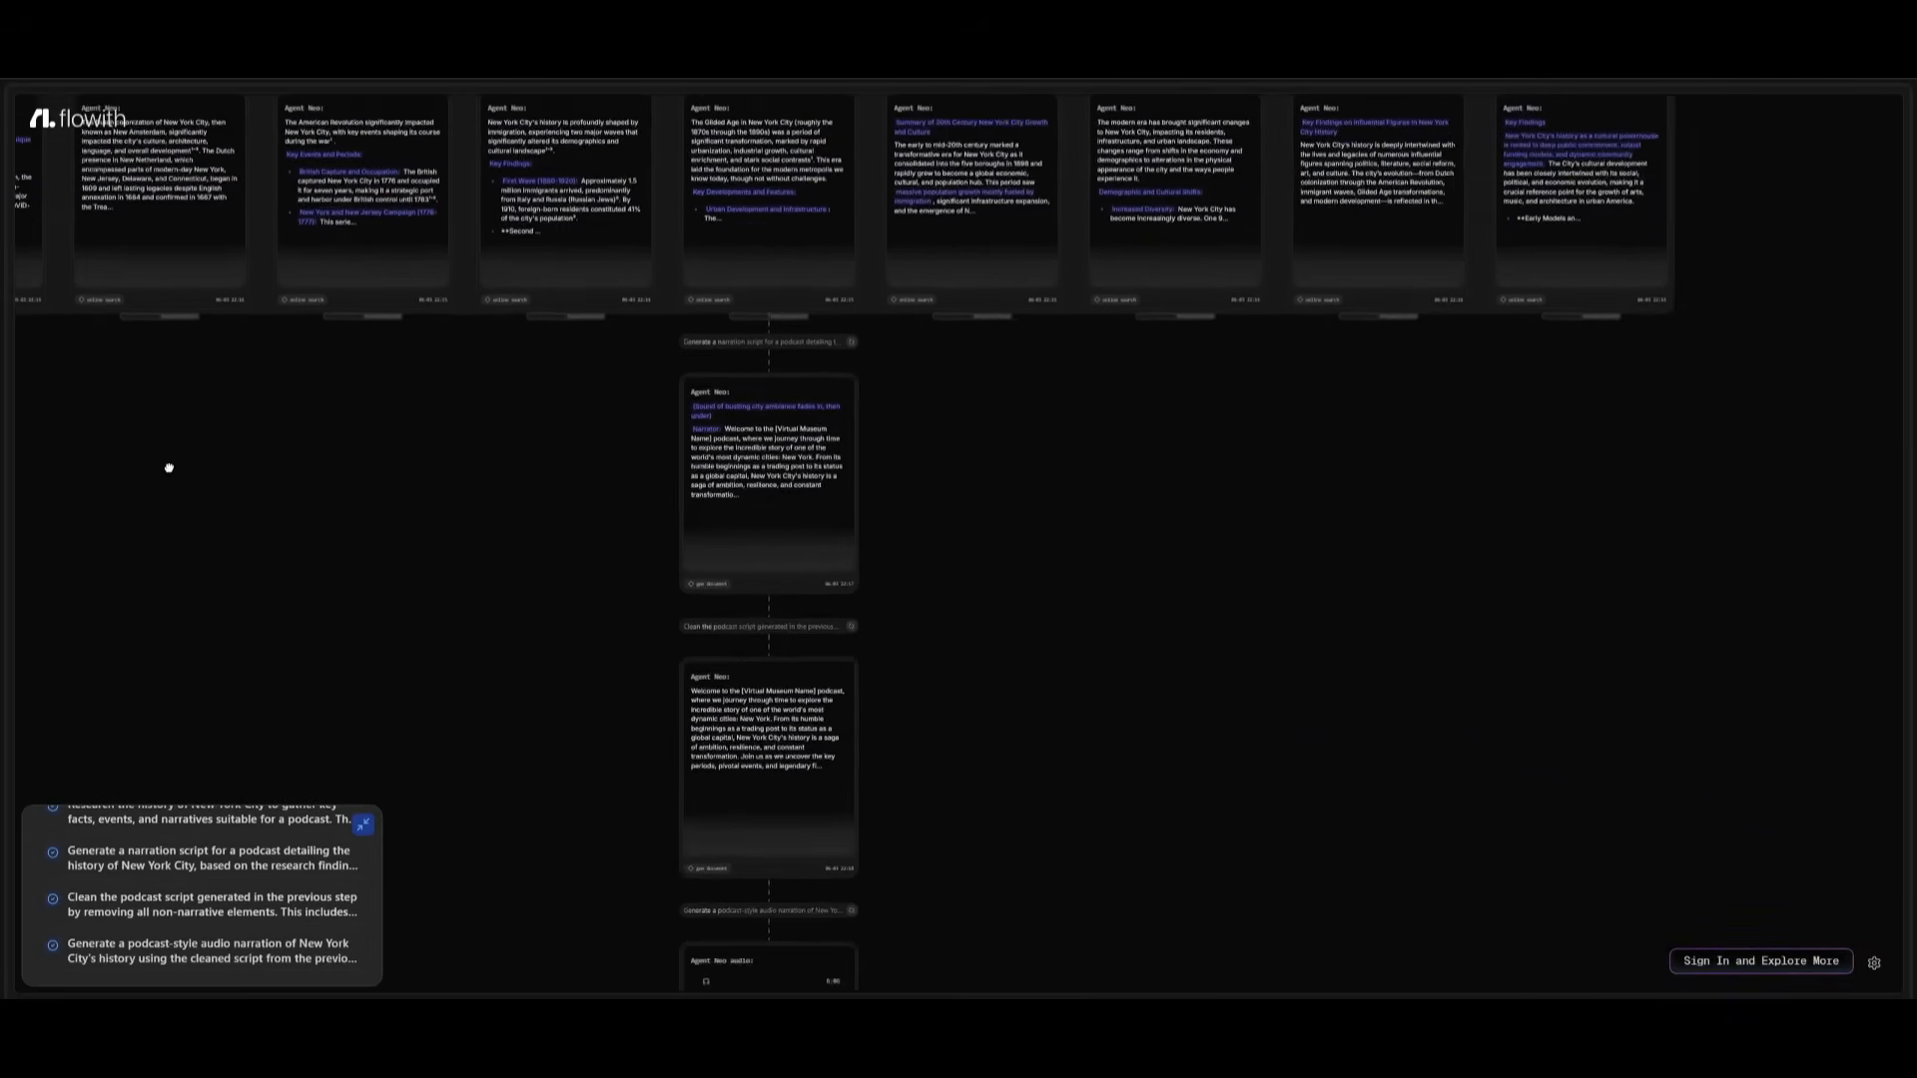
{"action": "scroll", "scroll_direction": "down", "scroll_amount": 3}
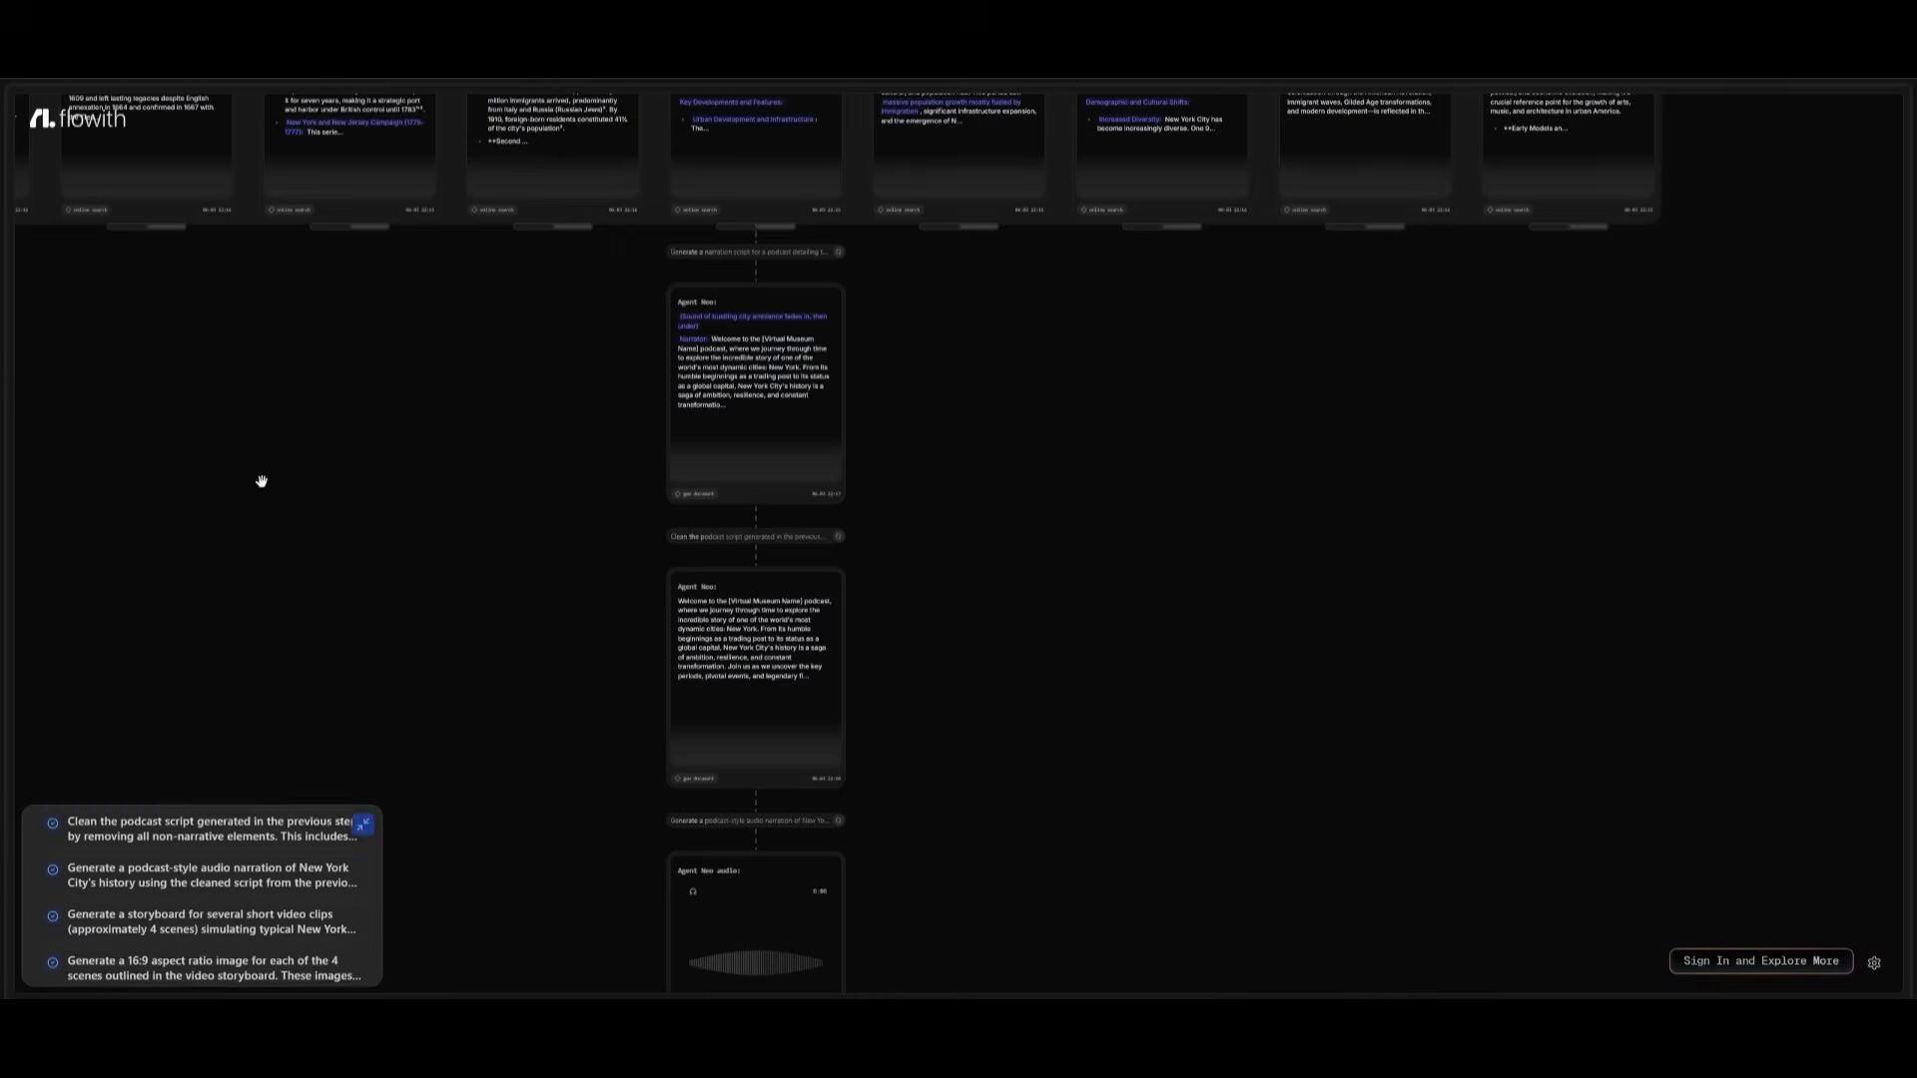
{"action": "scroll", "scroll_direction": "down", "scroll_amount": 3}
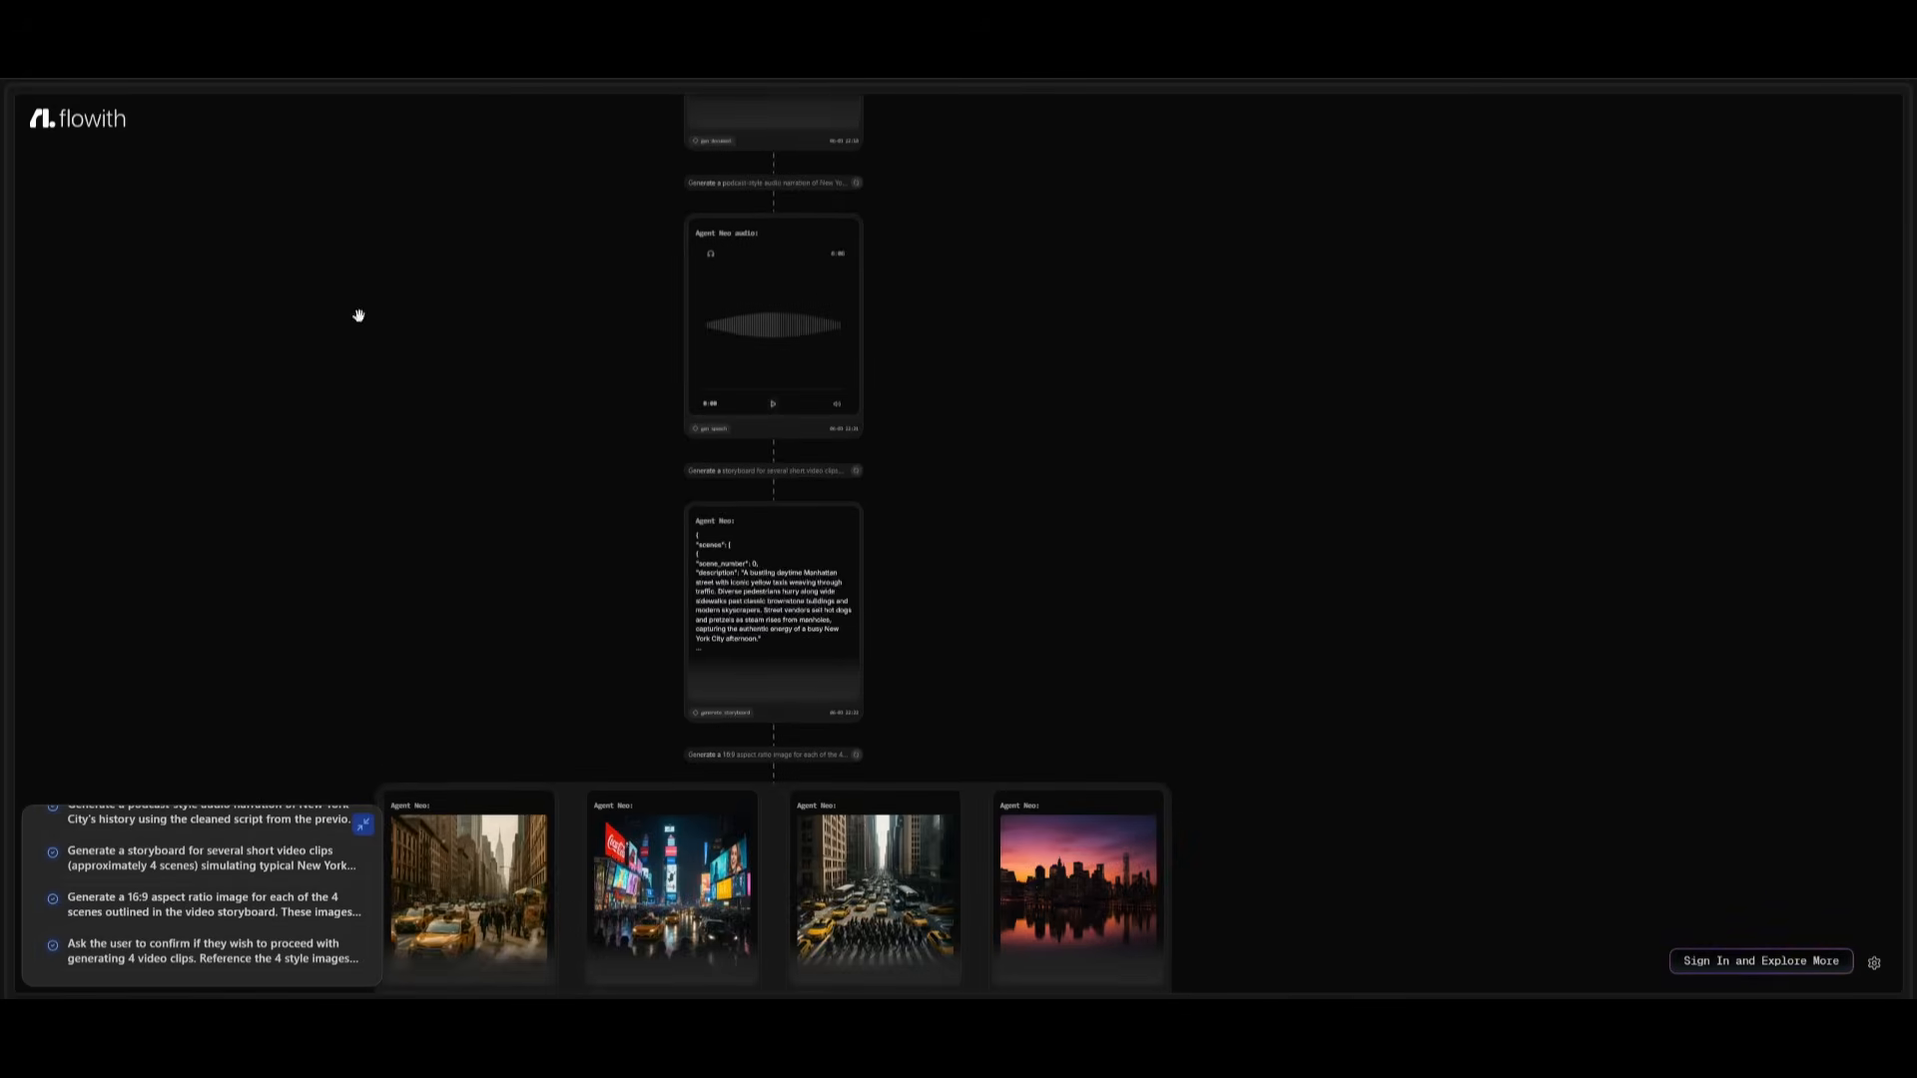
{"action": "scroll", "scroll_direction": "down", "scroll_amount": 3}
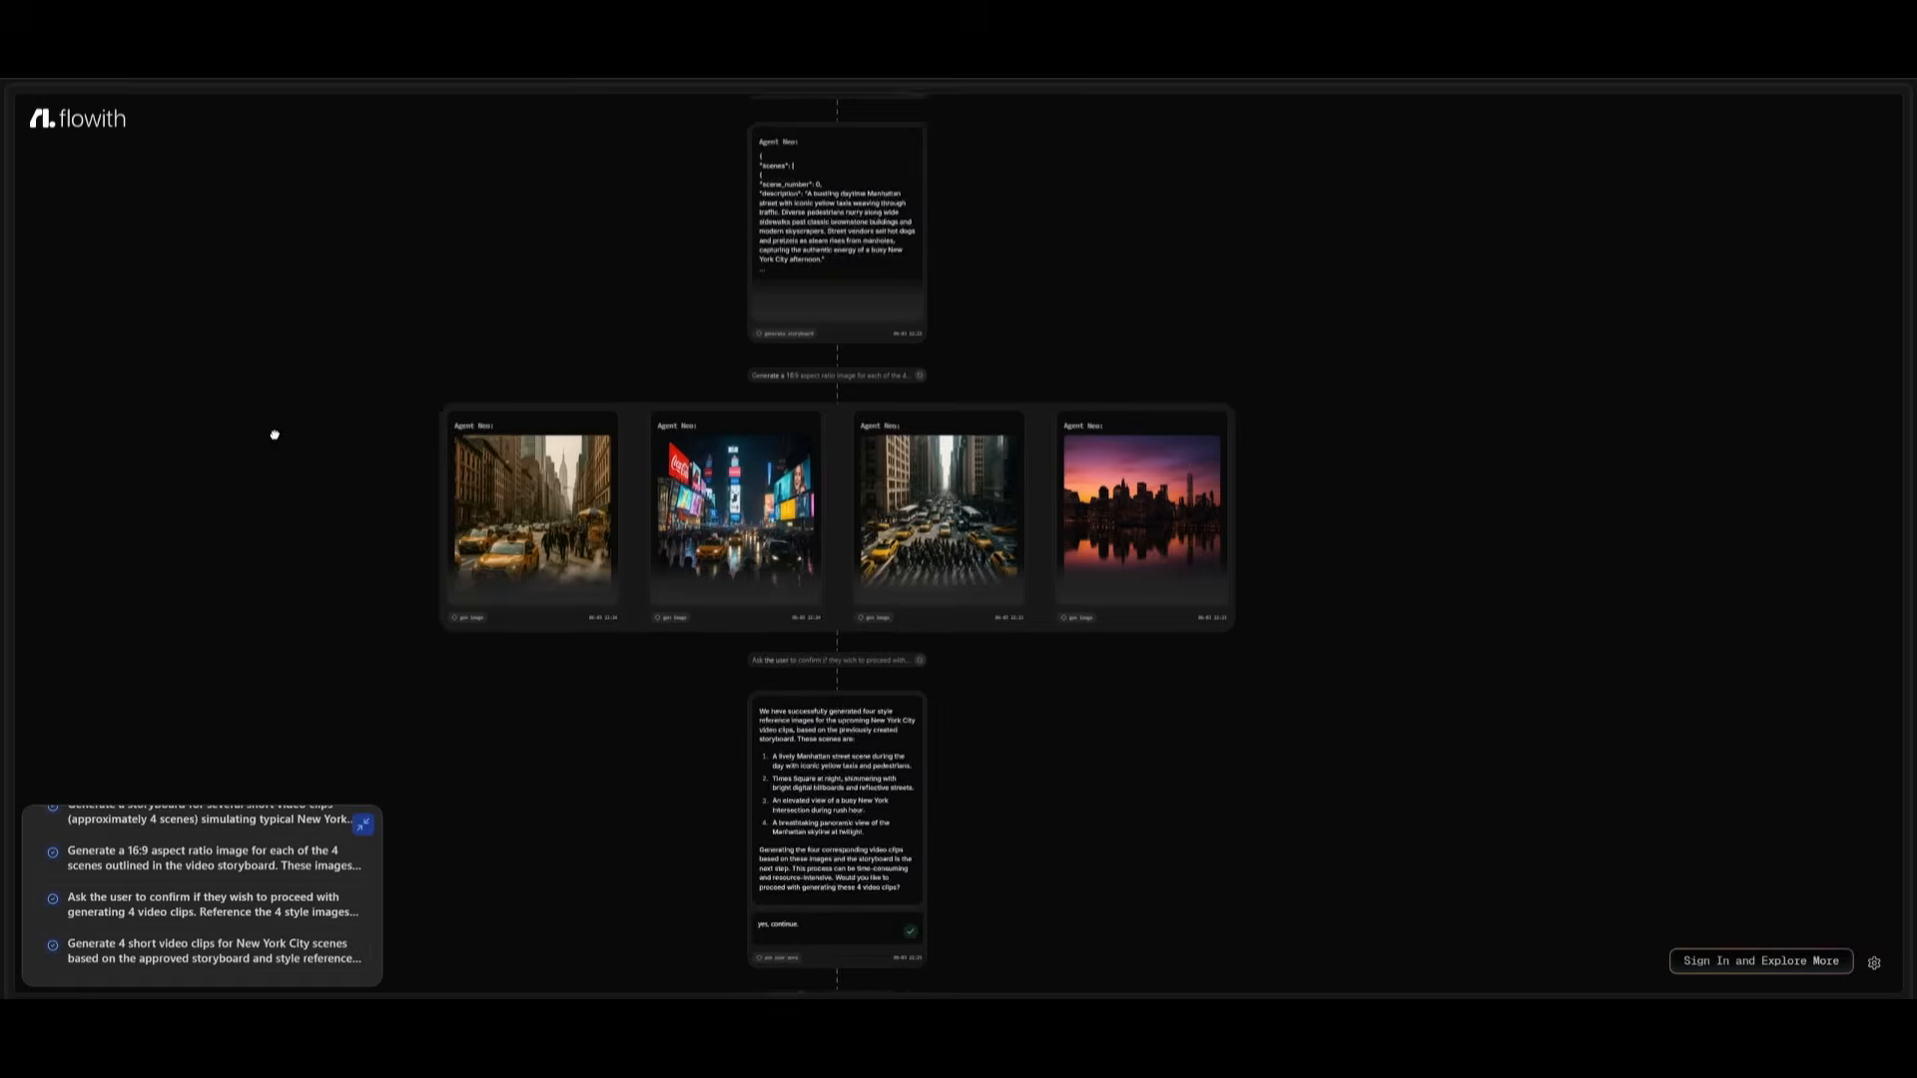
{"action": "scroll", "scroll_direction": "down", "scroll_amount": 3}
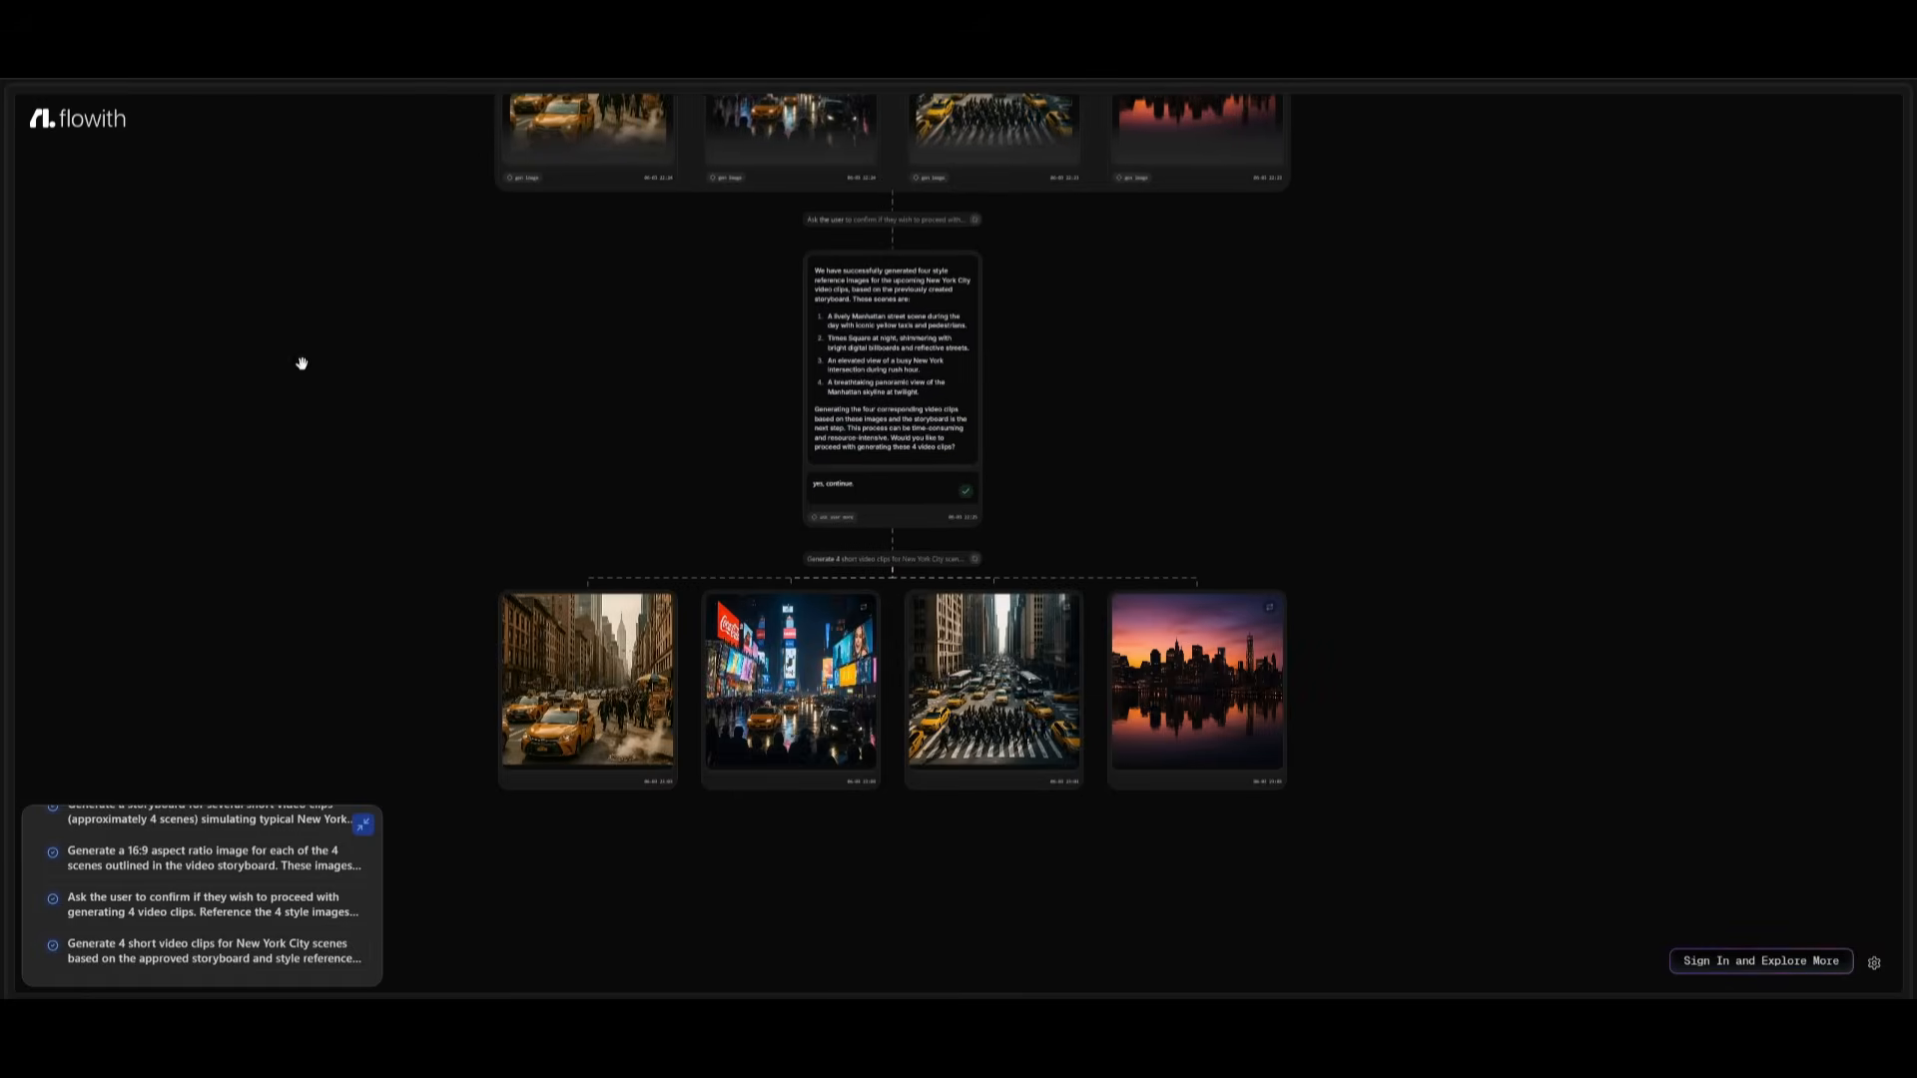
{"action": "scroll", "scroll_direction": "down", "scroll_amount": 3}
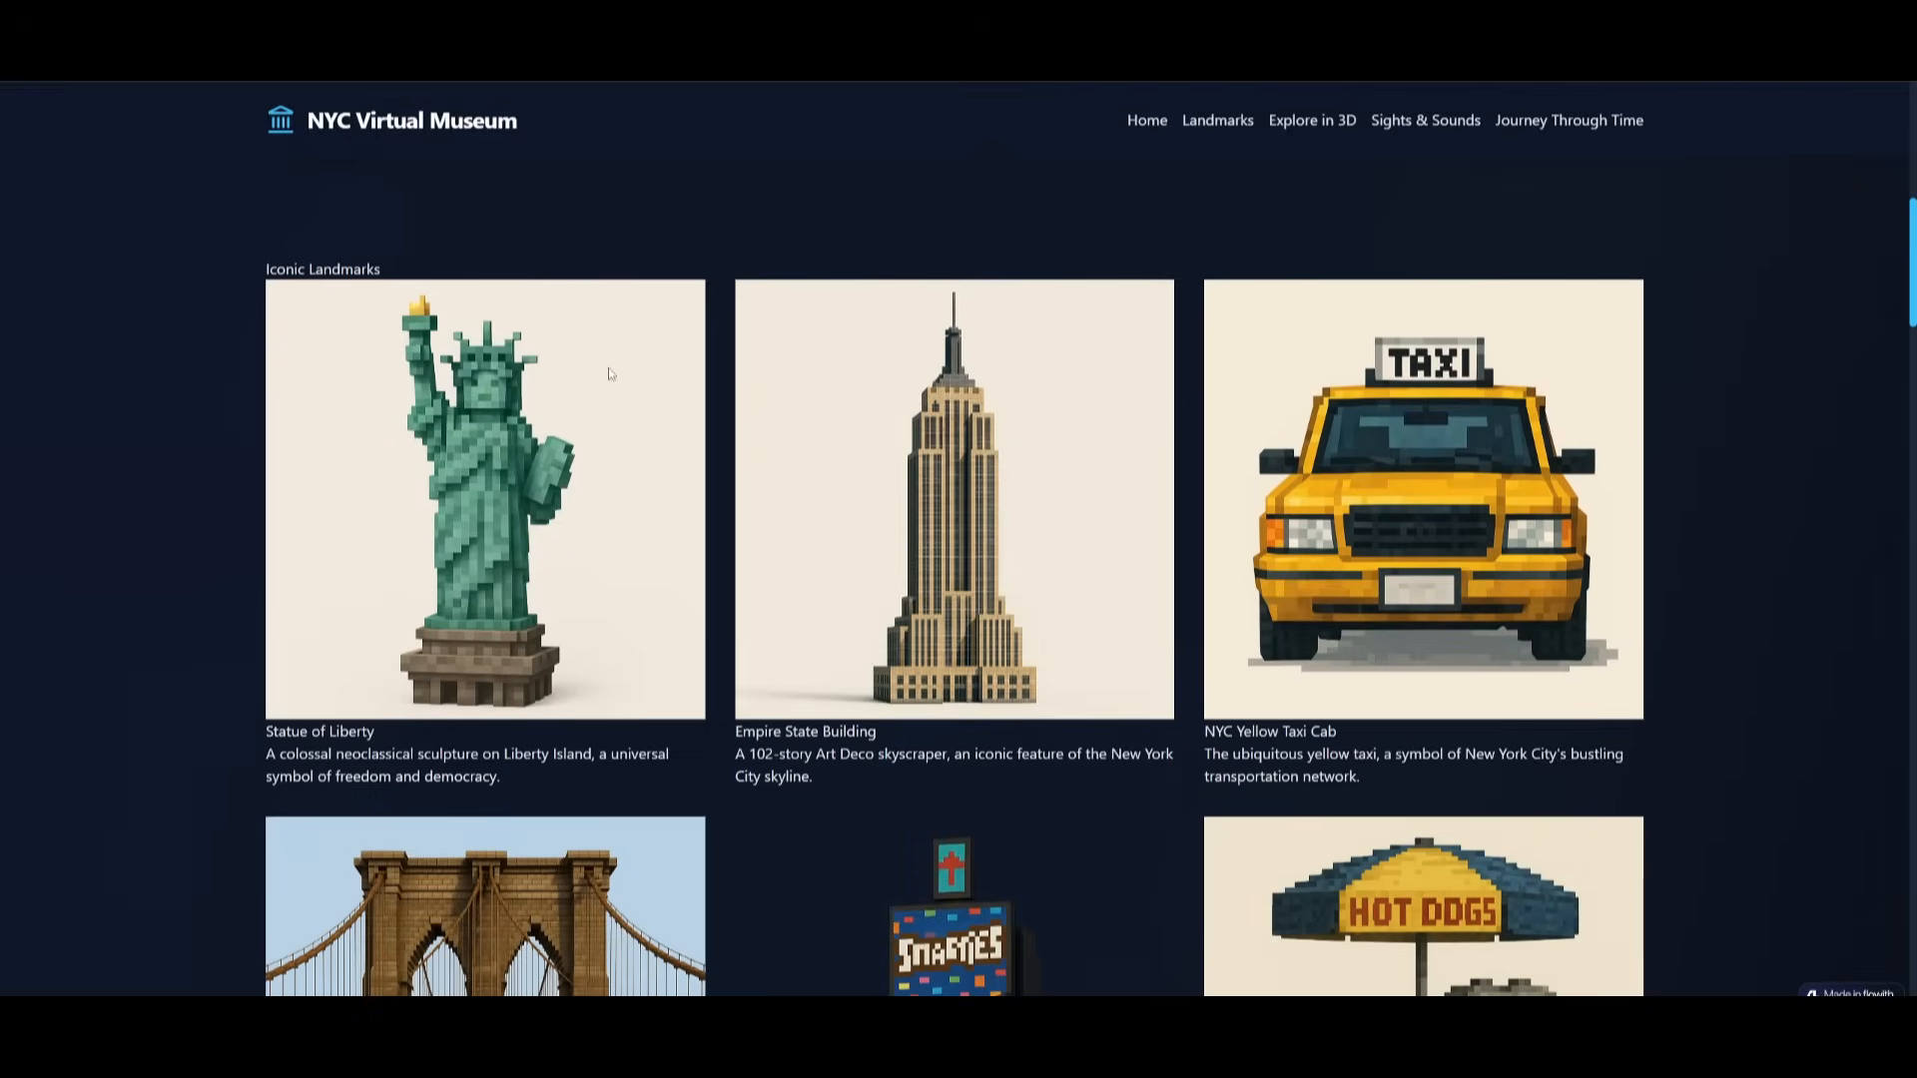
{"action": "mouse_move", "coordinate": [168, 391]}
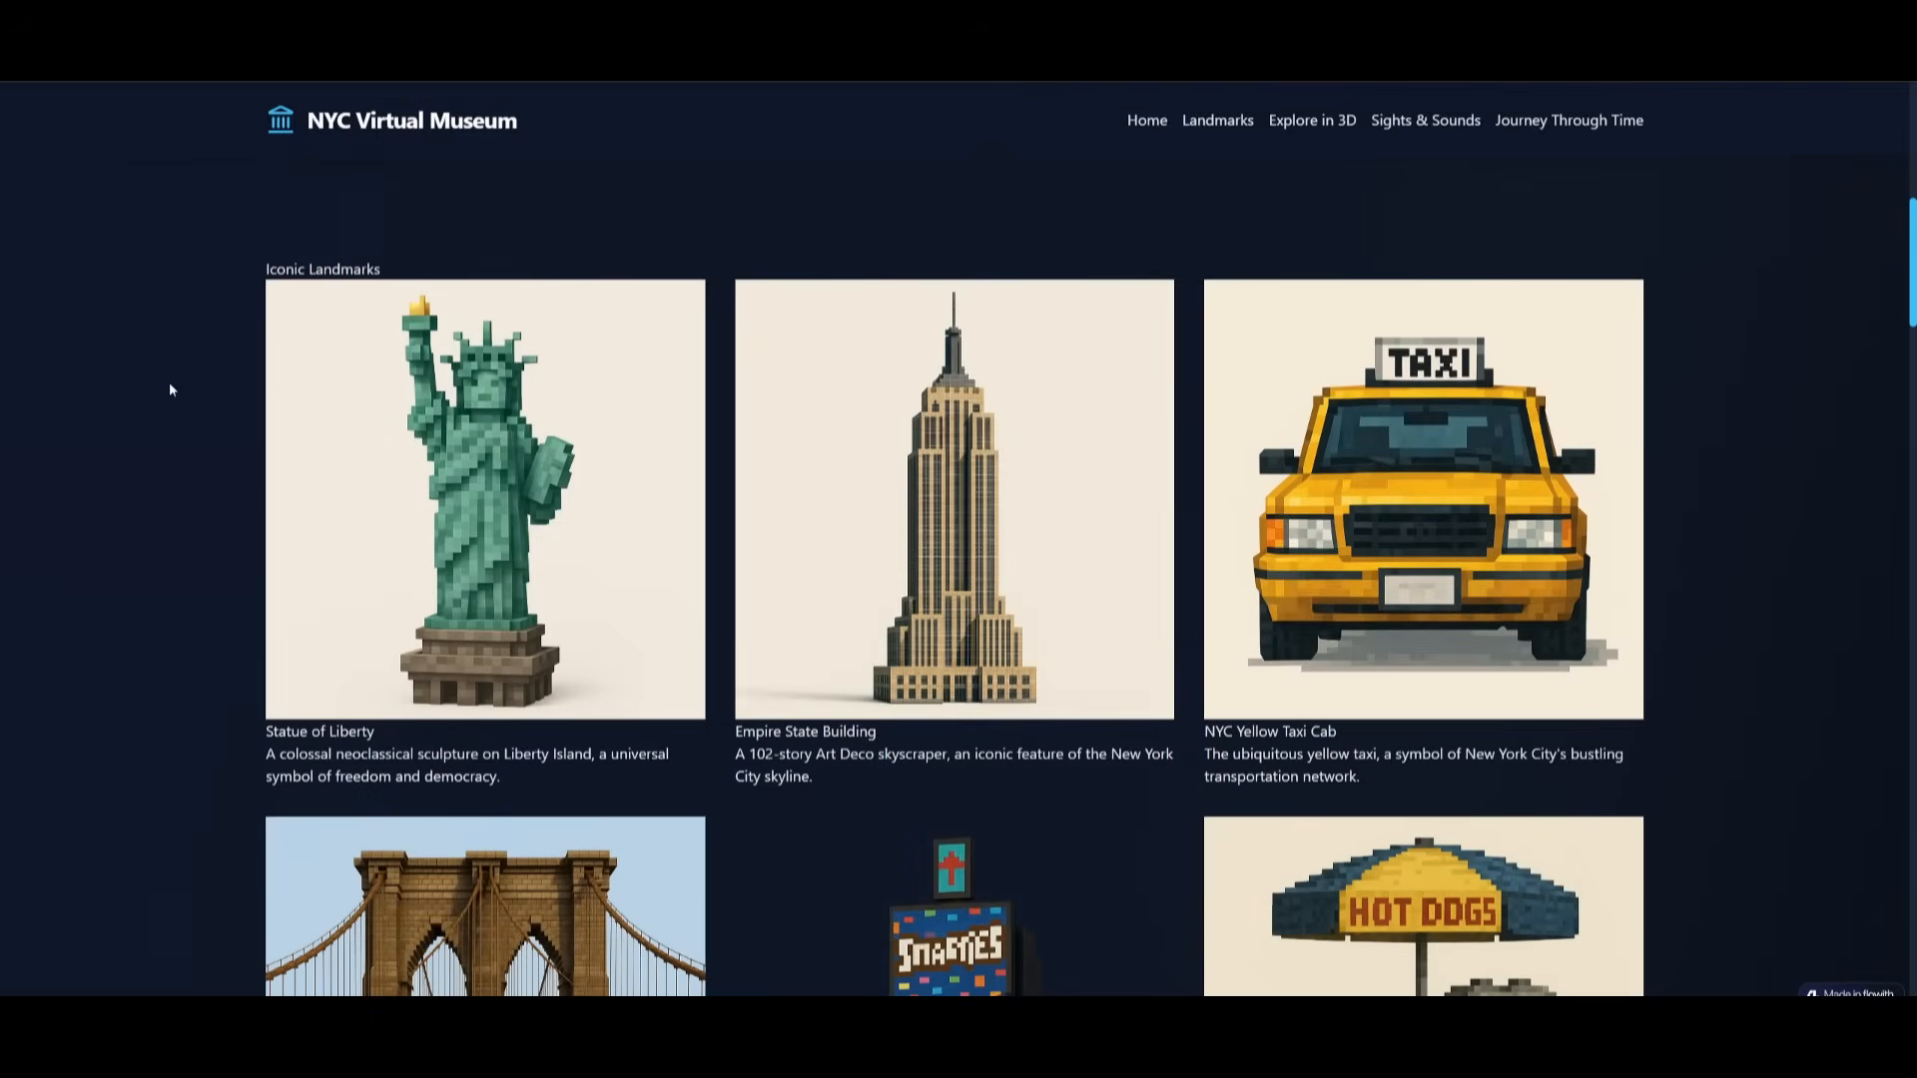
Step: Scroll the NYC Virtual Museum page past the Sights & Sounds video and play the Journey Through Time narration
{"action": "scroll", "scroll_direction": "down", "scroll_amount": 3}
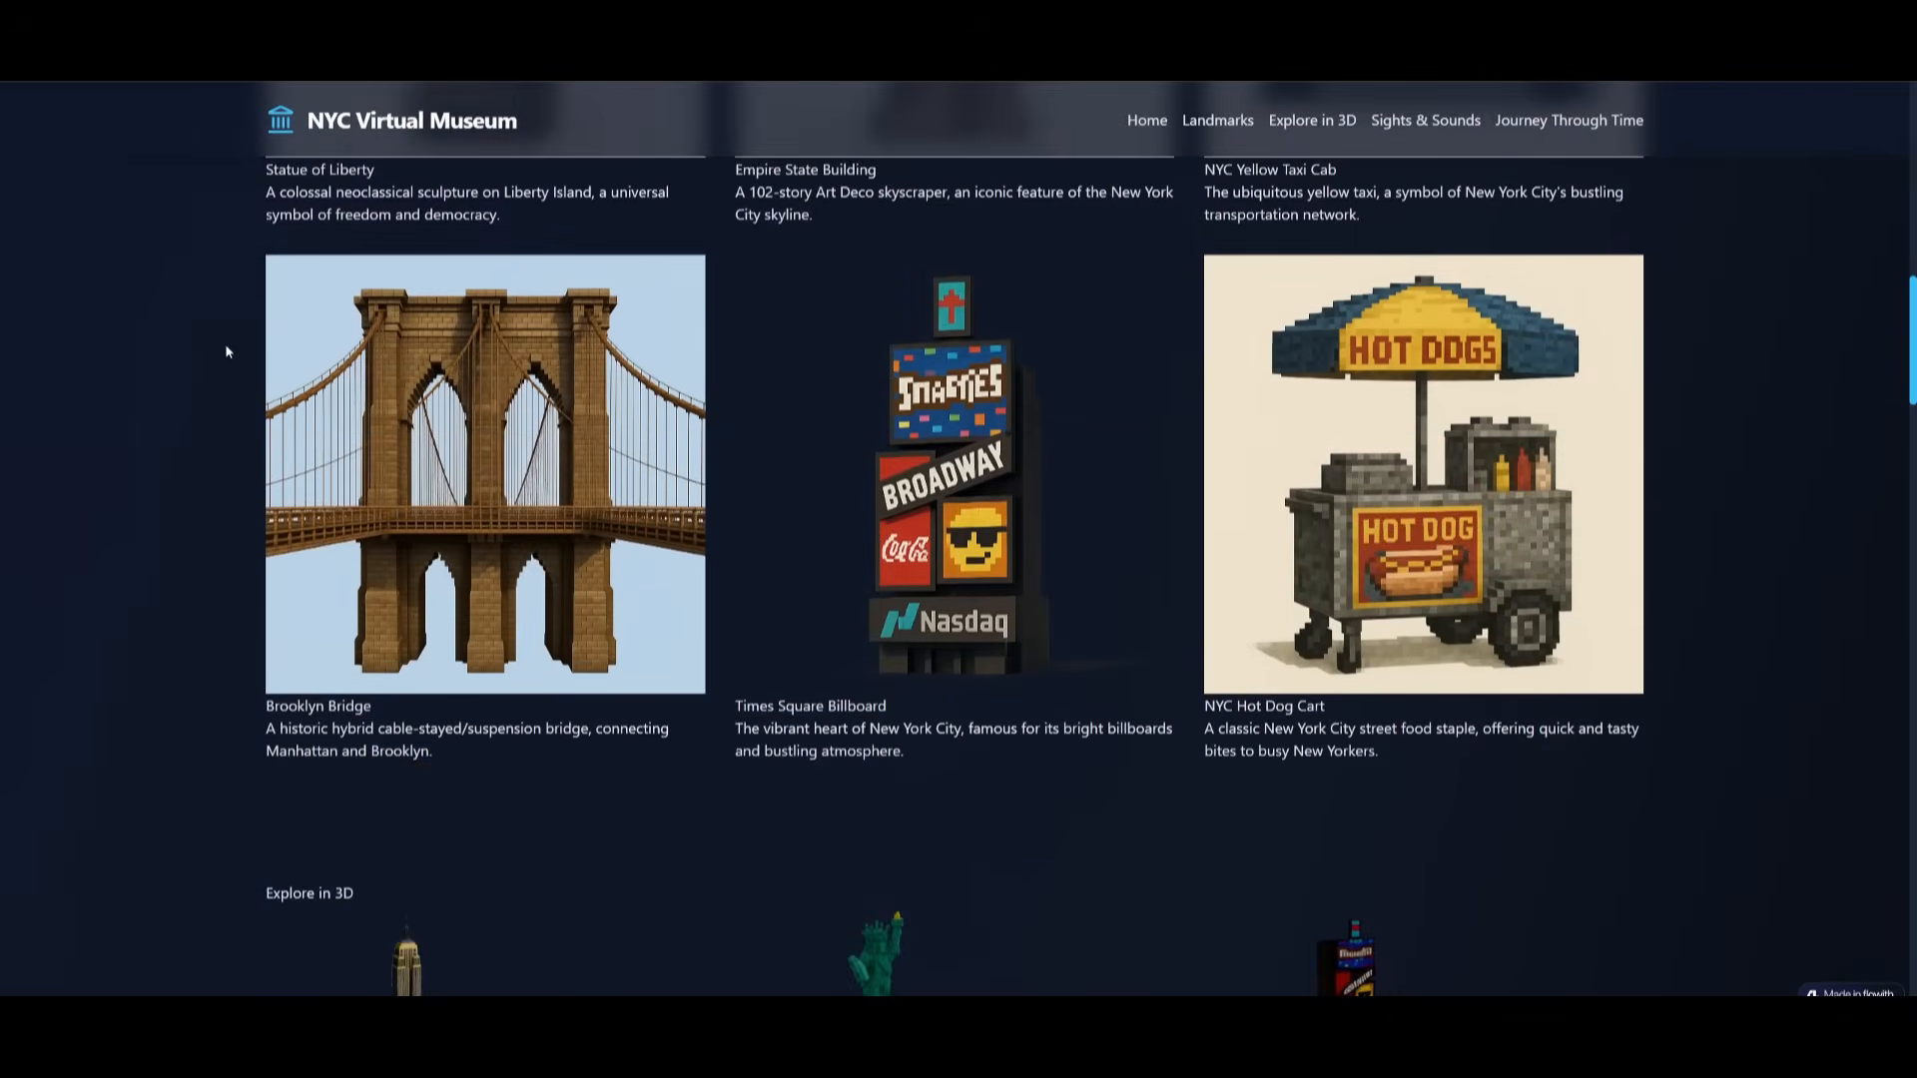
{"action": "scroll", "scroll_direction": "down", "scroll_amount": 3}
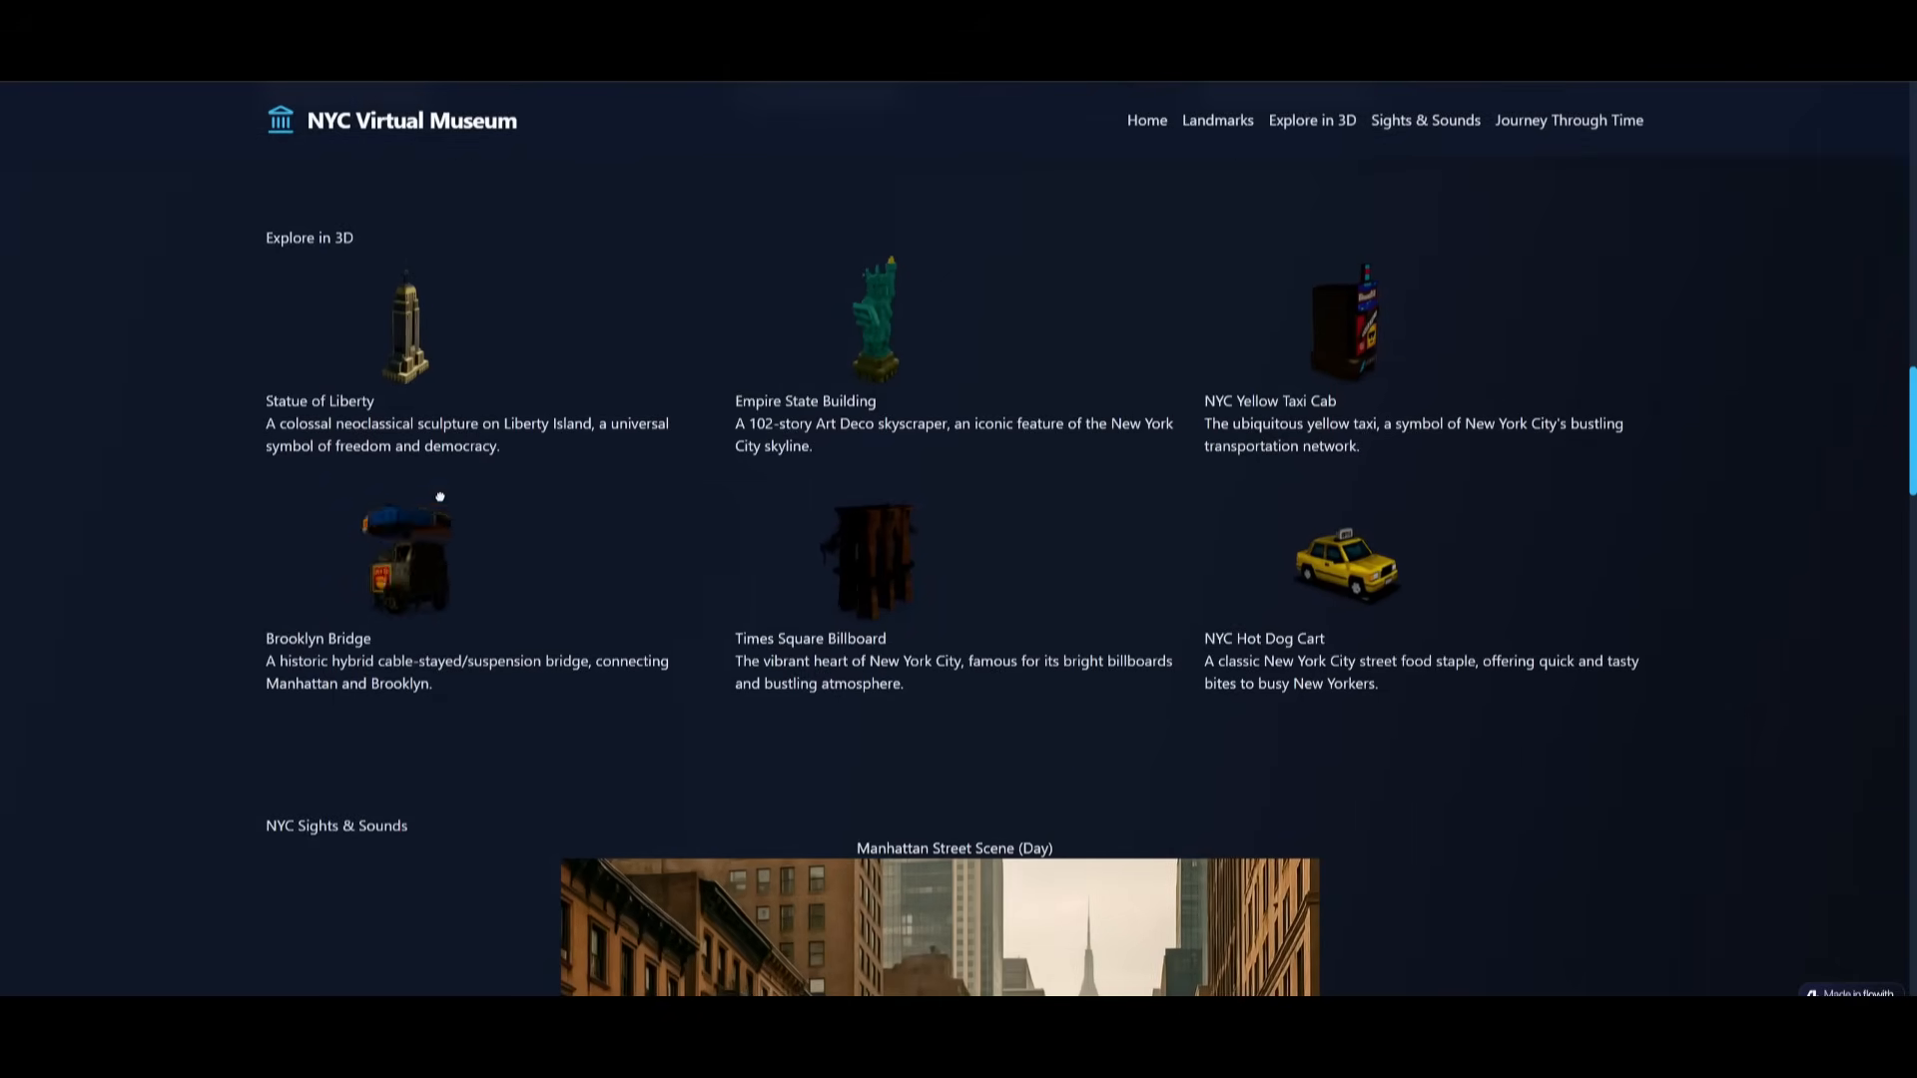
{"action": "scroll", "scroll_direction": "down", "scroll_amount": 3}
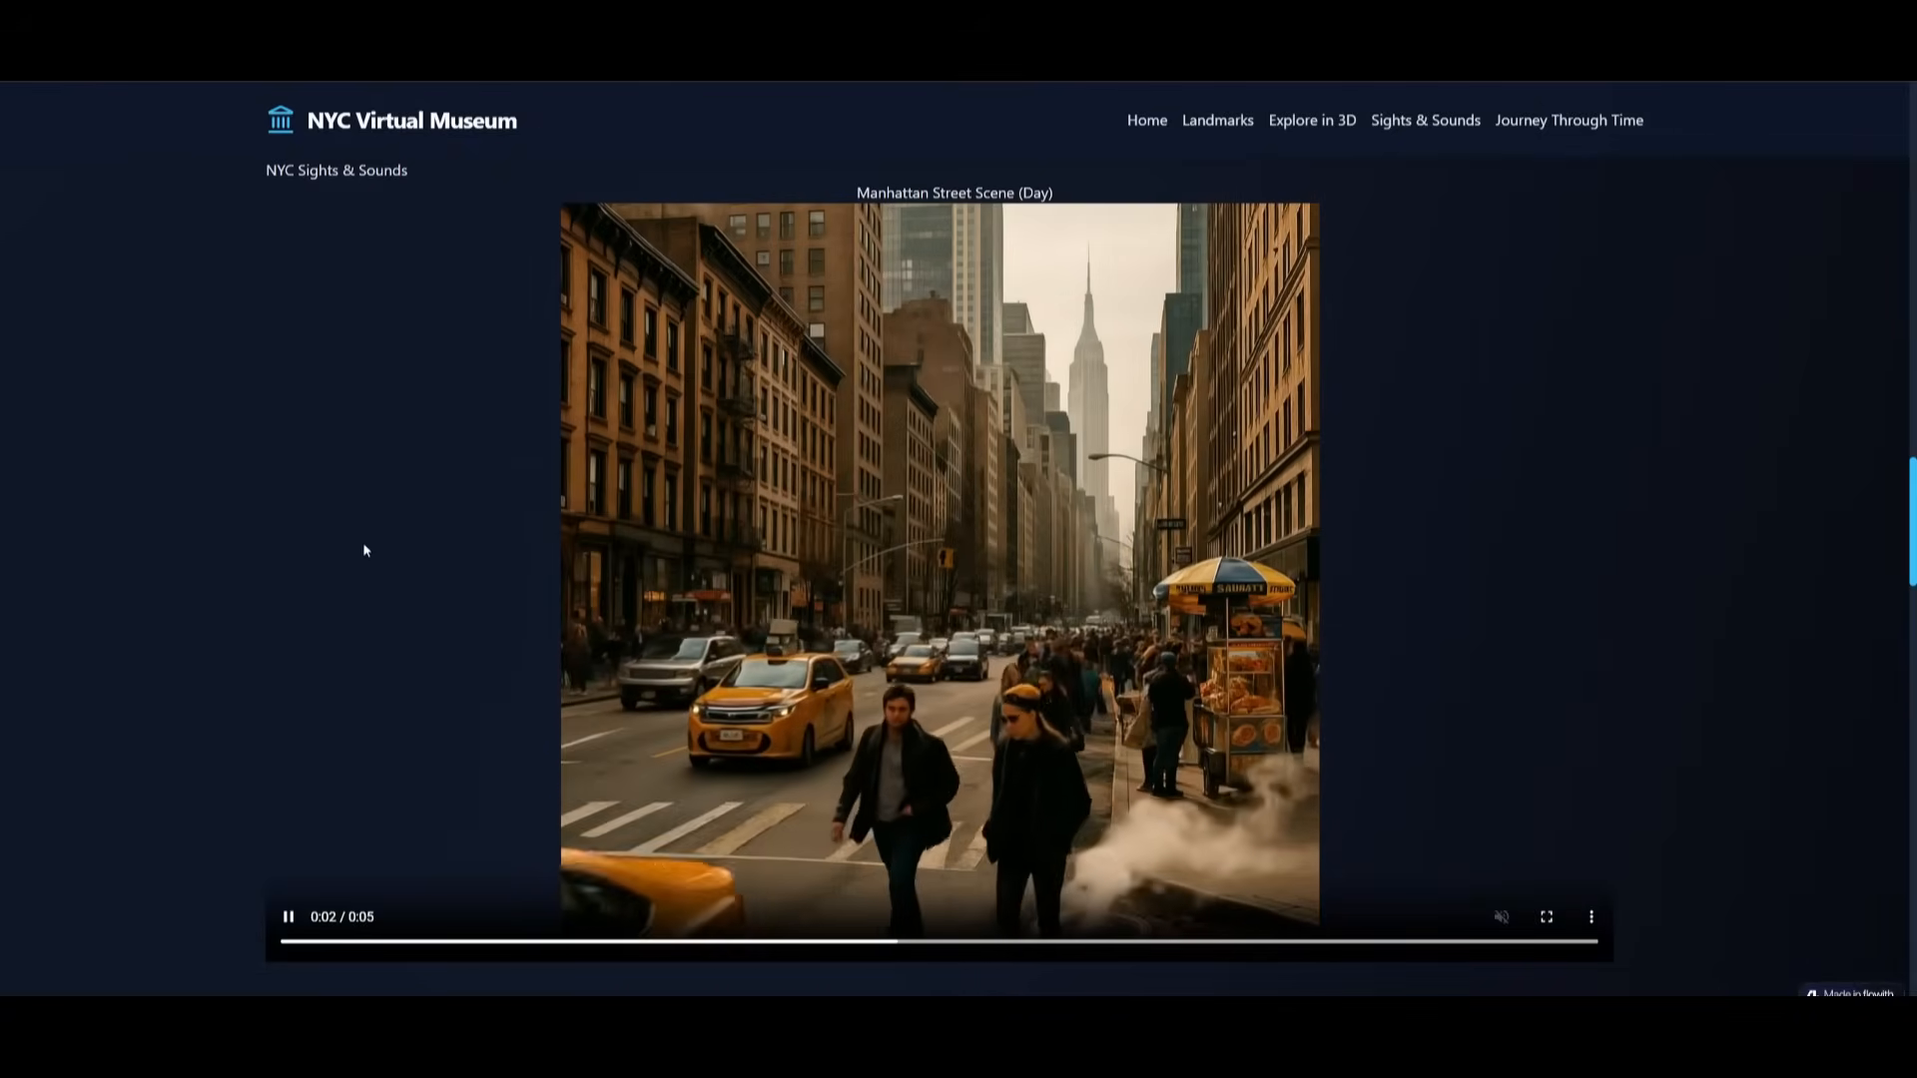
{"action": "scroll", "scroll_direction": "down", "scroll_amount": 3}
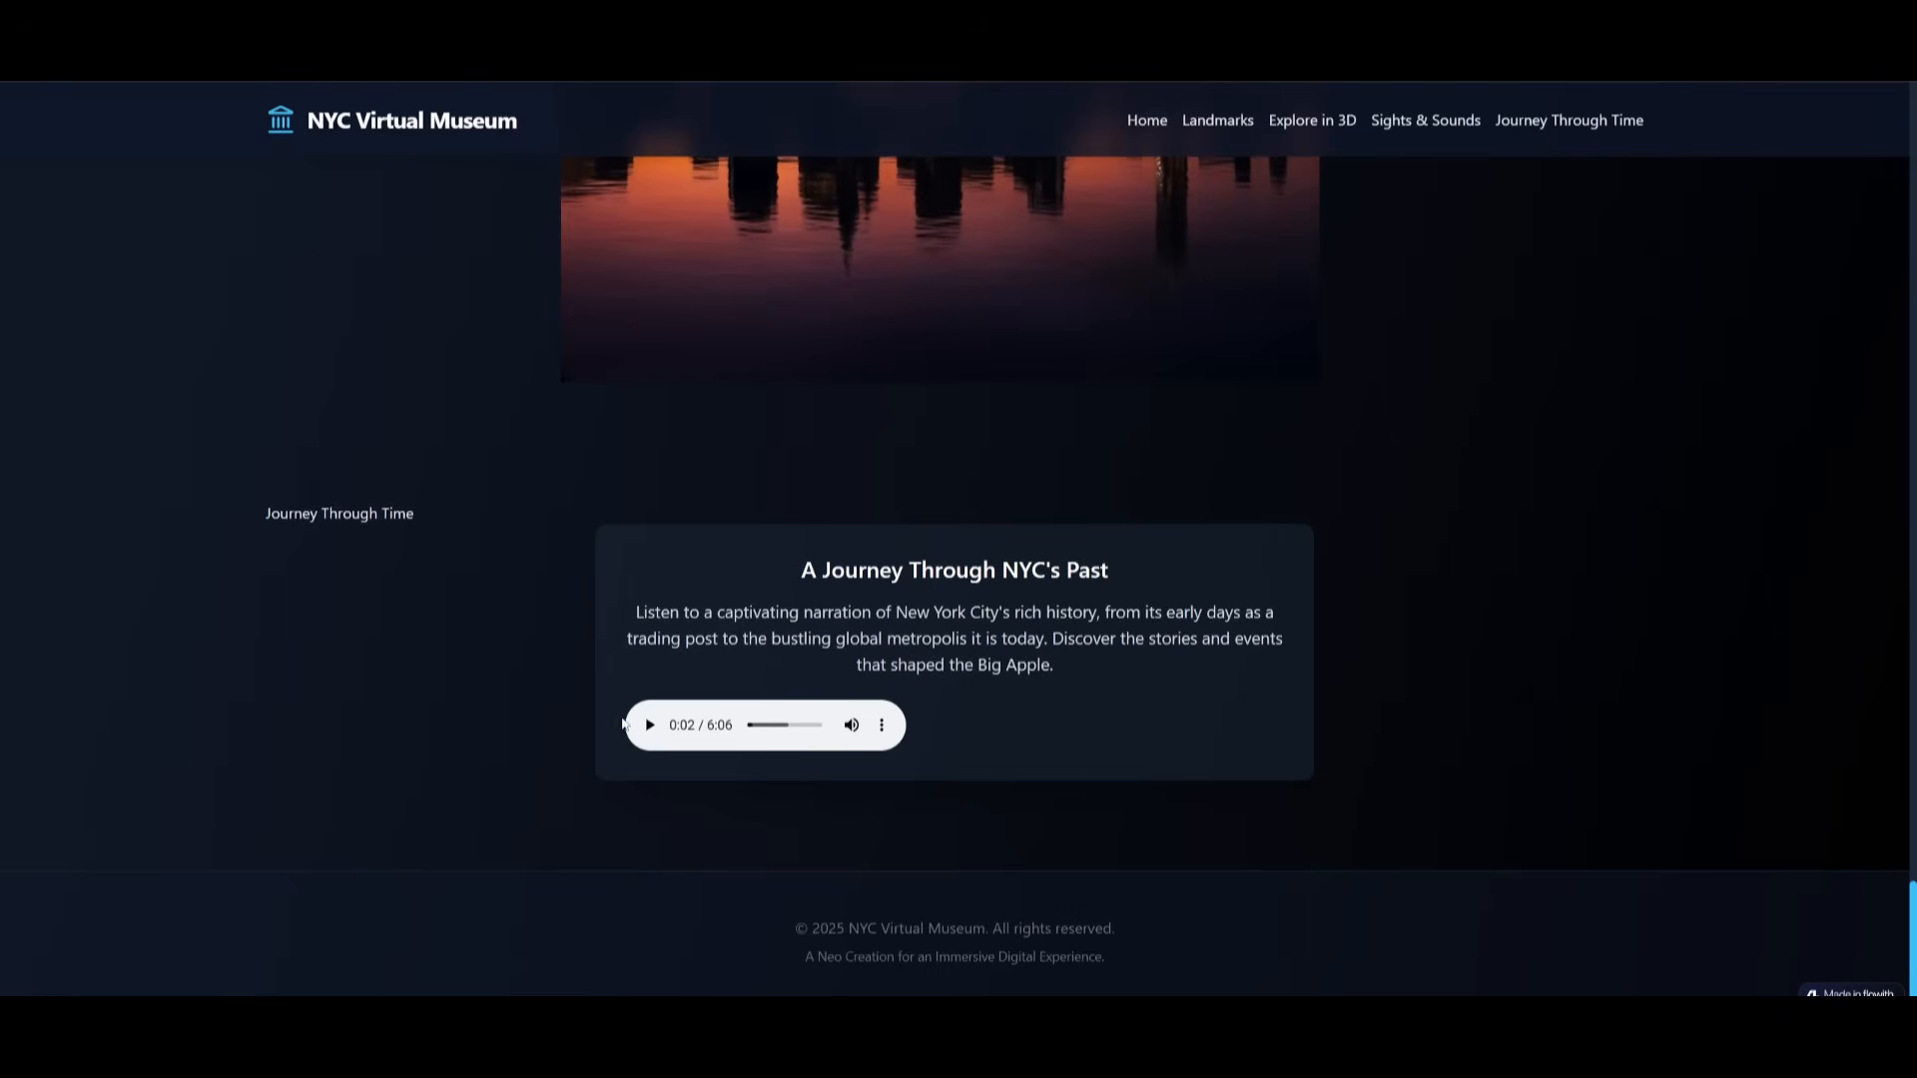
{"action": "left_click", "coordinate": [647, 725]}
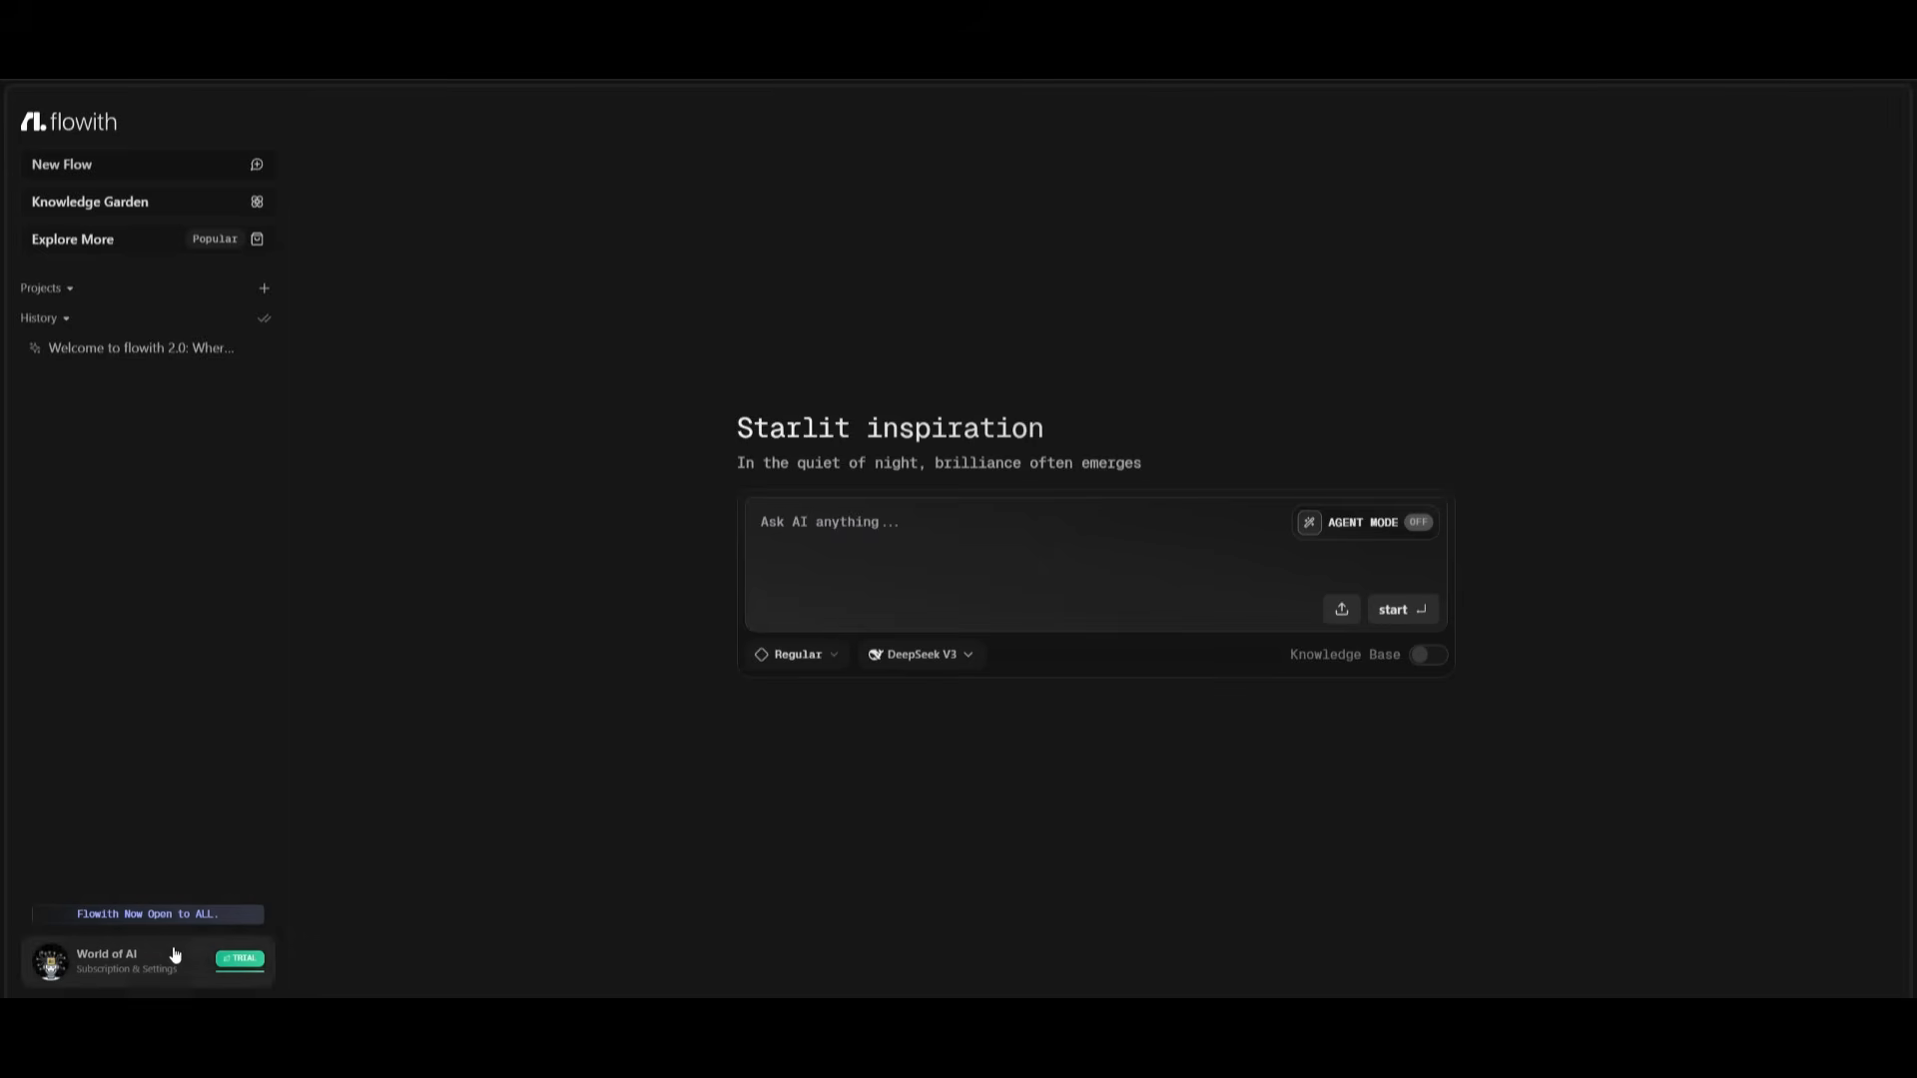
{"action": "mouse_move", "coordinate": [187, 967]}
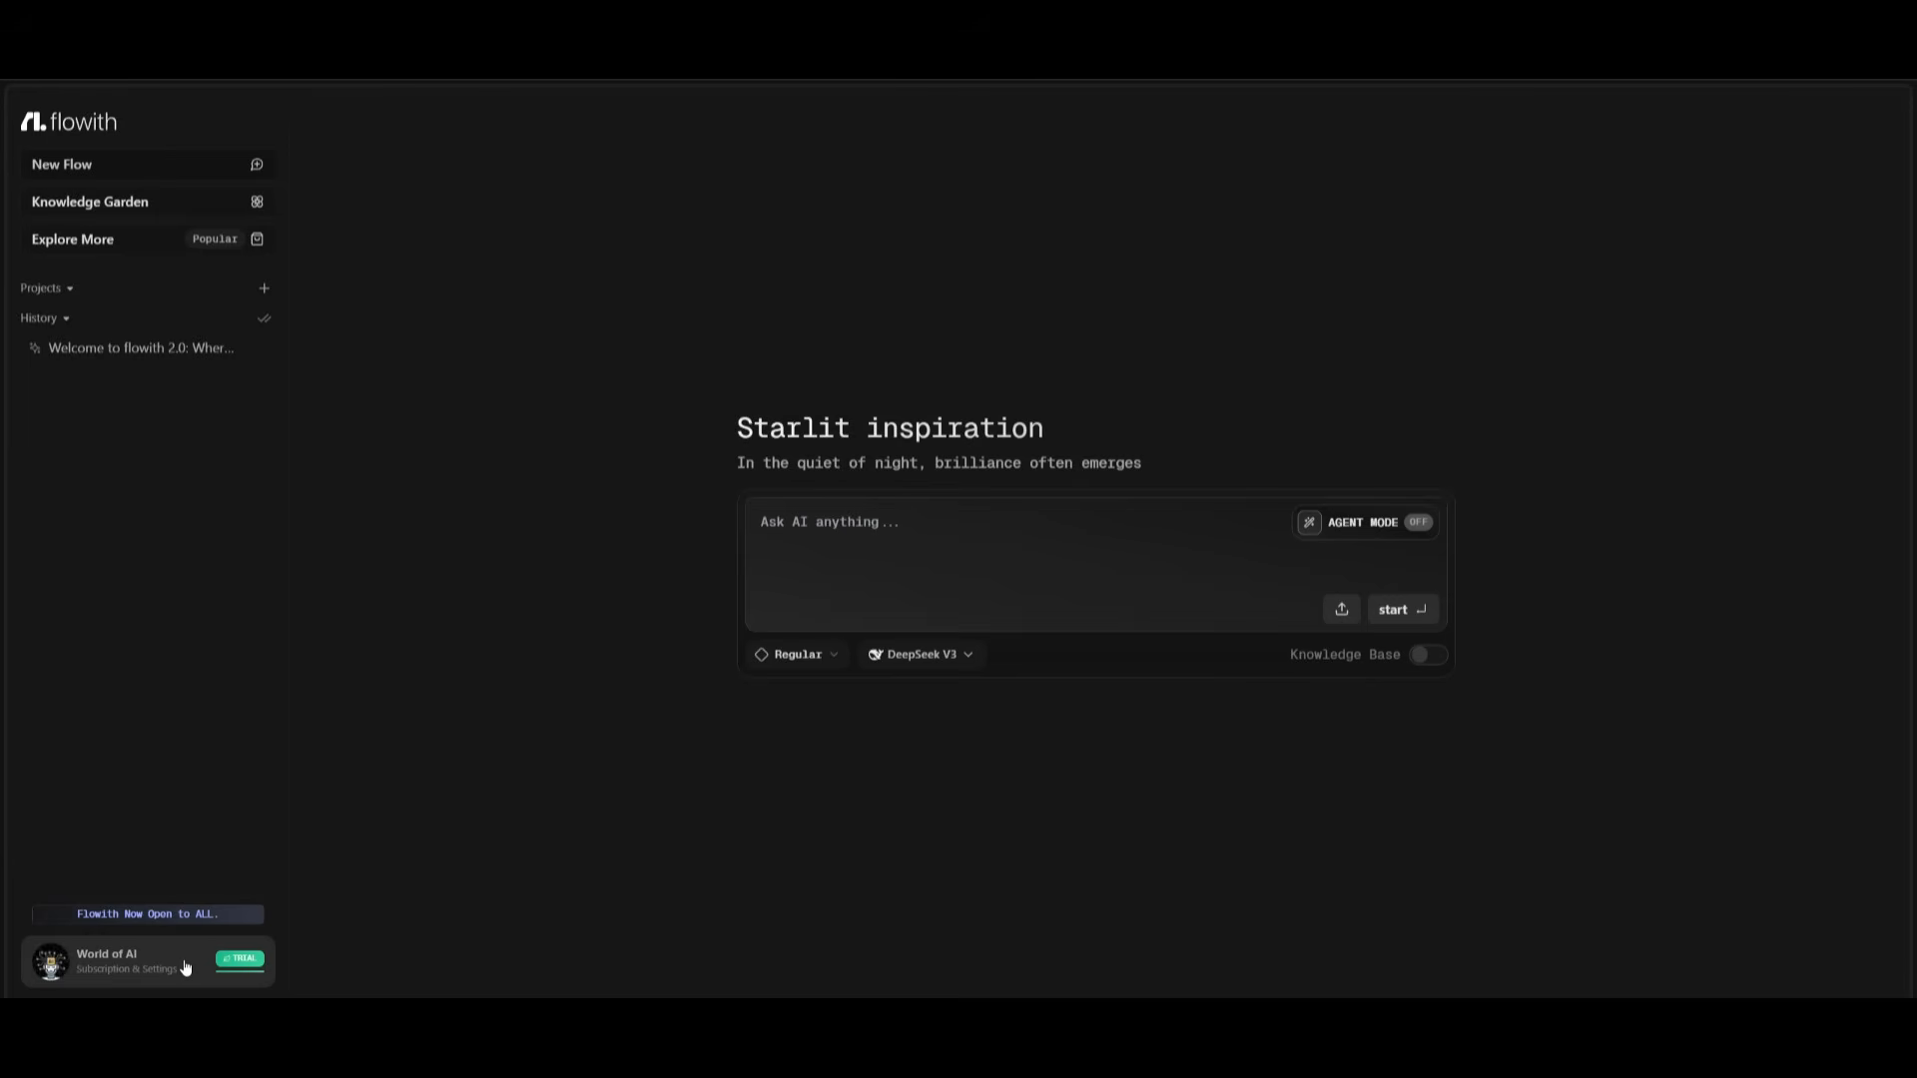
{"action": "mouse_move", "coordinate": [263, 281]}
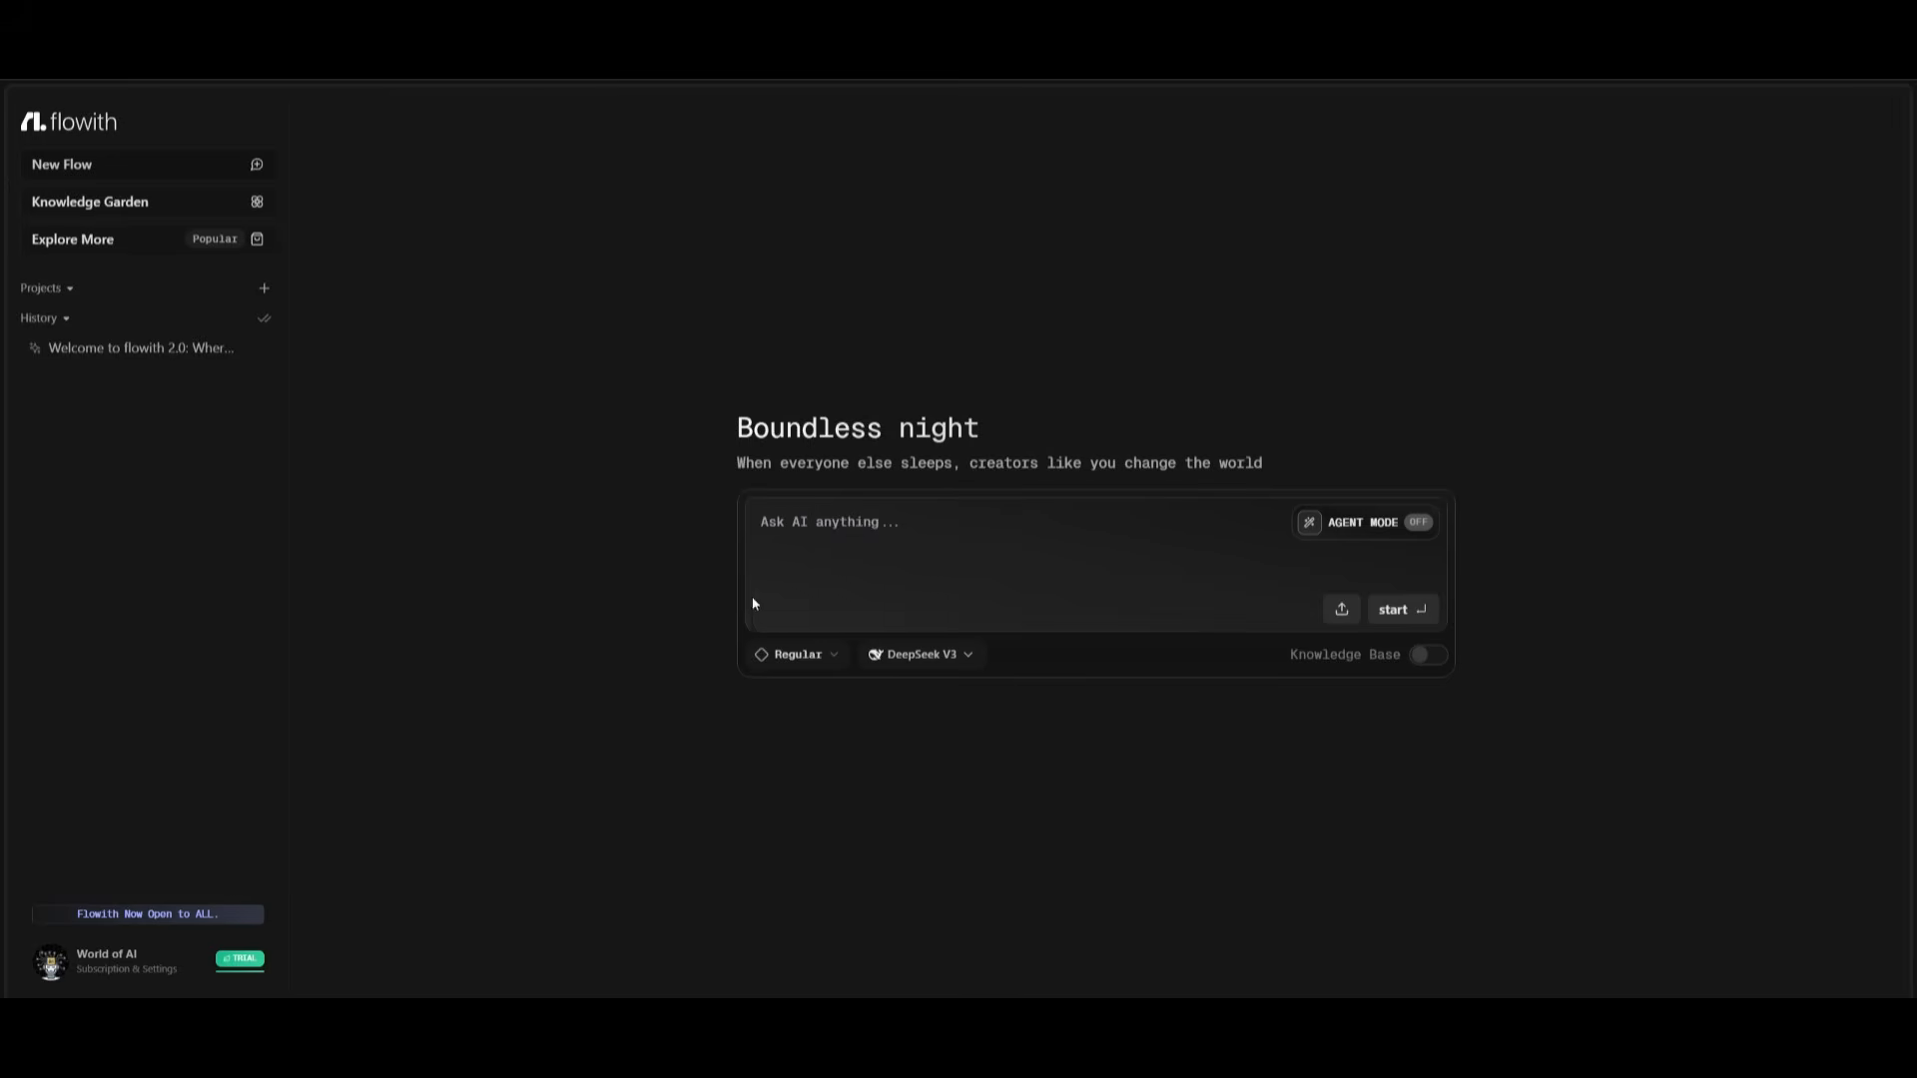
{"action": "mouse_move", "coordinate": [1362, 525]}
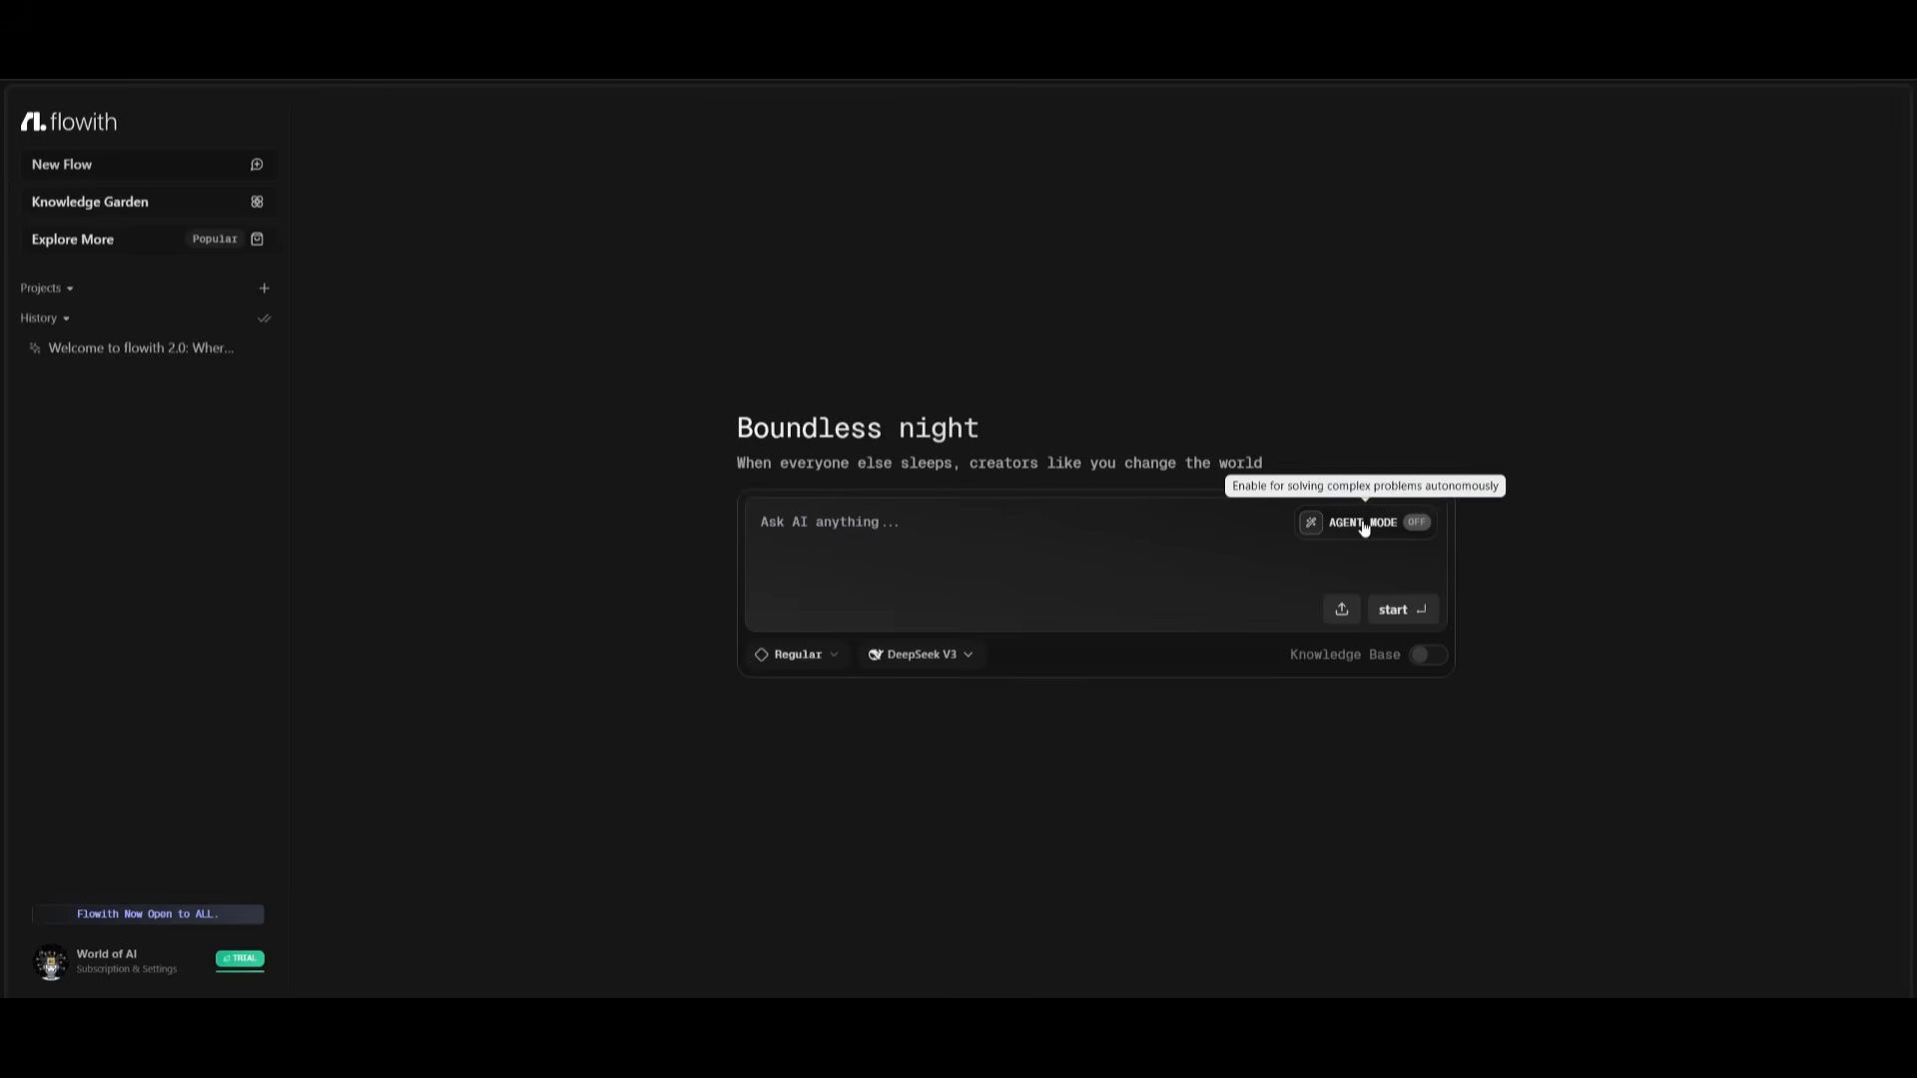
{"action": "mouse_move", "coordinate": [1378, 543]}
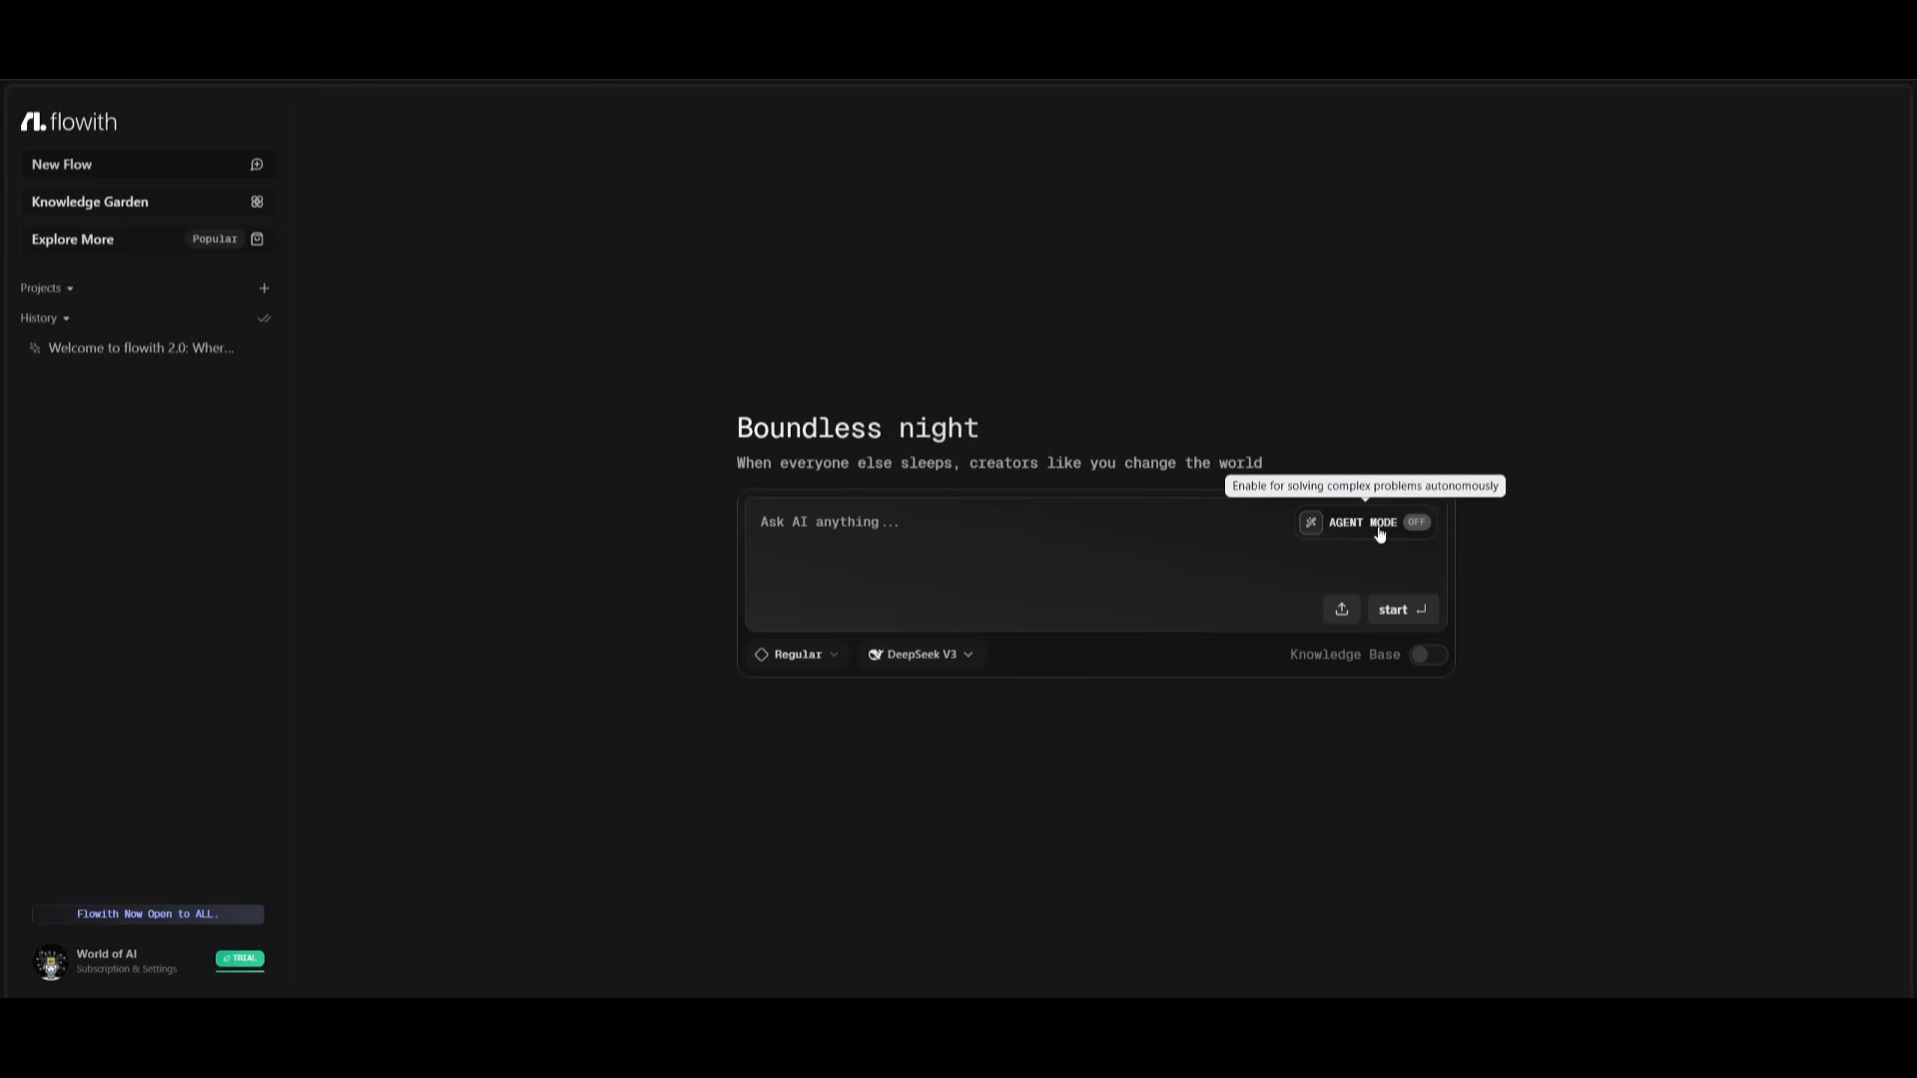
{"action": "mouse_move", "coordinate": [1358, 534]}
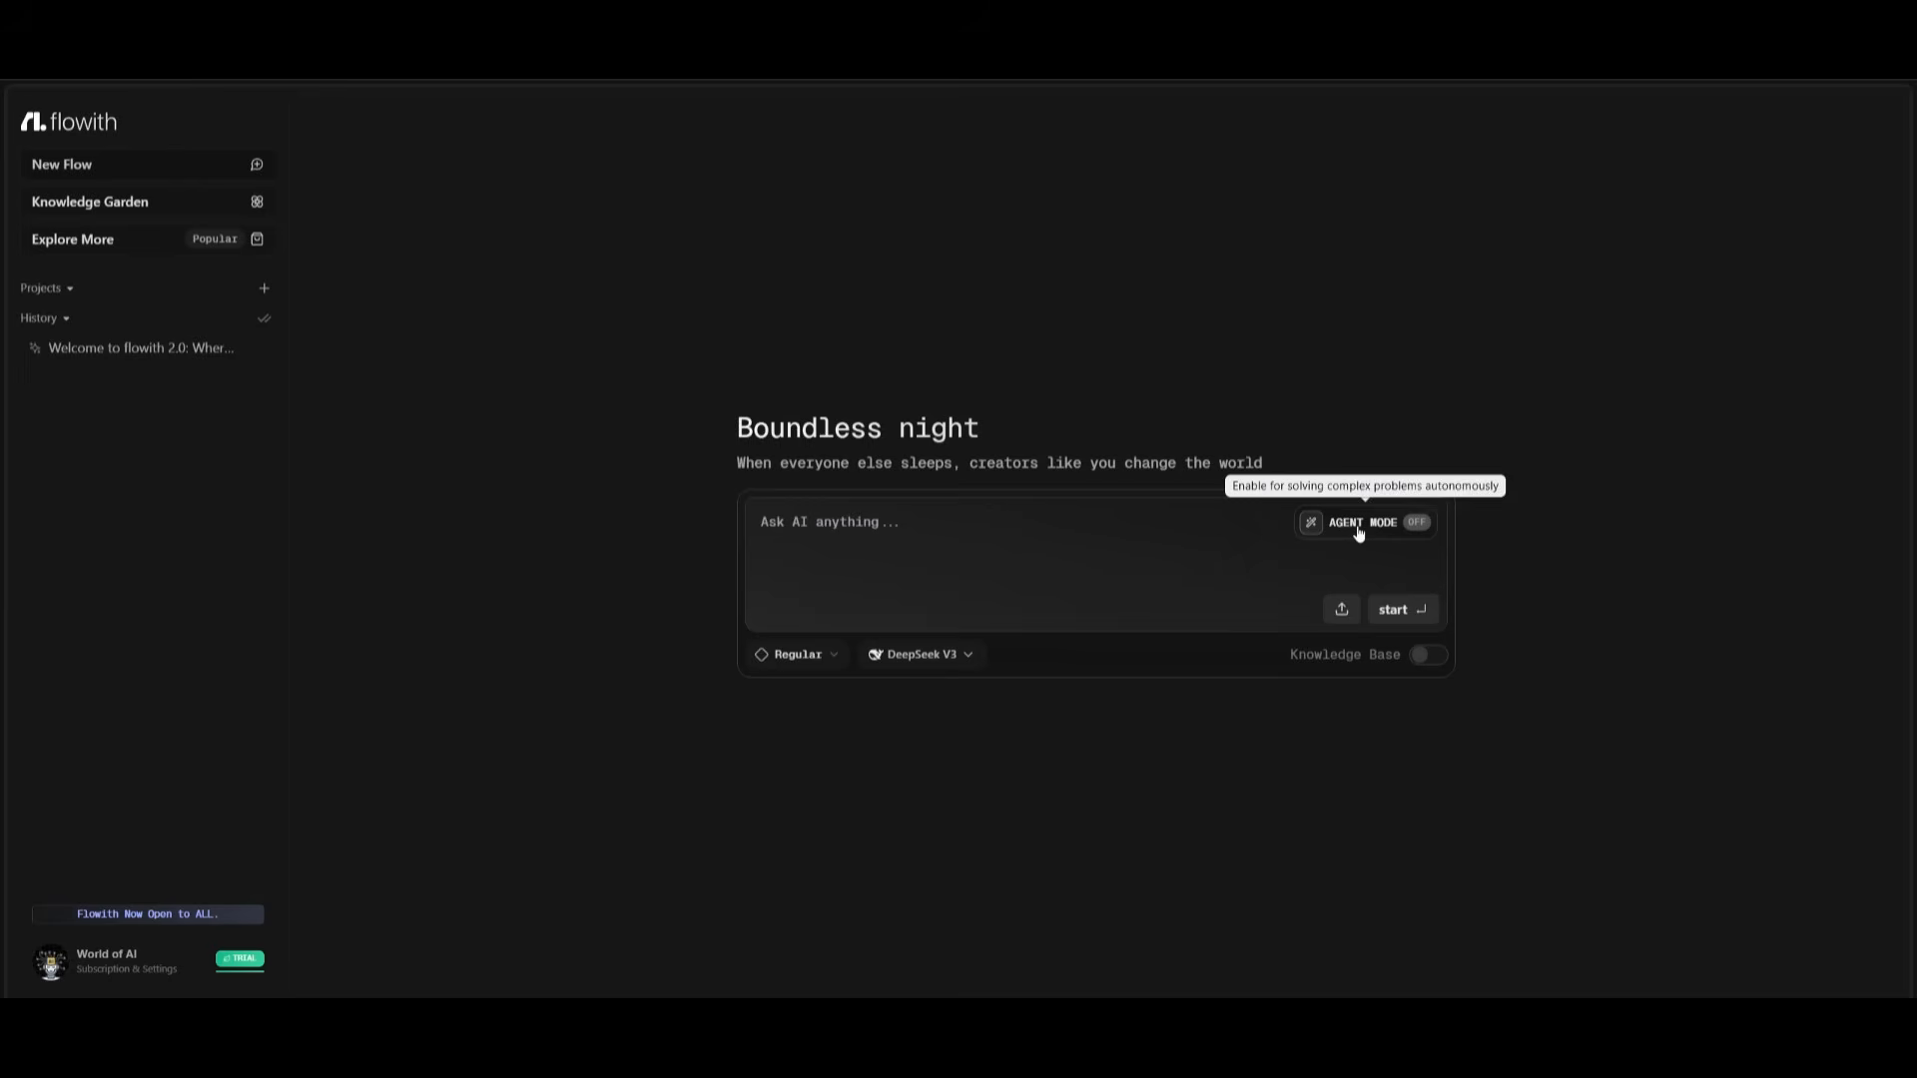
{"action": "left_click", "coordinate": [799, 653]}
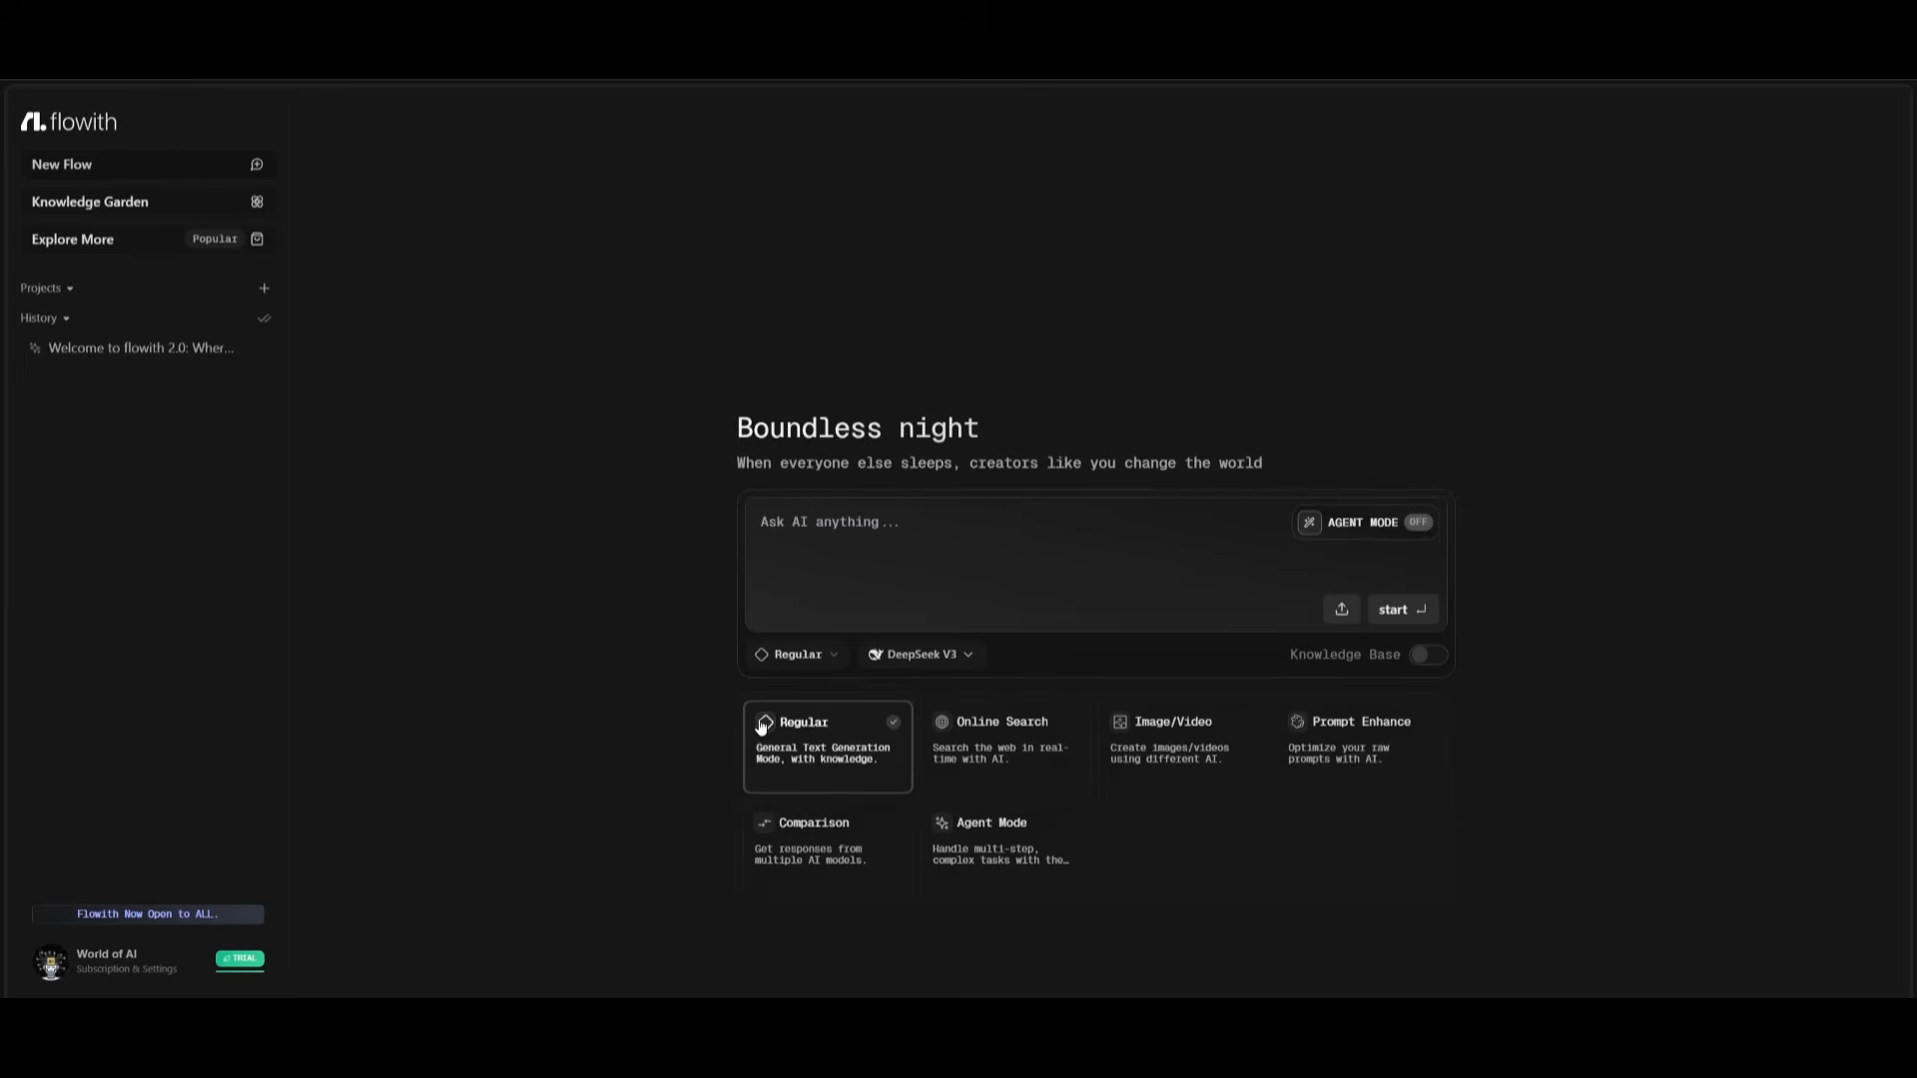
{"action": "mouse_move", "coordinate": [787, 759]}
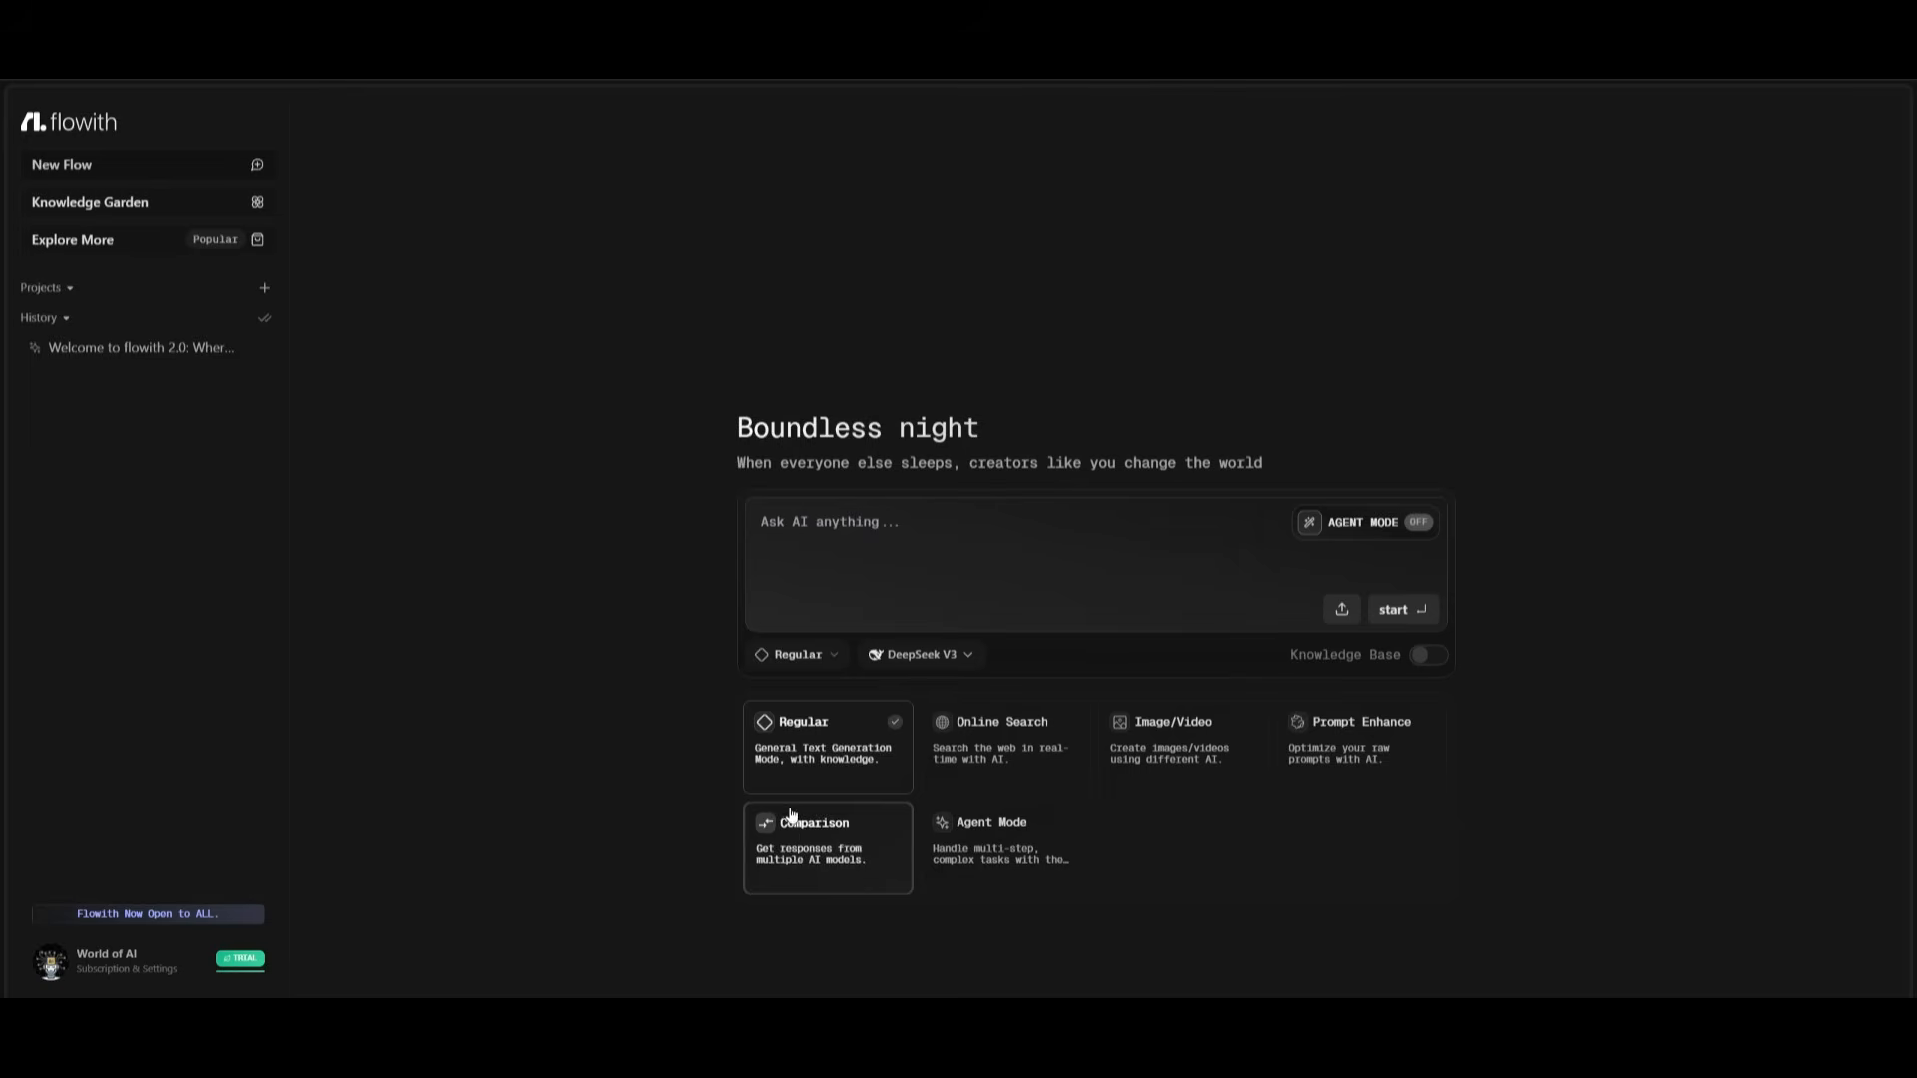
{"action": "left_click", "coordinate": [920, 653]}
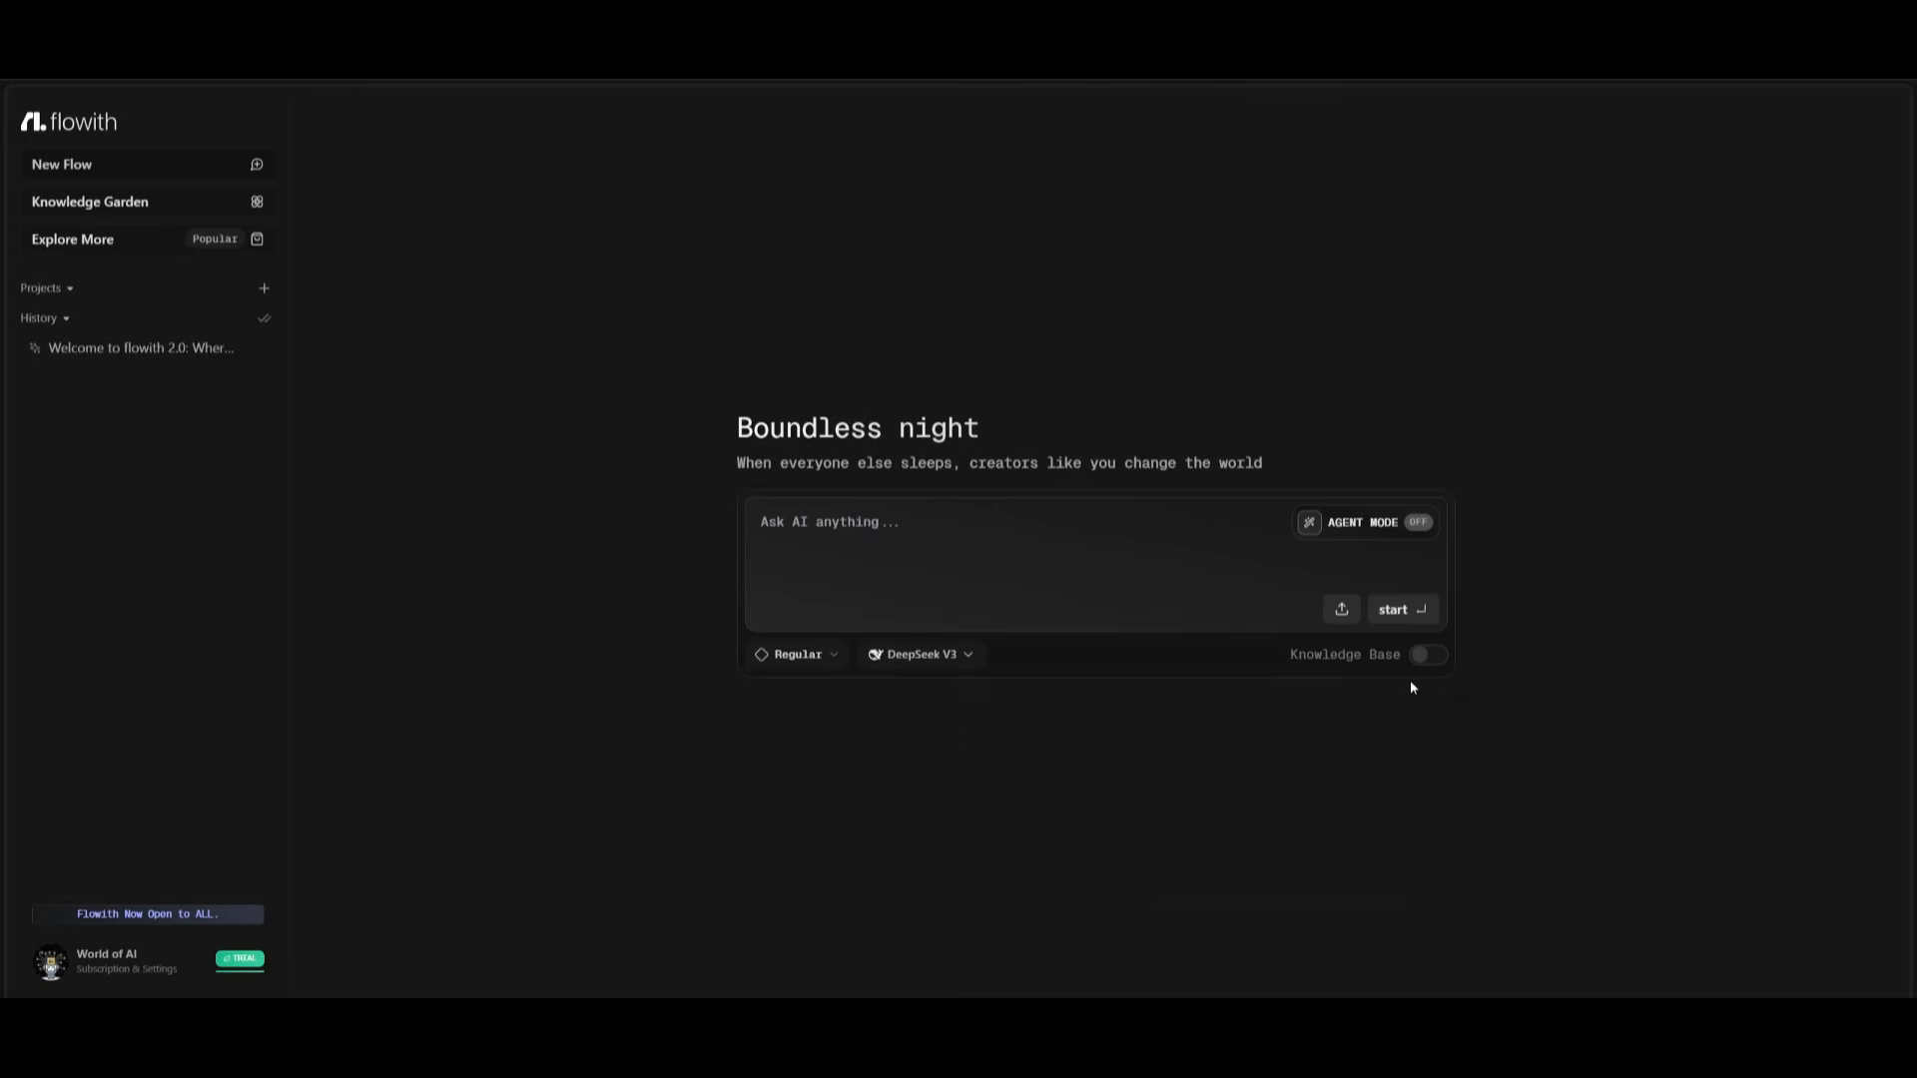
{"action": "left_click", "coordinate": [918, 653]}
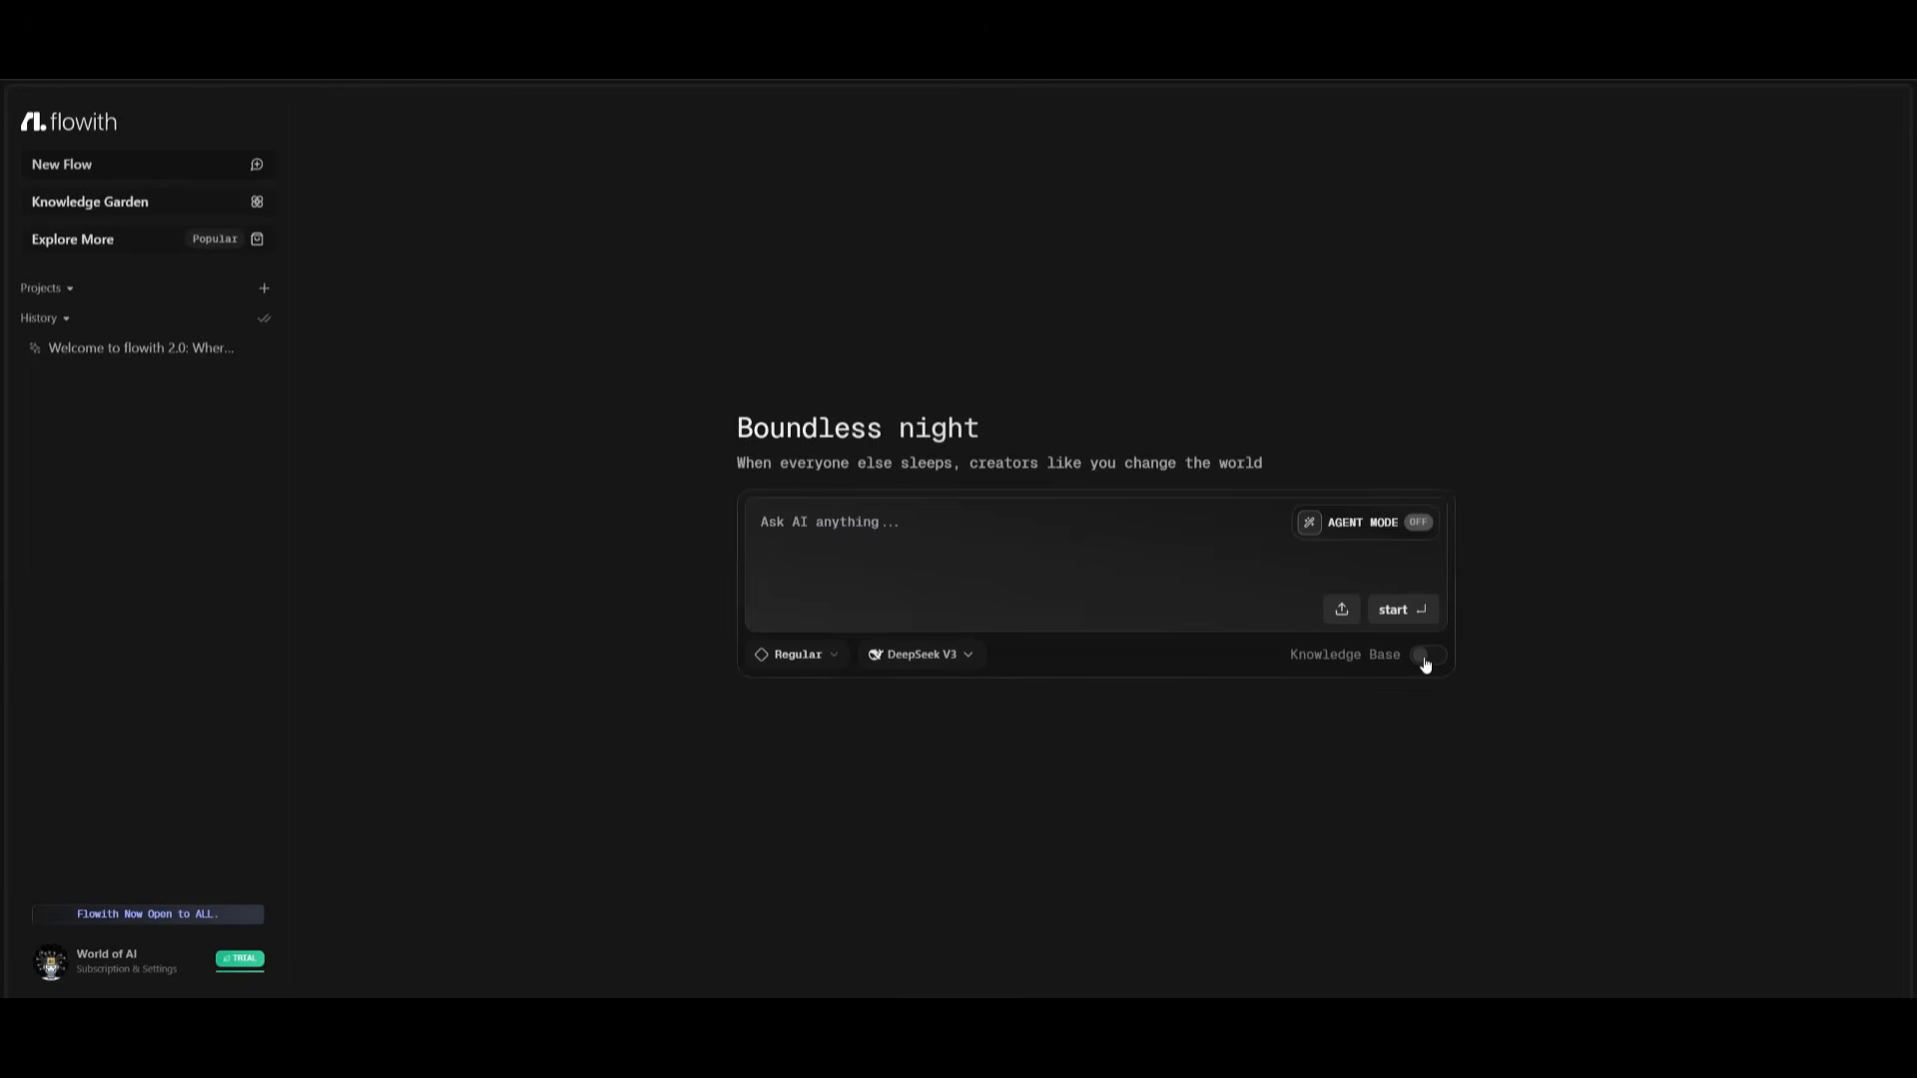
Step: Enable Knowledge Base for the prompt and step through the Knowledge Garden introduction
{"action": "left_click", "coordinate": [1426, 656]}
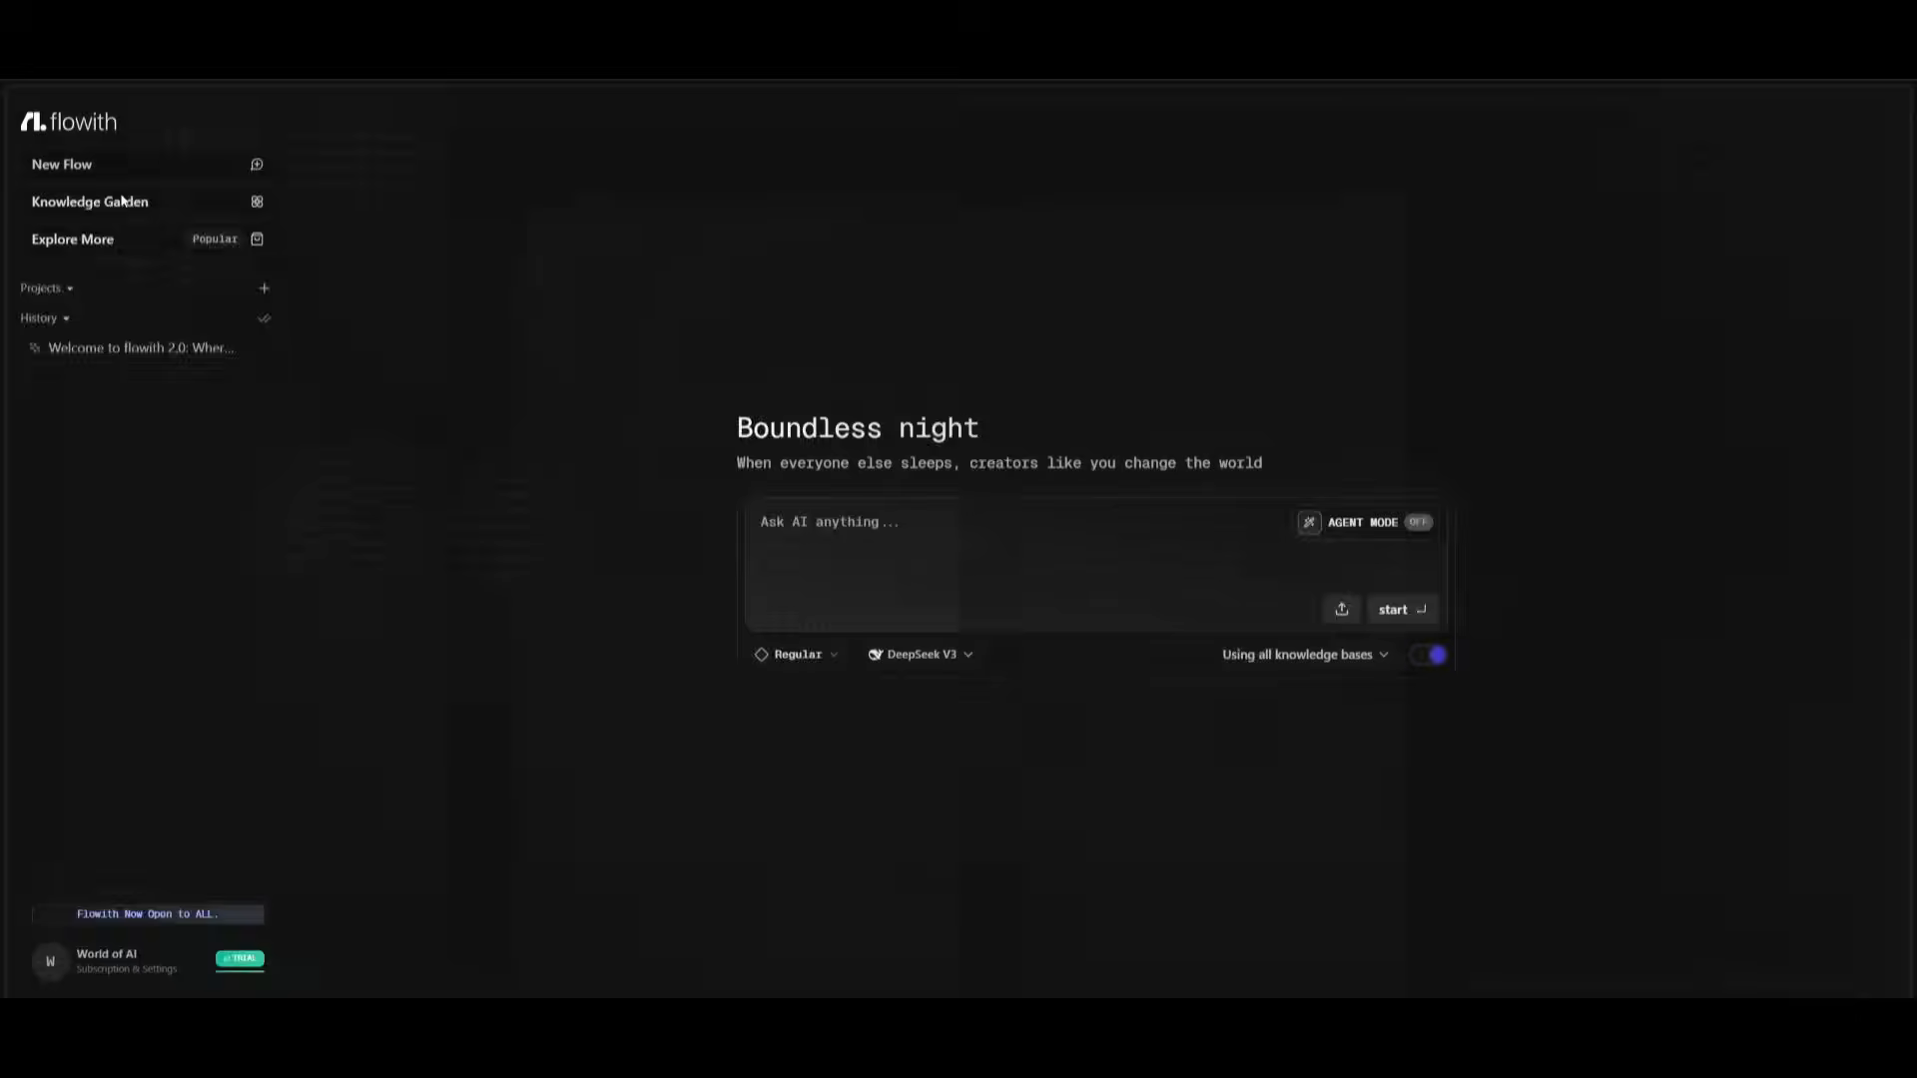
{"action": "left_click", "coordinate": [90, 200]}
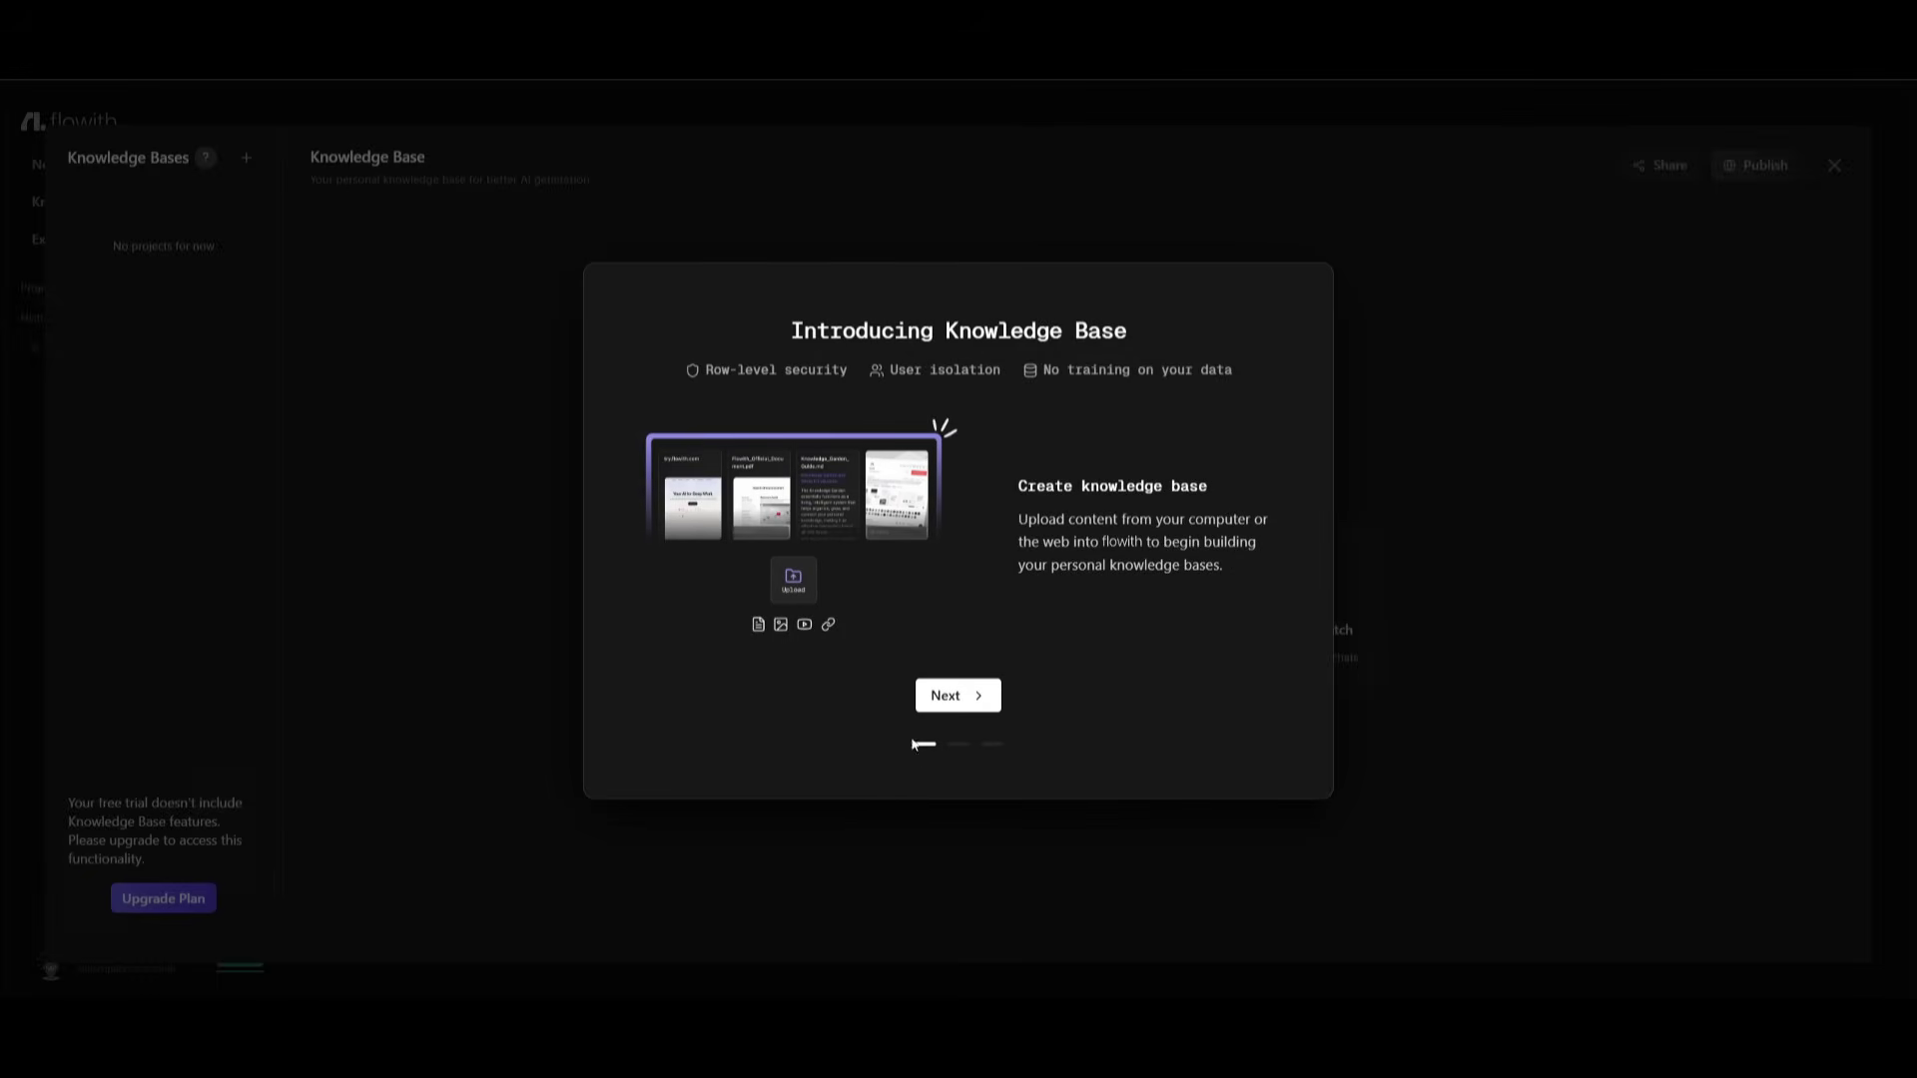
{"action": "left_click", "coordinate": [959, 695]}
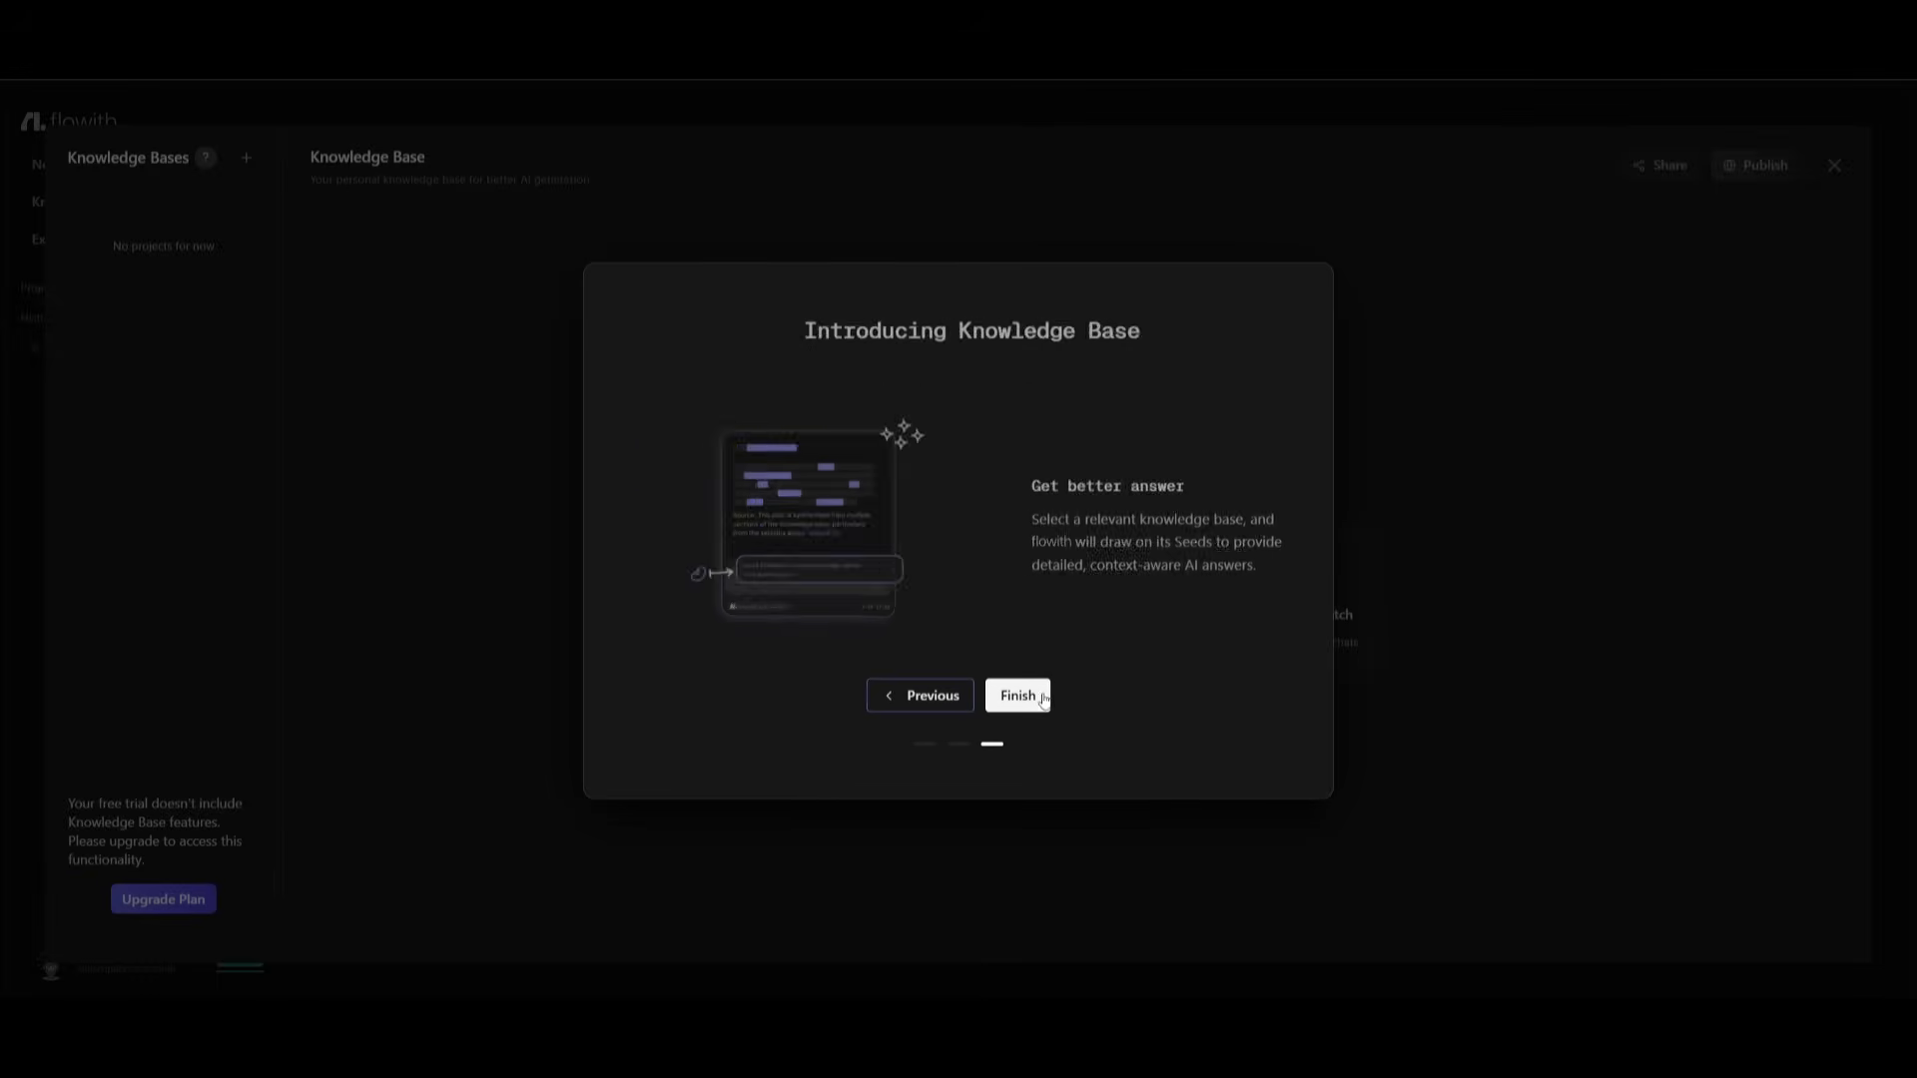
{"action": "left_click", "coordinate": [1016, 695]}
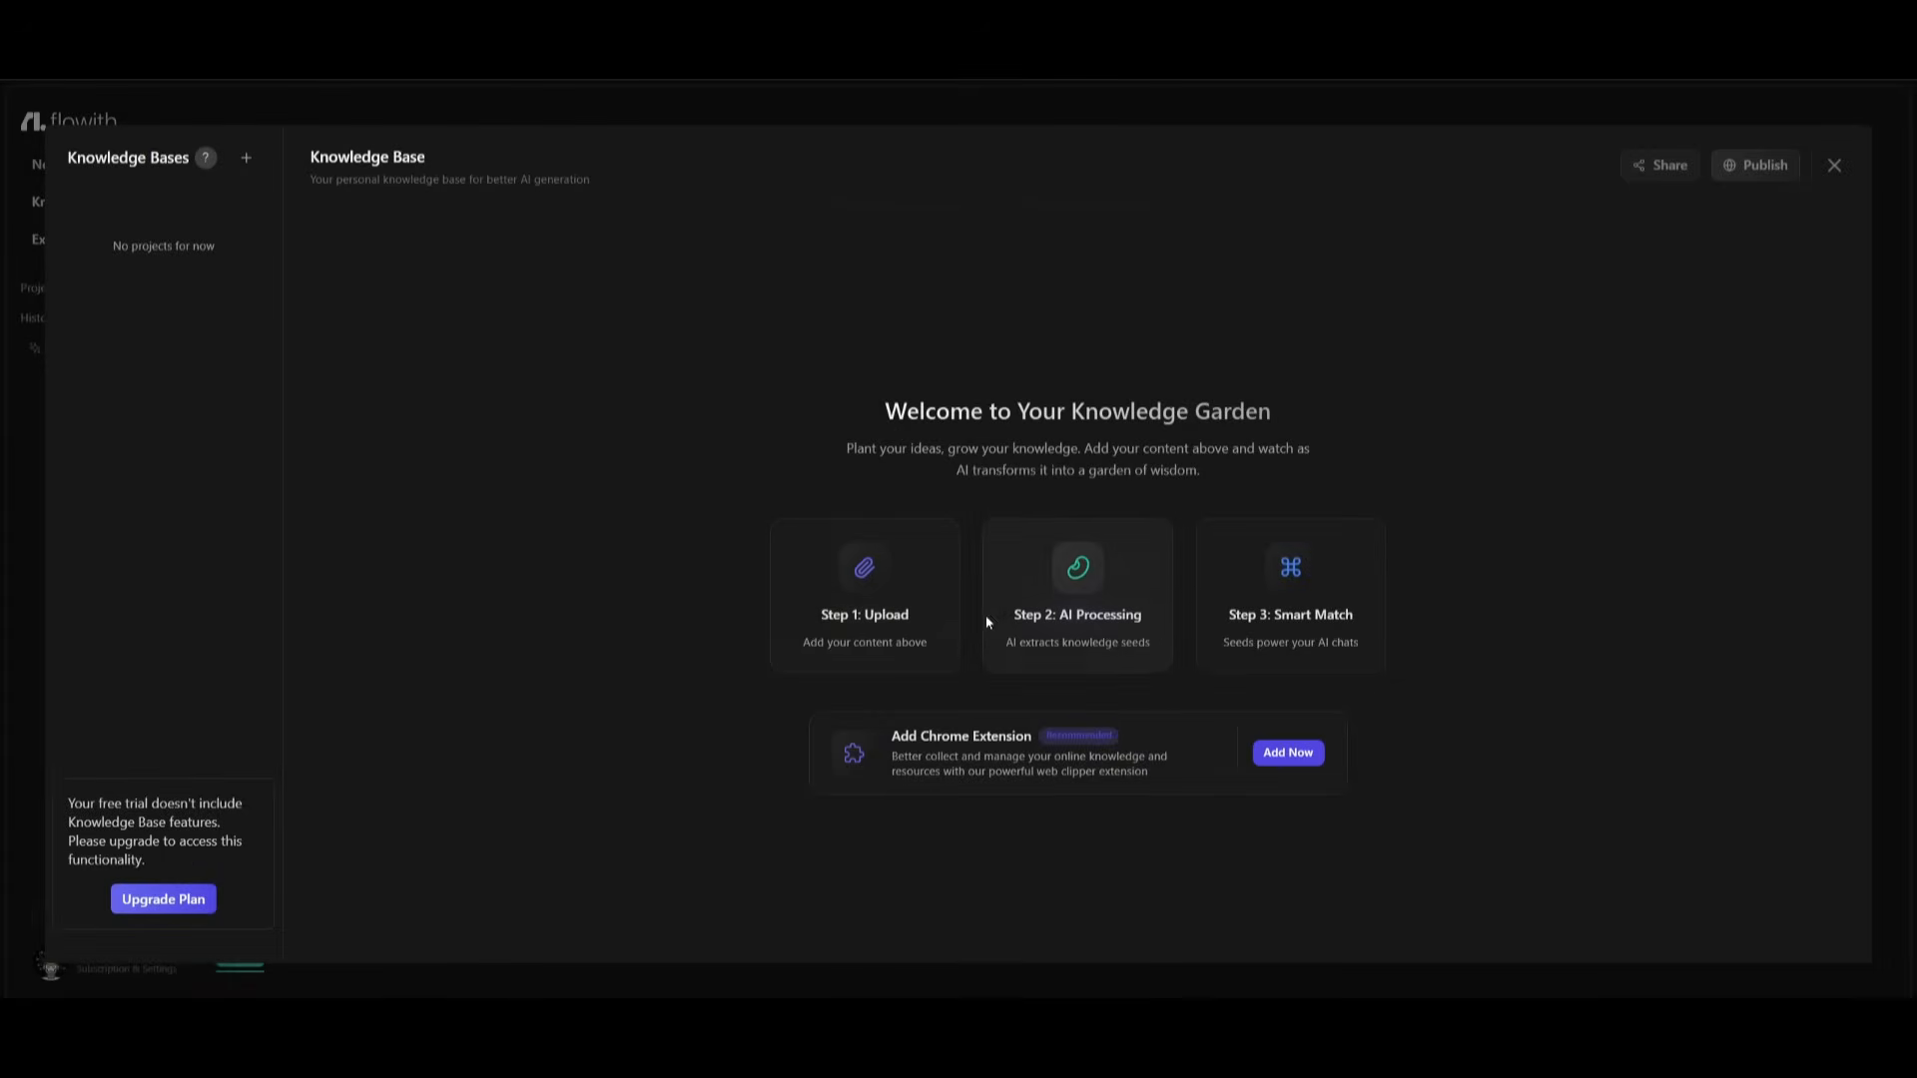
{"action": "mouse_move", "coordinate": [1087, 621]}
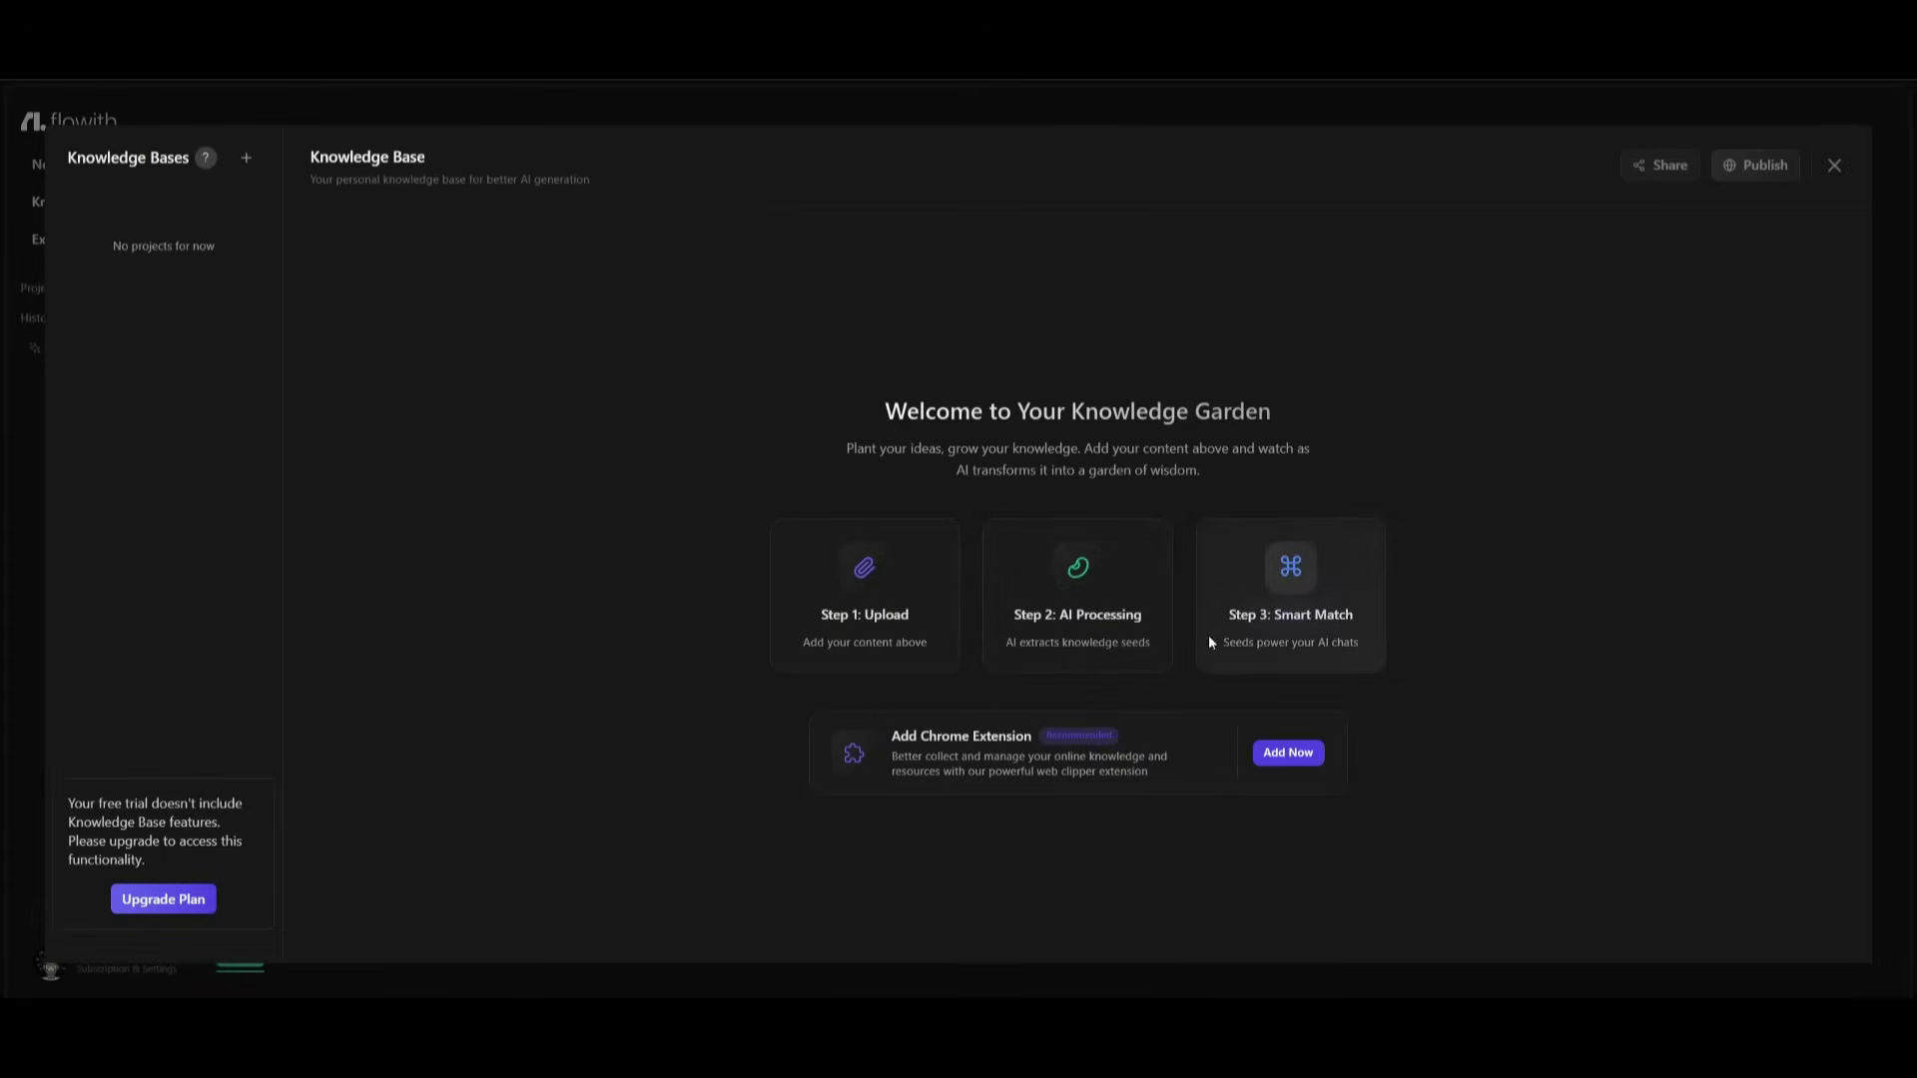
Step: Leave the personal garden and bring up the community Knowledge Market of featured gardens
{"action": "left_click", "coordinate": [1833, 163]}
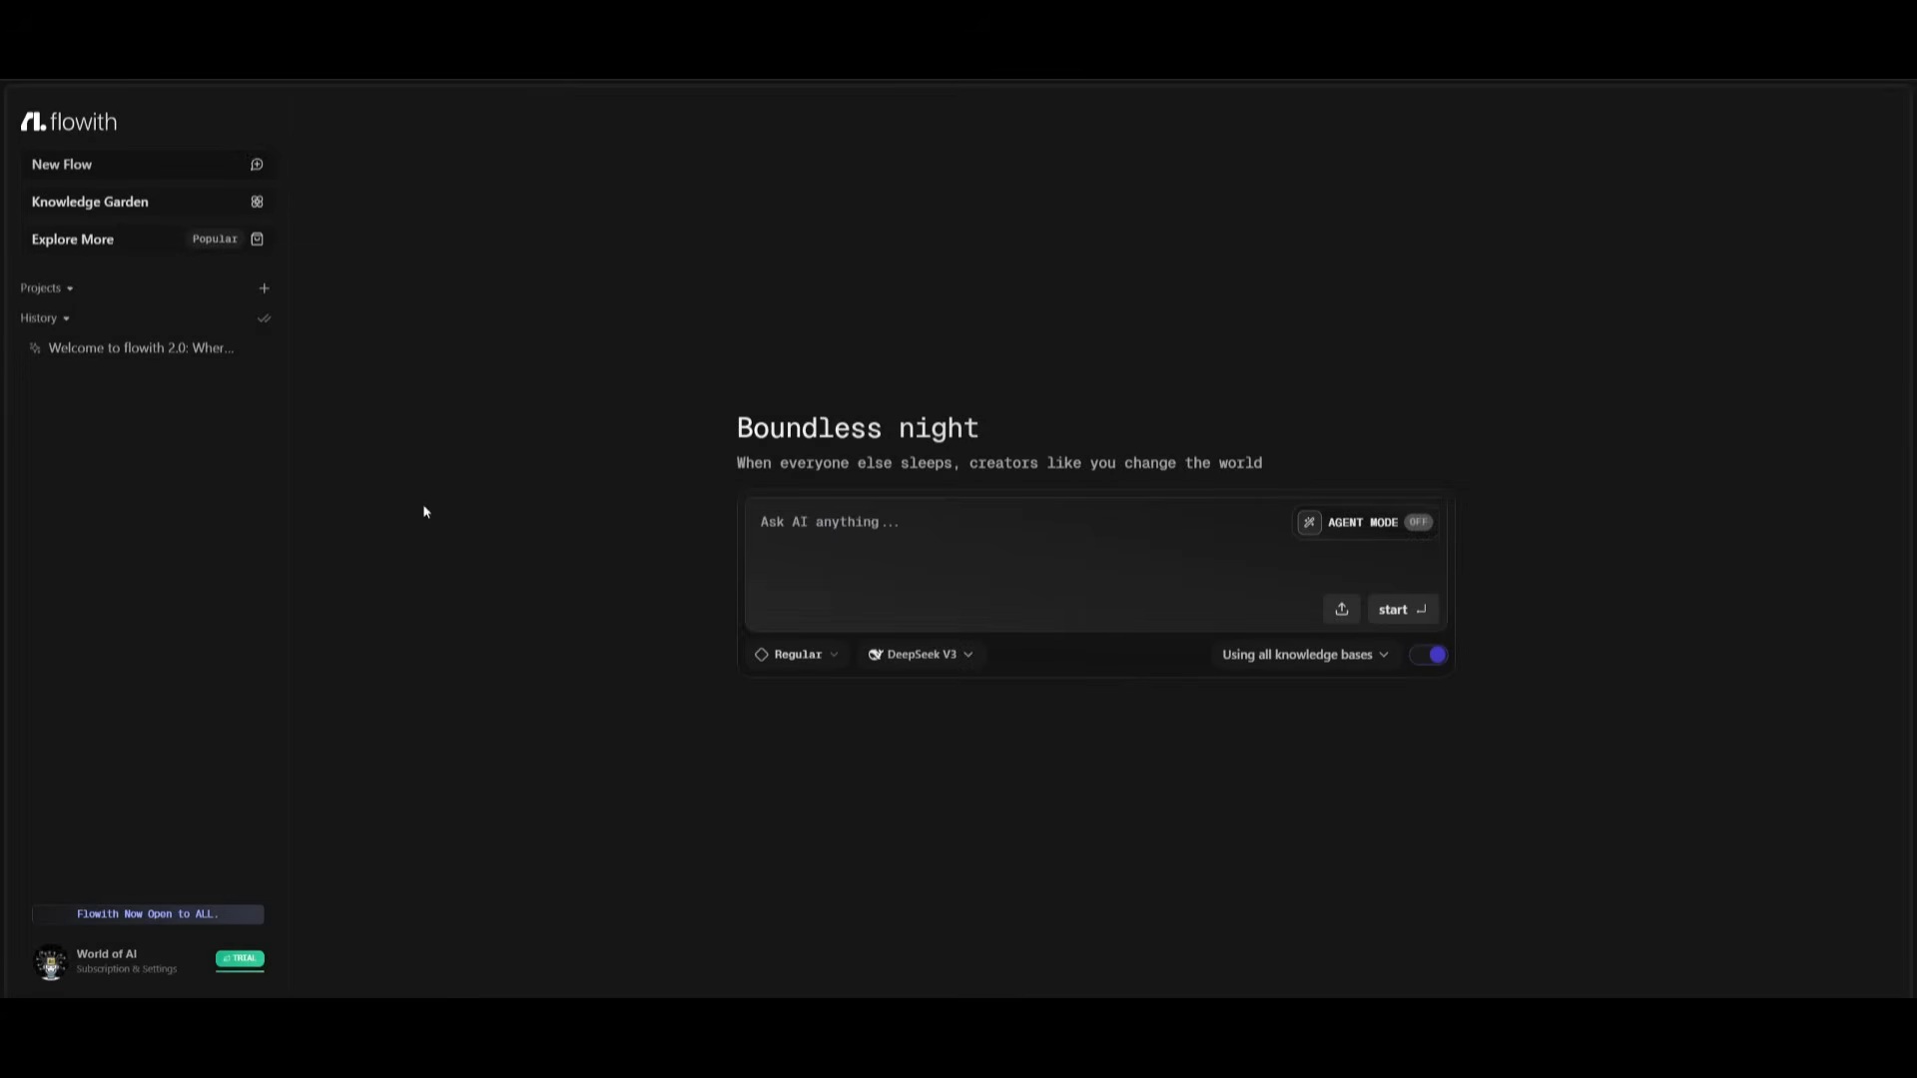
{"action": "mouse_move", "coordinate": [415, 567]}
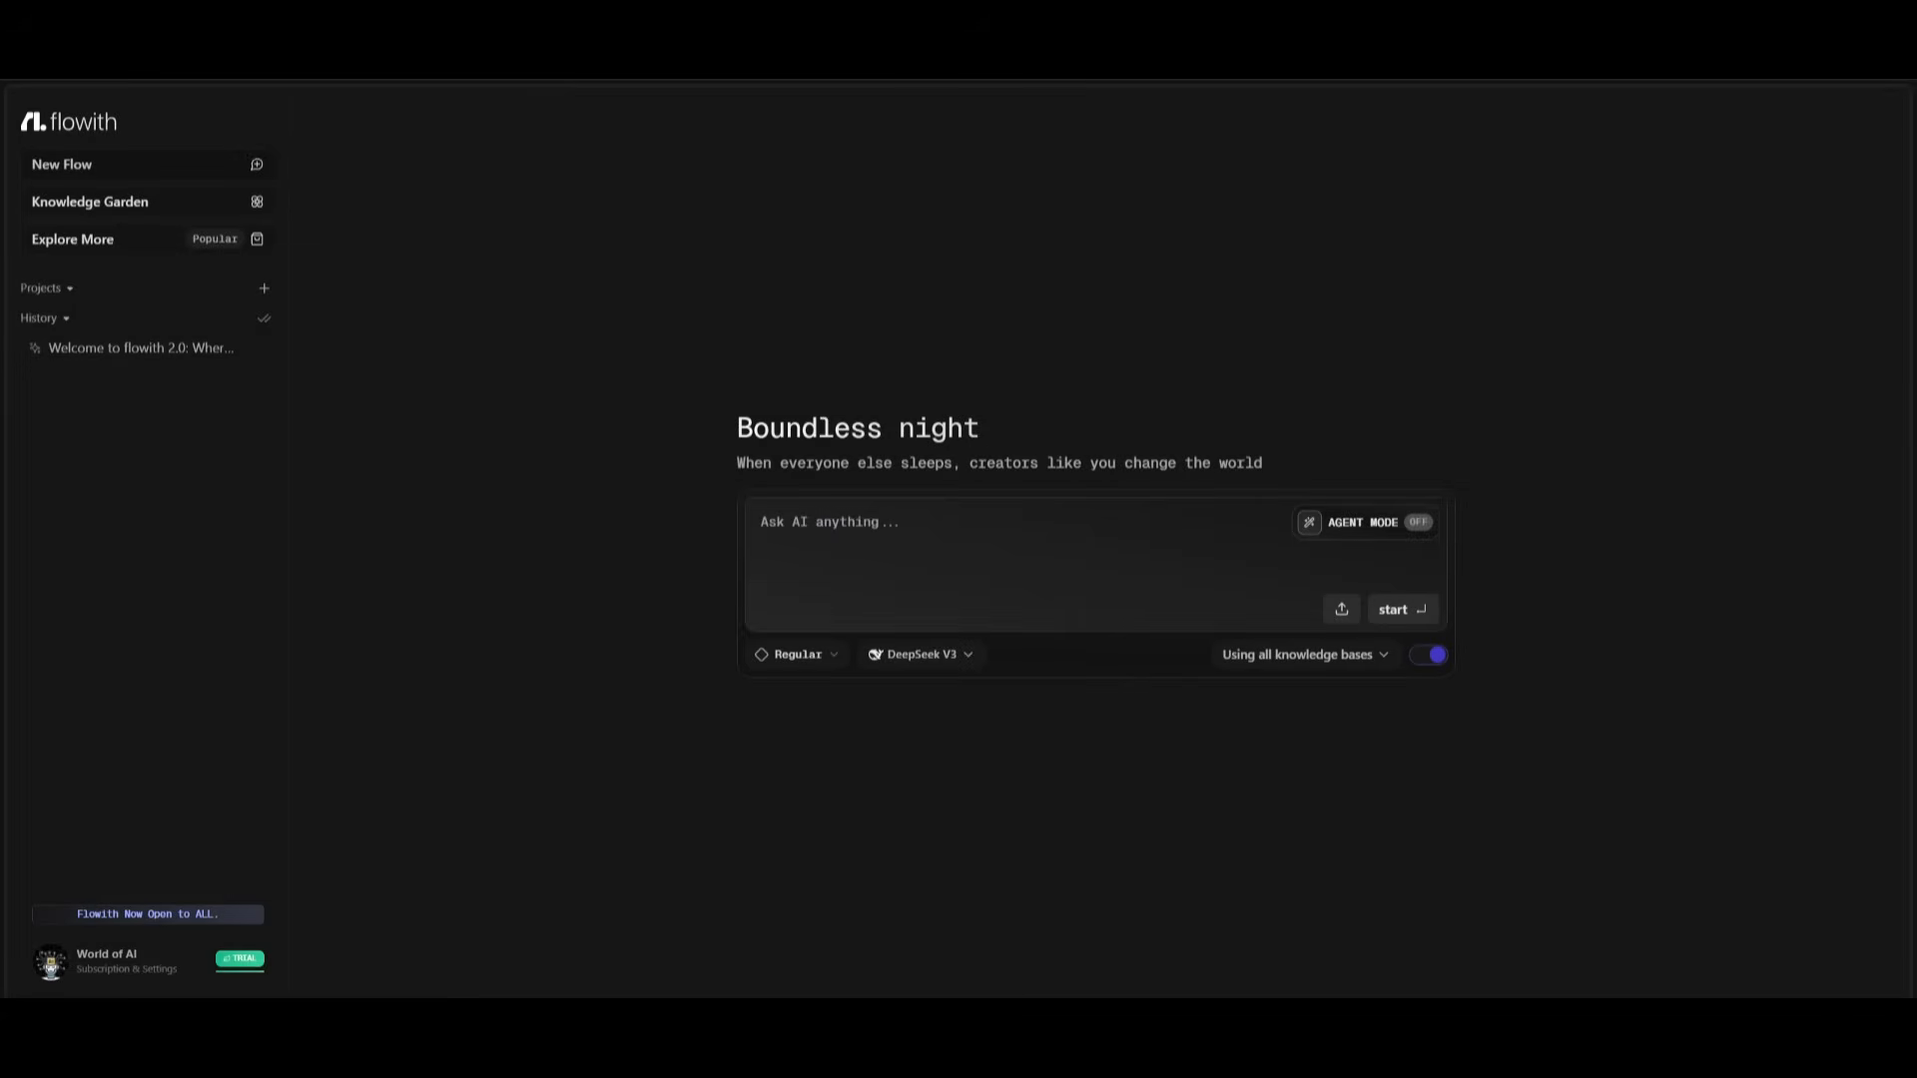
{"action": "left_click", "coordinate": [72, 240]}
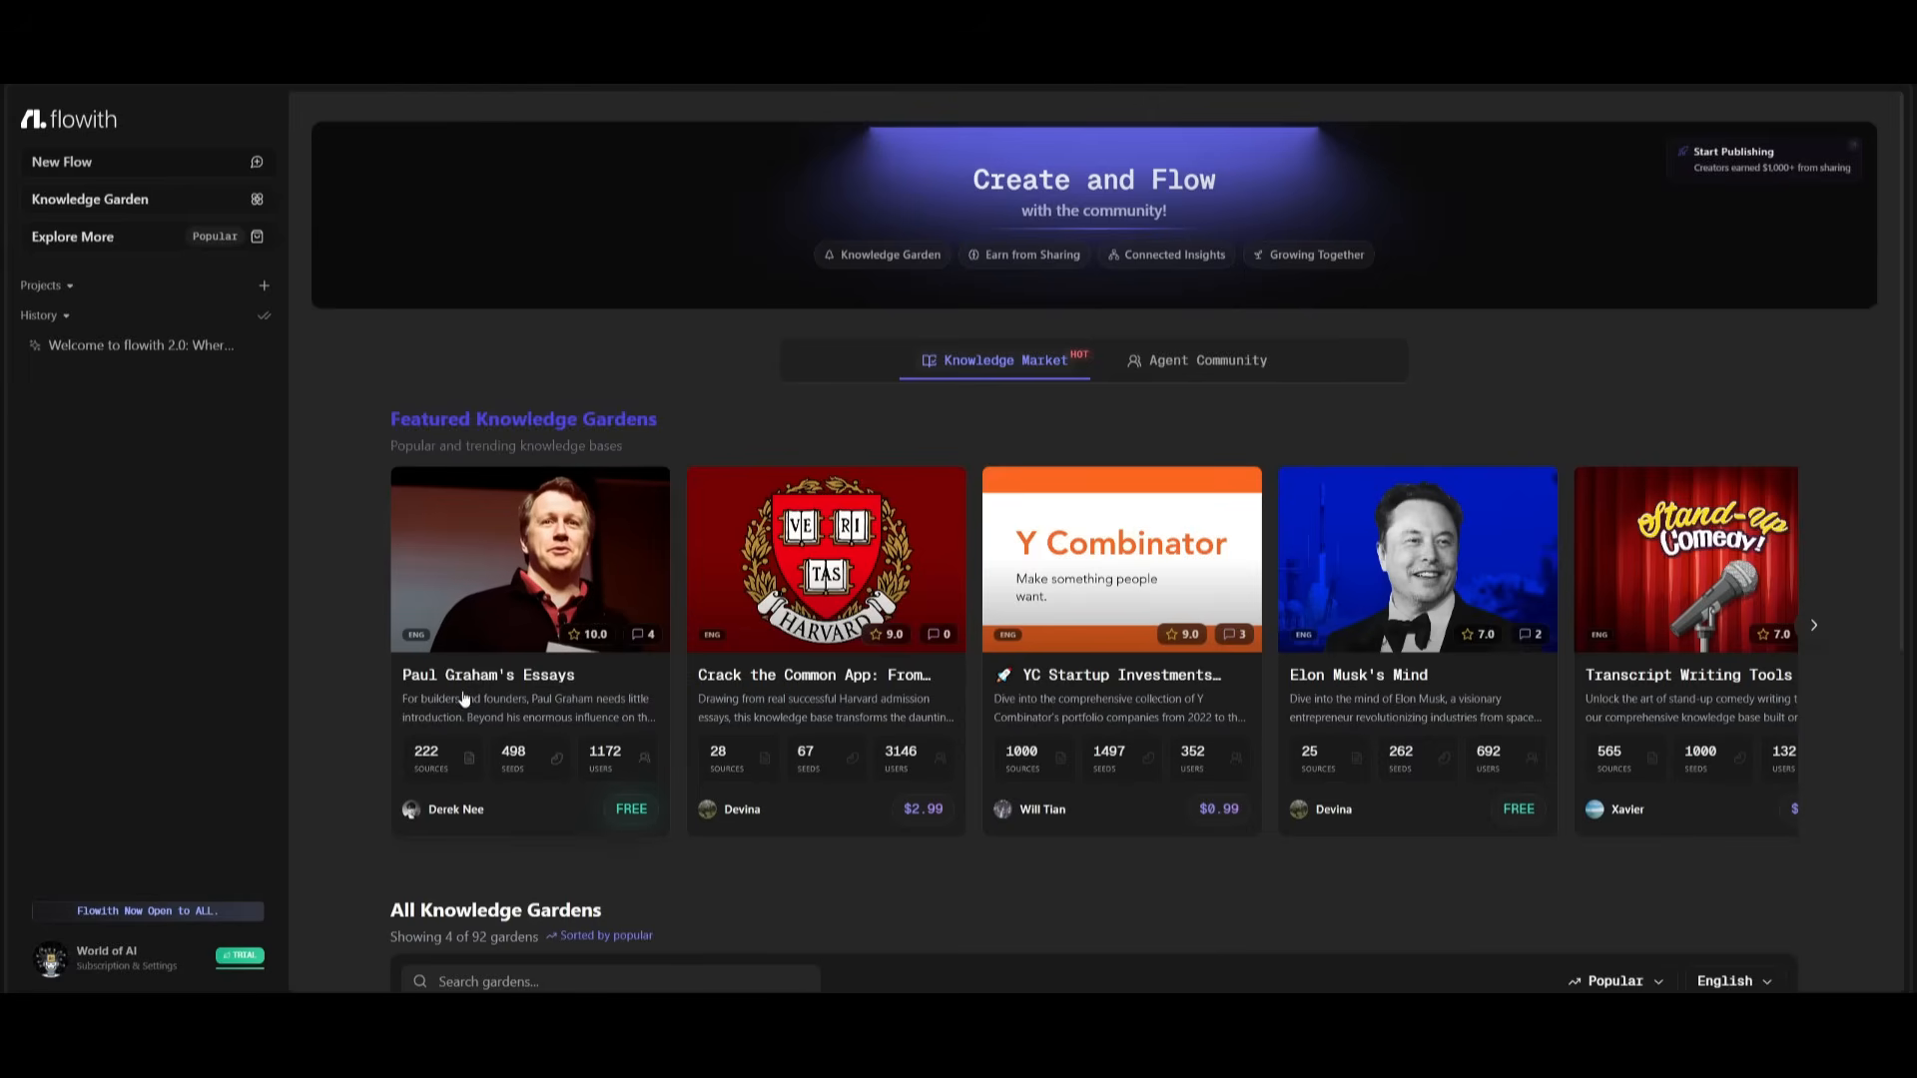
Step: View the Paul Graham's Essays garden, browse the full garden list, then start a fresh New Flow
{"action": "left_click", "coordinate": [530, 559]}
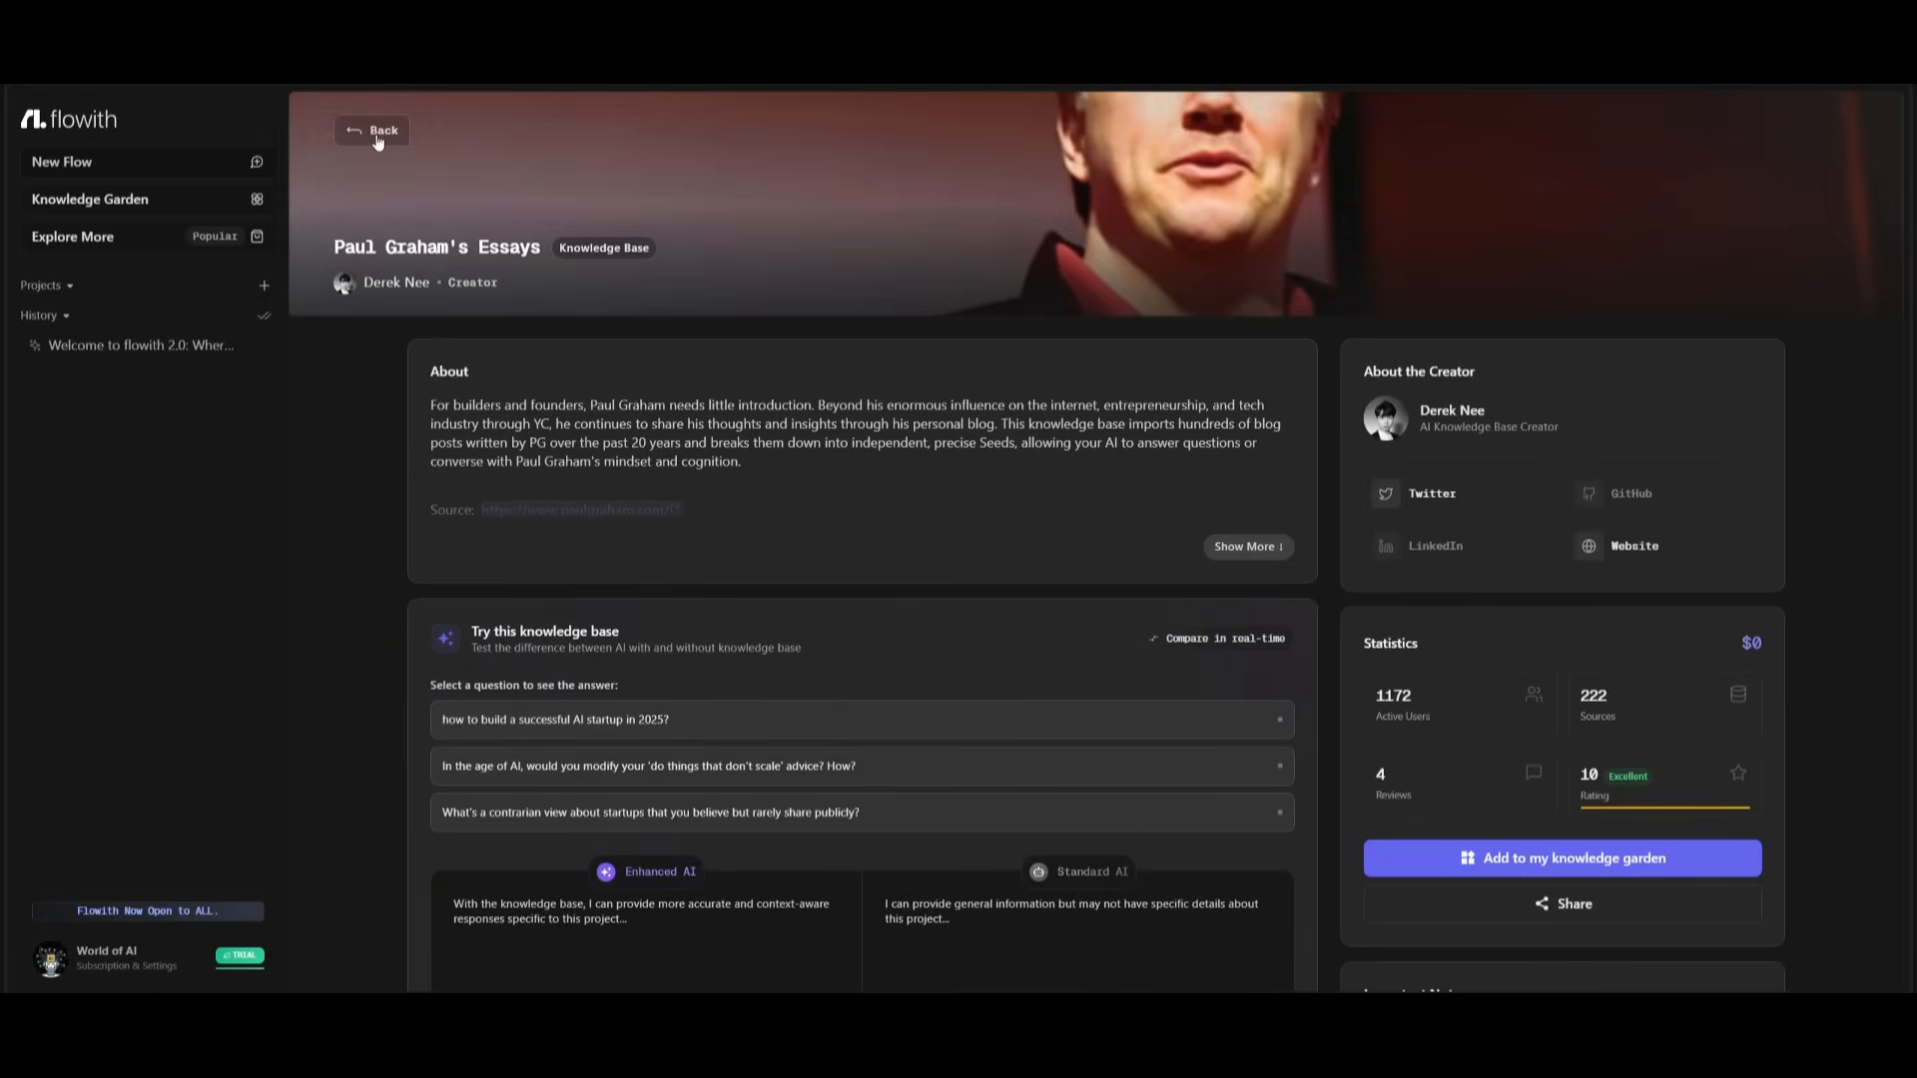
{"action": "mouse_move", "coordinate": [367, 134]}
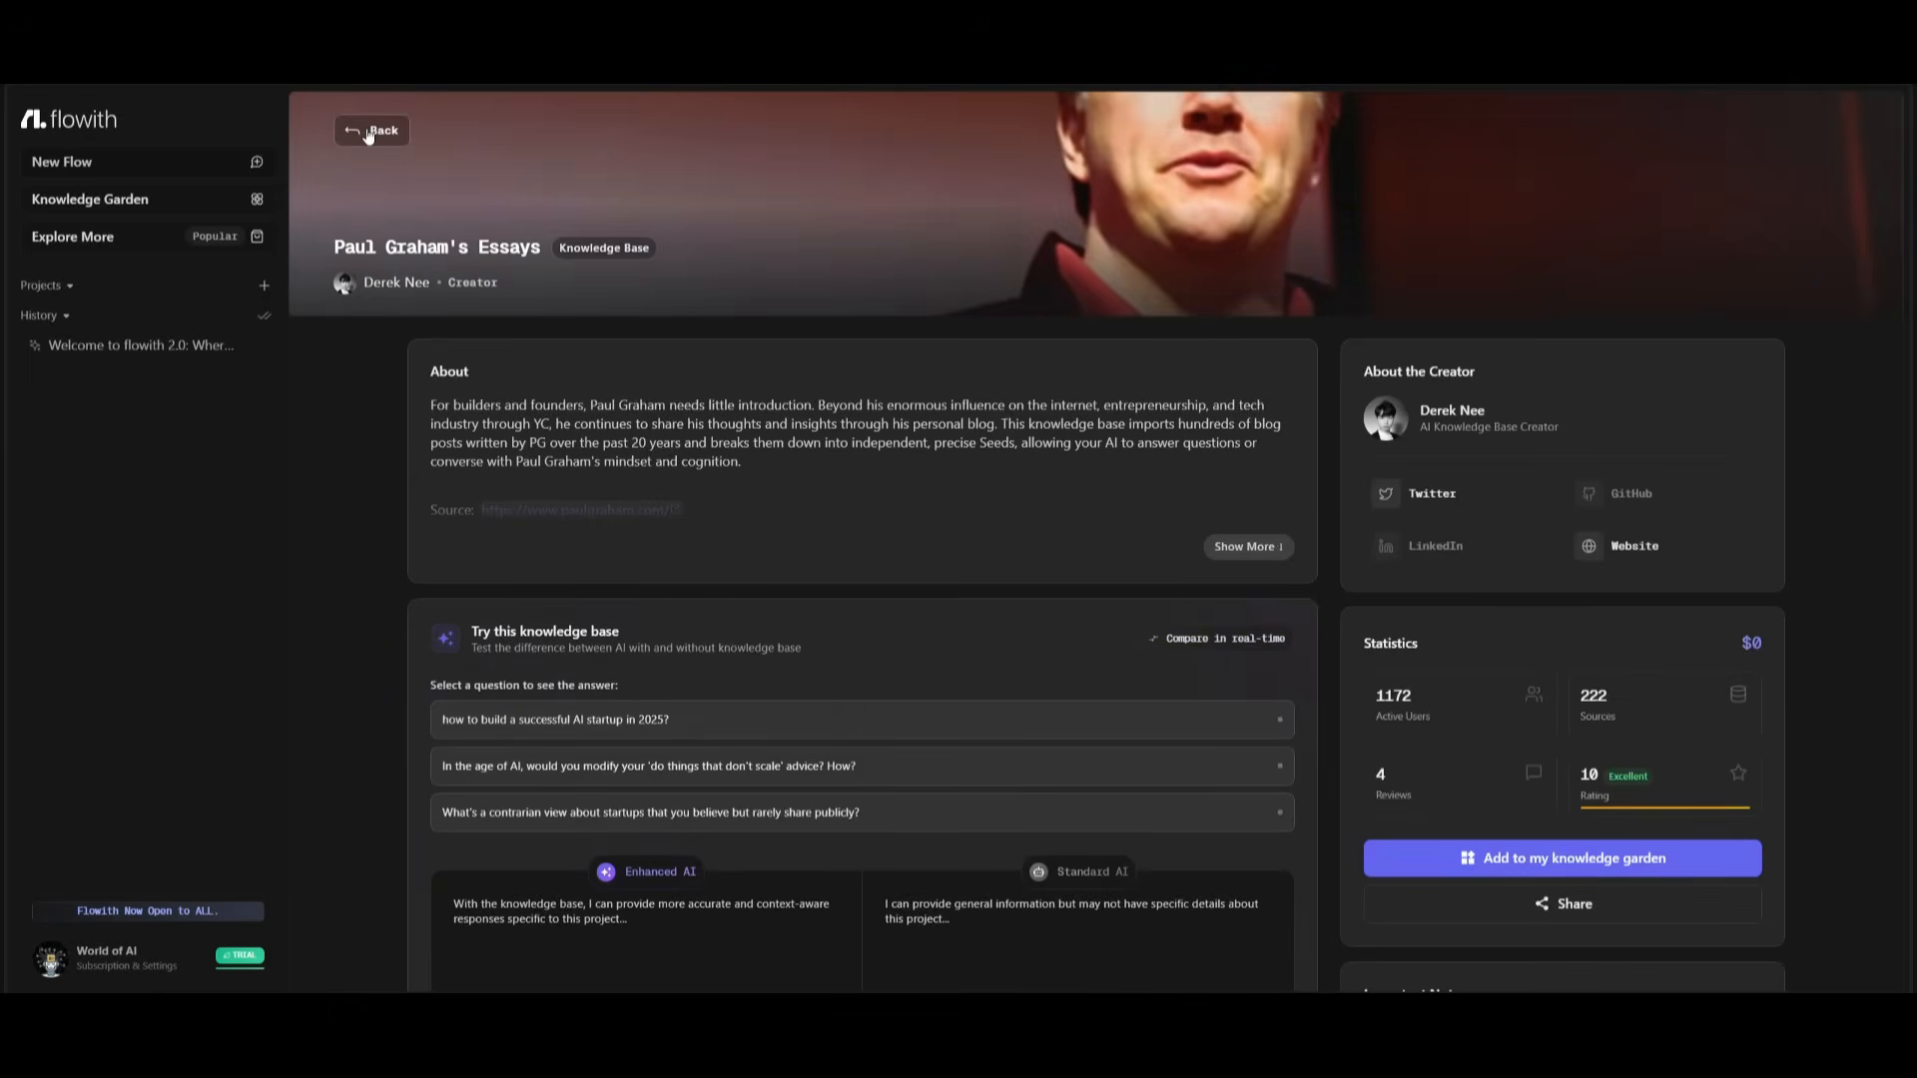
{"action": "left_click", "coordinate": [371, 132]}
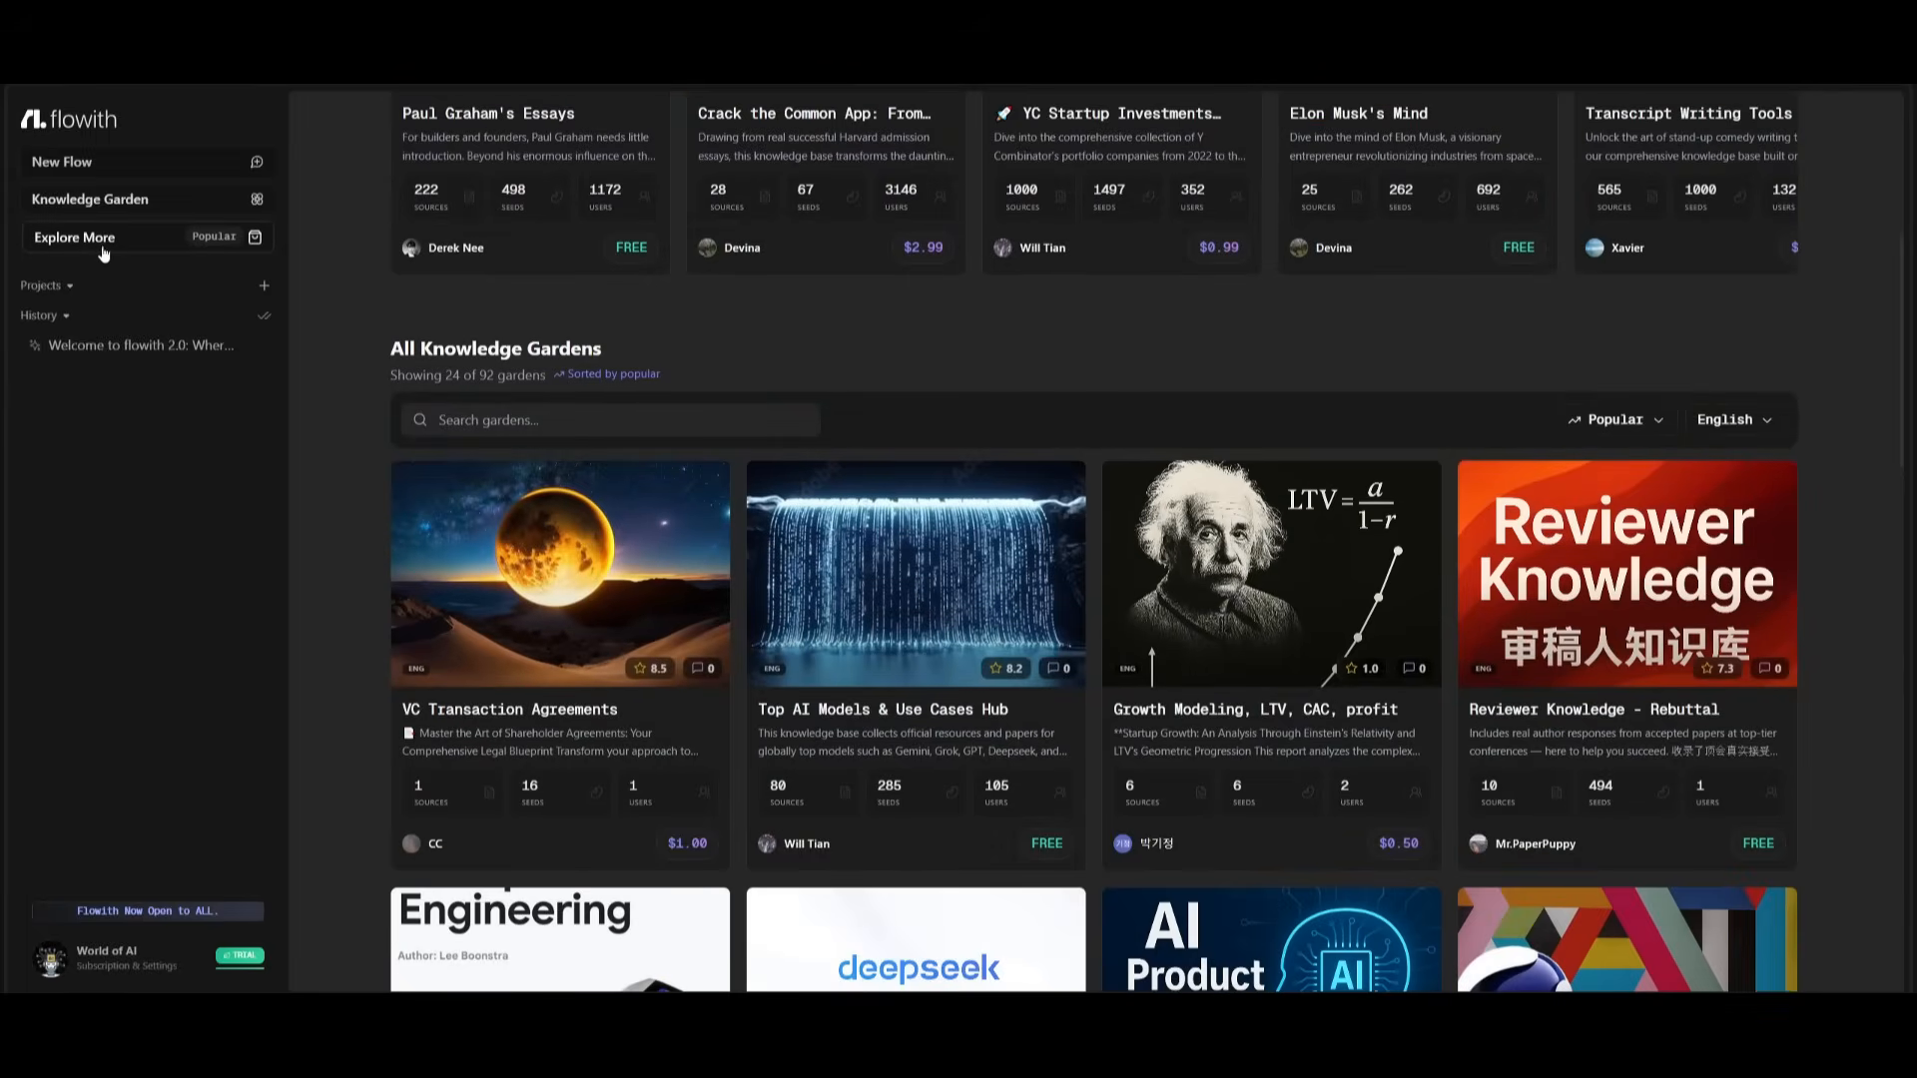
{"action": "scroll", "scroll_direction": "down", "scroll_amount": 3}
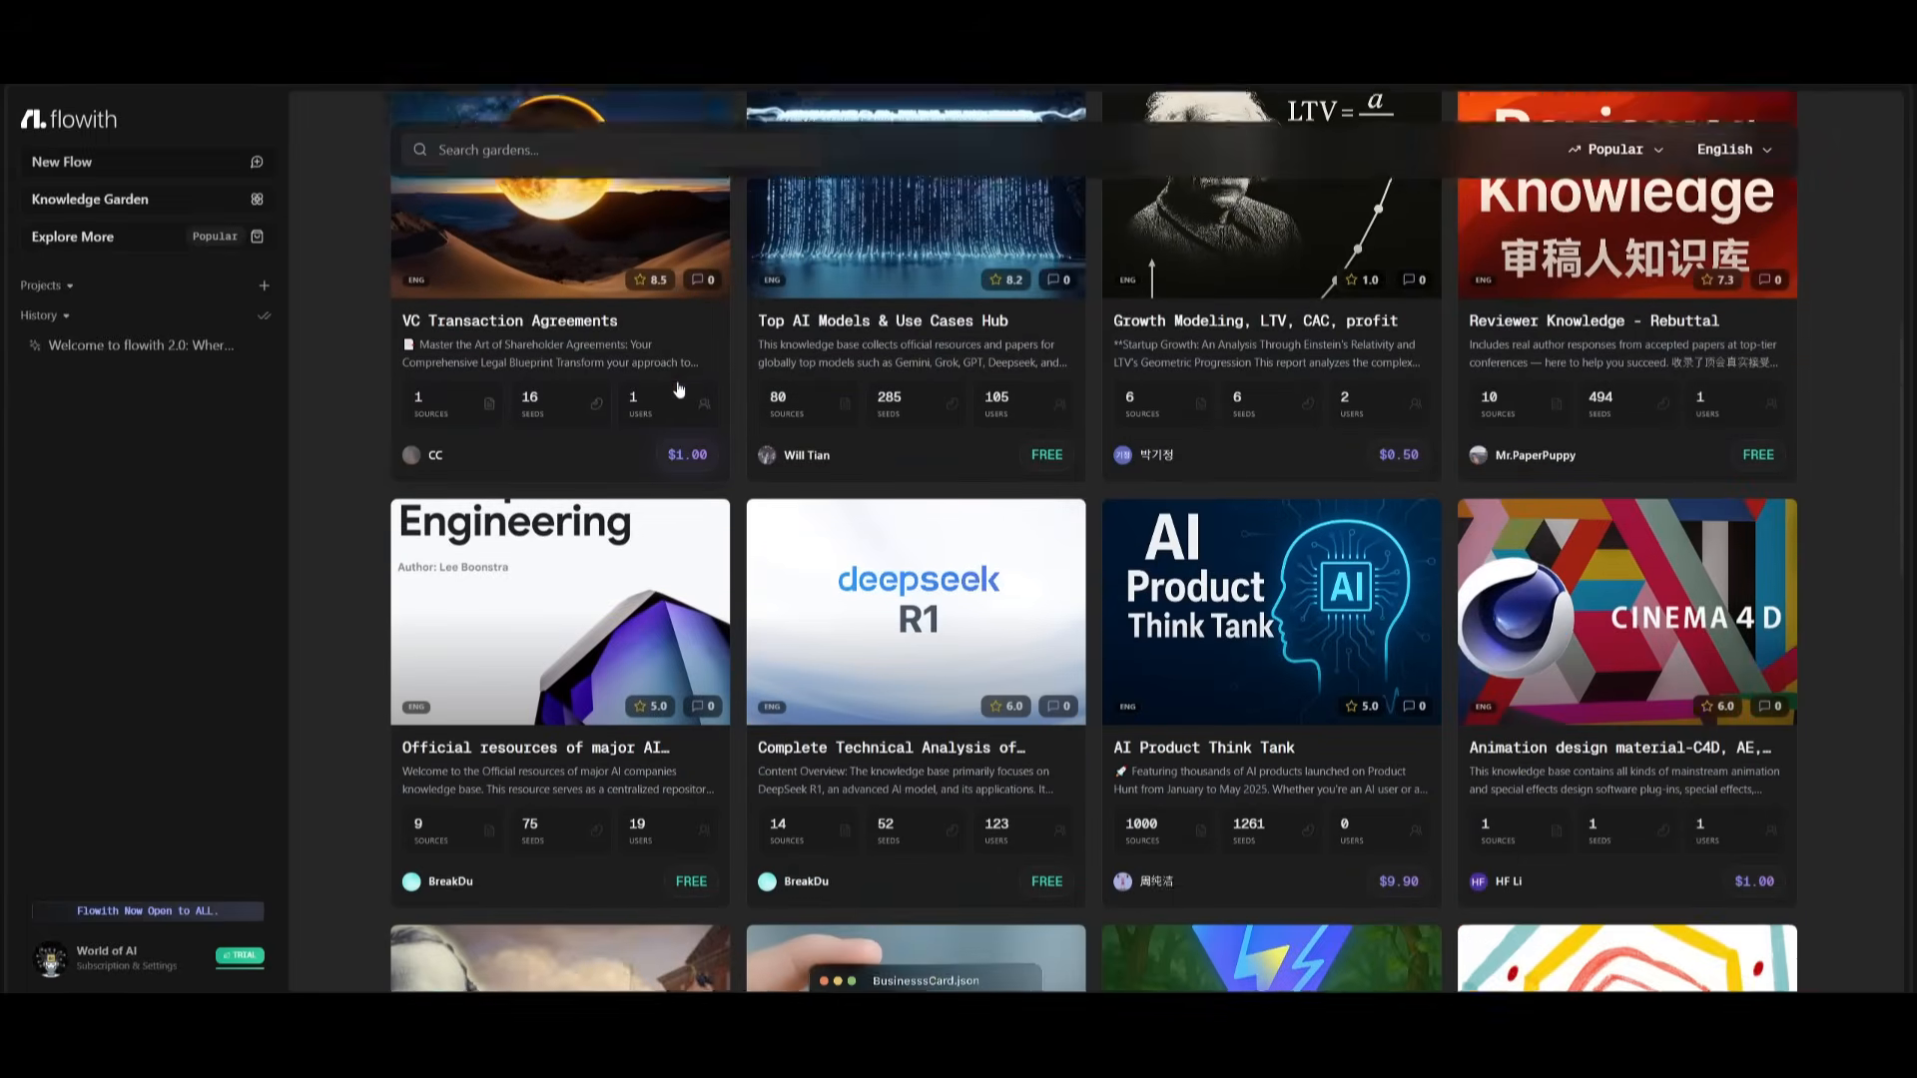
{"action": "left_click", "coordinate": [62, 160]}
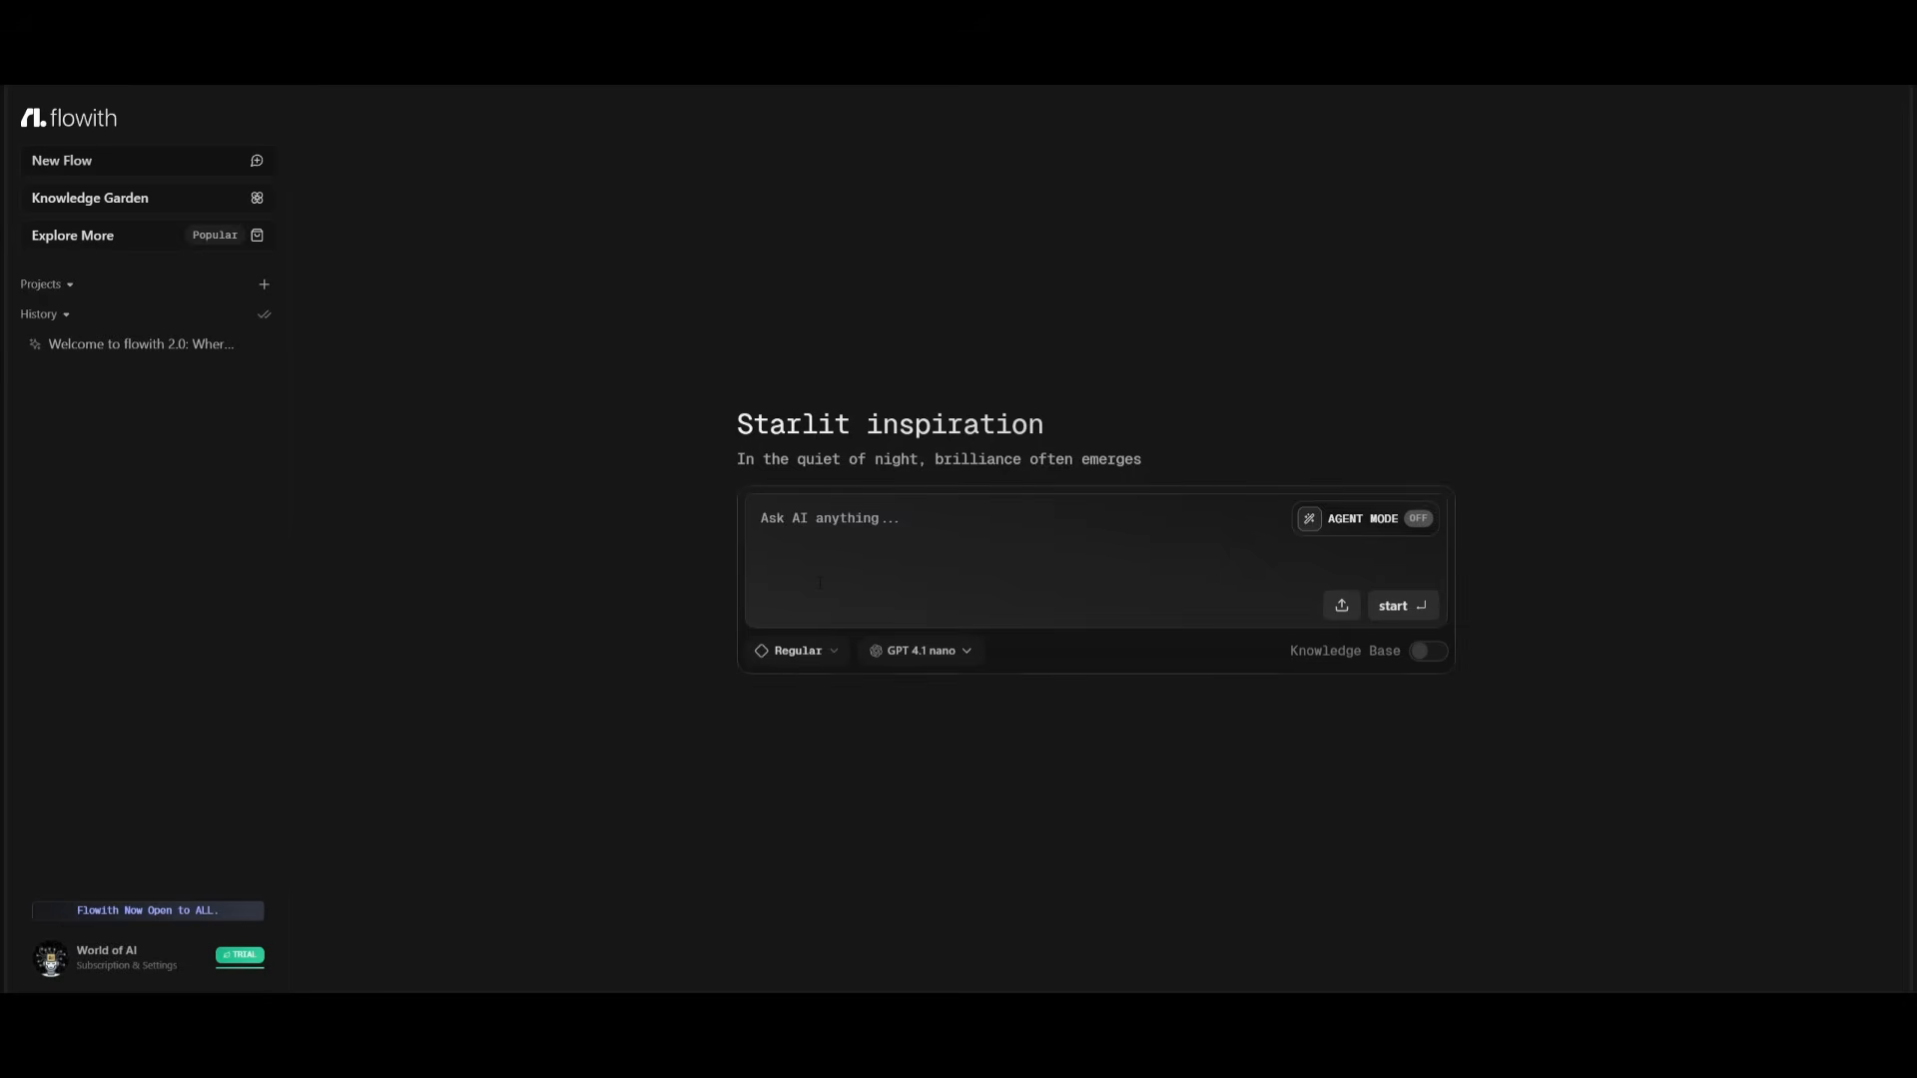
Step: Submit the responsive AI learning website prompt with Claude 4 Opus and Agent Mode enabled
{"action": "type", "text": "Create a responsive AI learning website that teaches AI fundamentals through interactive lessons. Include a landing page, multiple course modules with embedded YouTube videos from the @intheworldofai channel, dummy auth system, a built-in code editor for hands-on coding, and quizzes or step-by-step walkthroughs. Support mark"}
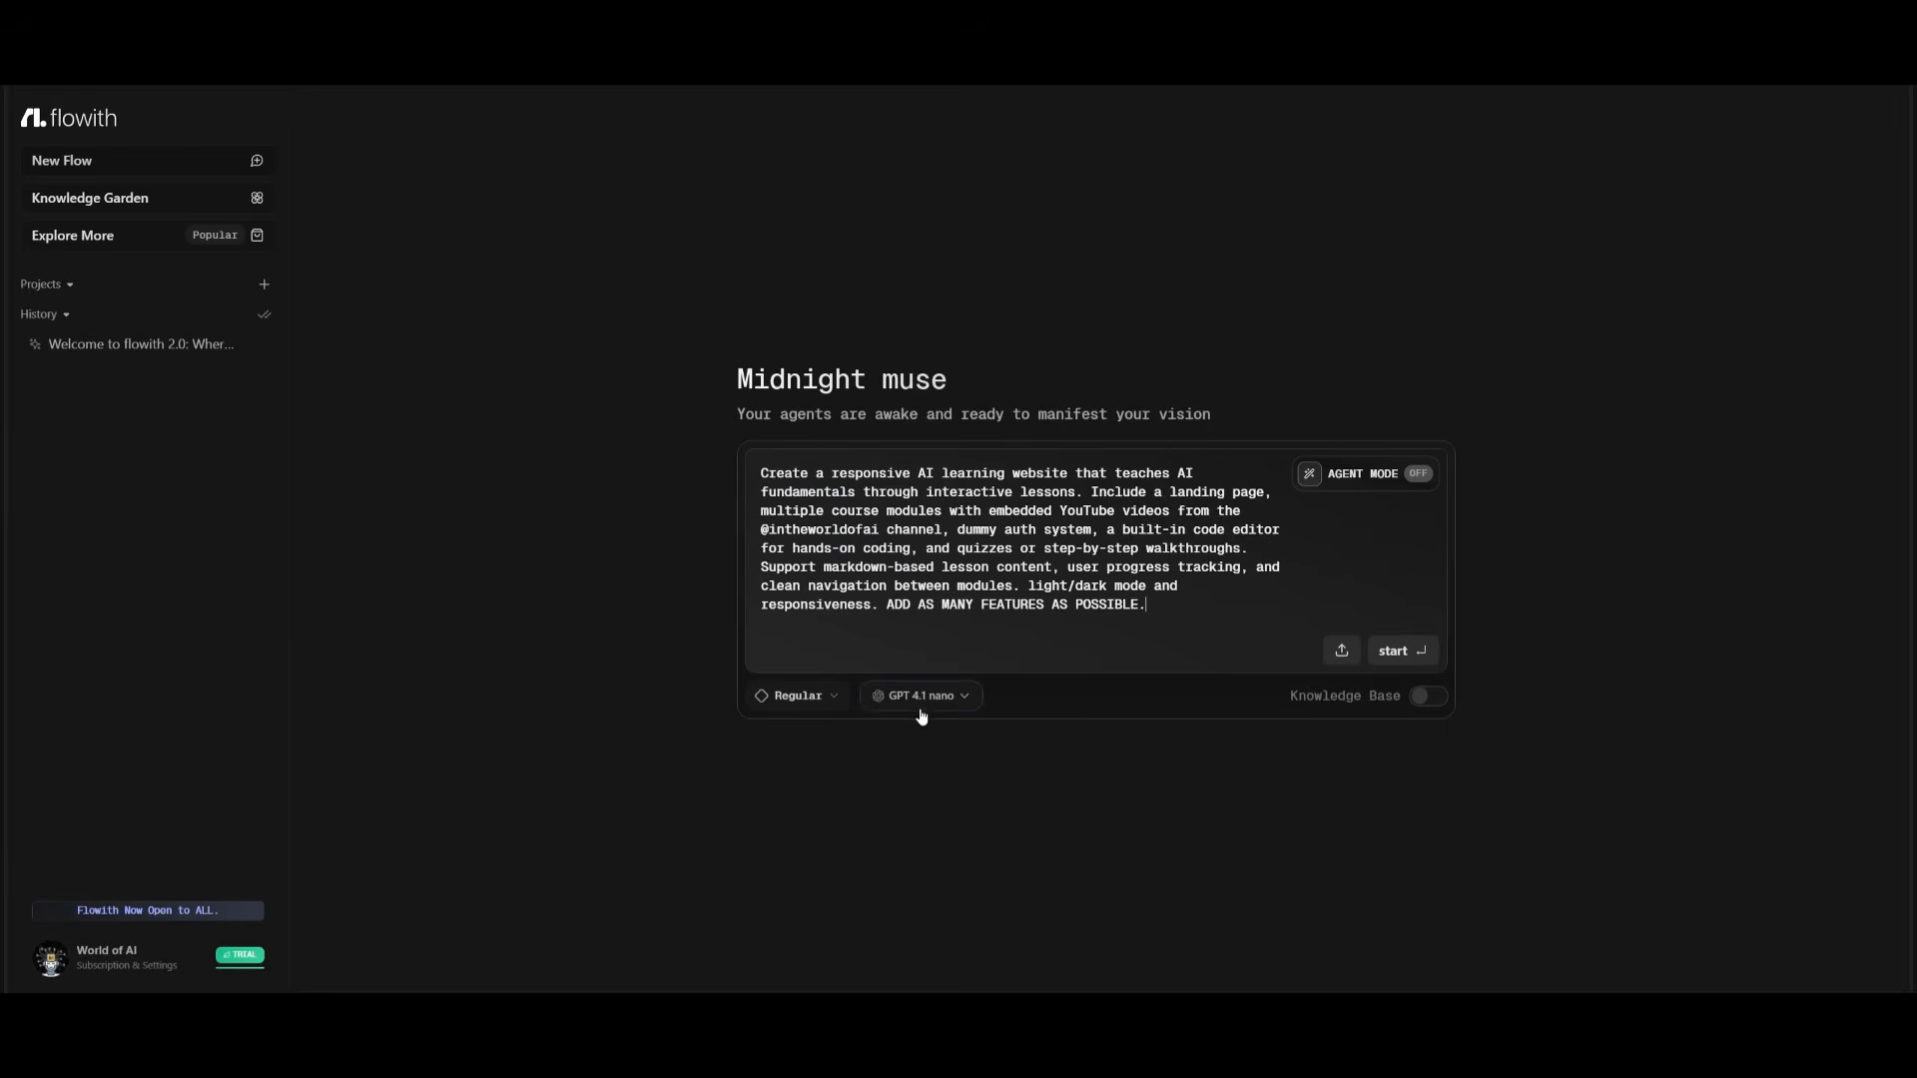
{"action": "left_click", "coordinate": [920, 695]}
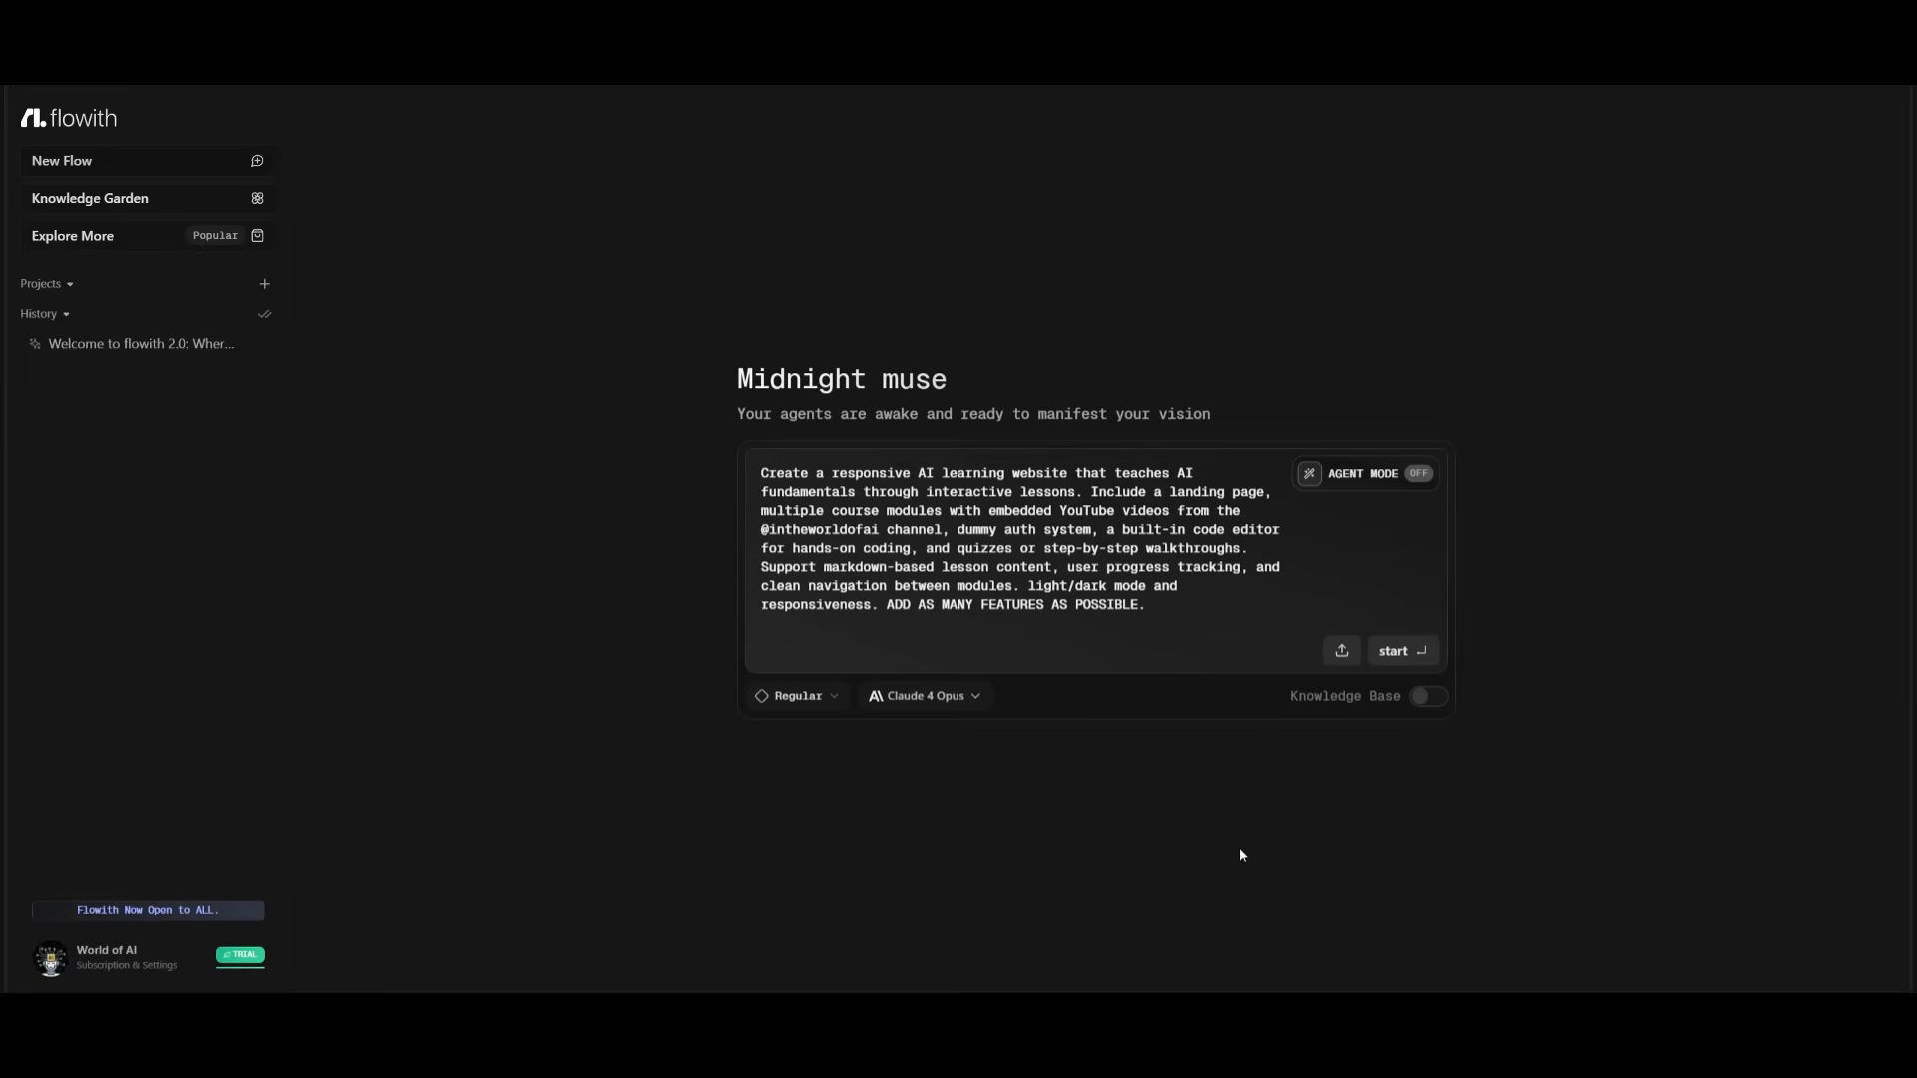
{"action": "mouse_move", "coordinate": [1346, 511]}
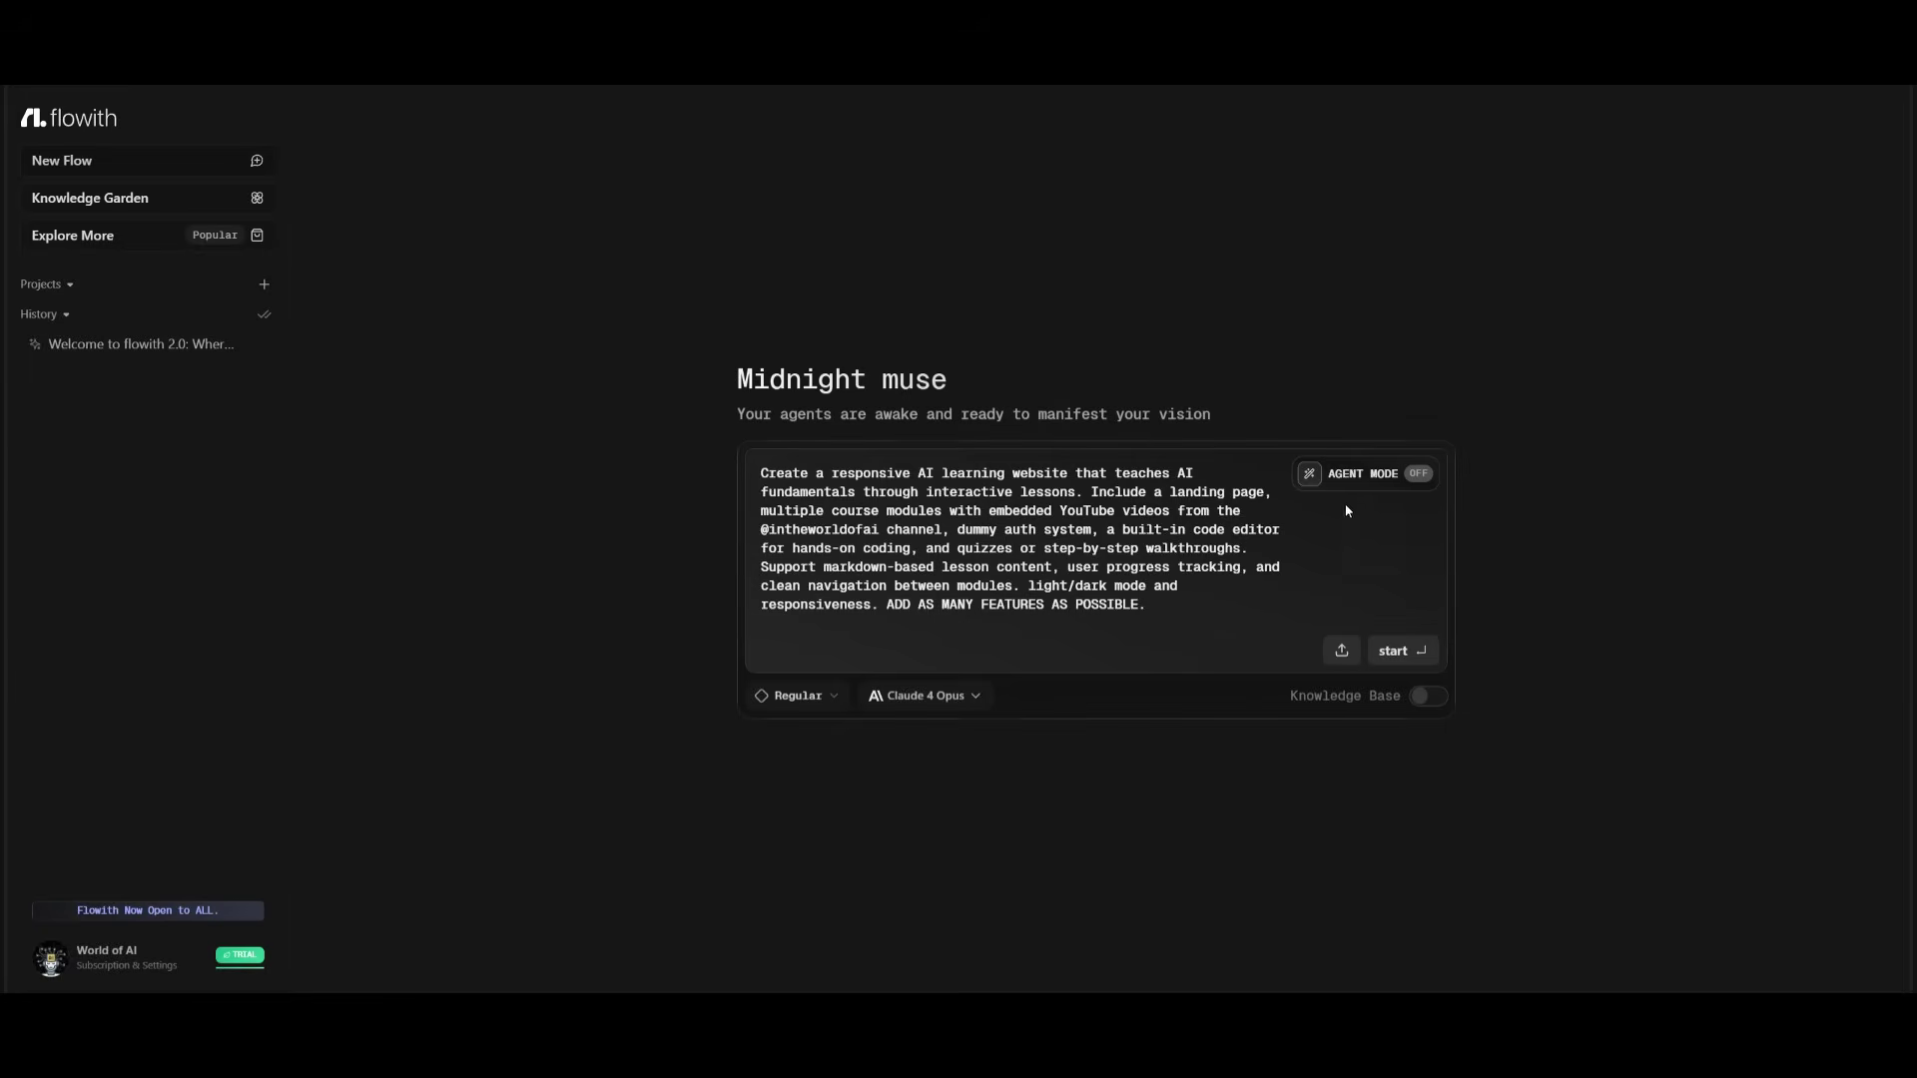
{"action": "left_click", "coordinate": [1366, 473]}
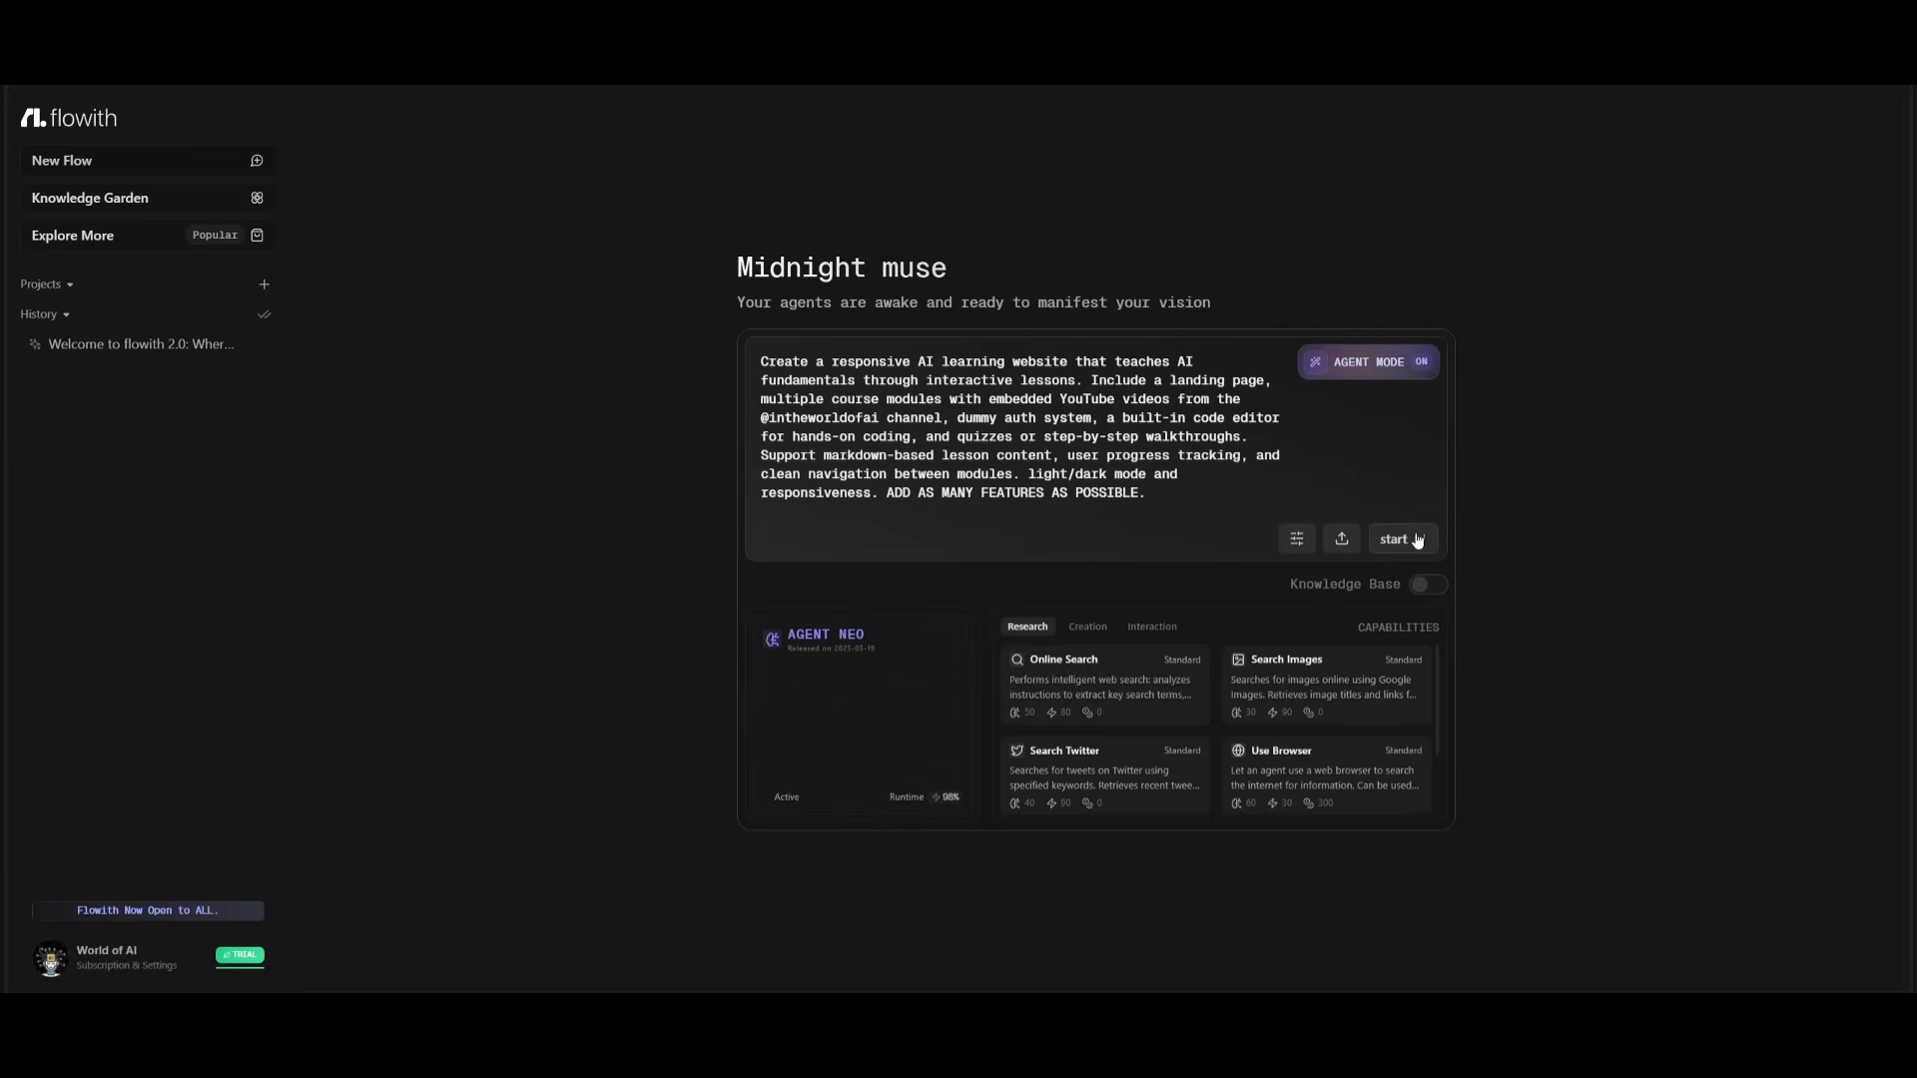
{"action": "left_click", "coordinate": [1401, 539]}
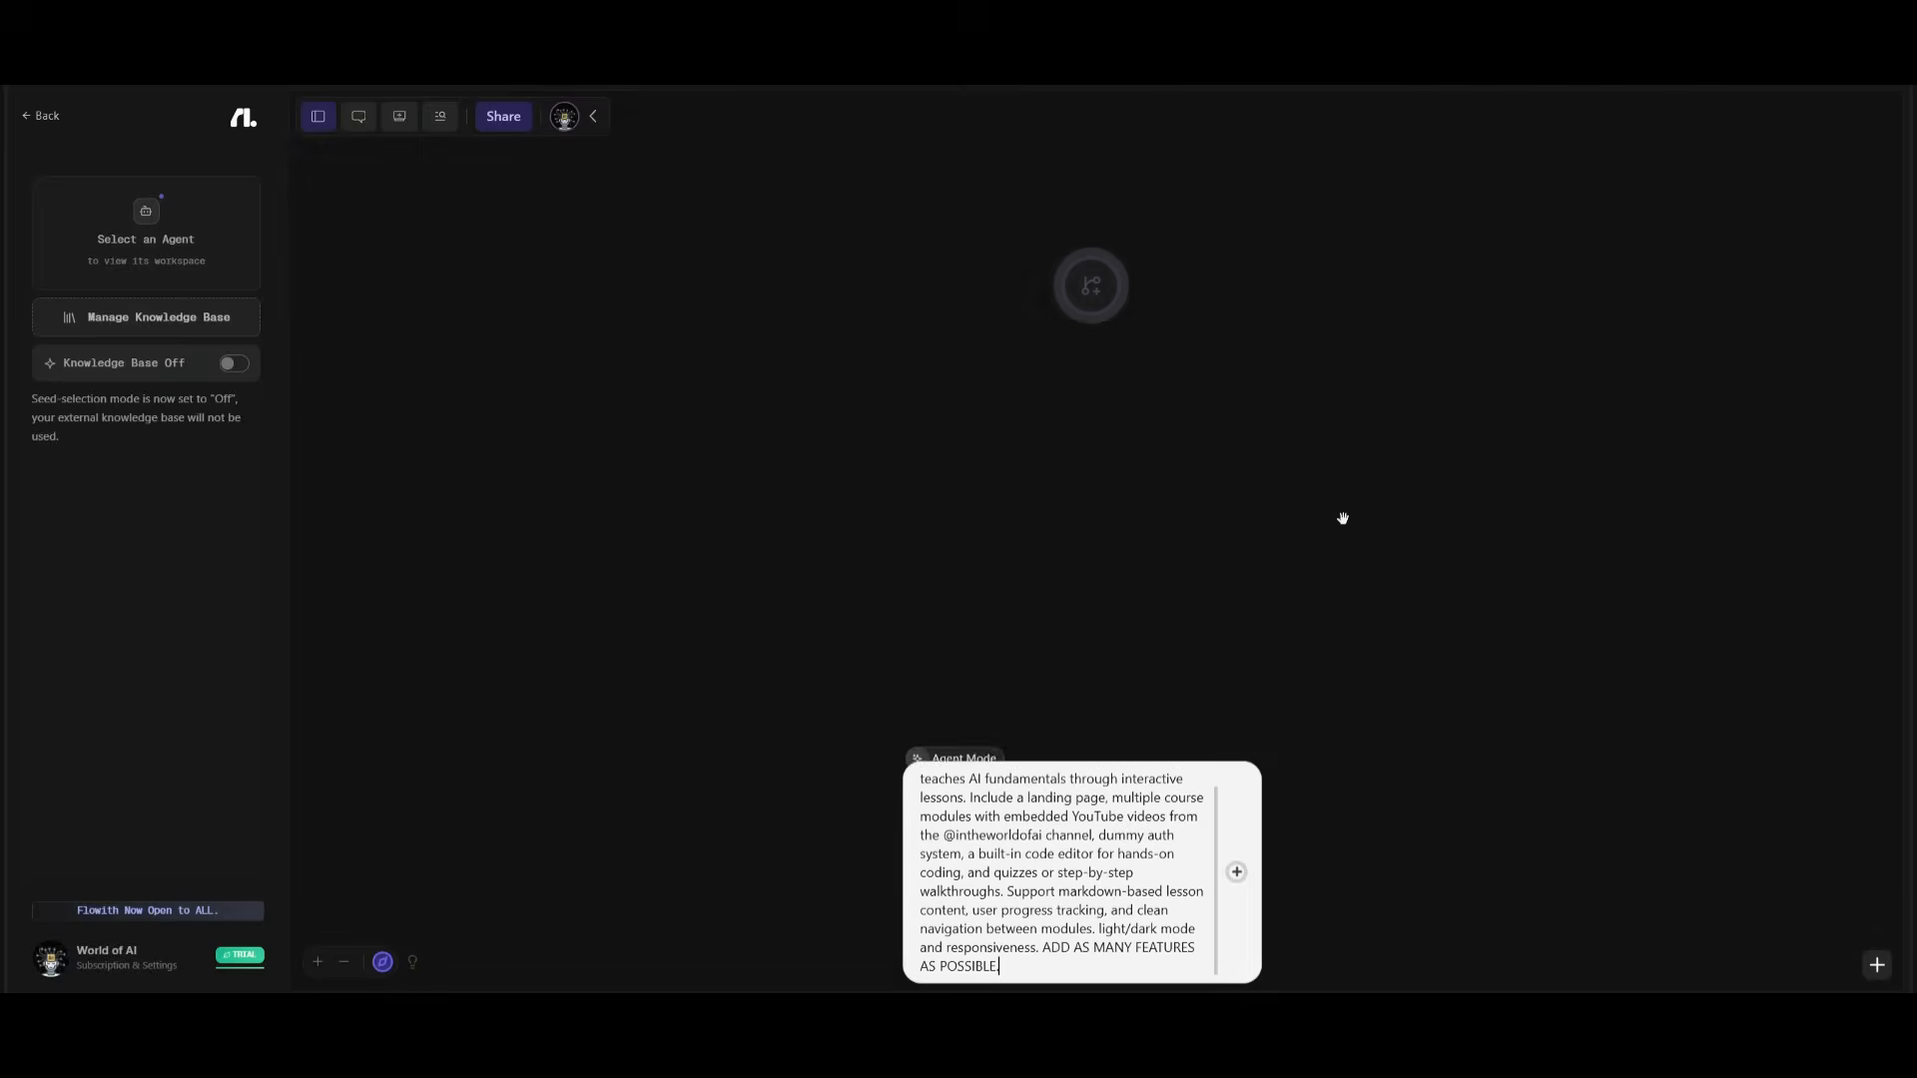
Step: Follow Agent Neo's planning and research until it asks how to proceed after the channel mismatch
{"action": "left_click", "coordinate": [1236, 871]}
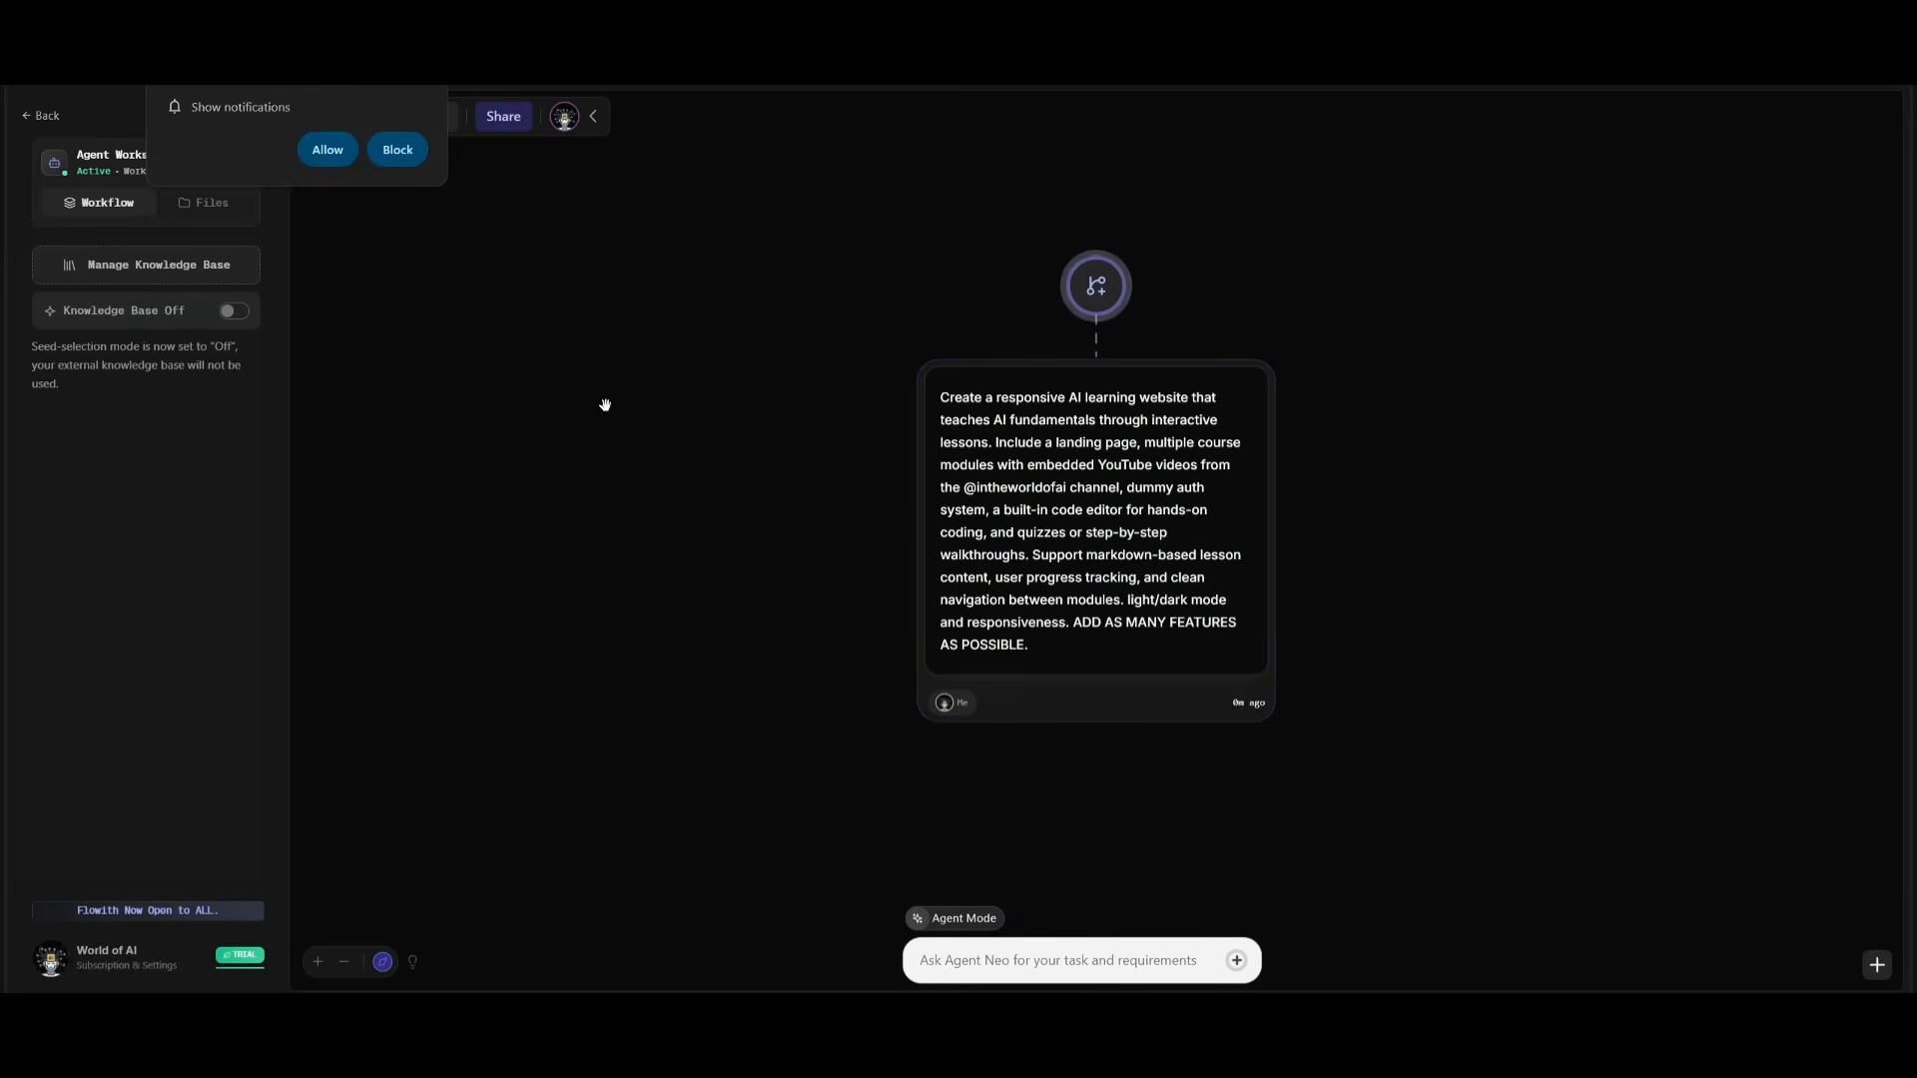
{"action": "left_click", "coordinate": [396, 148]}
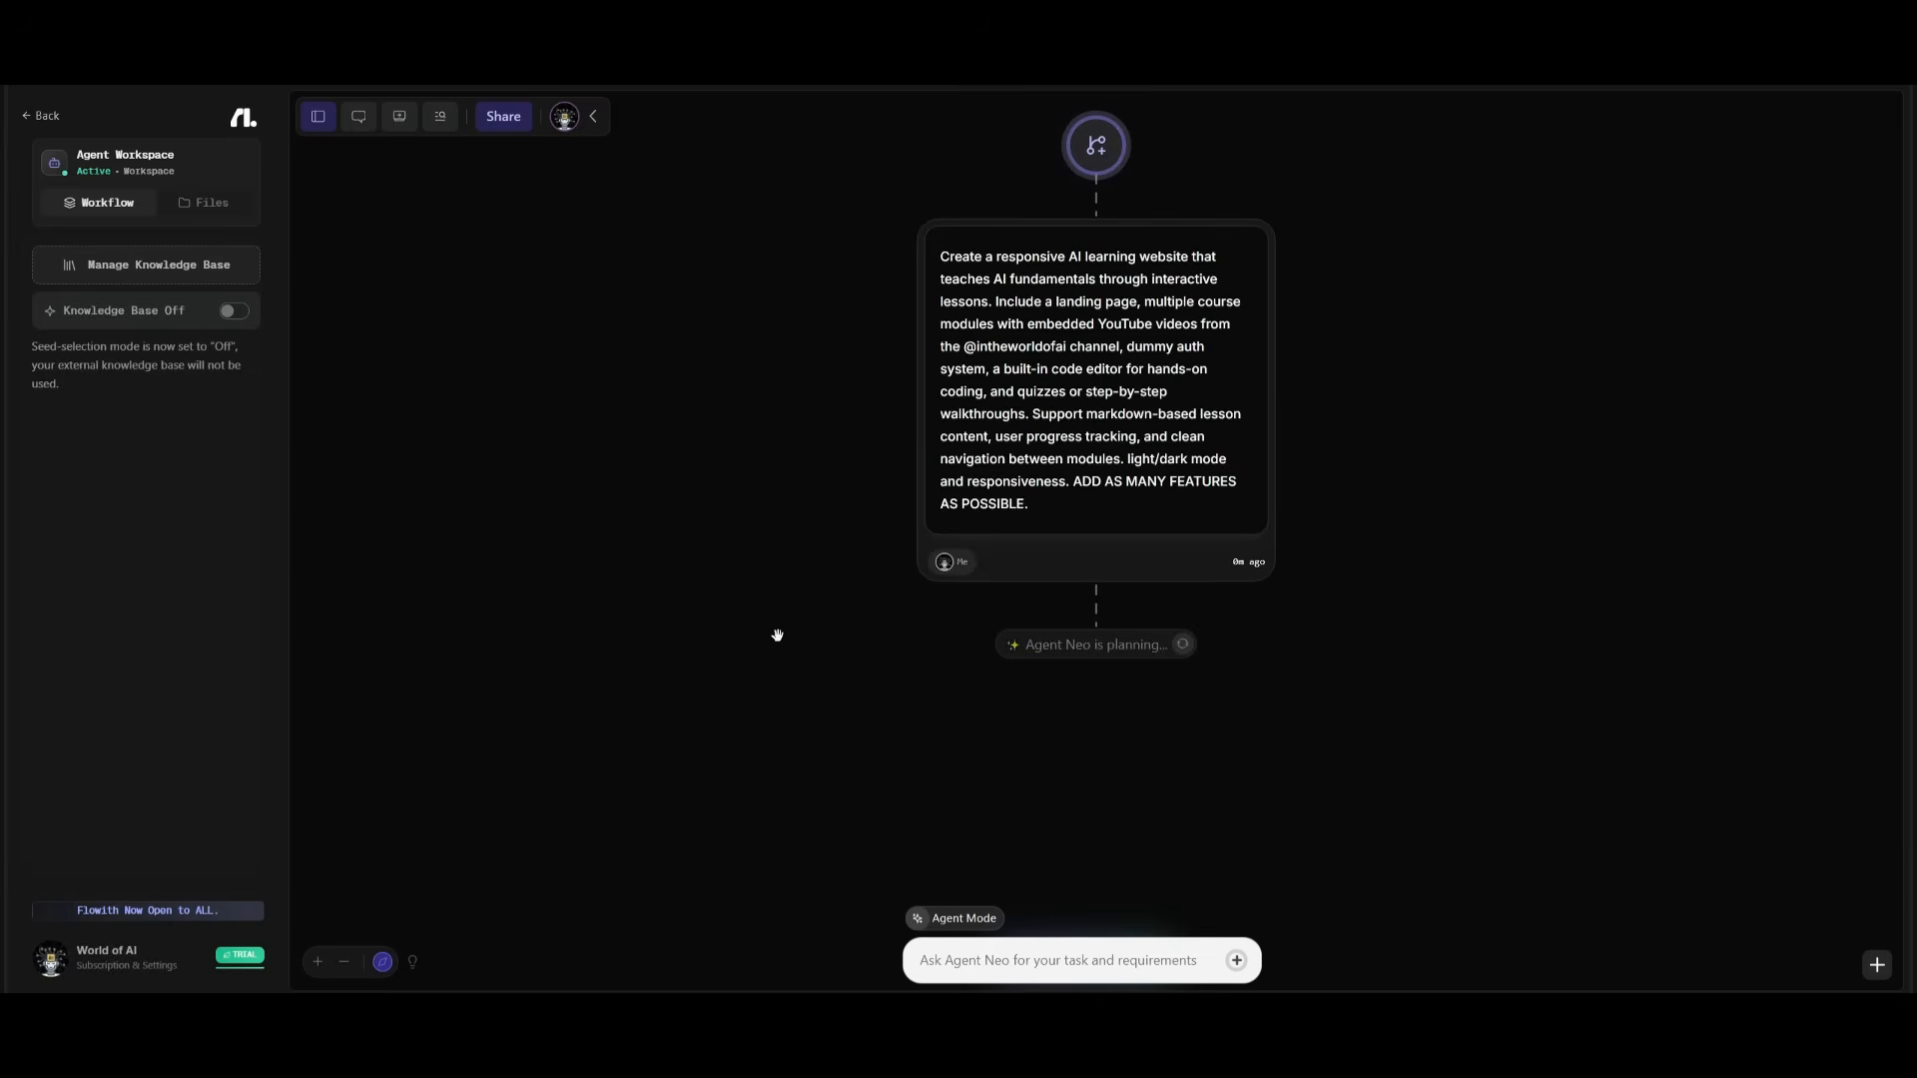
{"action": "mouse_move", "coordinate": [799, 665]}
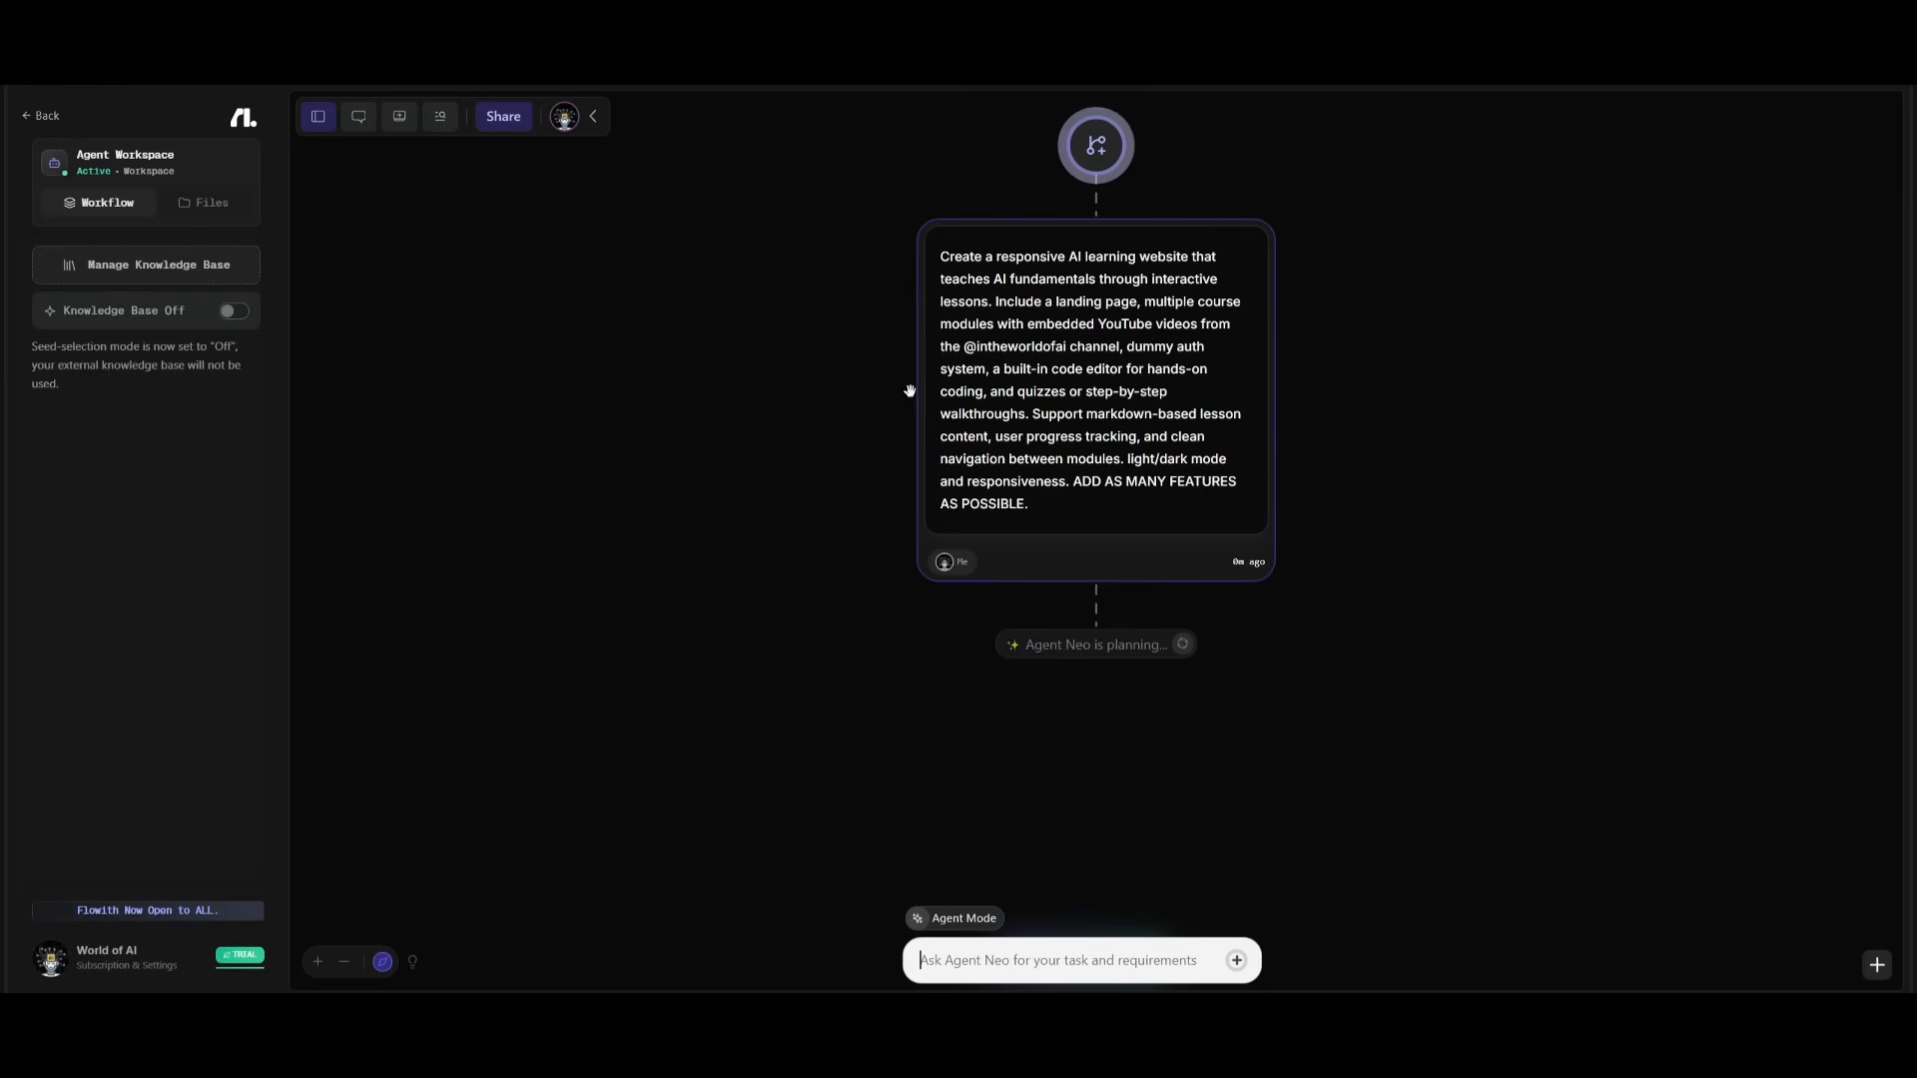
{"action": "mouse_move", "coordinate": [790, 755]}
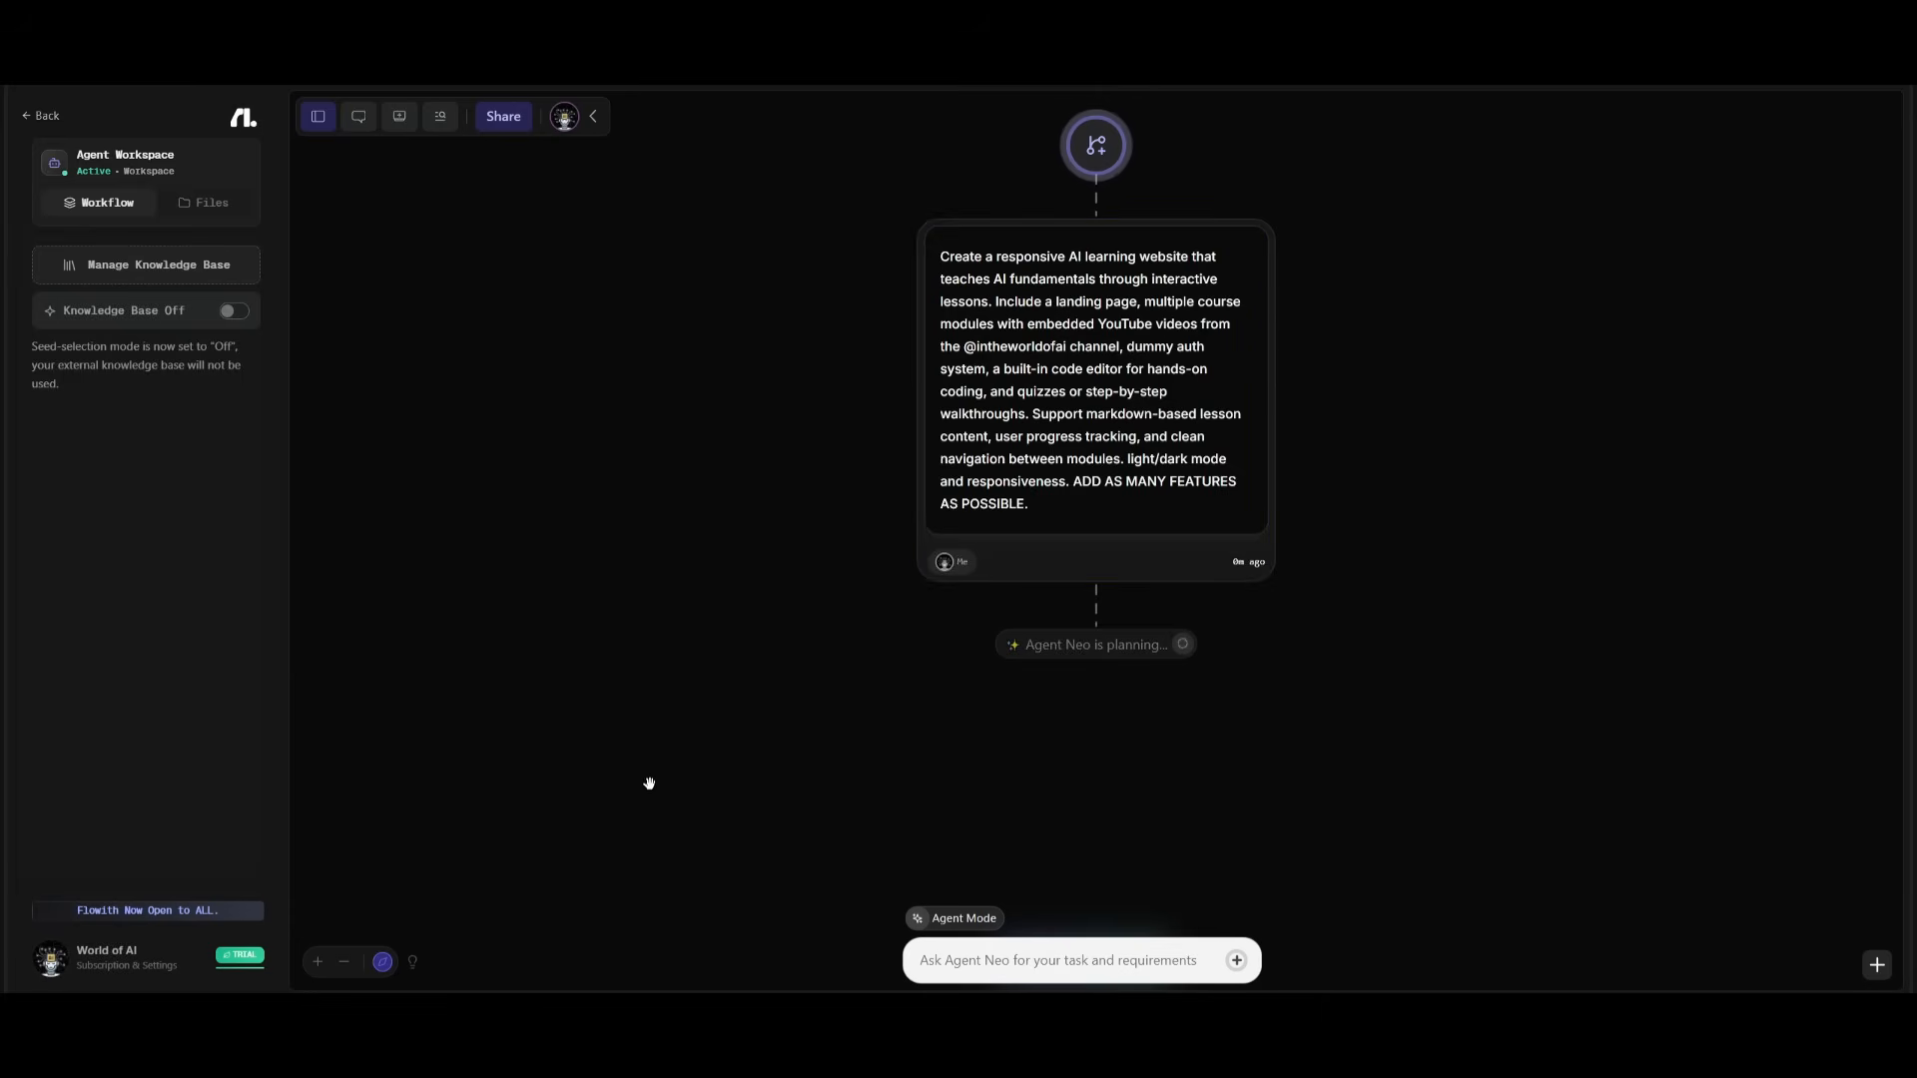
{"action": "left_click", "coordinate": [1054, 961]}
{"action": "type", "text": "Continue with the plan"}
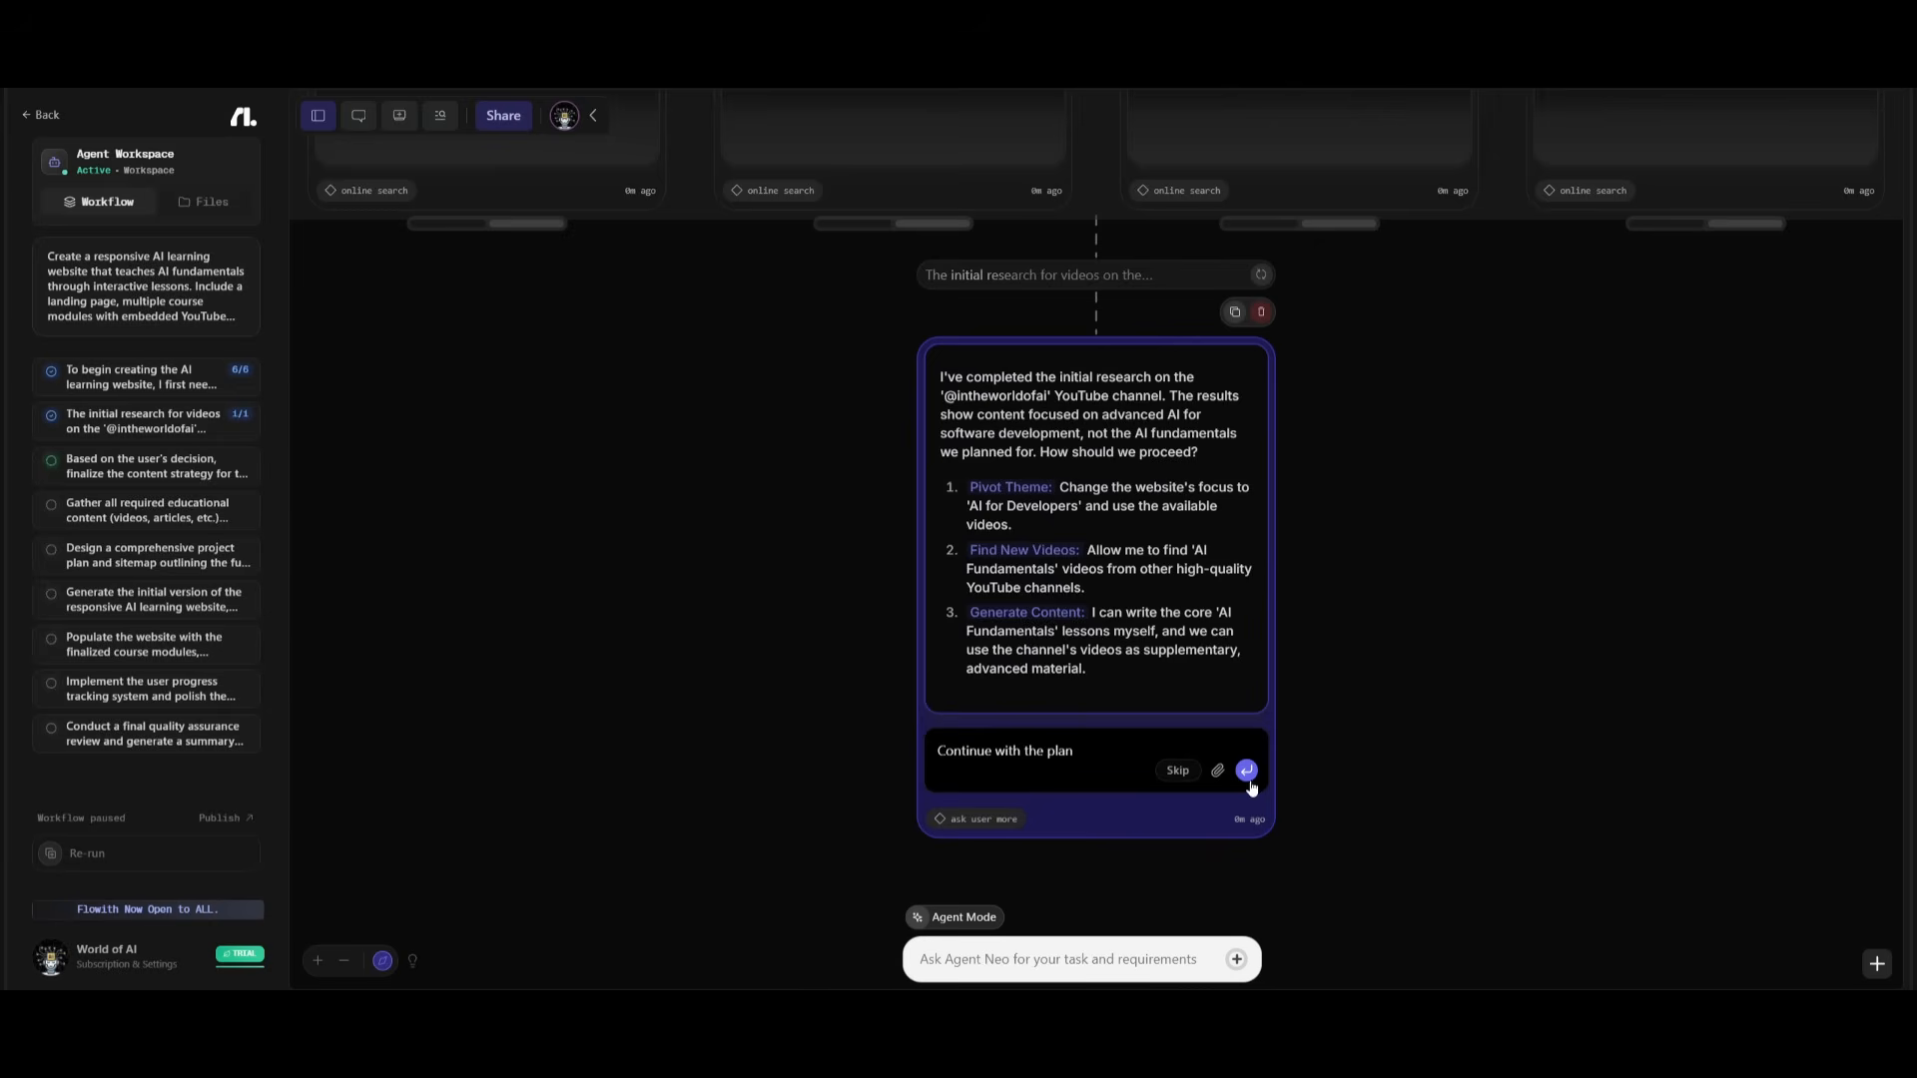
Step: Send the 'Continue with the plan' reply so Agent Neo completes the workflow and sandbox preview
{"action": "left_click", "coordinate": [1246, 770]}
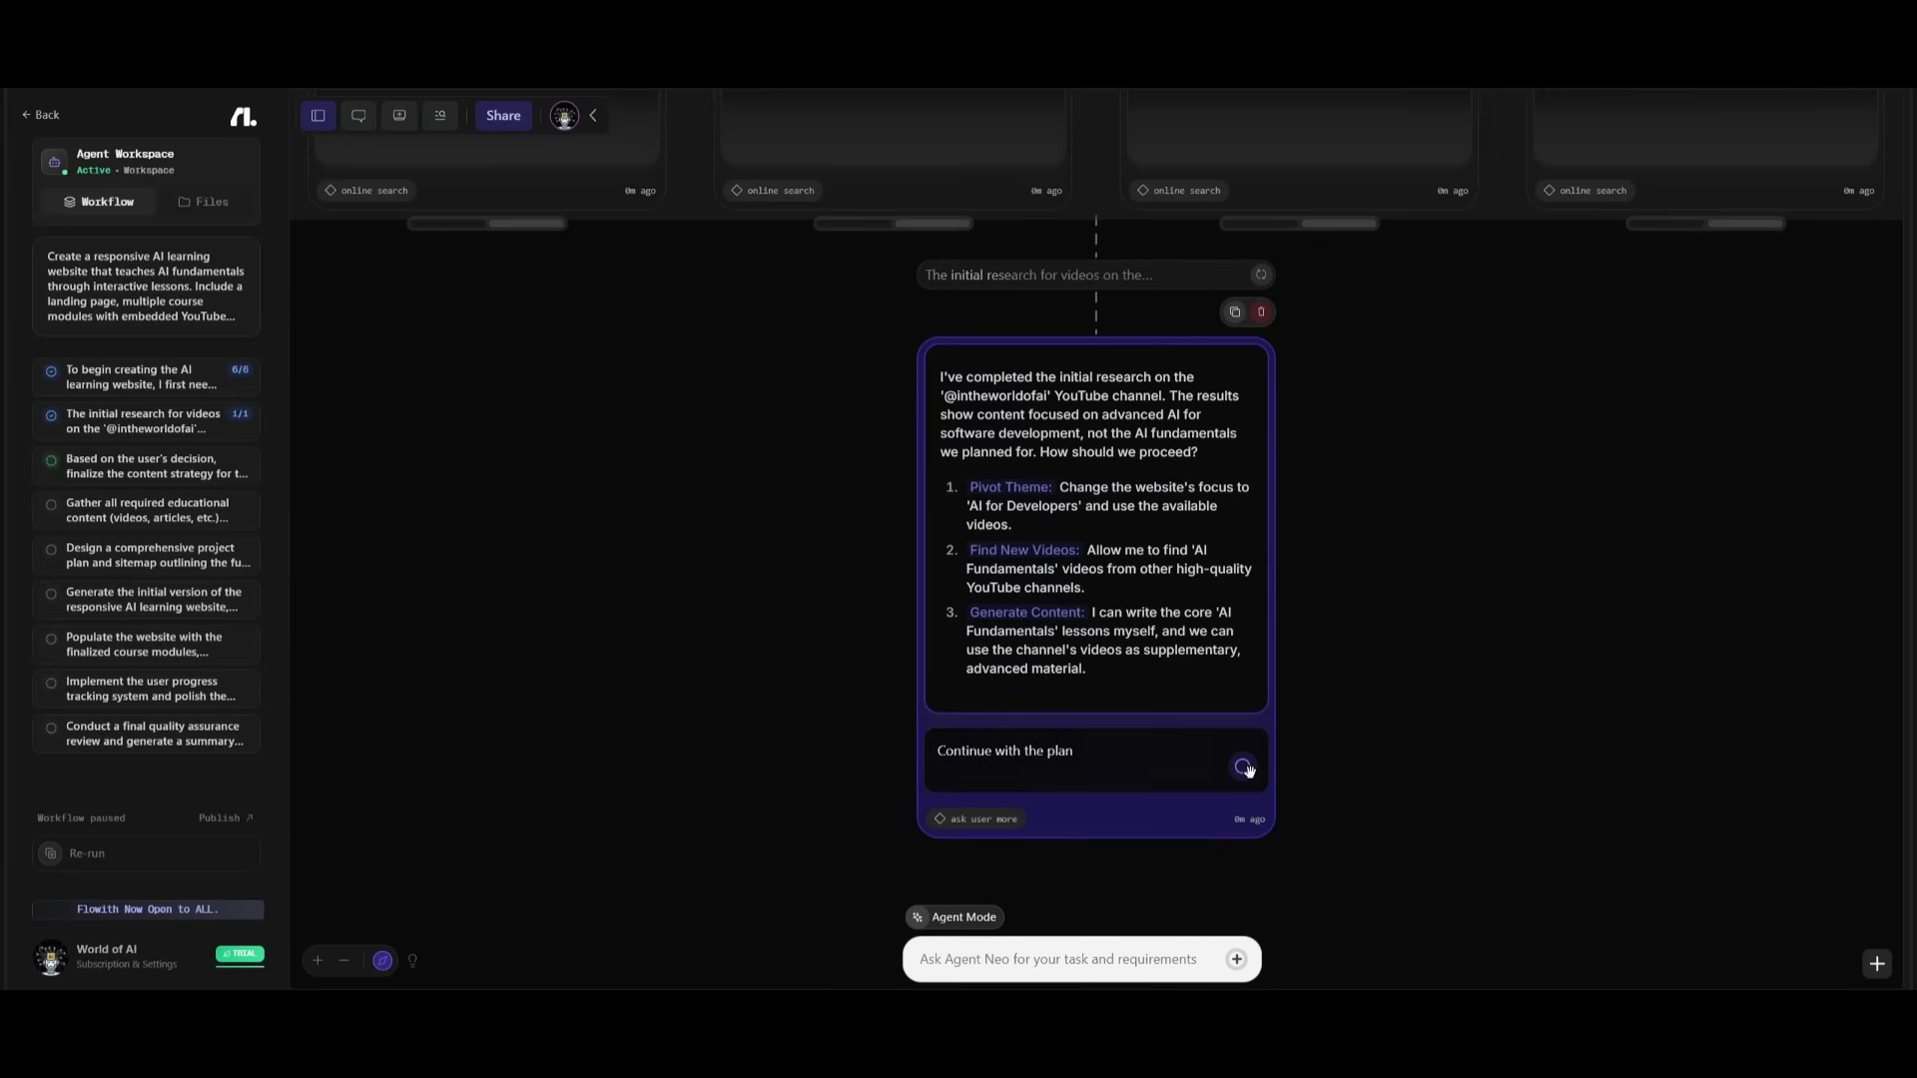
{"action": "left_click", "coordinate": [1242, 767]}
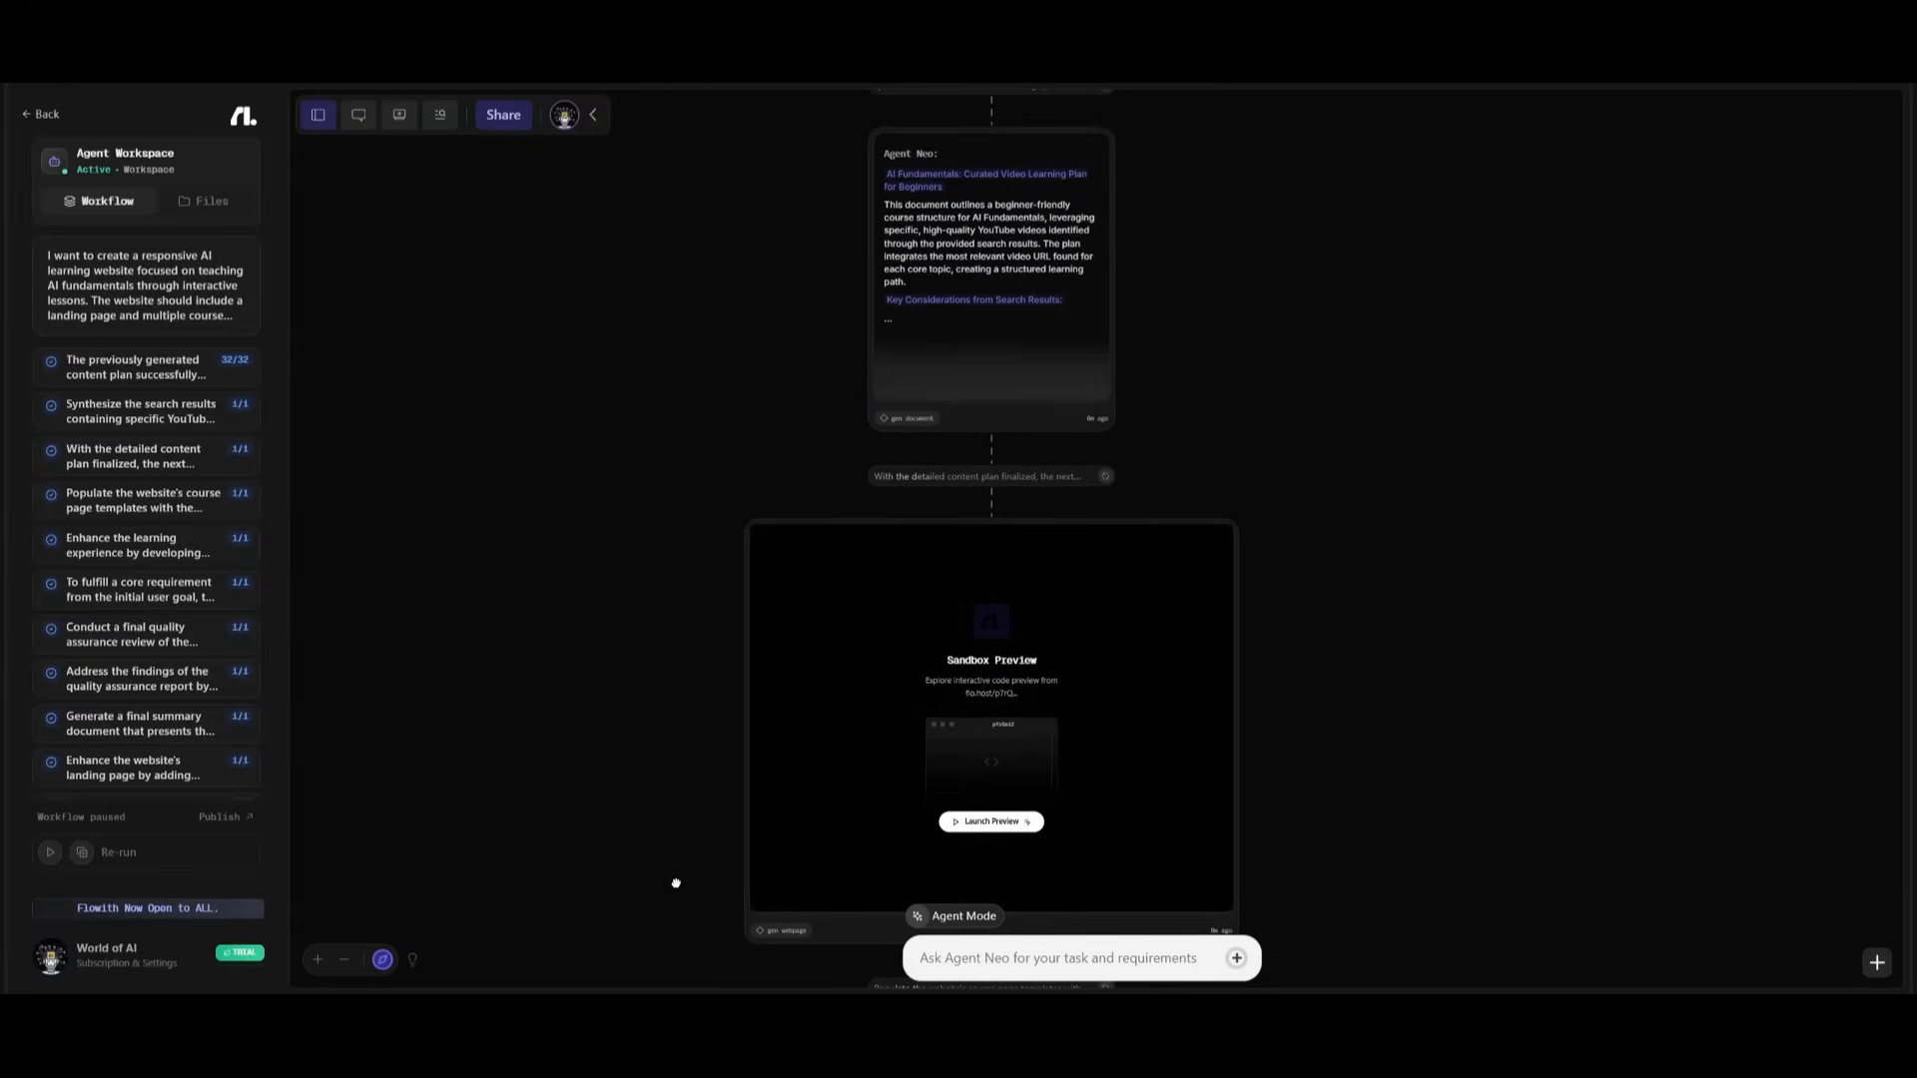
Step: Launch the AI Hub site preview, scan the landing page down to the FAQ, and go to the curriculum page
{"action": "left_click", "coordinate": [991, 823]}
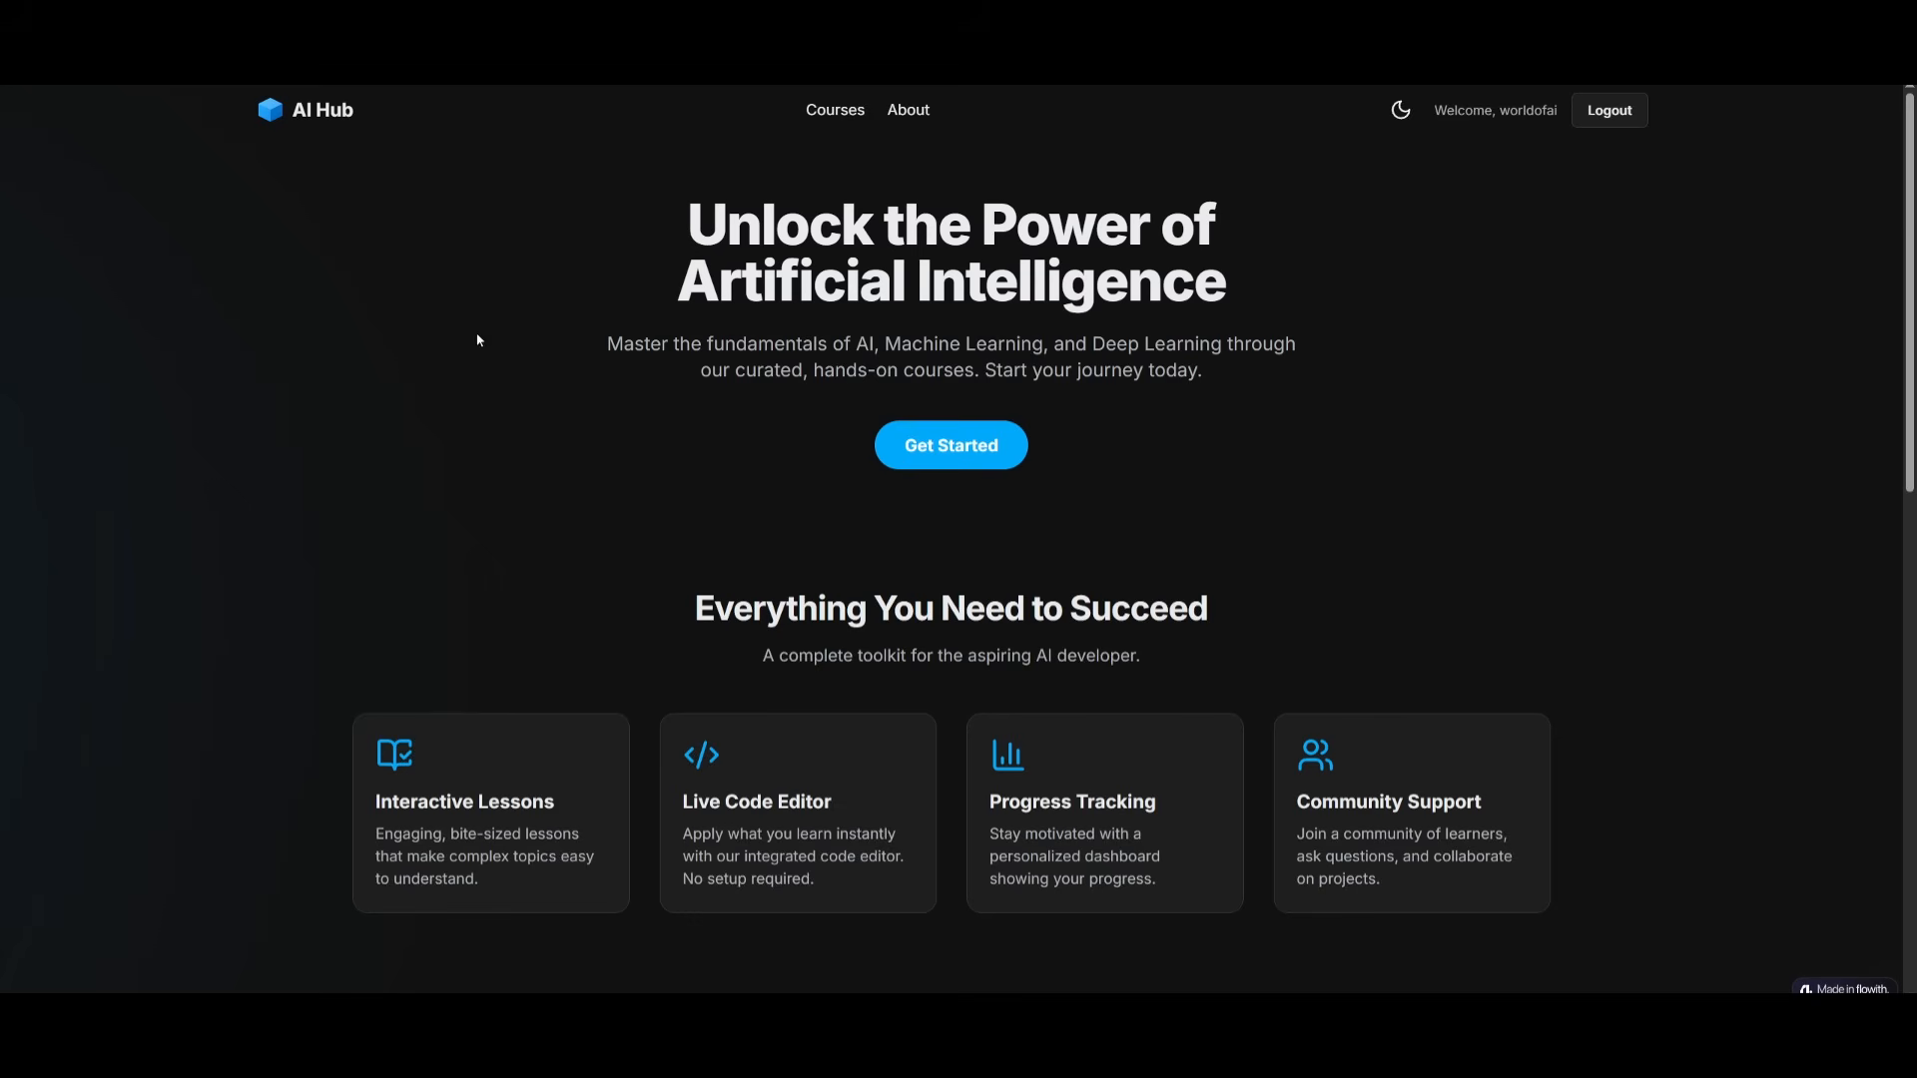
{"action": "mouse_move", "coordinate": [551, 220]}
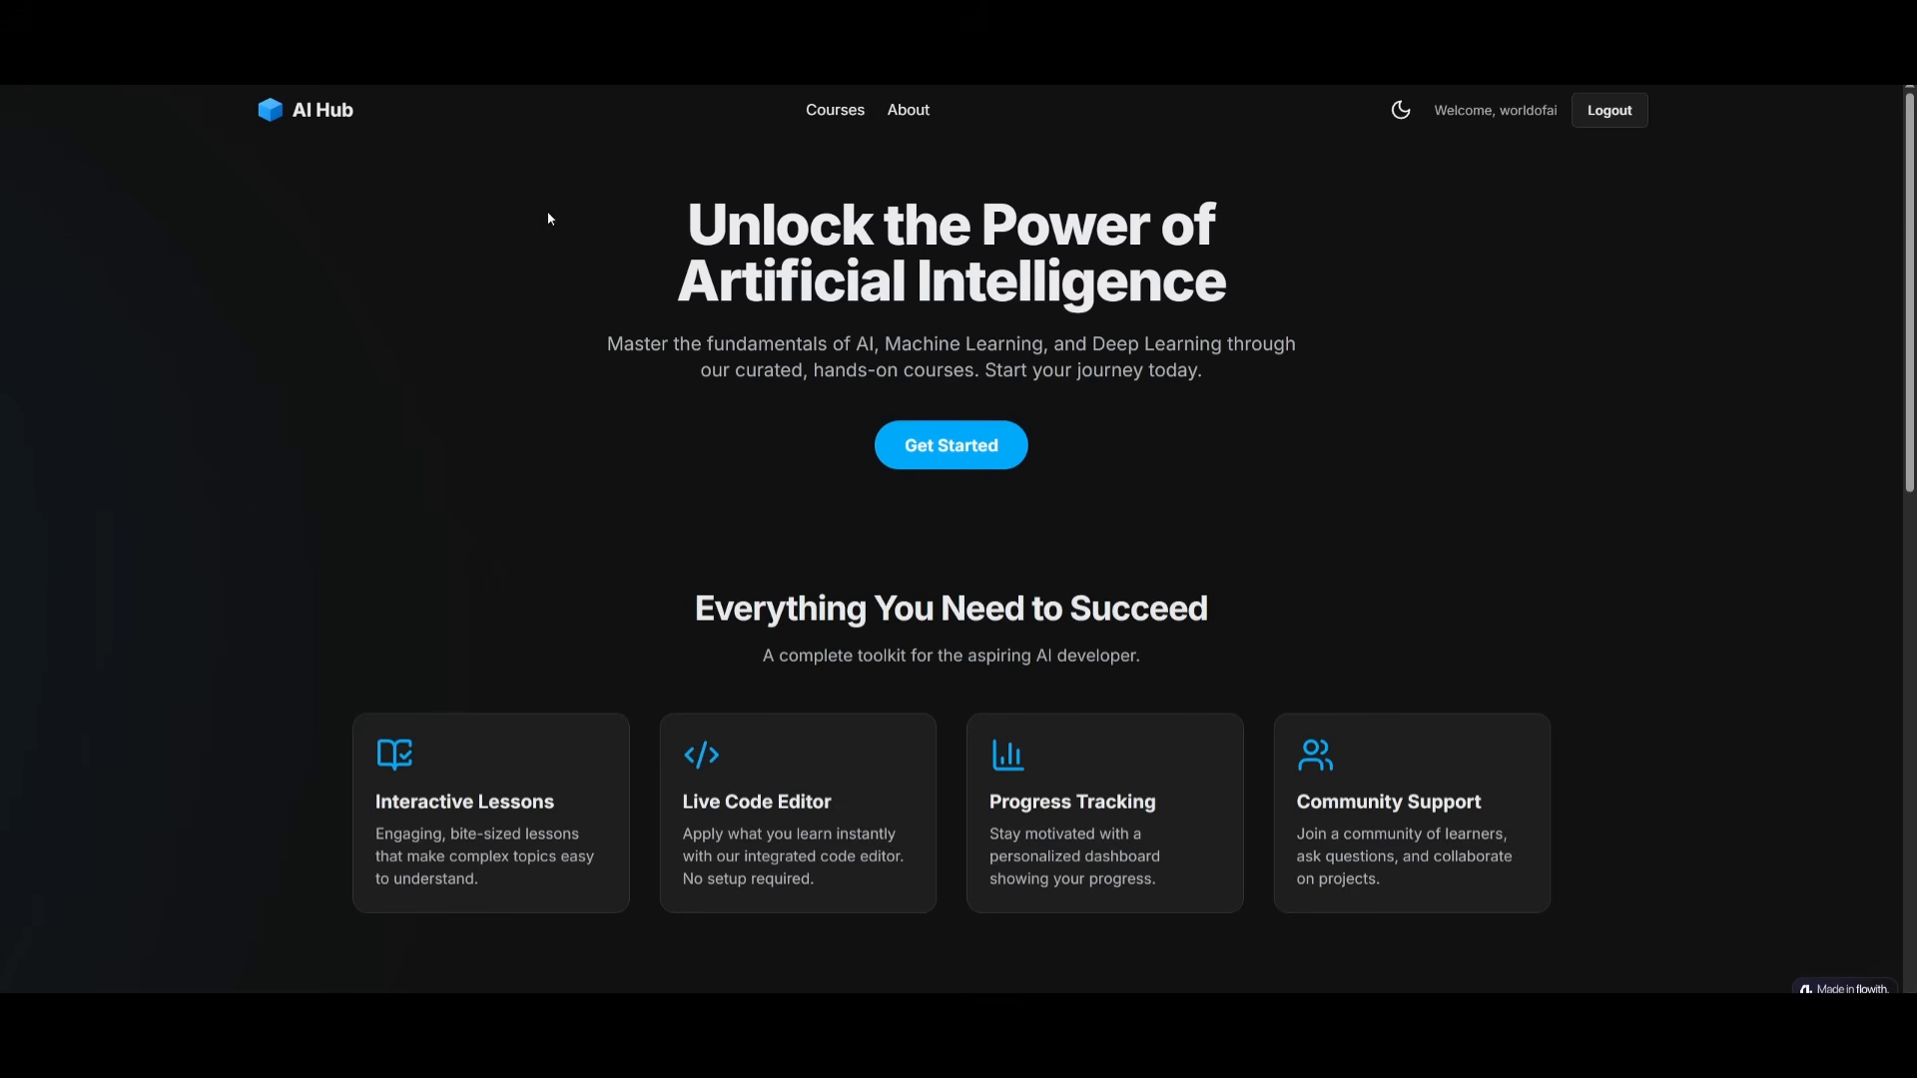
{"action": "scroll", "scroll_direction": "down", "scroll_amount": 3}
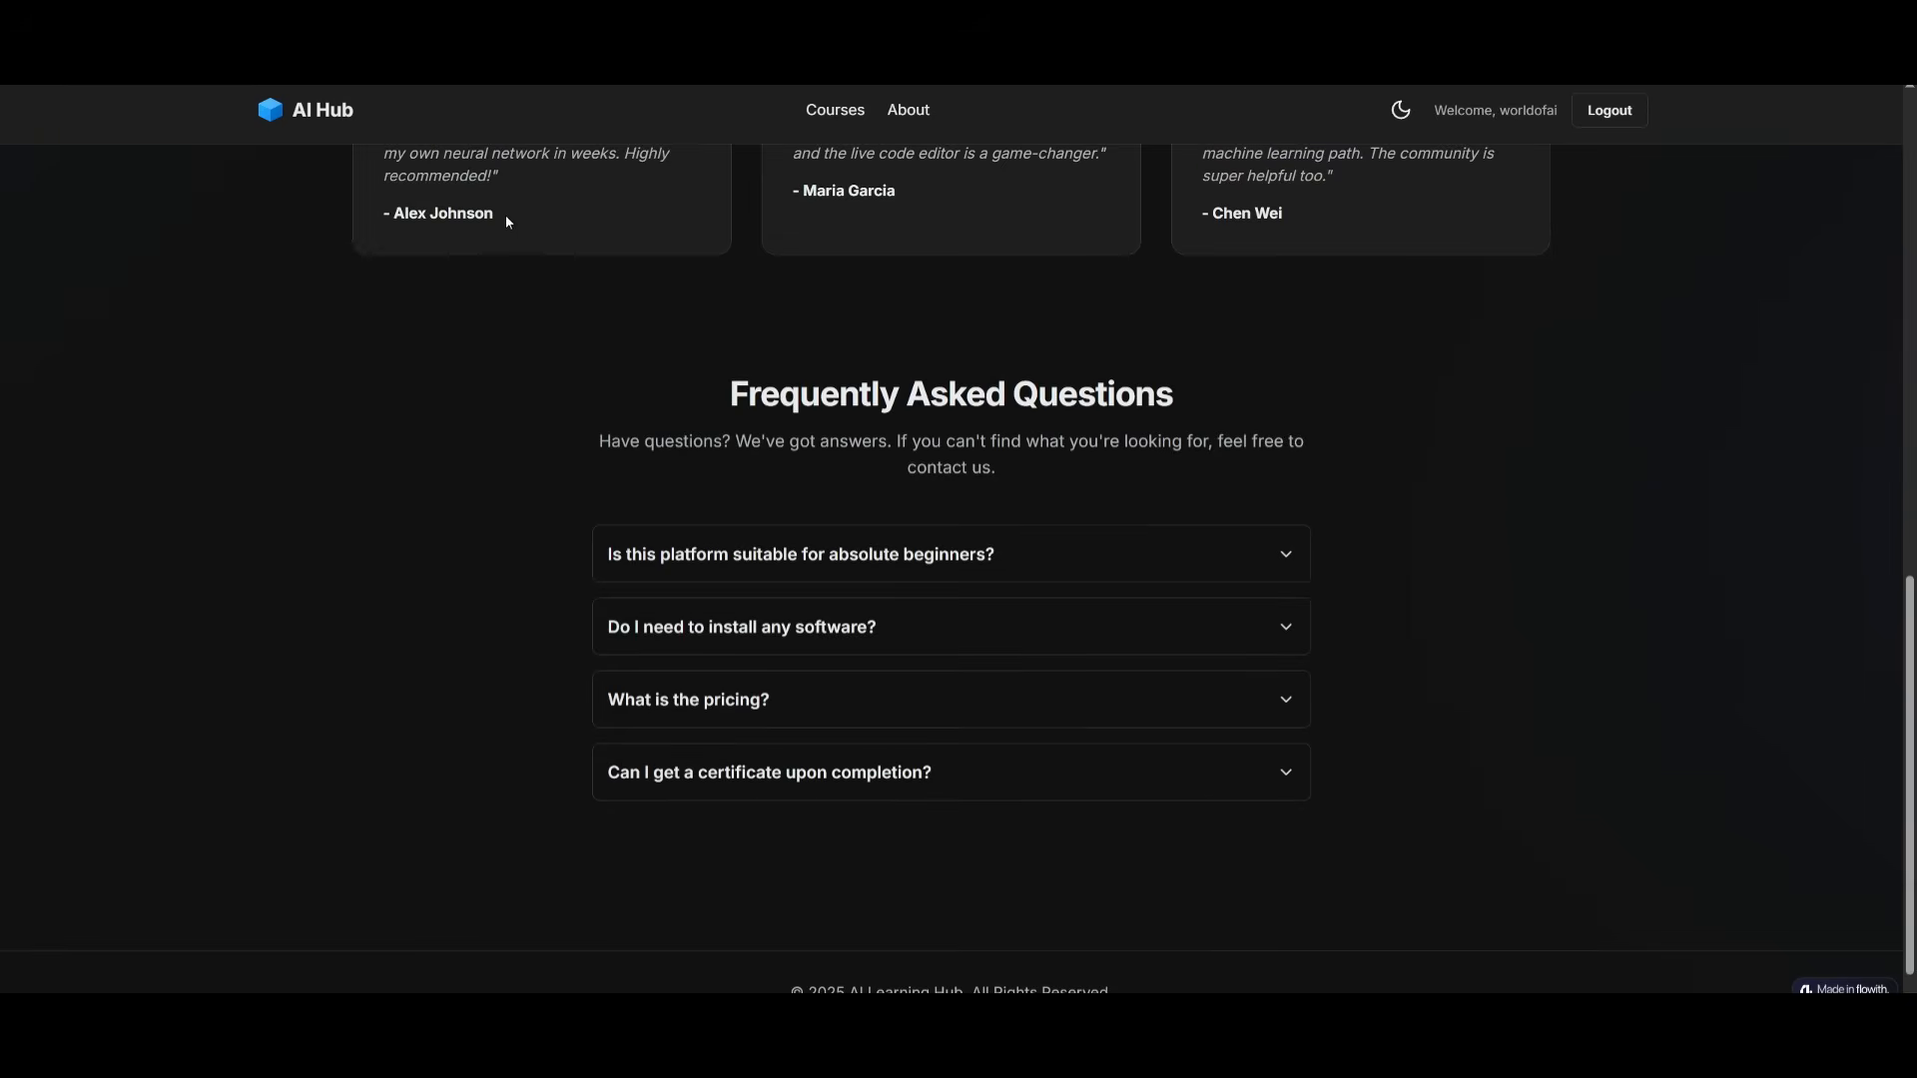
{"action": "scroll", "scroll_direction": "up", "scroll_amount": 3}
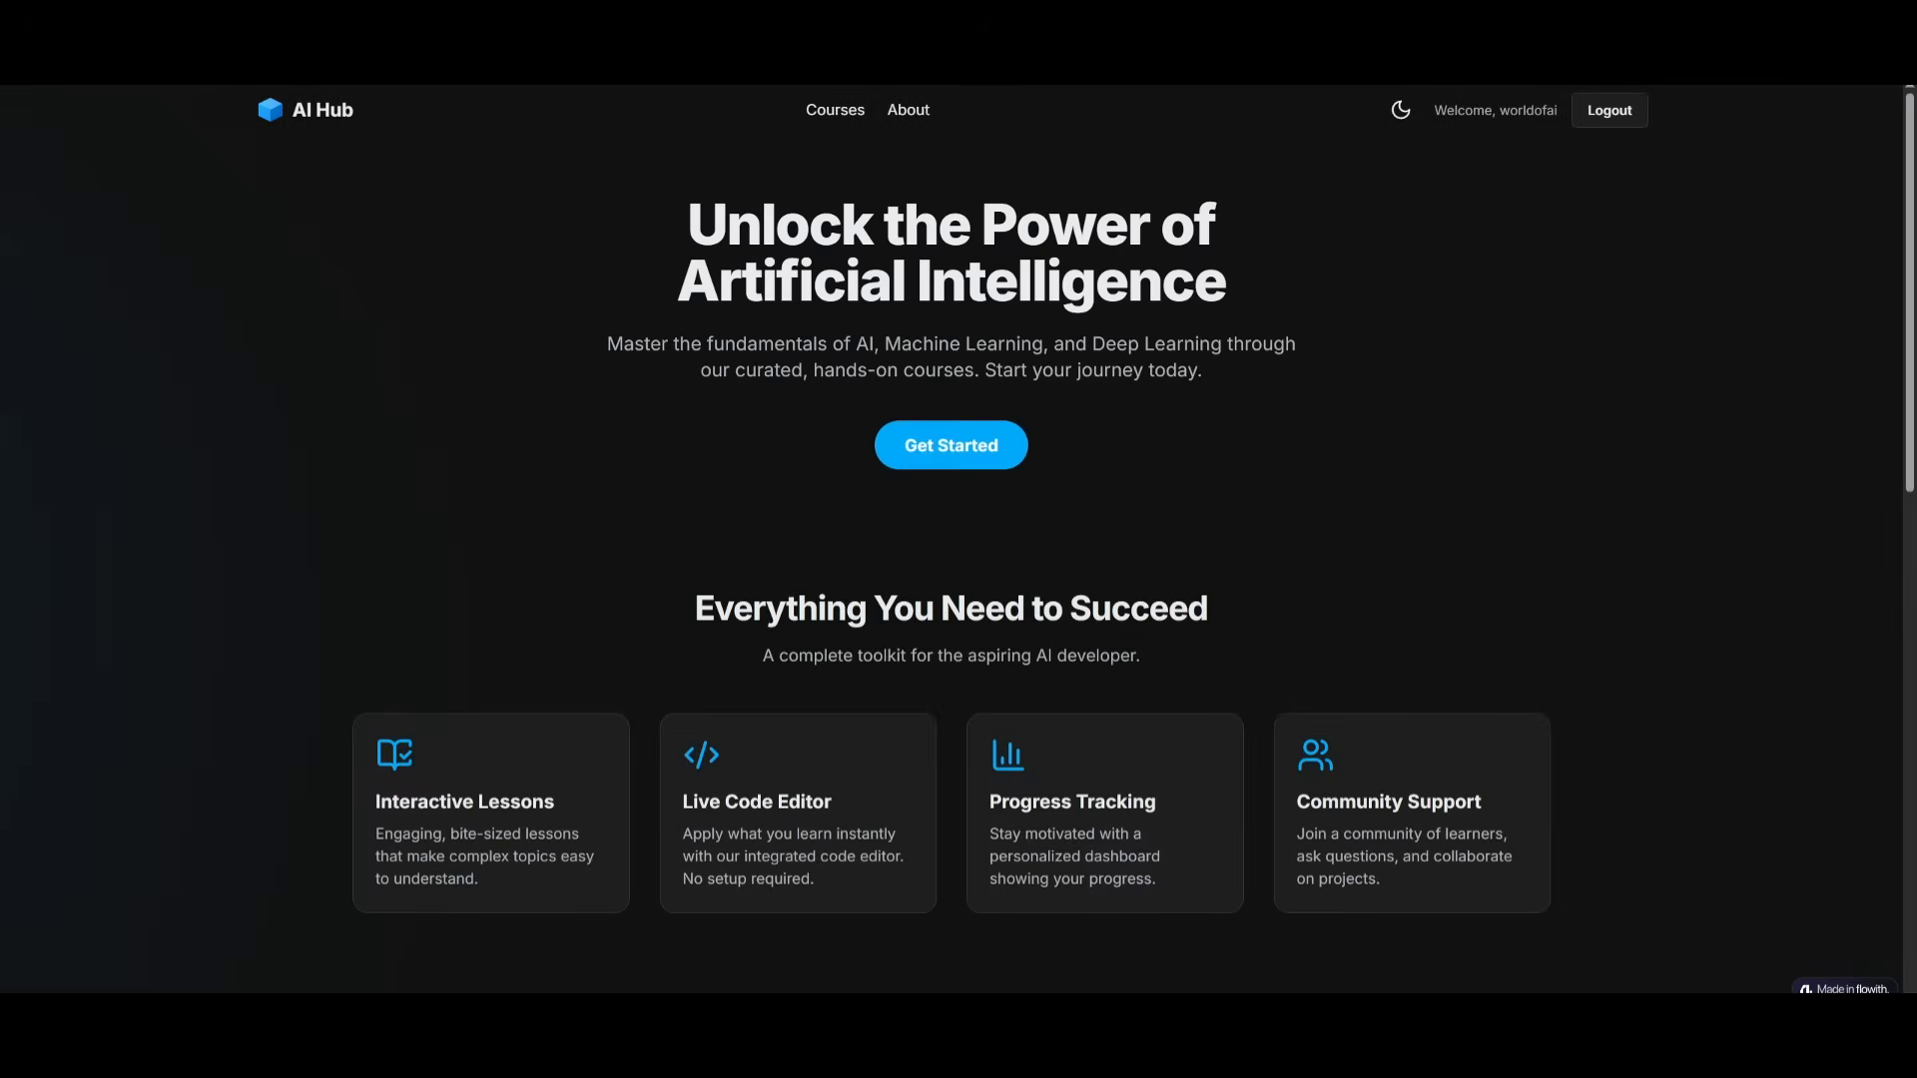
{"action": "left_click", "coordinate": [1400, 112]}
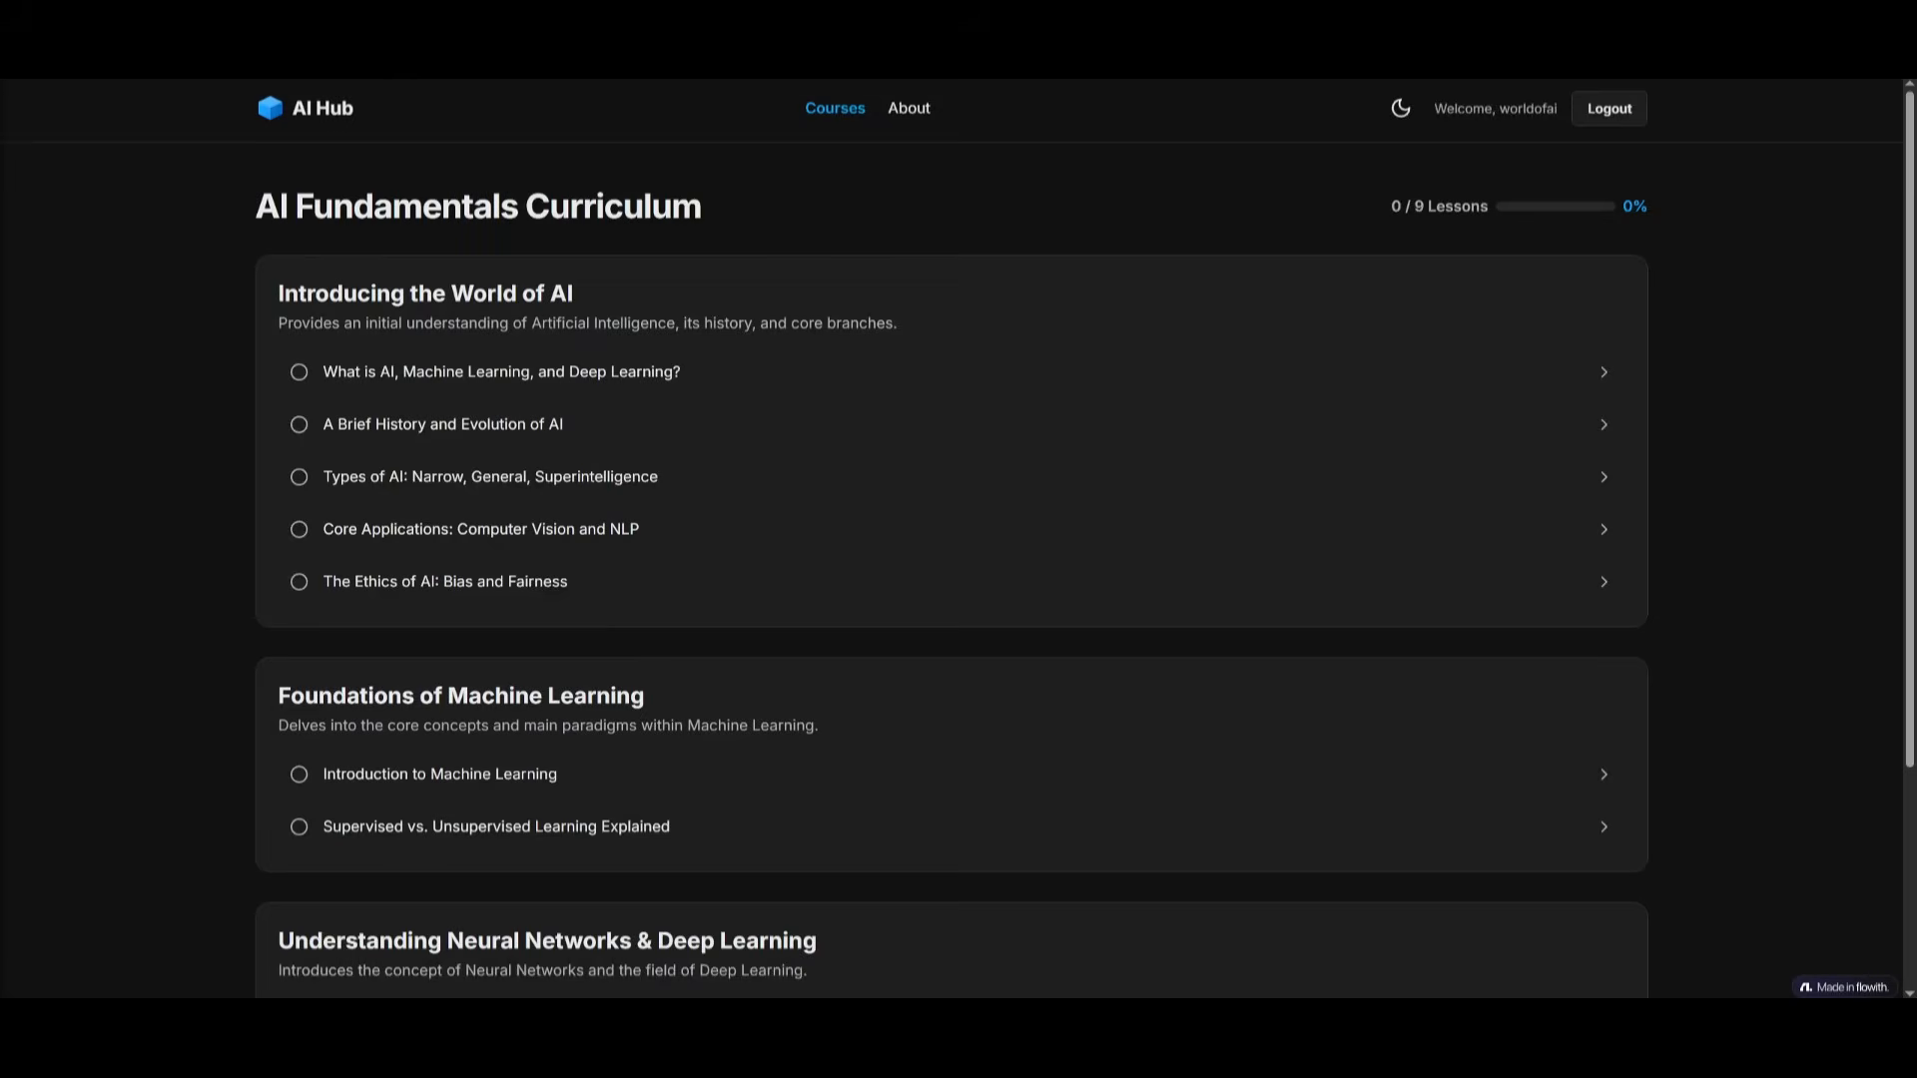
{"action": "mouse_move", "coordinate": [695, 367]}
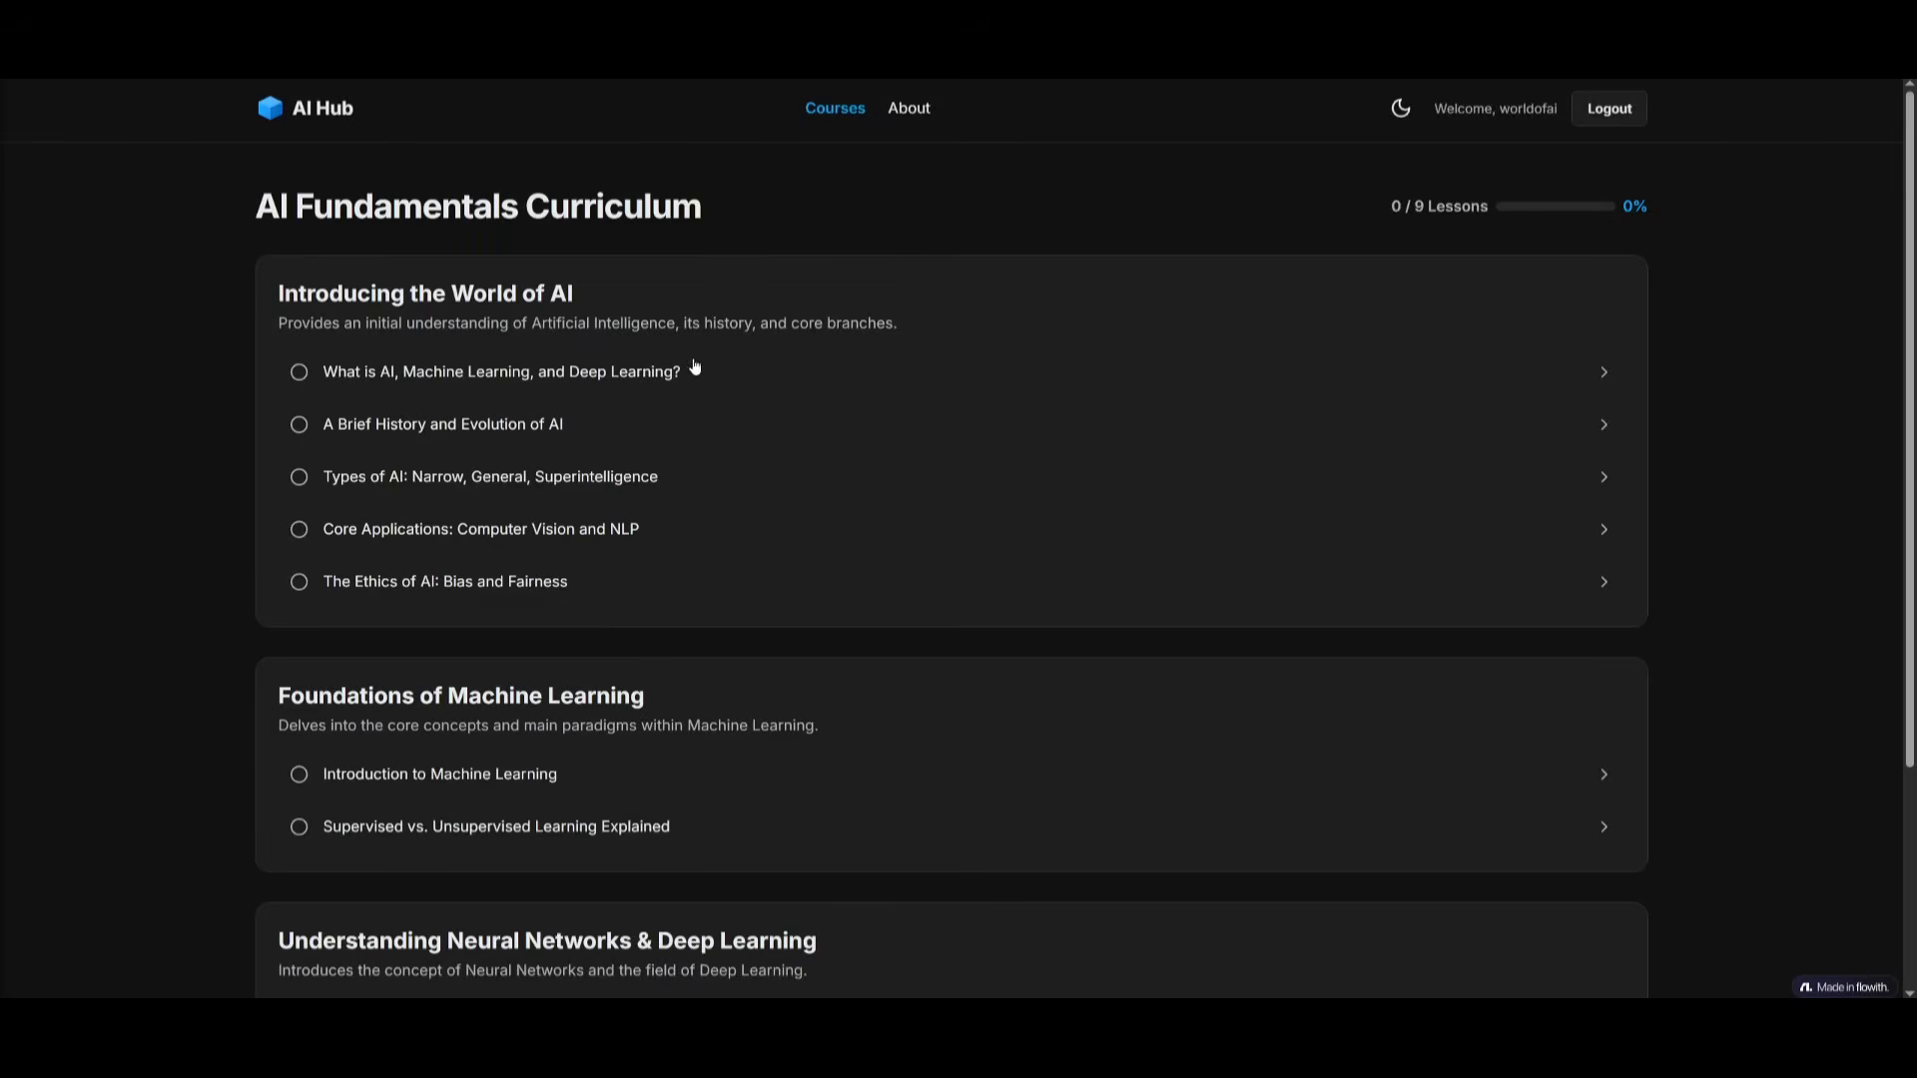
Step: View the 'What is AI' lesson's video, explanation, Python practice and knowledge check
{"action": "left_click", "coordinate": [499, 371]}
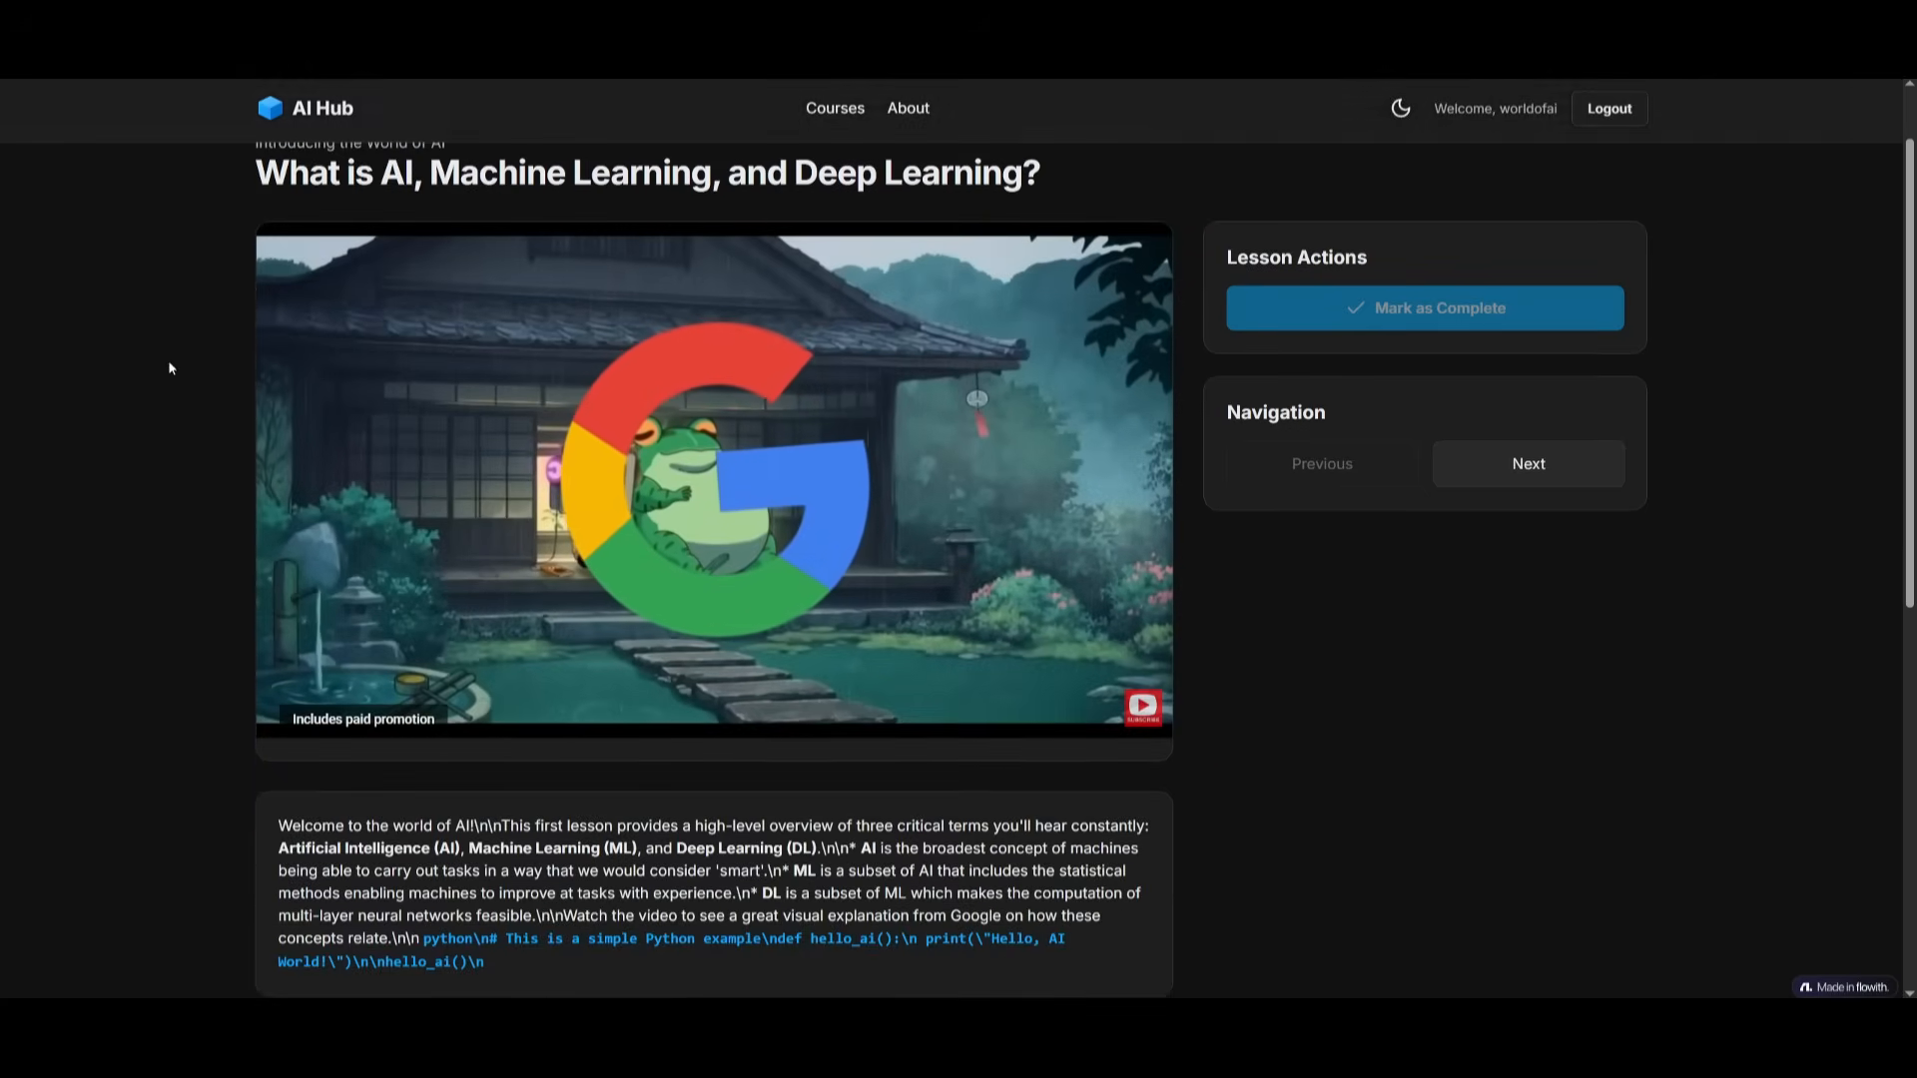
{"action": "scroll", "scroll_direction": "down", "scroll_amount": 3}
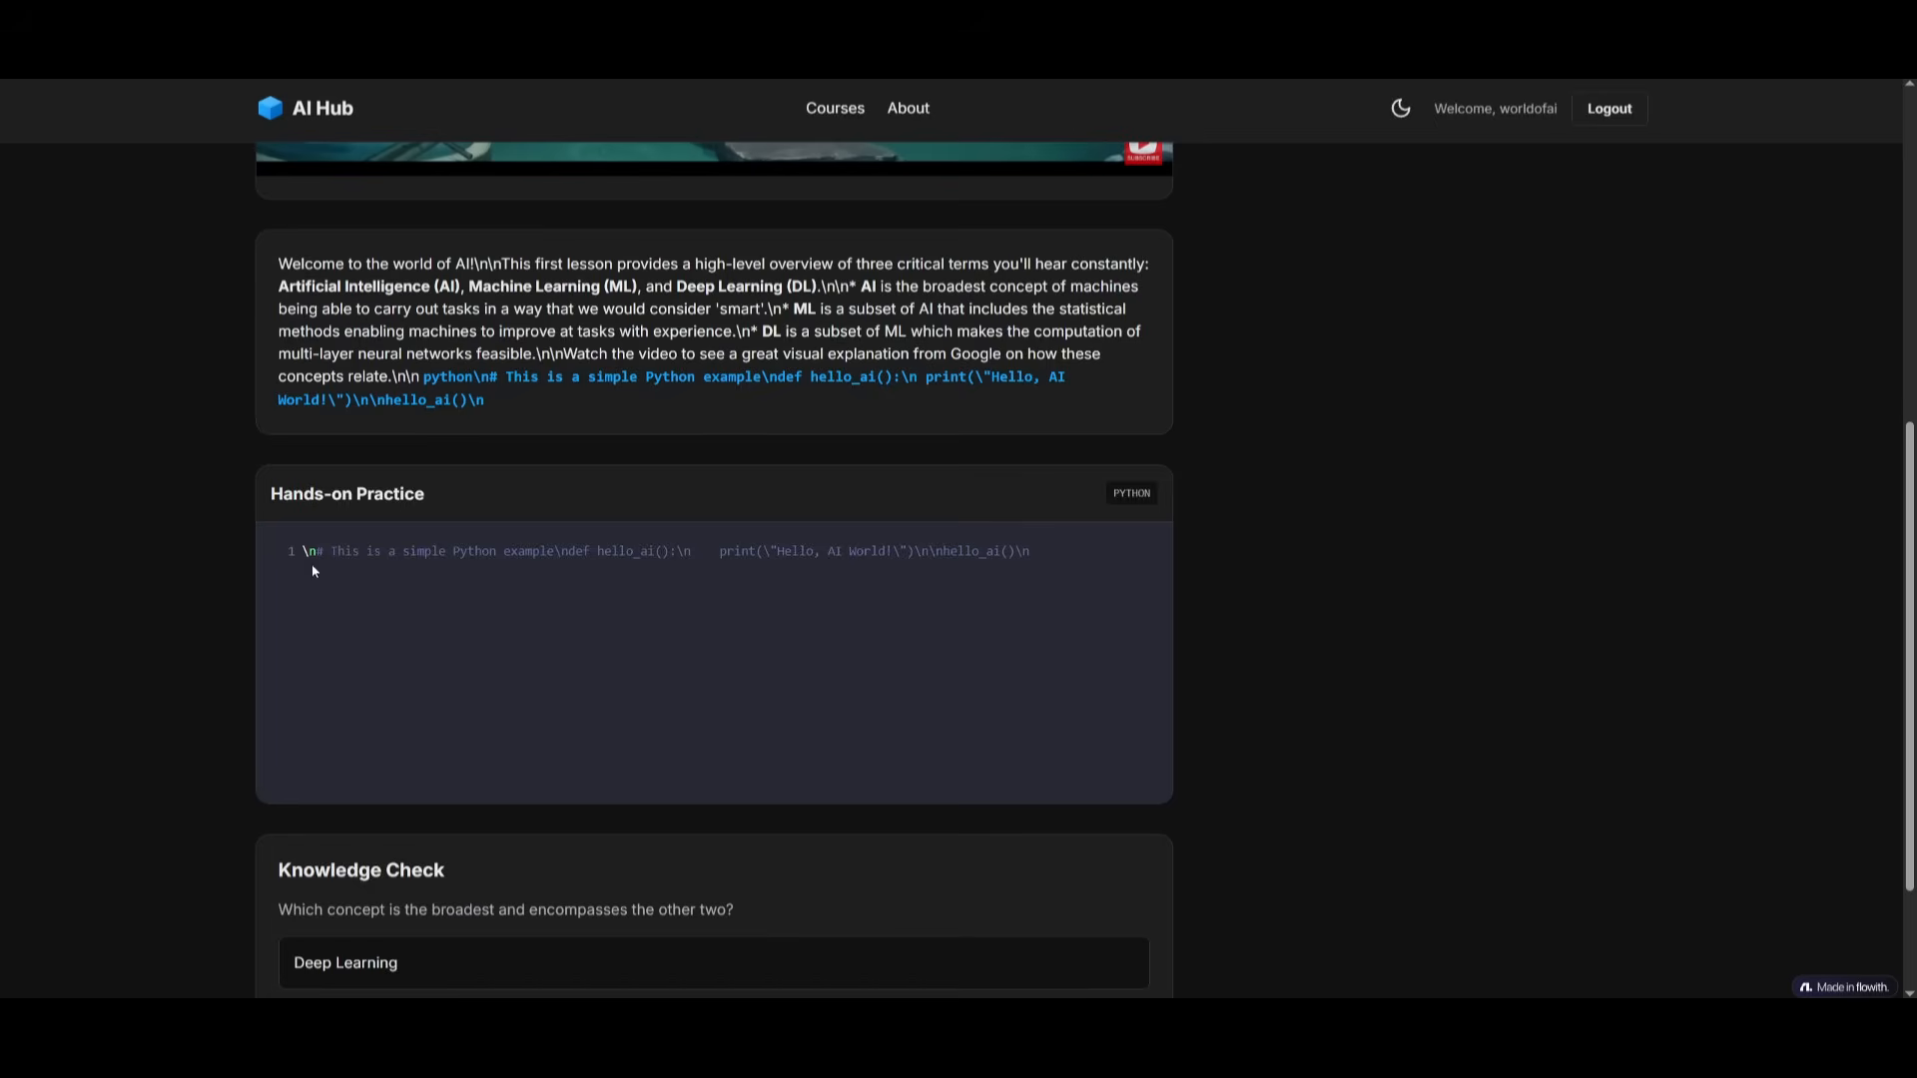
{"action": "scroll", "scroll_direction": "down", "scroll_amount": 3}
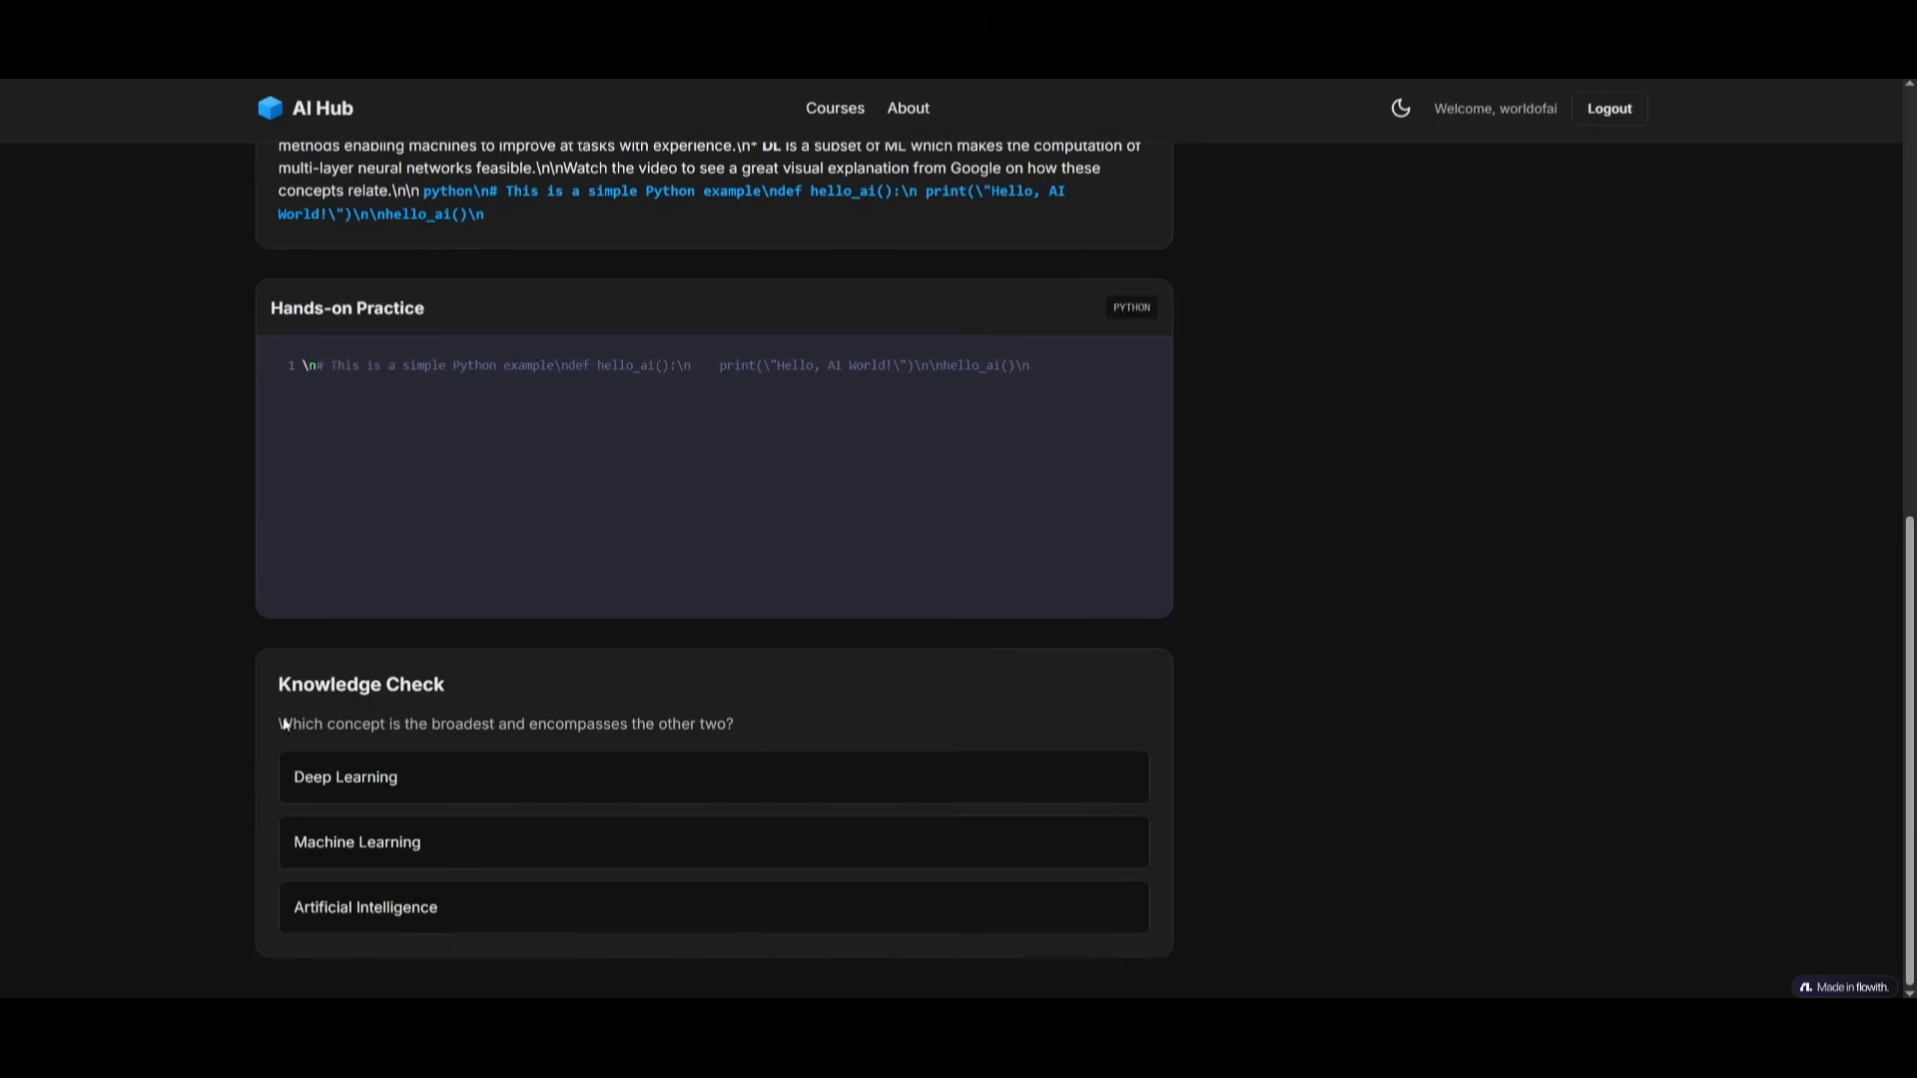
{"action": "mouse_move", "coordinate": [1187, 693]}
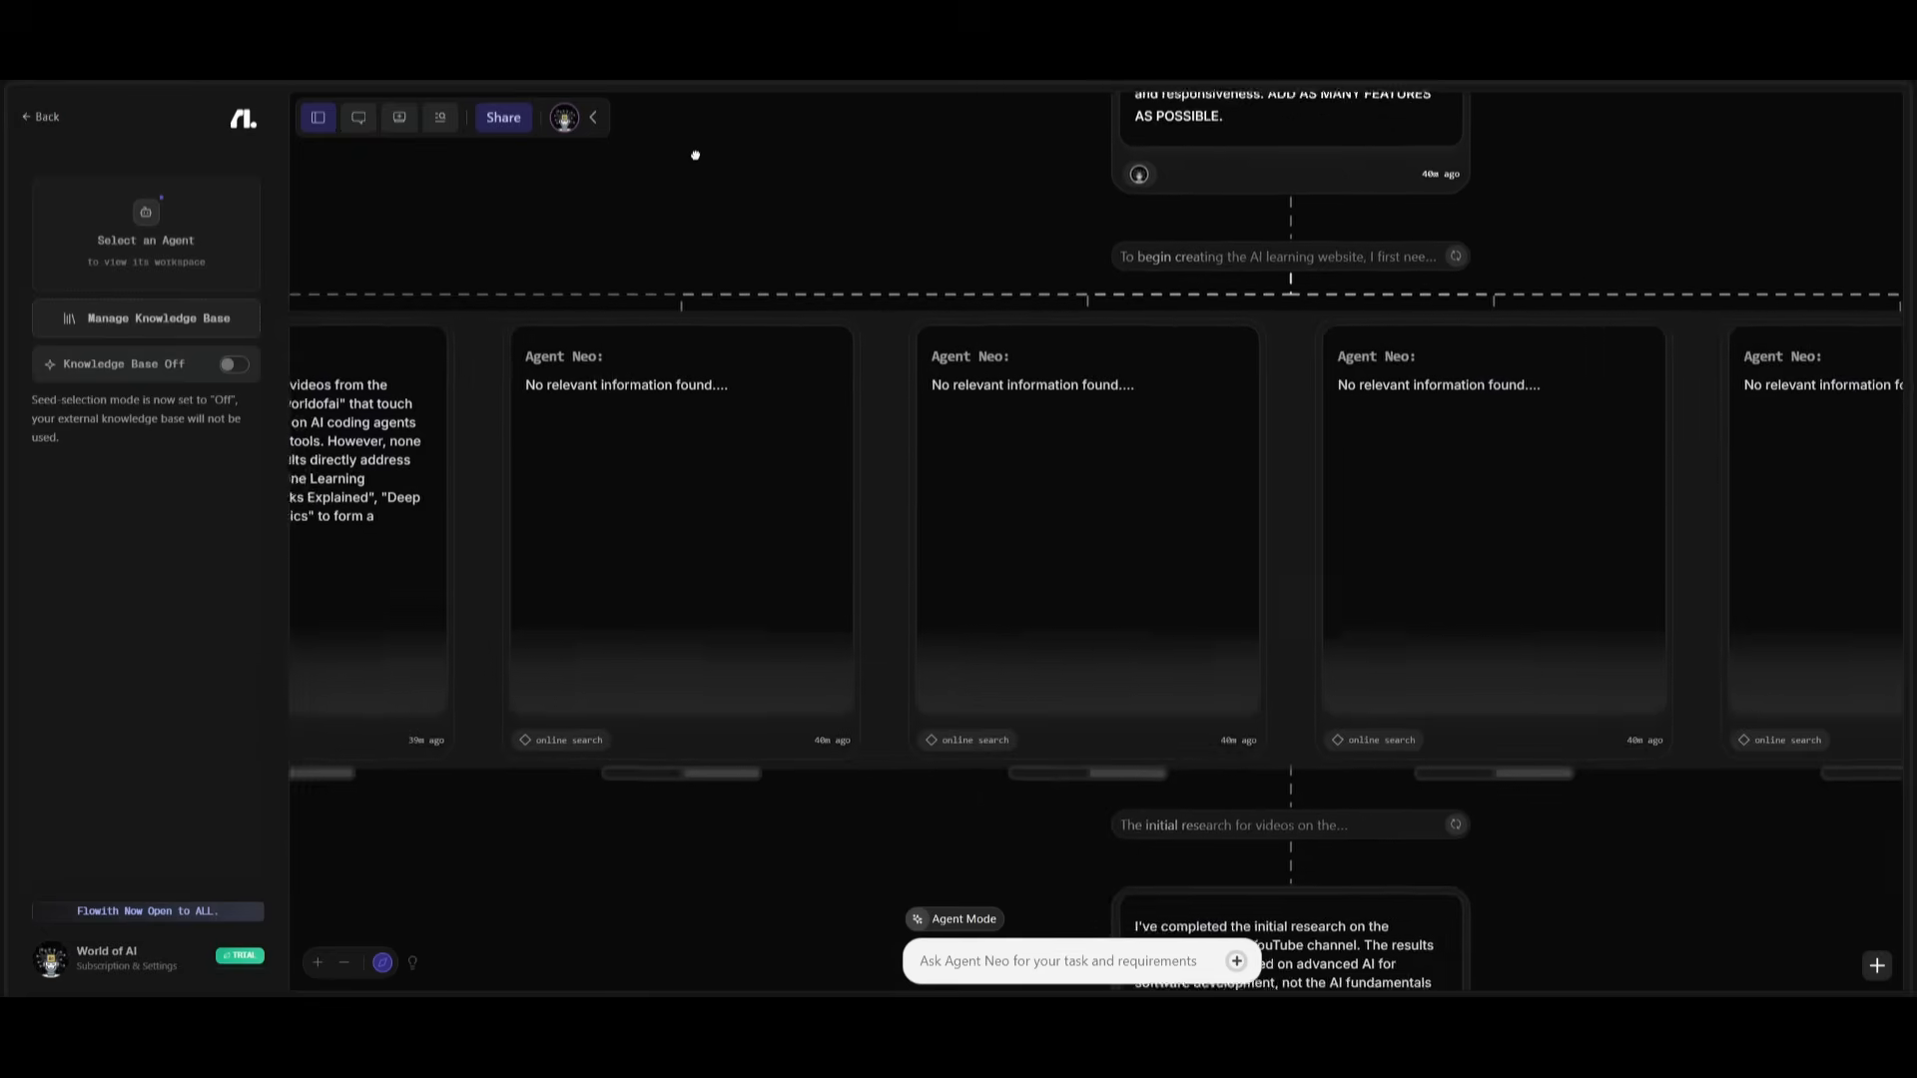
Step: Browse the agent's online search cards and select the AI Fundamentals course plan node
{"action": "left_click_drag", "start_coordinate": [695, 155], "coordinate": [311, 176]}
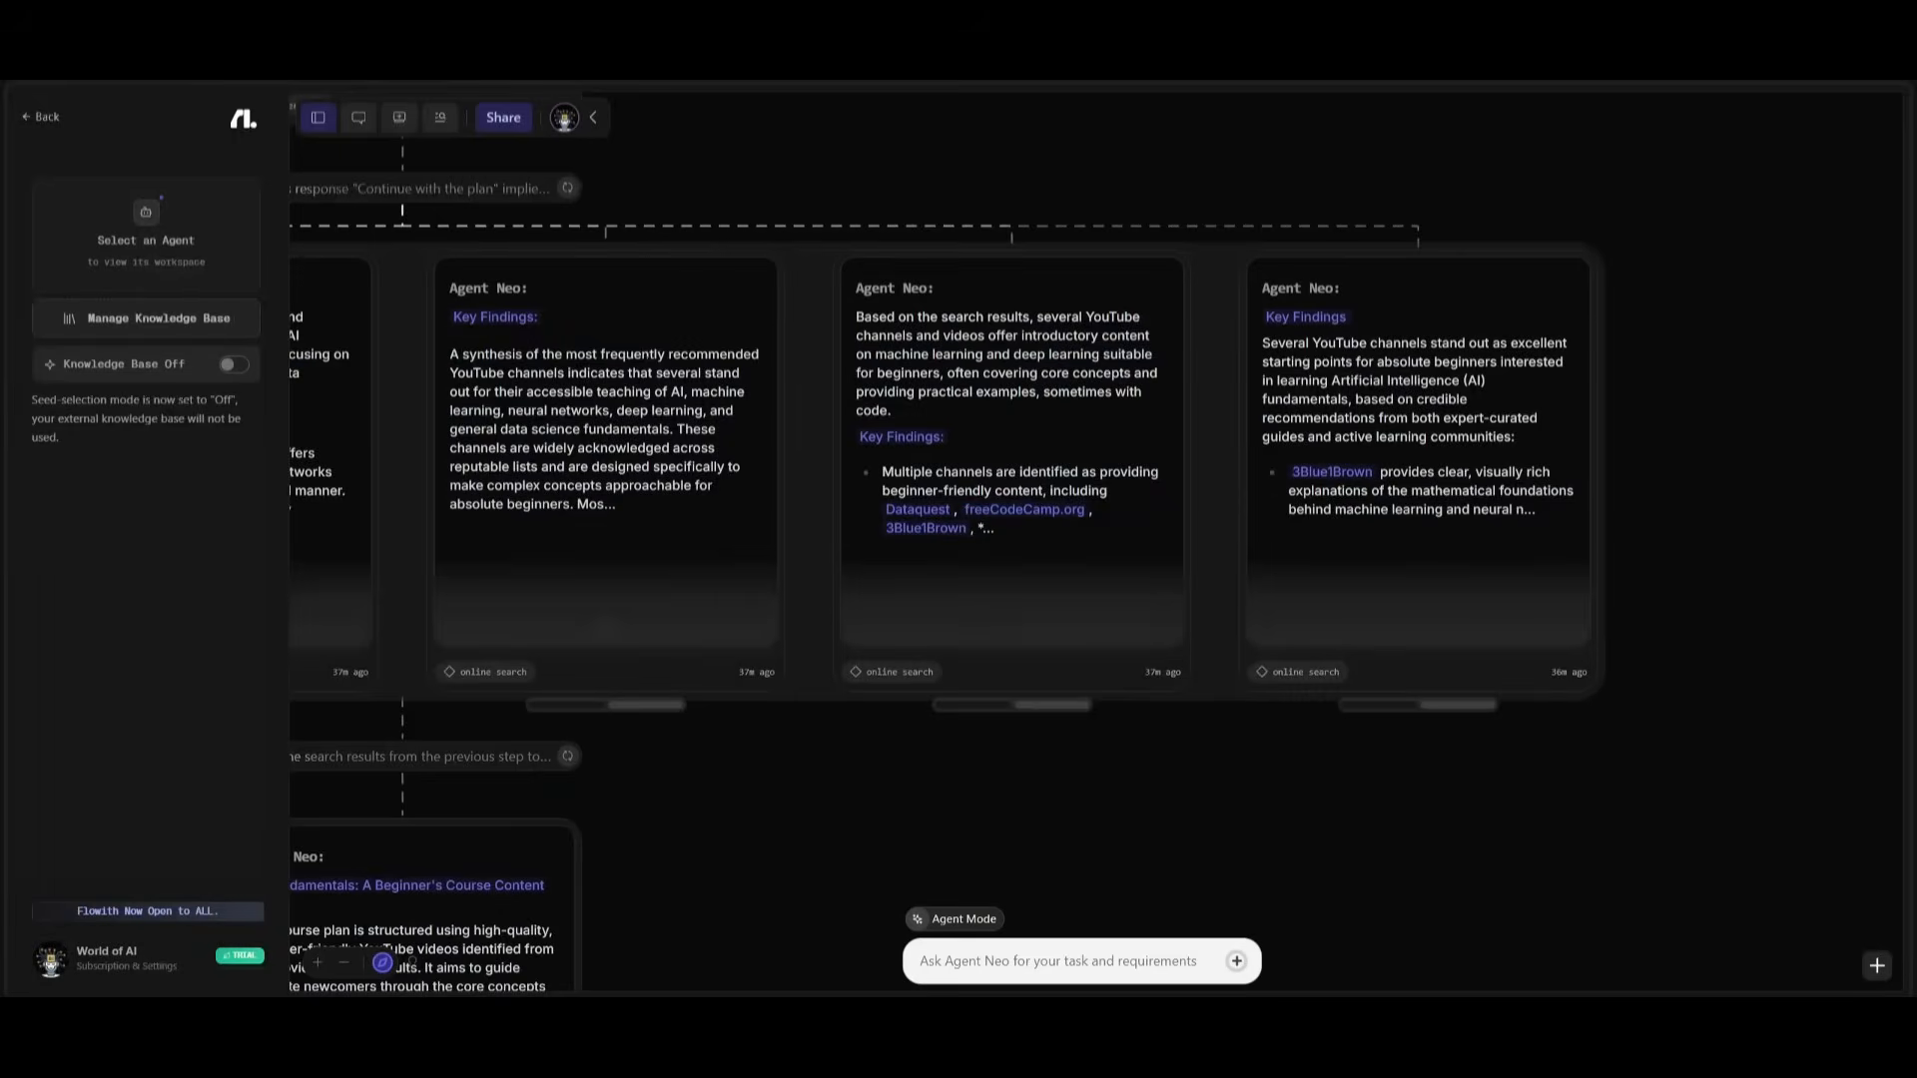
{"action": "scroll", "scroll_direction": "down", "scroll_amount": 3}
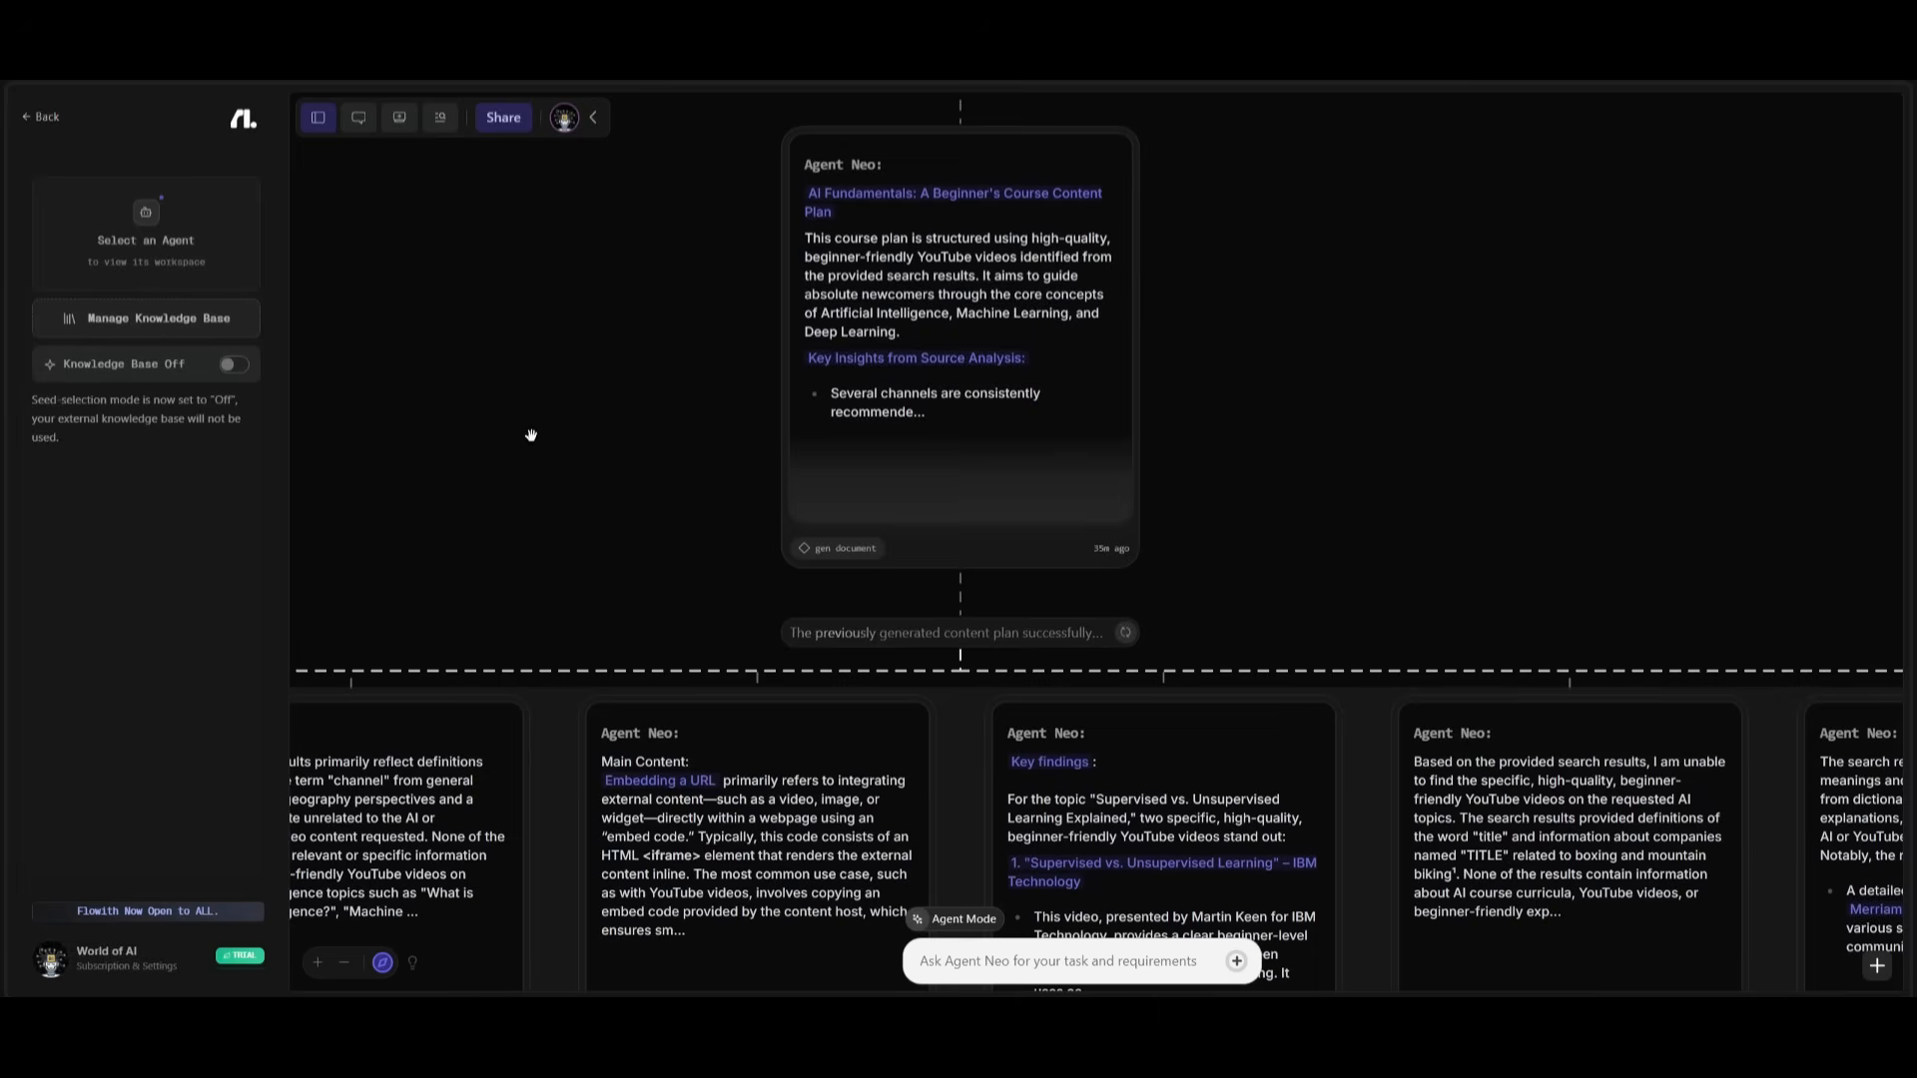
{"action": "mouse_move", "coordinate": [239, 591]}
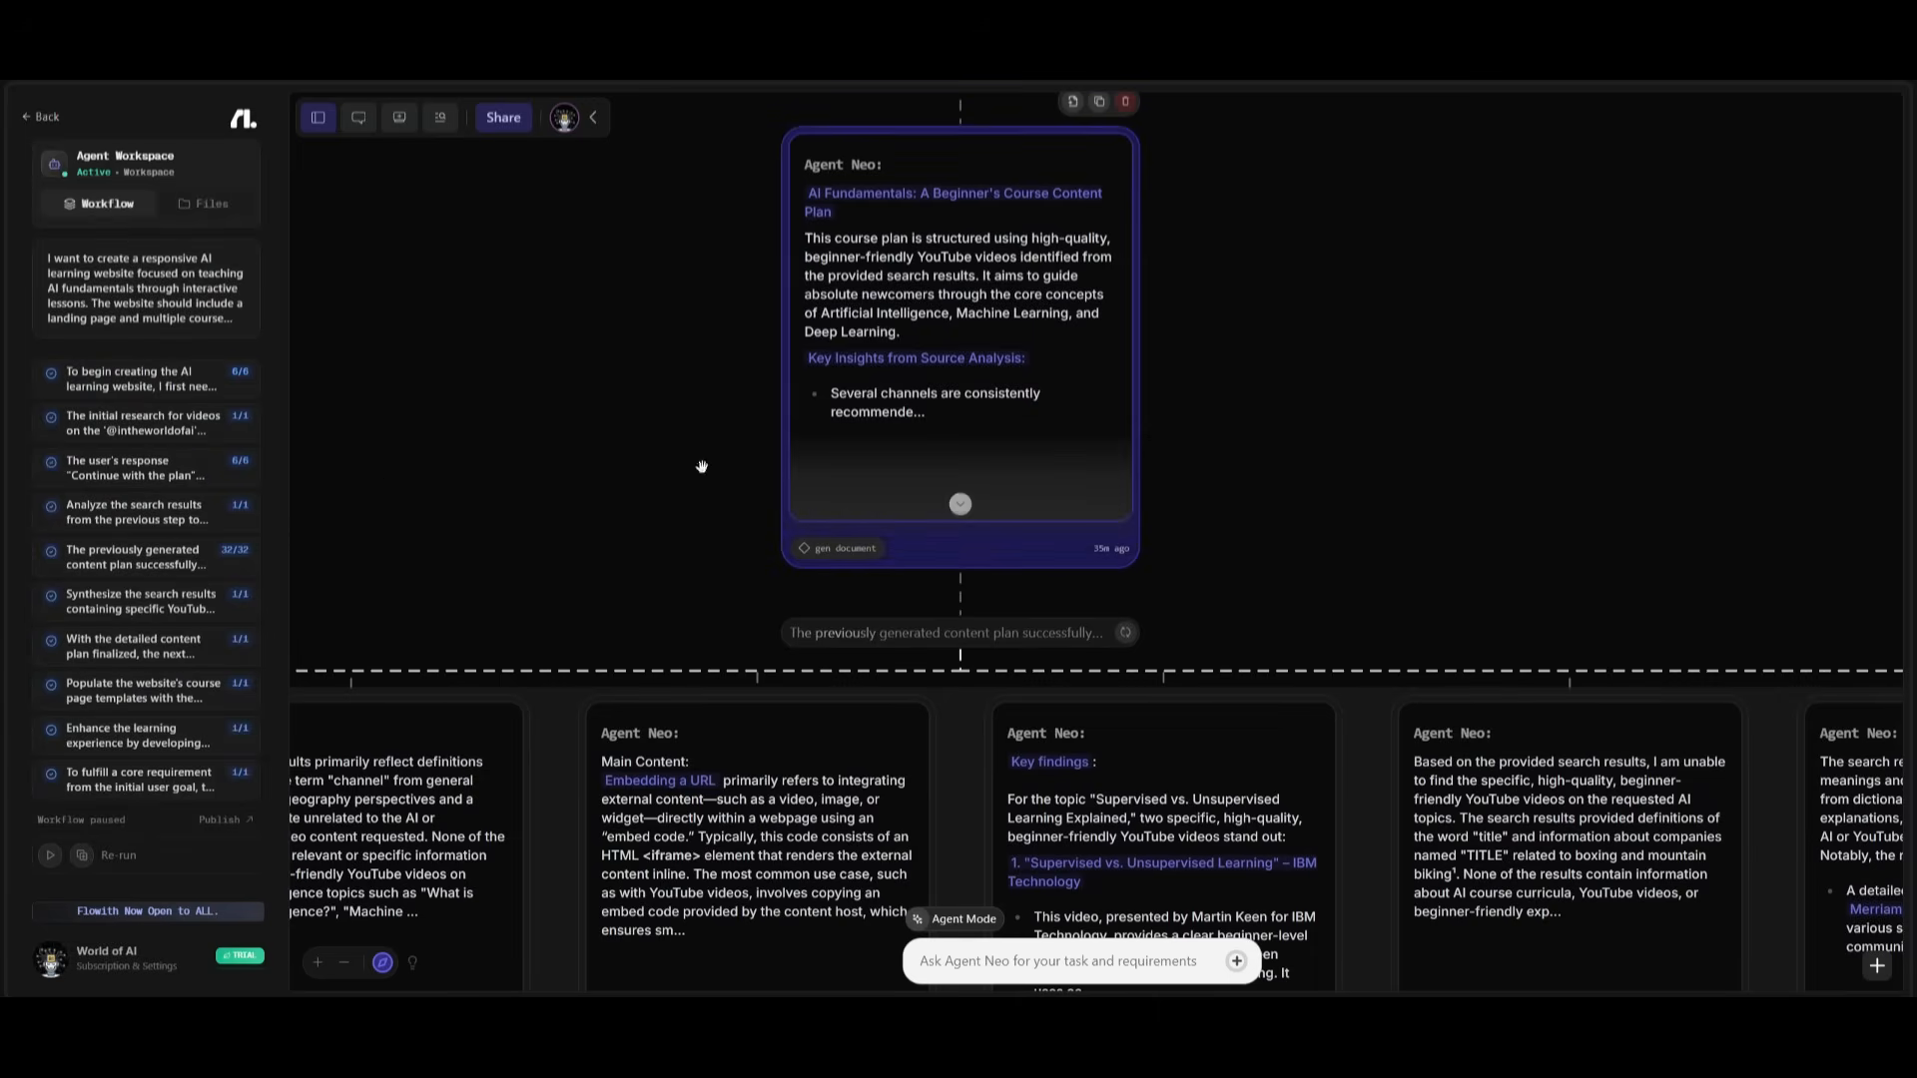
{"action": "left_click", "coordinate": [503, 116]}
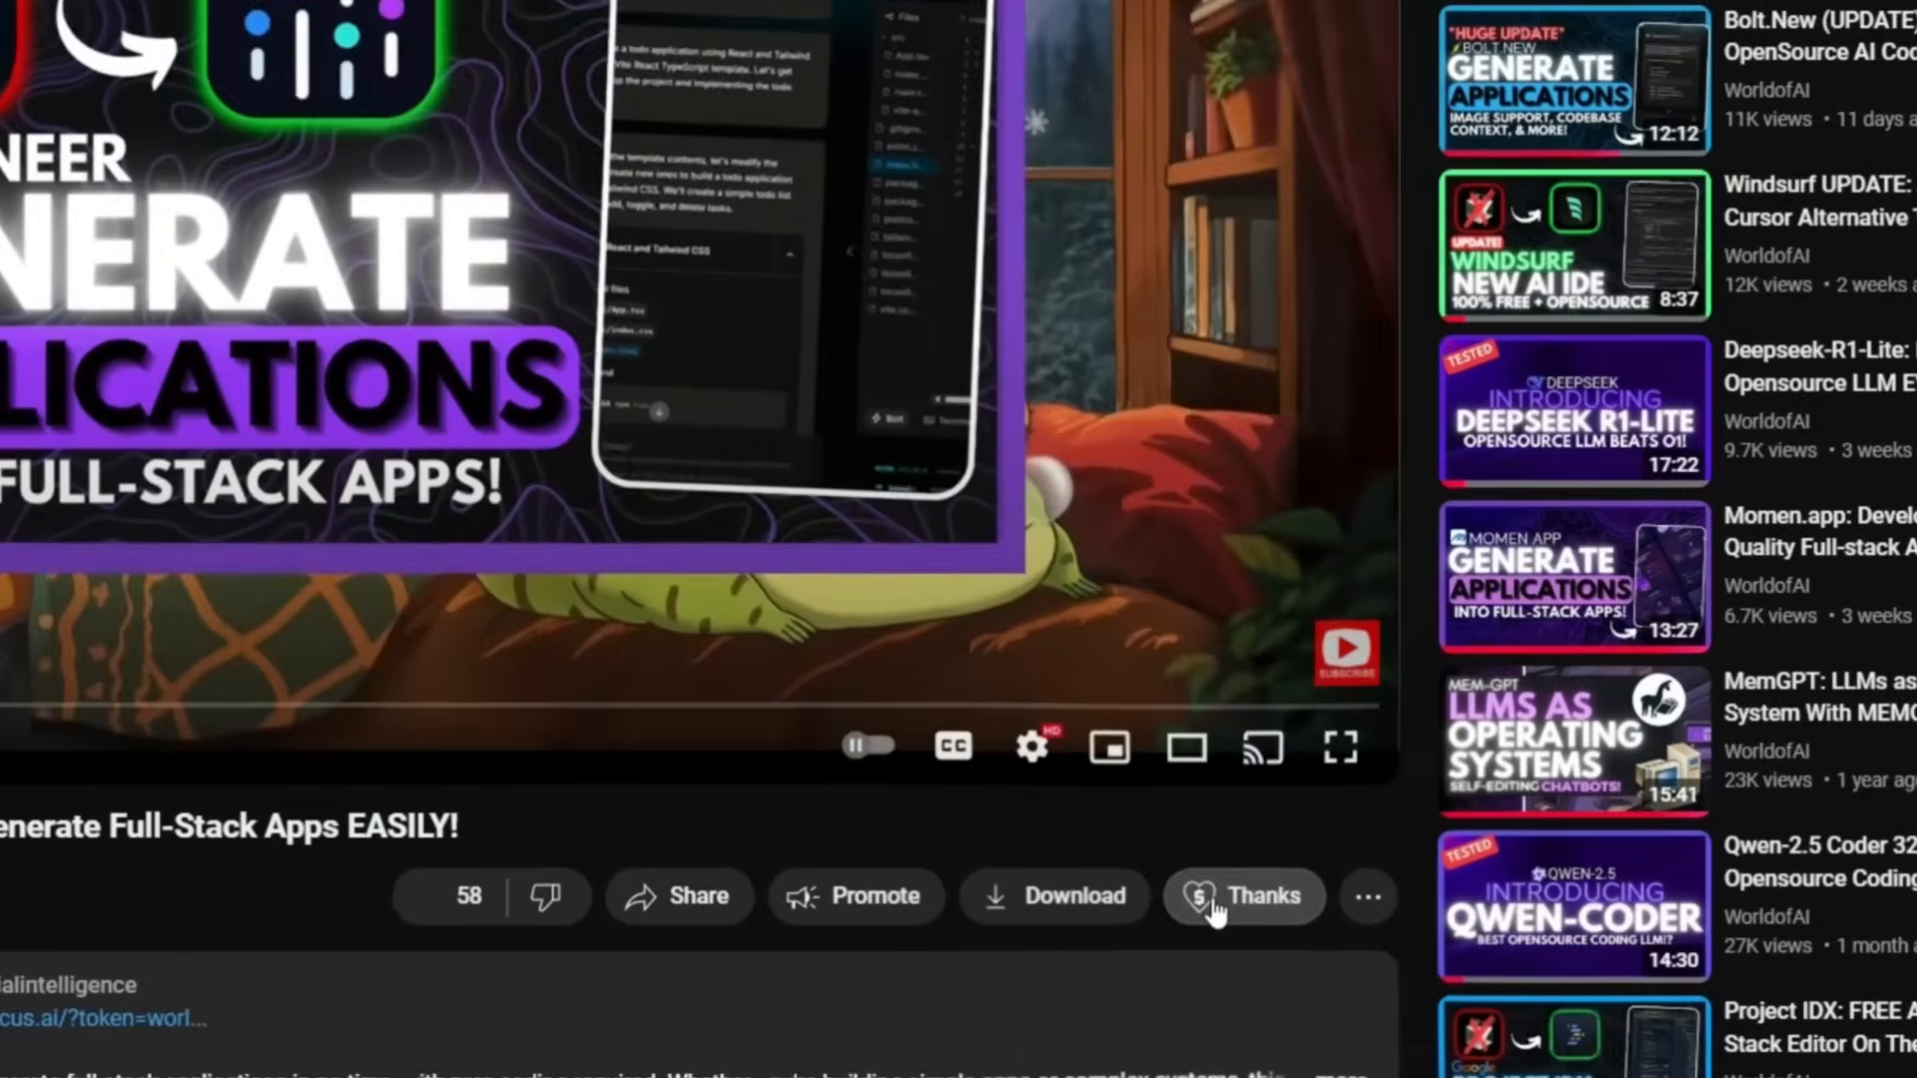
Step: Explore Super Thanks with the tip raised to CA$75.00 and the emoji choices
{"action": "left_click", "coordinate": [1242, 896]}
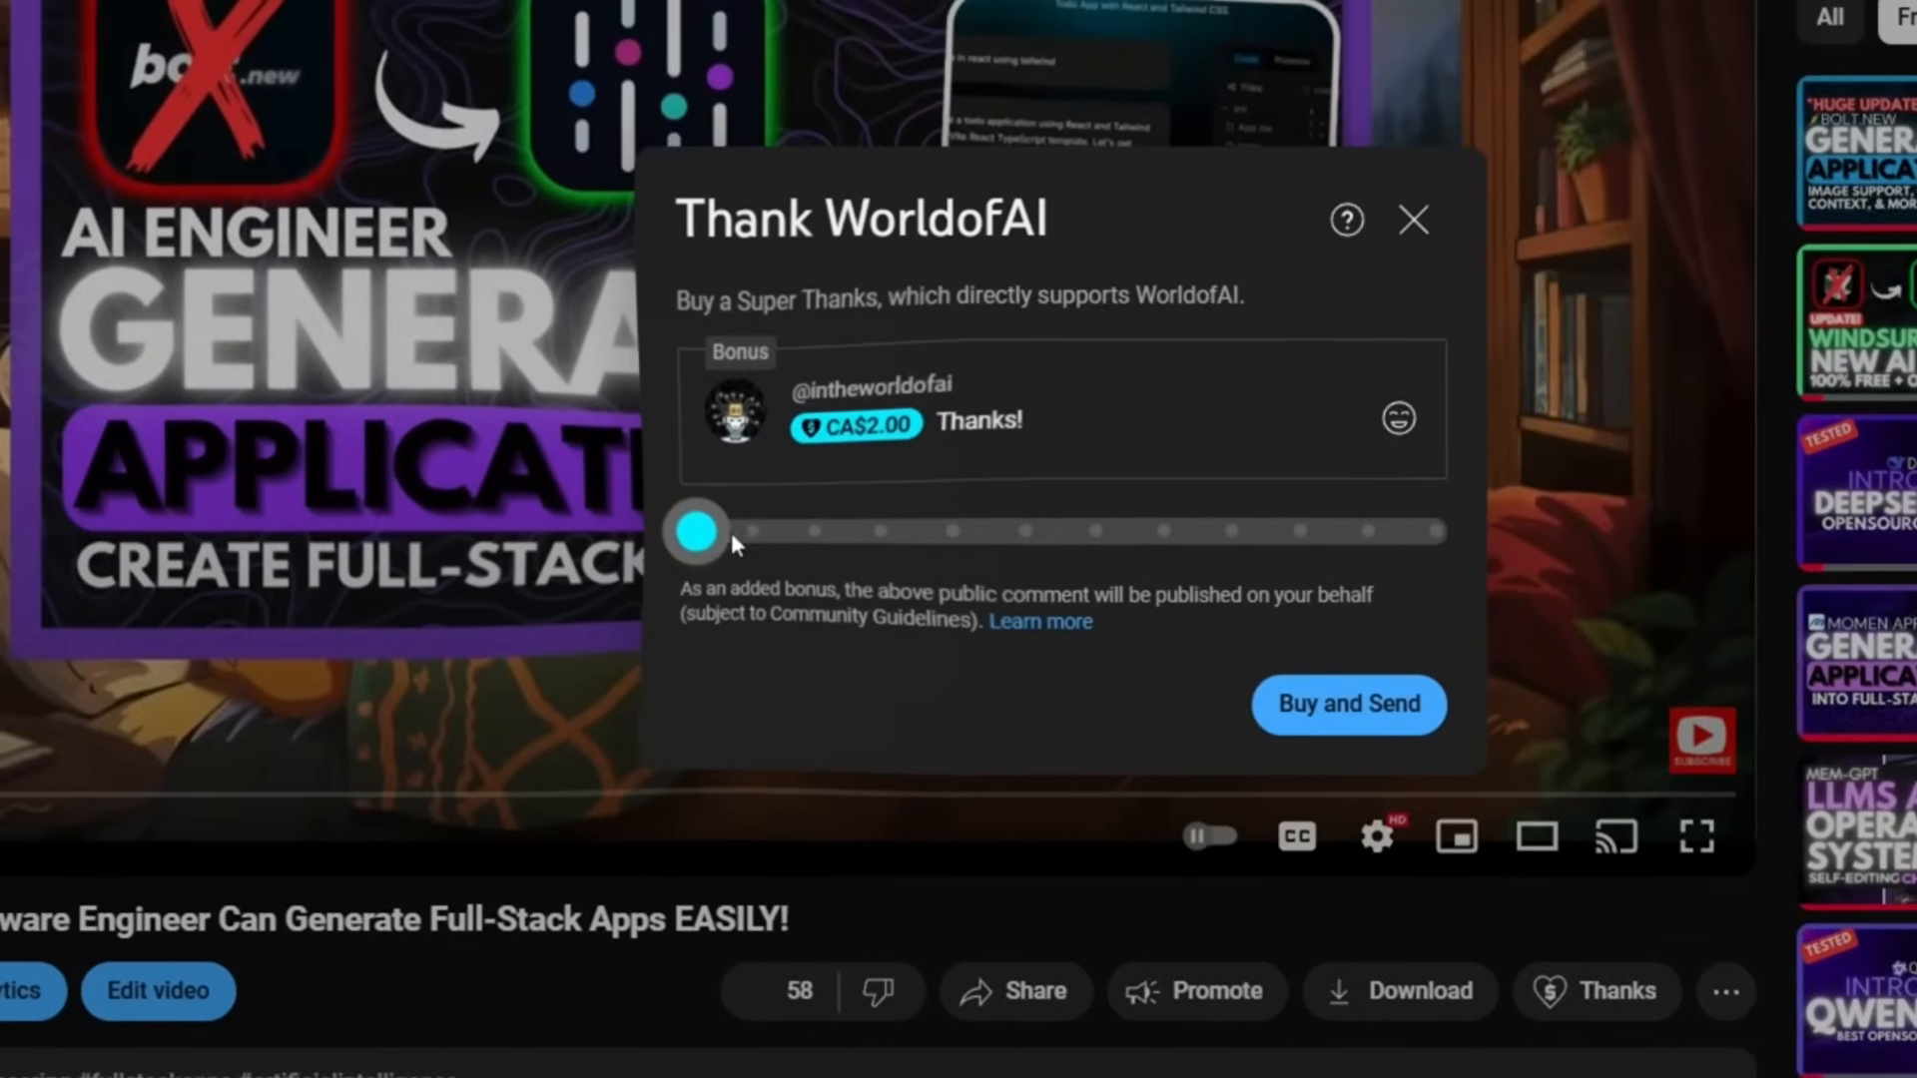
{"action": "left_click_drag", "start_coordinate": [697, 531], "coordinate": [1162, 539]}
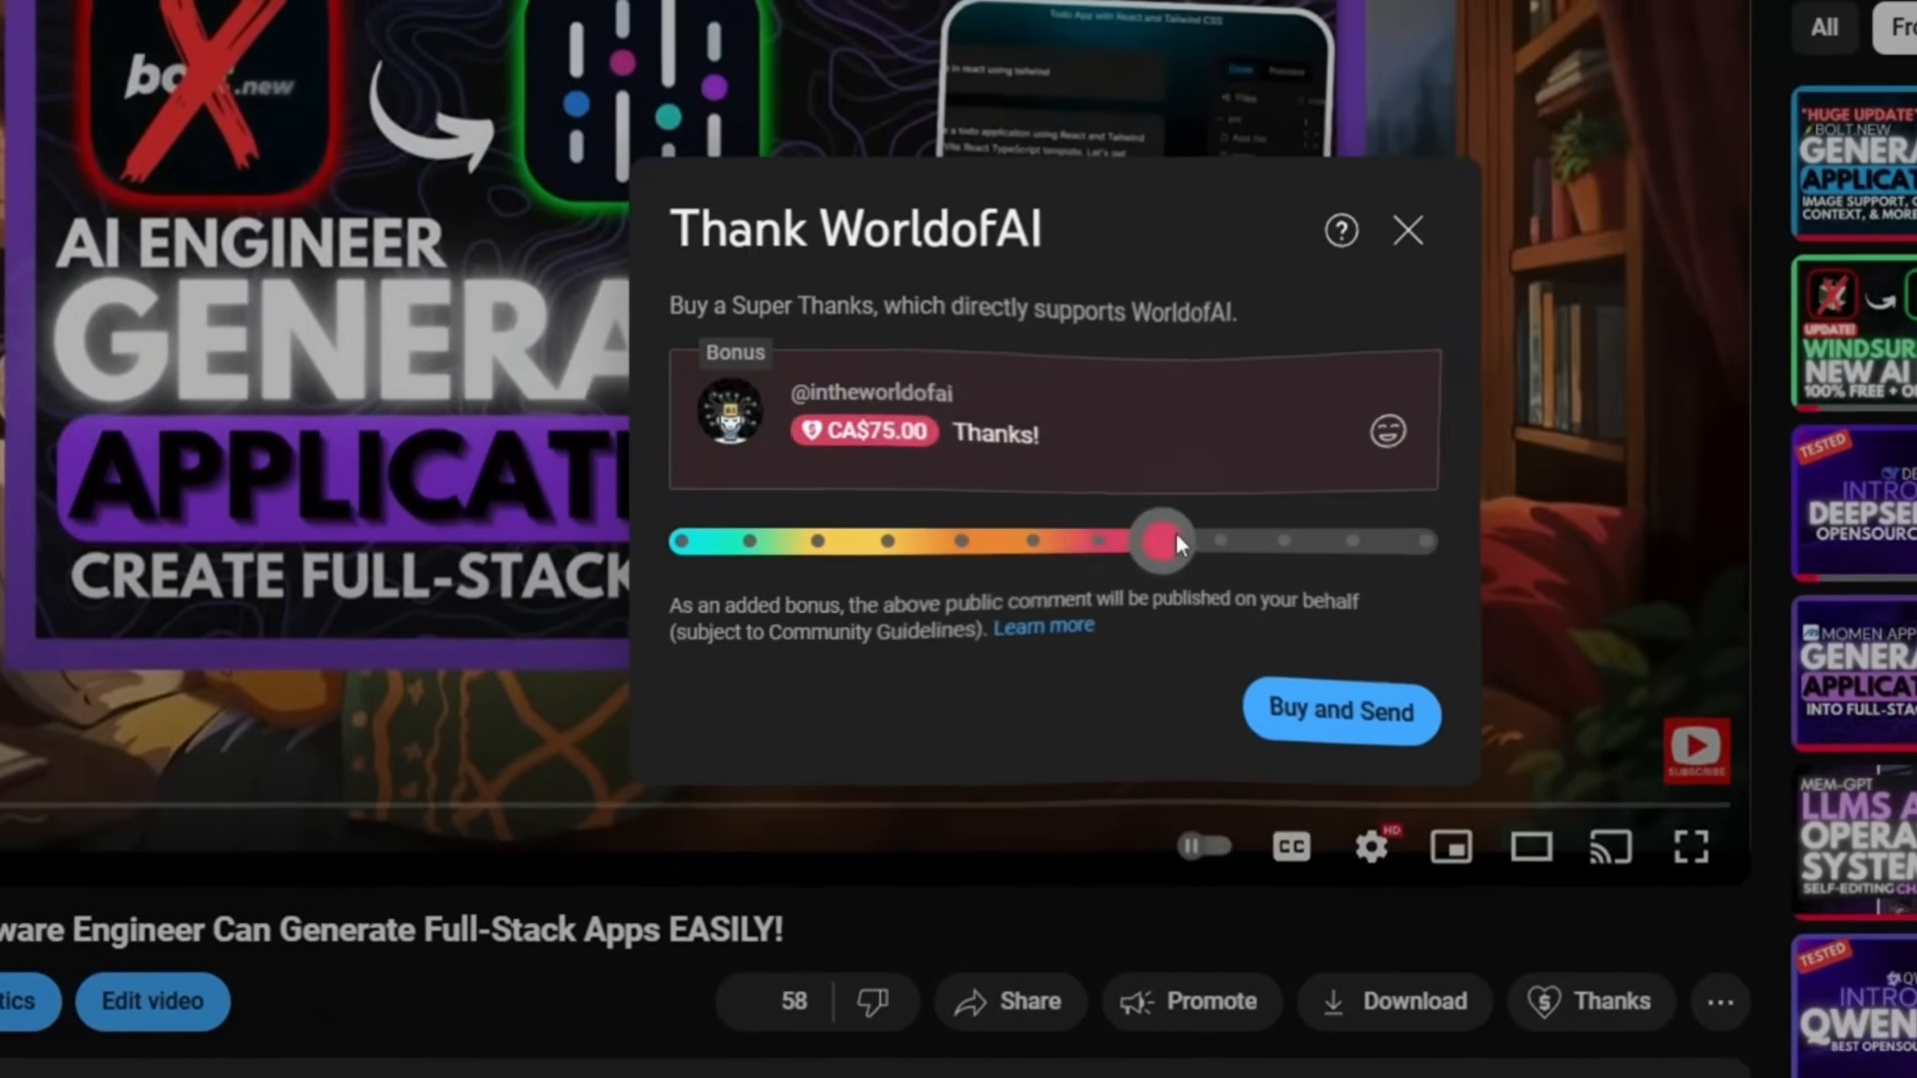
{"action": "left_click", "coordinate": [1388, 432]}
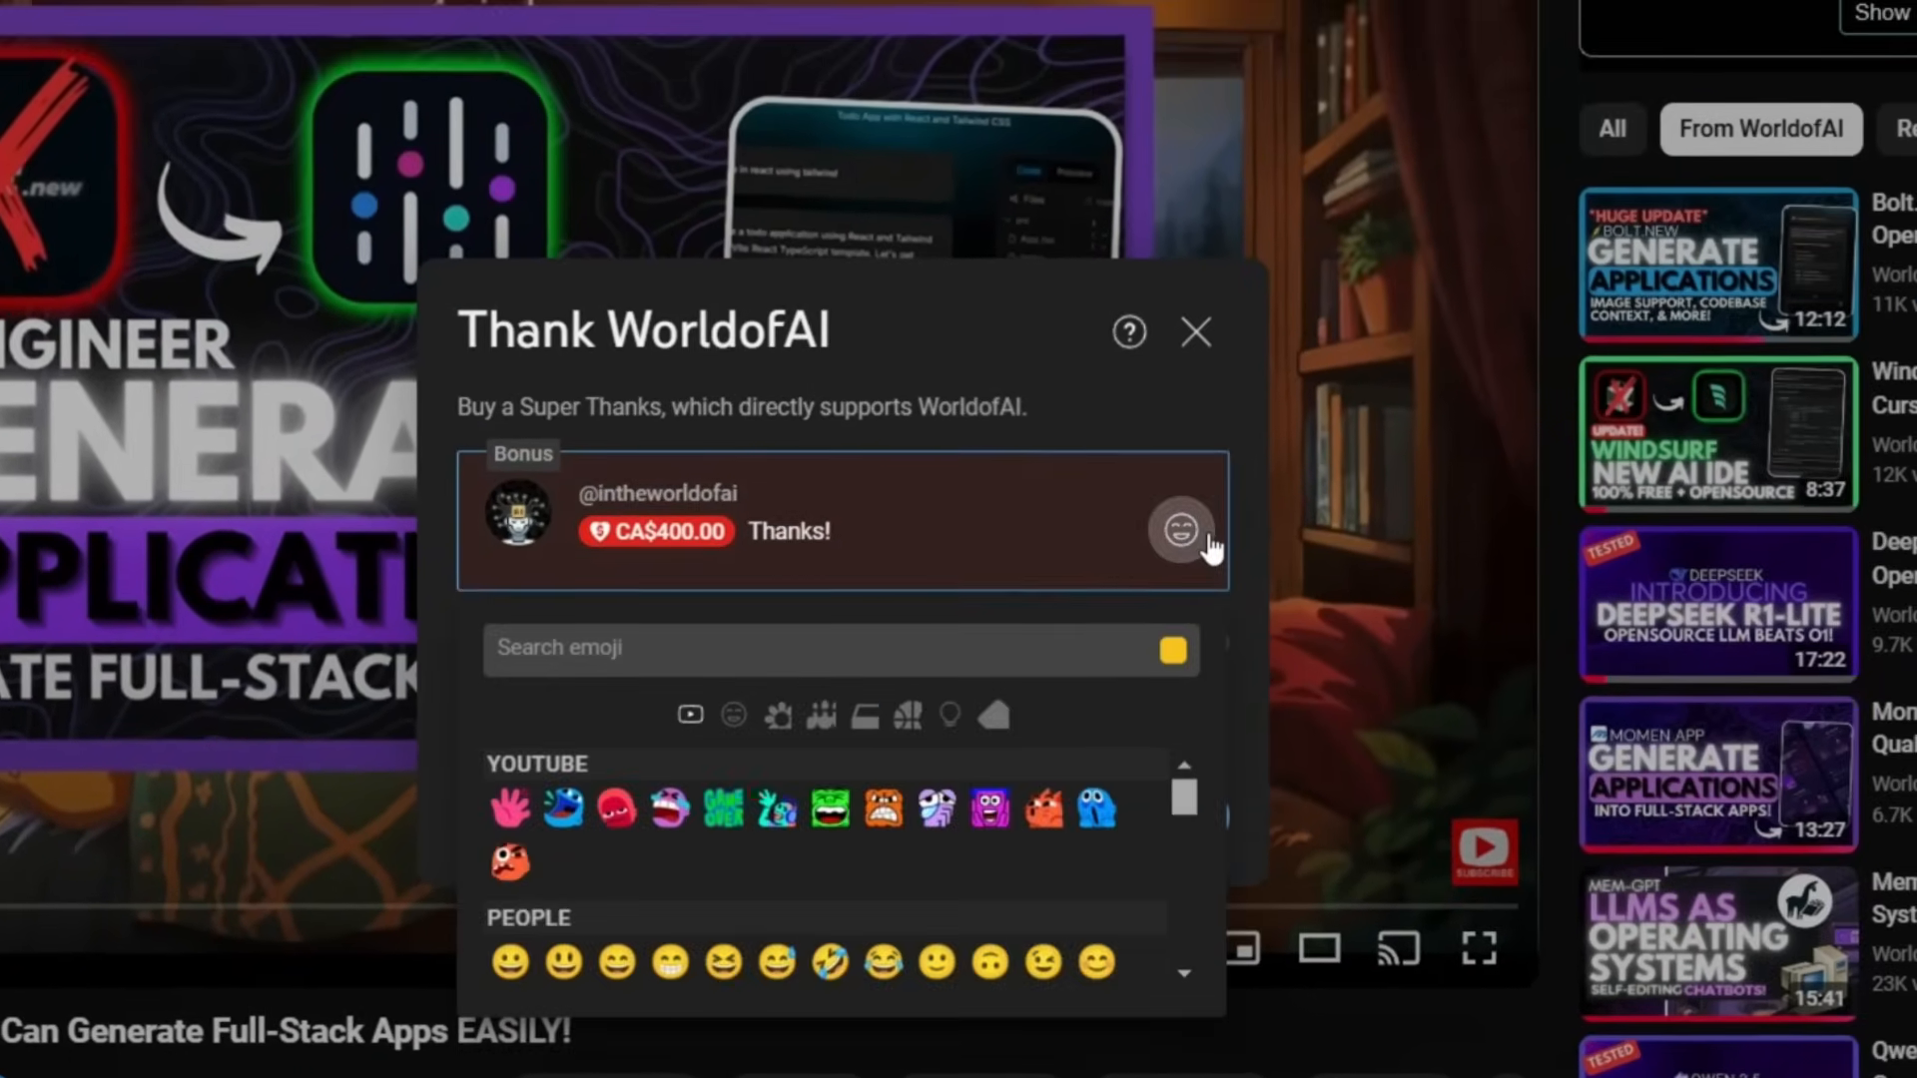
{"action": "left_click", "coordinate": [1195, 332]}
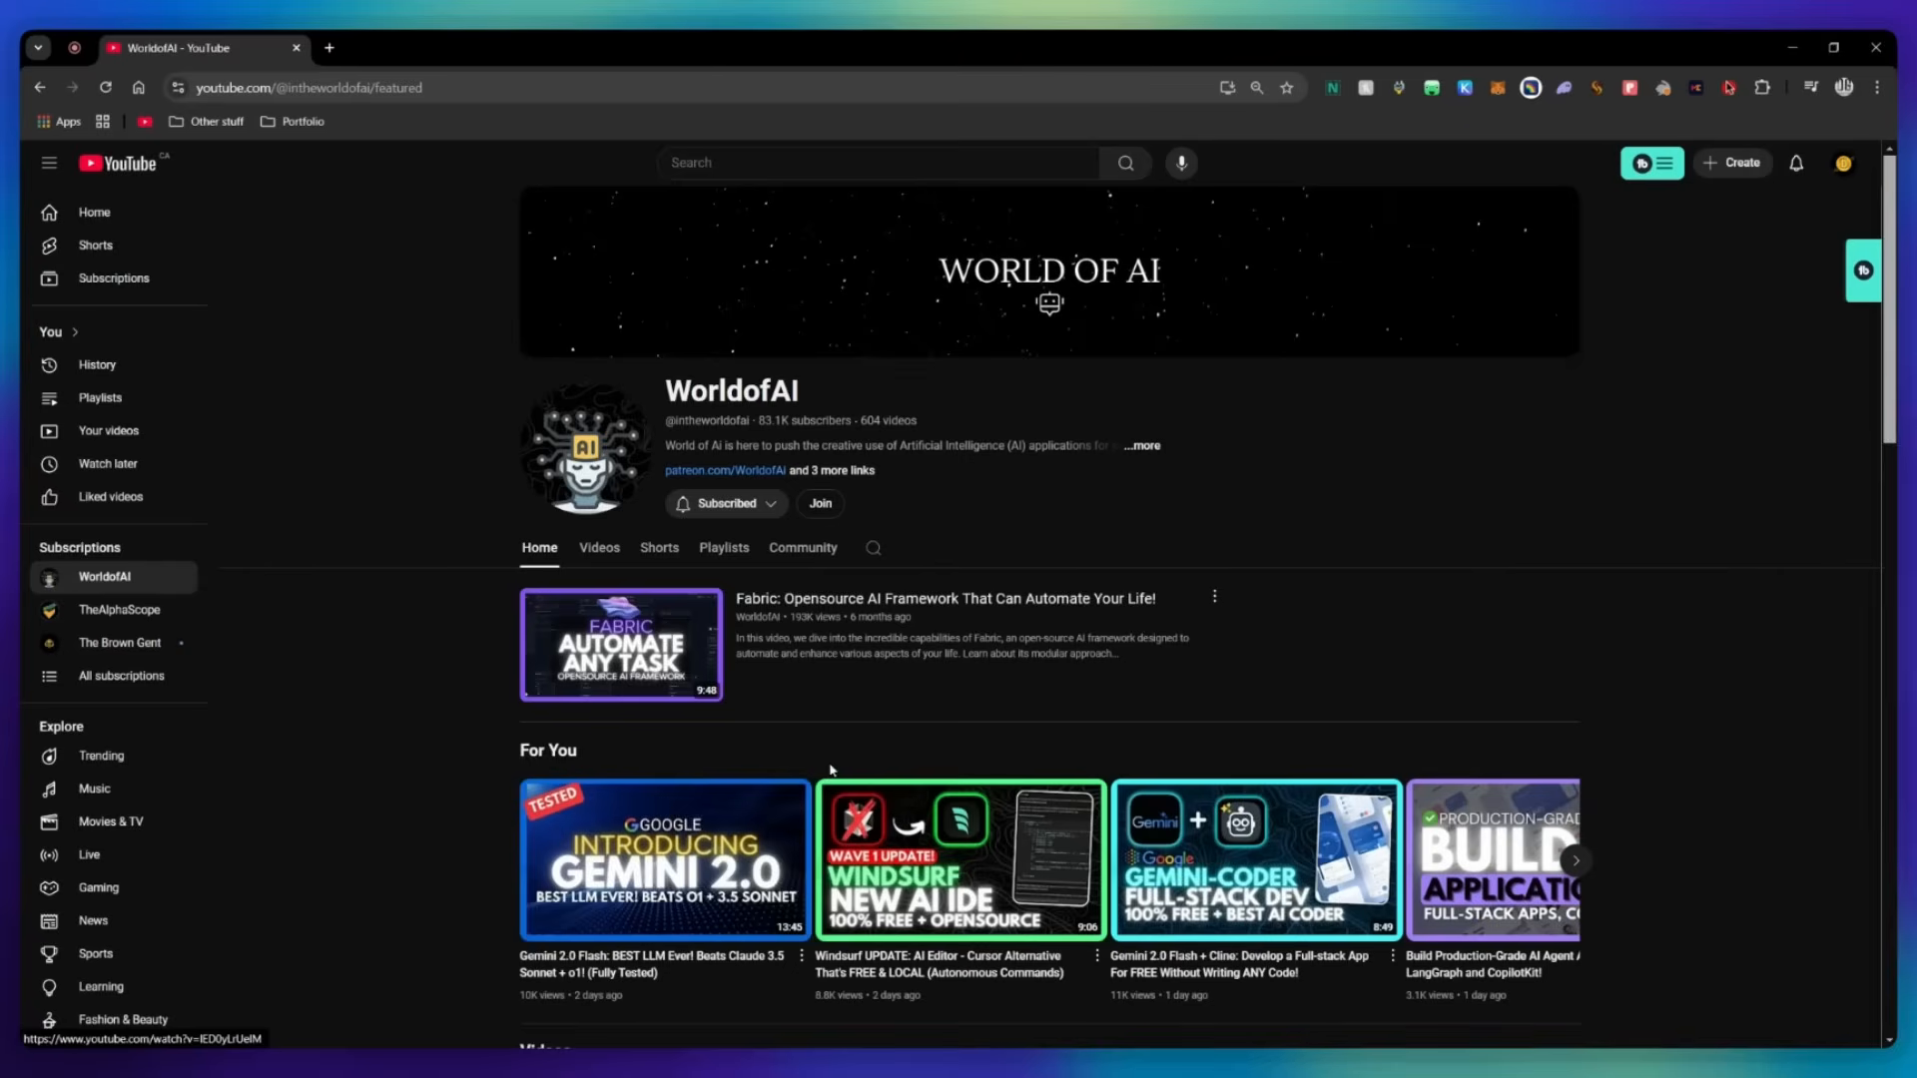
Step: Review the WorldofAI membership tiers including AI Mystic perks, ending on the Videos grid
{"action": "left_click", "coordinate": [819, 503]}
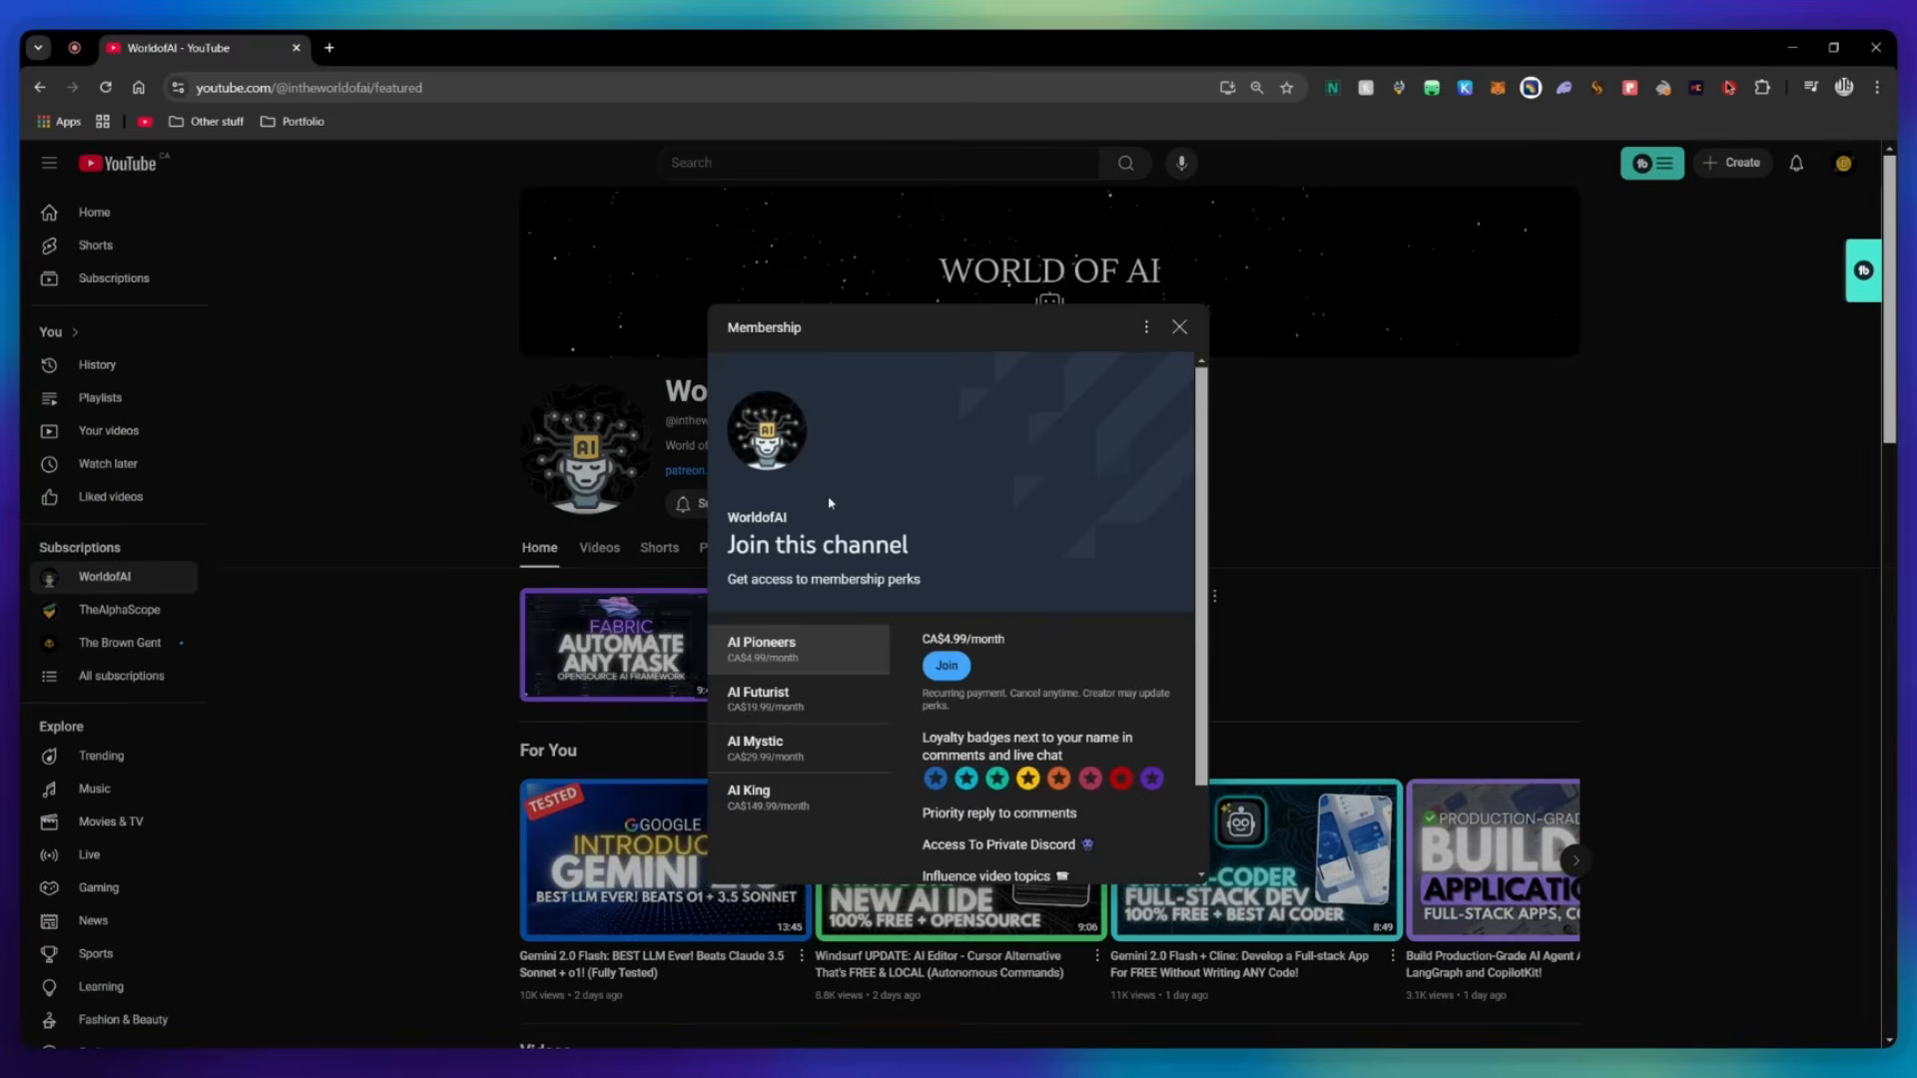
{"action": "scroll", "scroll_direction": "down", "scroll_amount": 3}
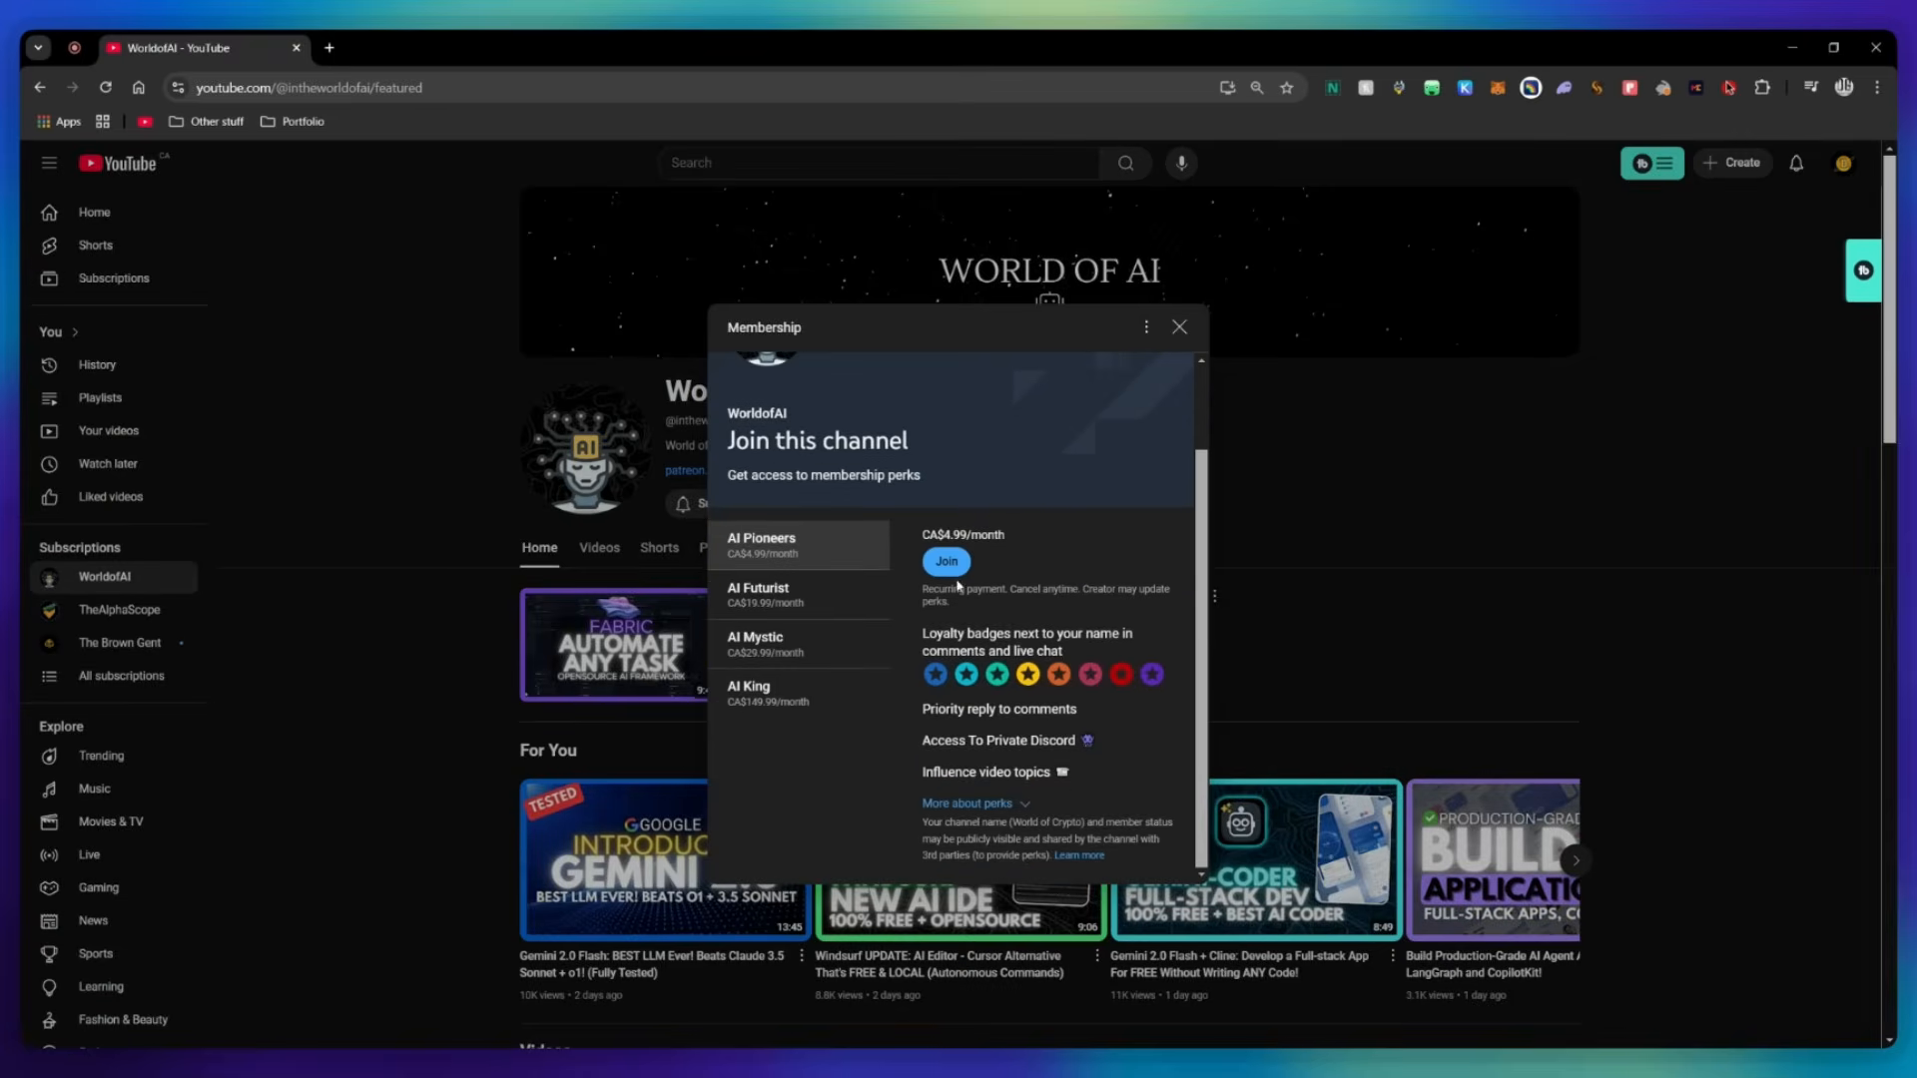
{"action": "left_click", "coordinate": [759, 595]}
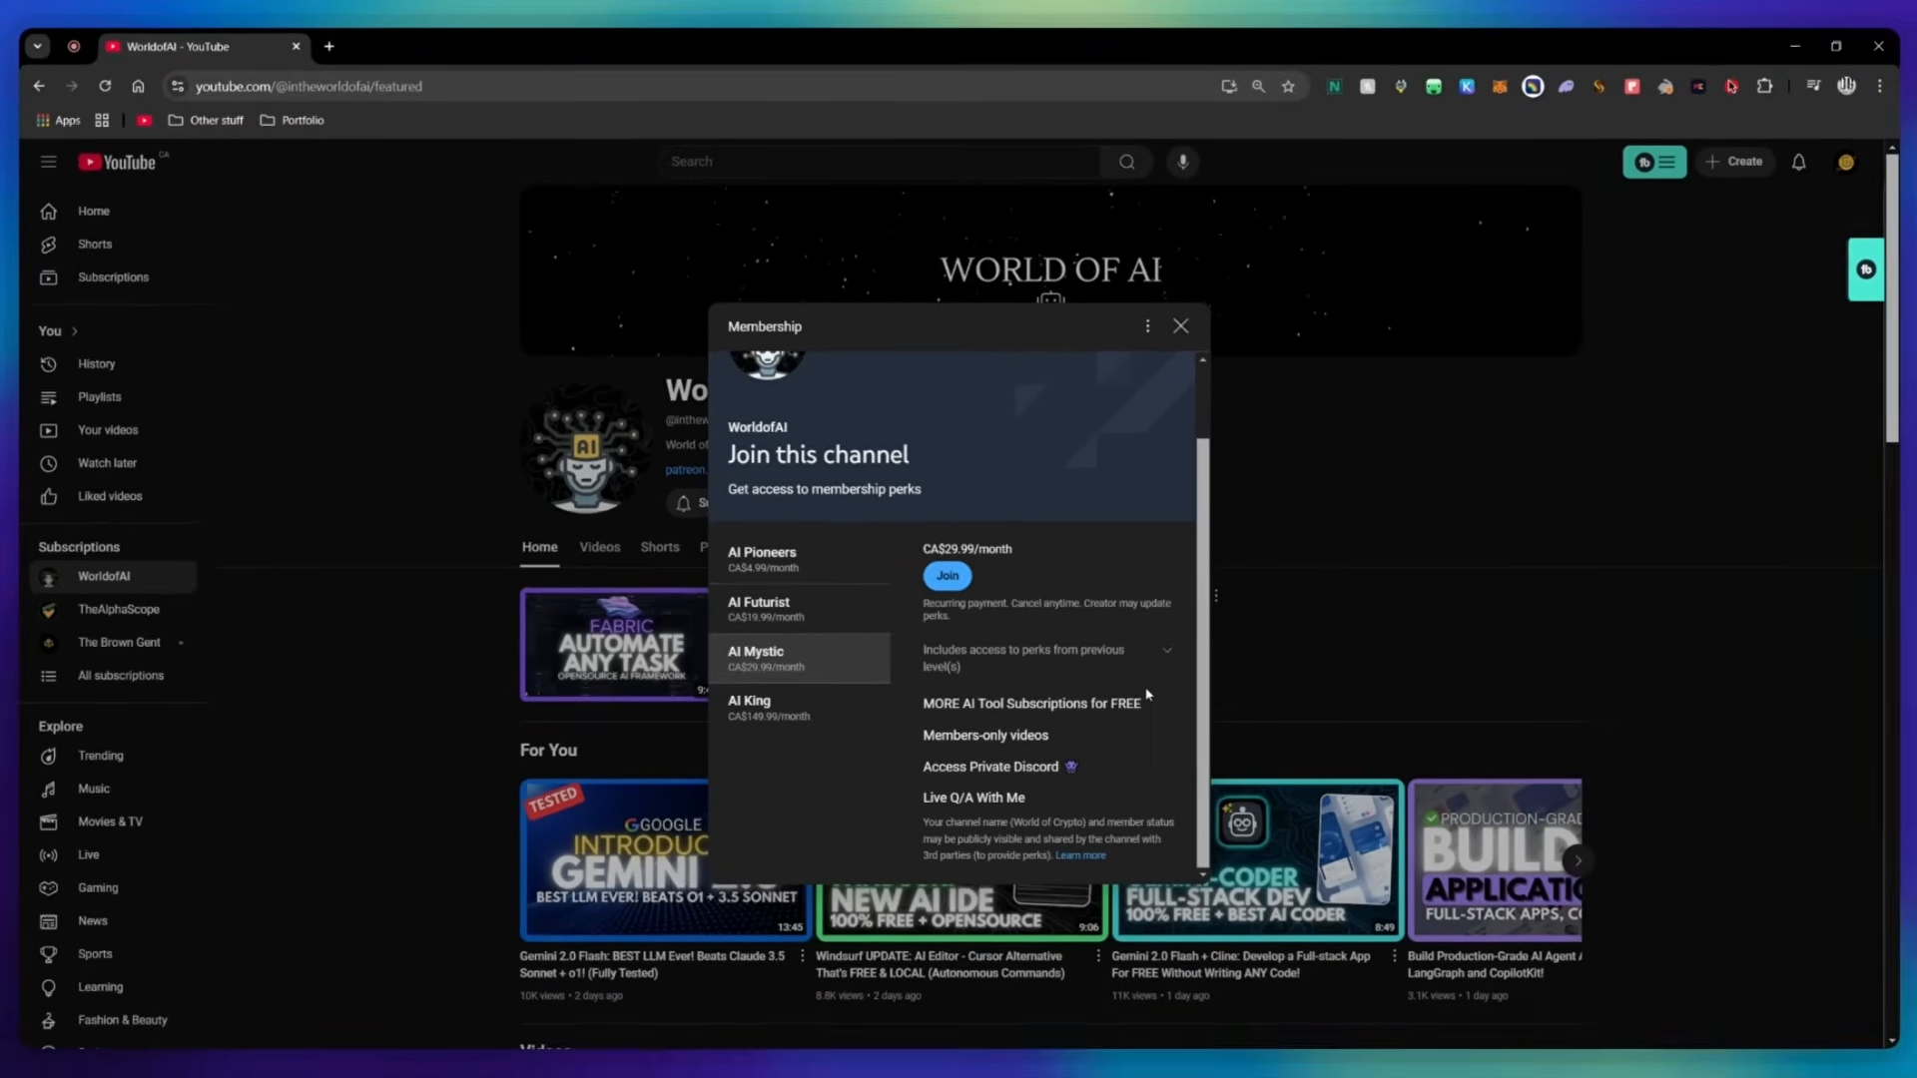
{"action": "left_click", "coordinate": [947, 576]}
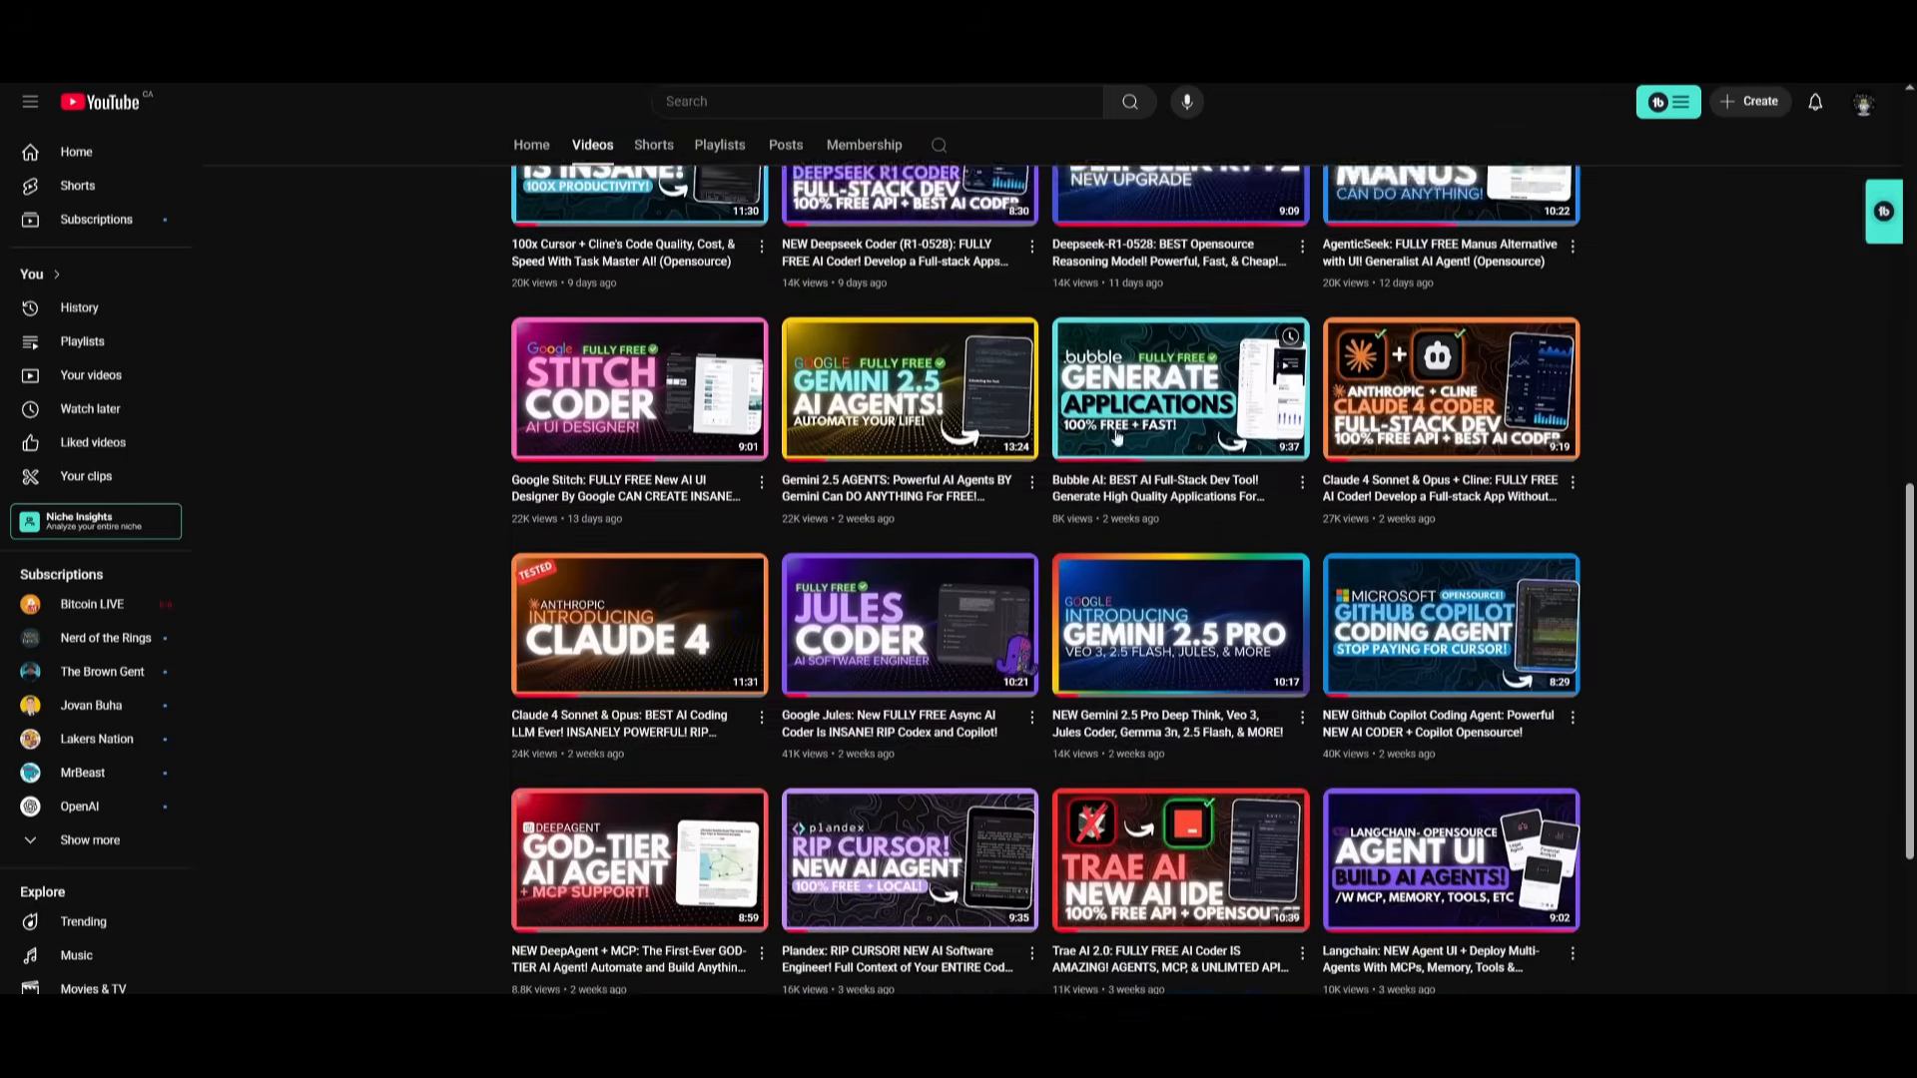
{"action": "scroll", "scroll_direction": "down", "scroll_amount": 3}
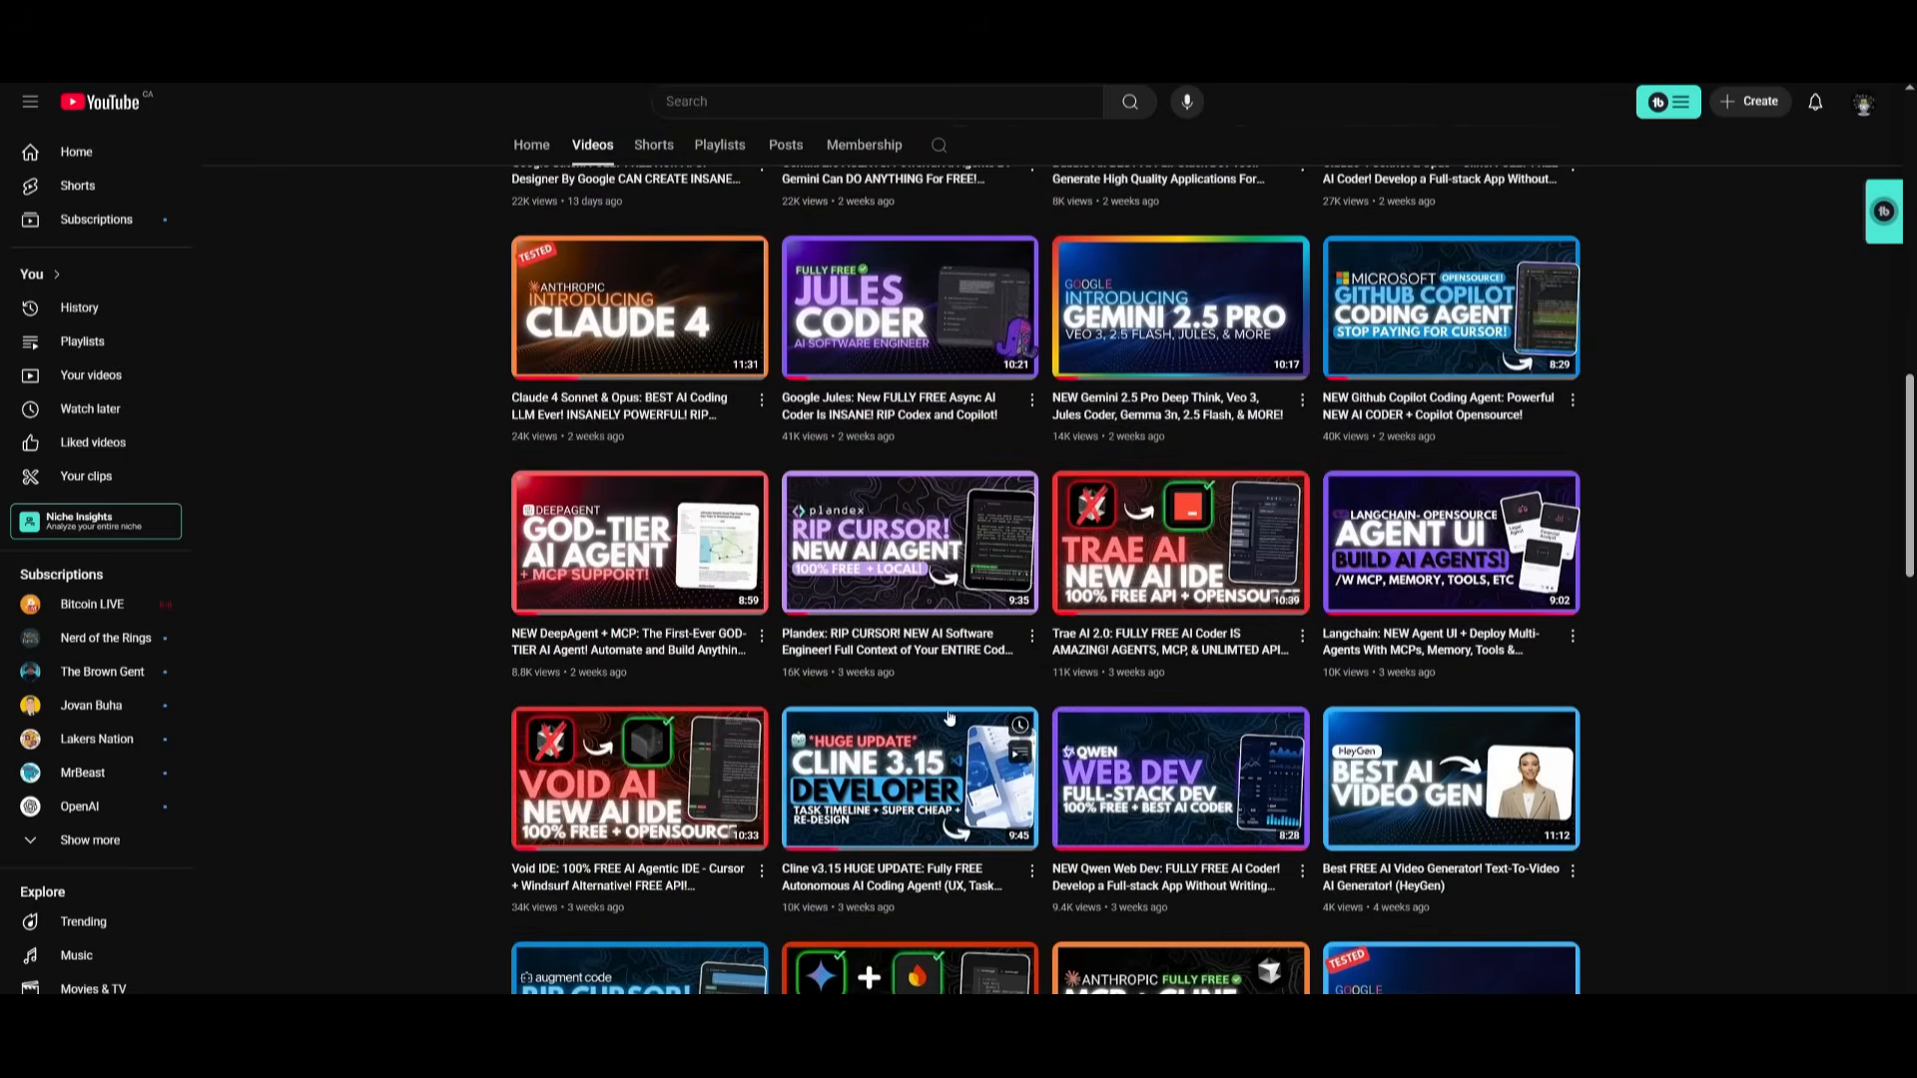
{"action": "scroll", "scroll_direction": "down", "scroll_amount": 3}
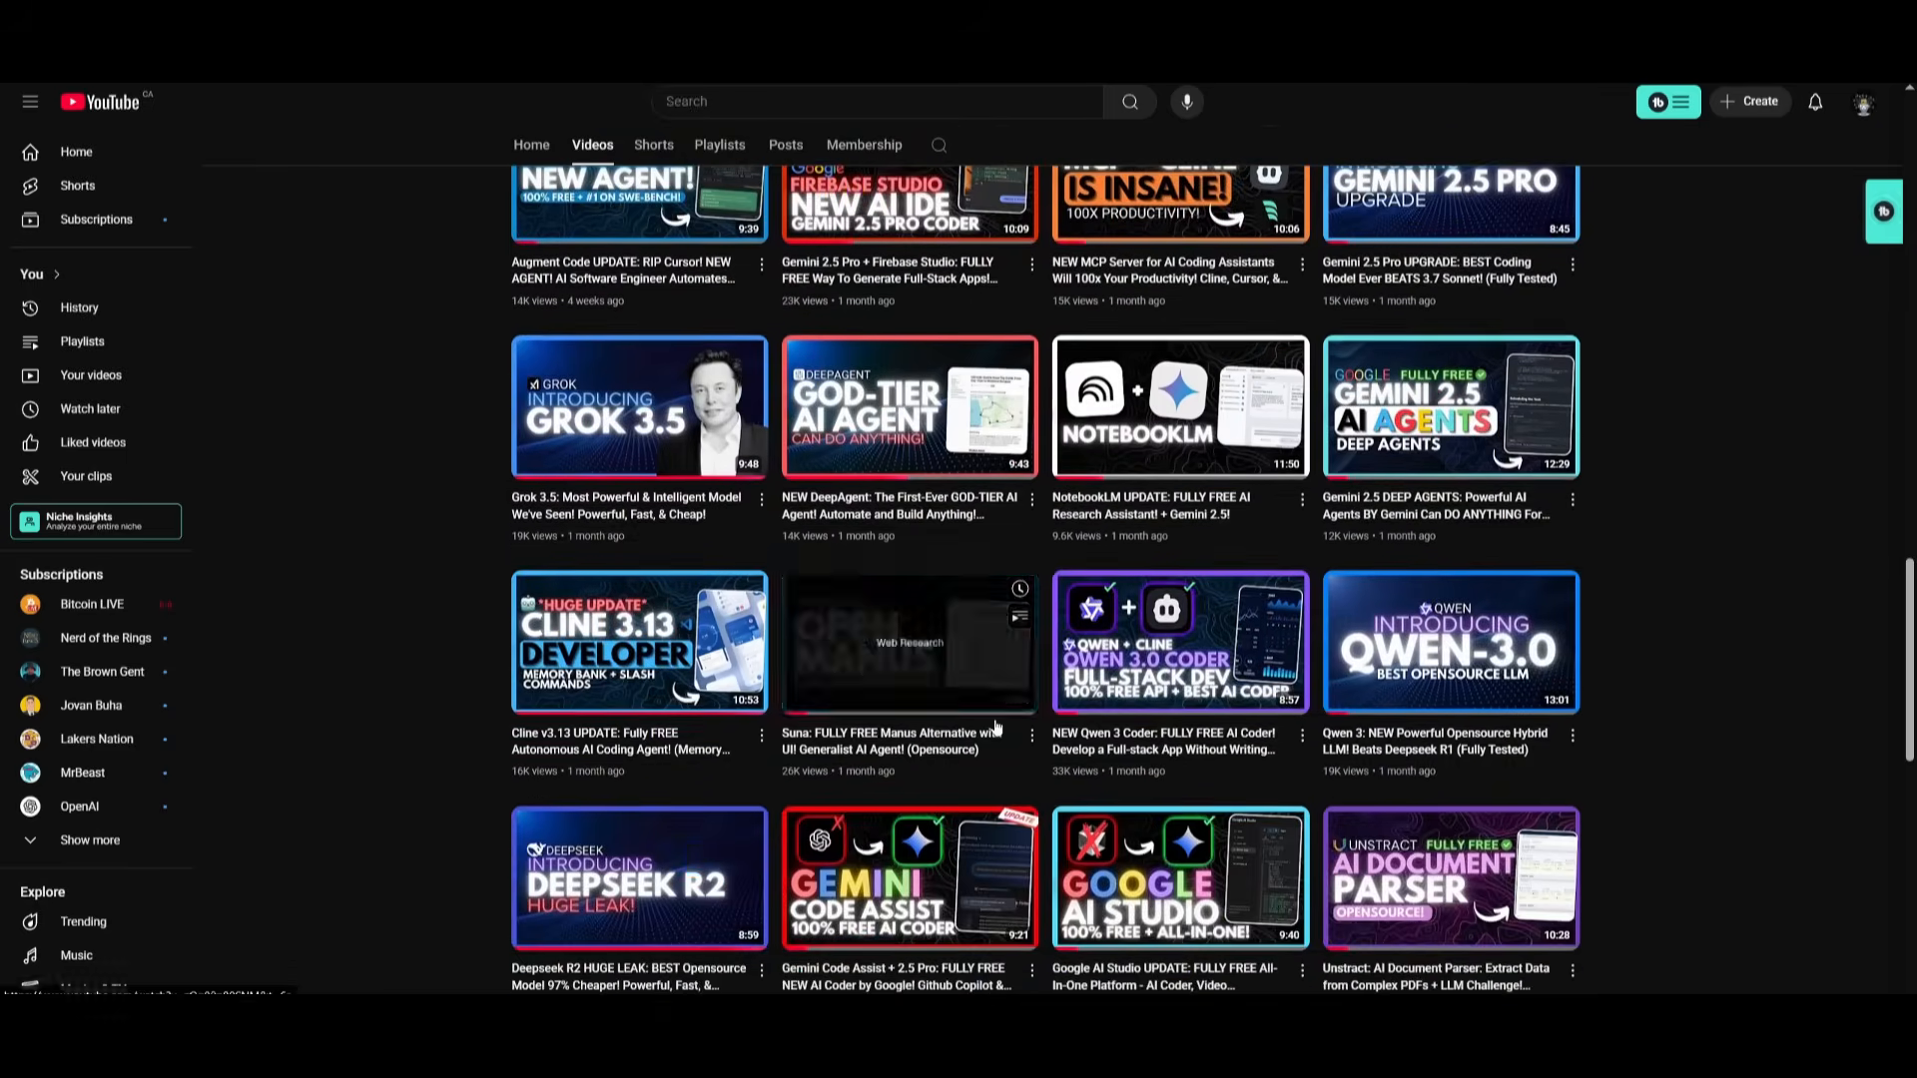
{"action": "scroll", "scroll_direction": "down", "scroll_amount": 3}
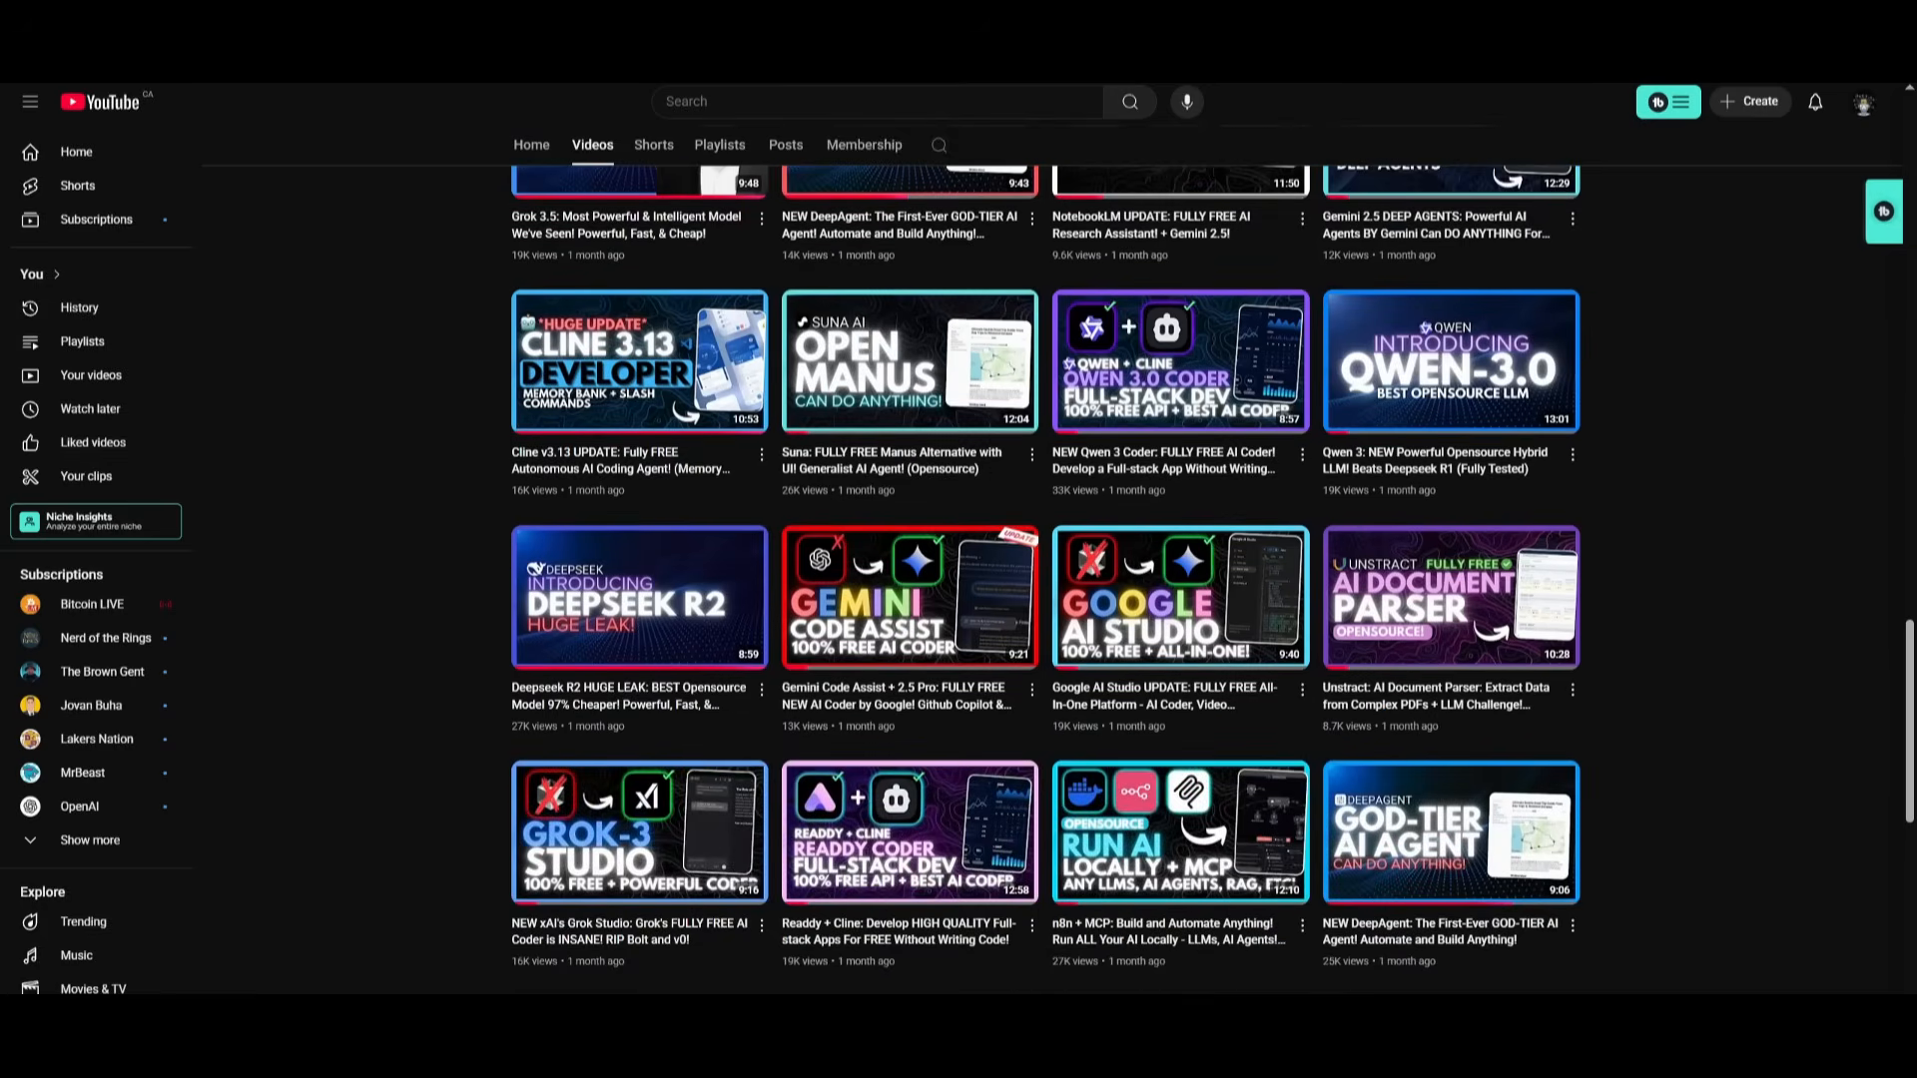